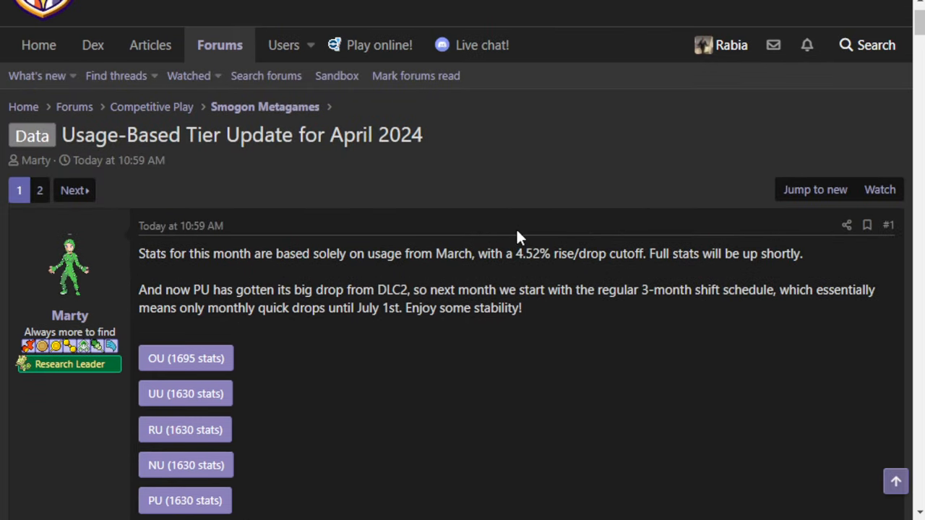
pyautogui.moveTo(490, 198)
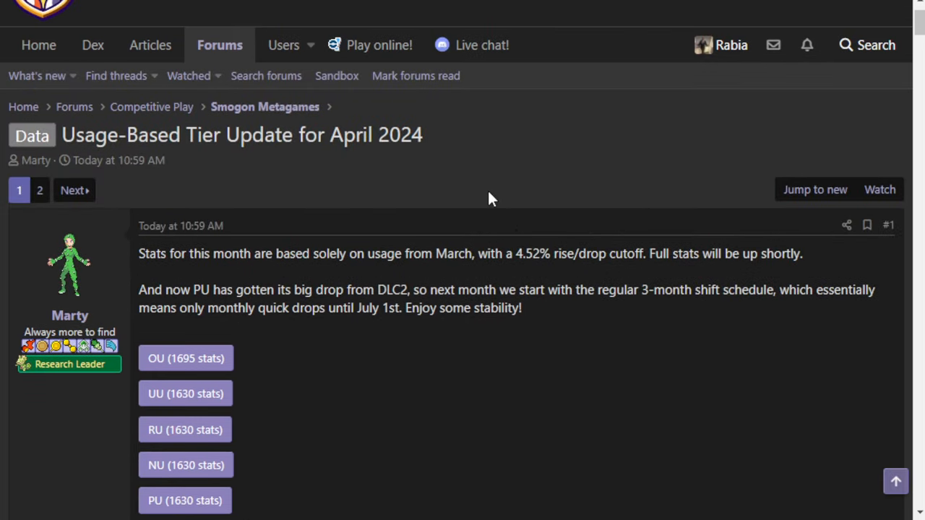
pyautogui.moveTo(292, 297)
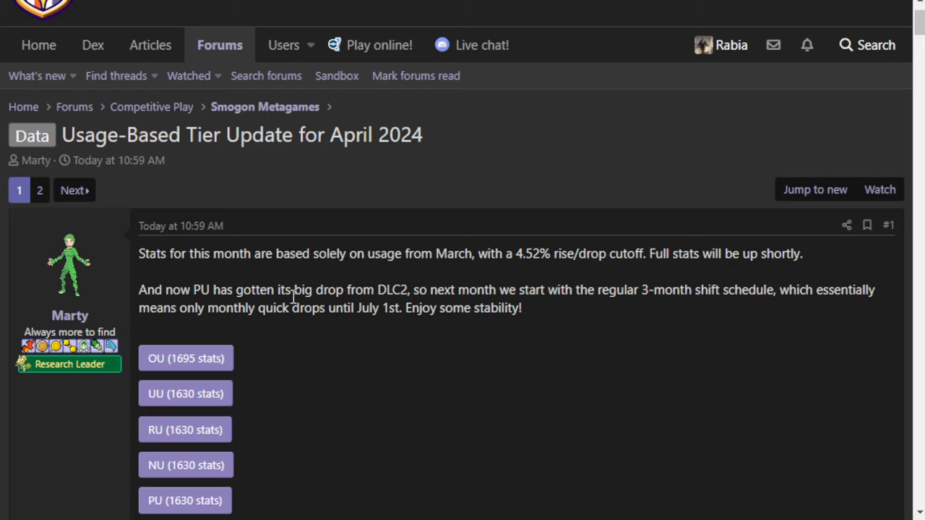
pyautogui.moveTo(323, 281)
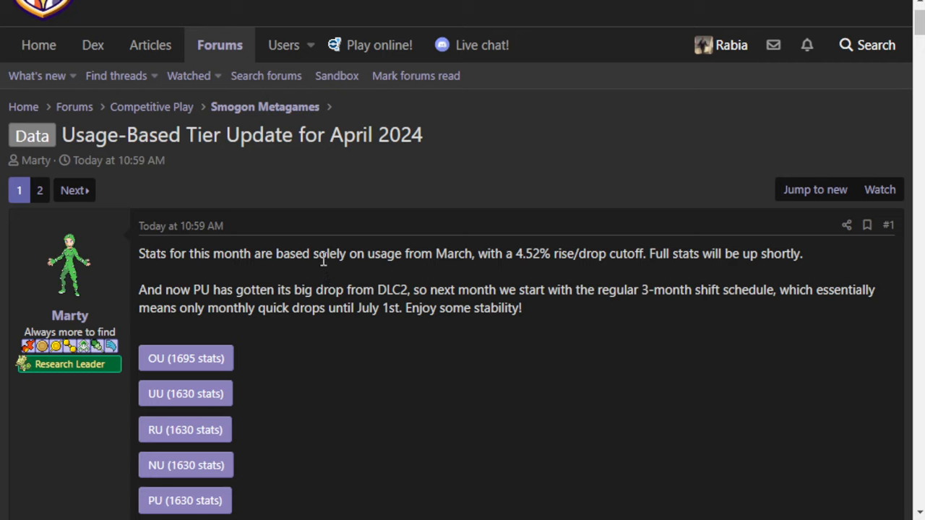
pyautogui.moveTo(311, 245)
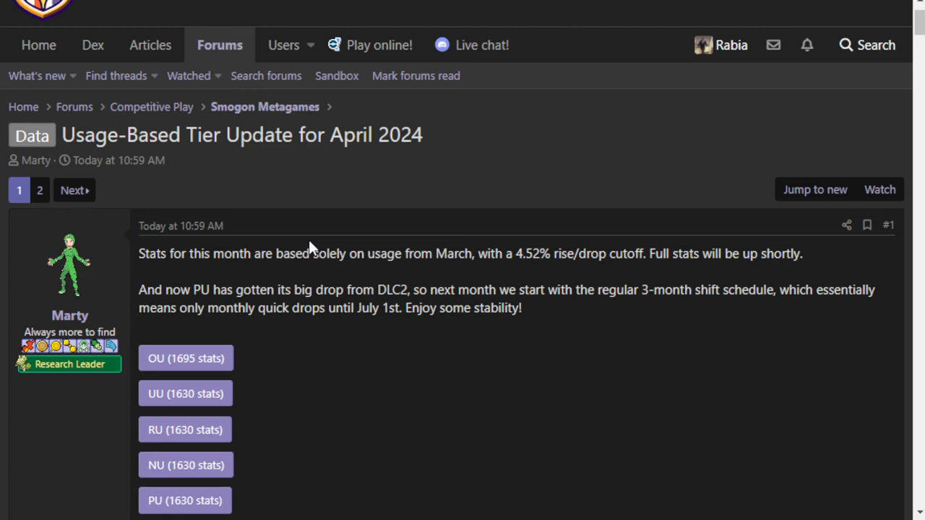
# - Read the tier moves down to the PU-to-ZU drops, highlighting RU/NU entries, then return to RU moves
pyautogui.scroll(-3)
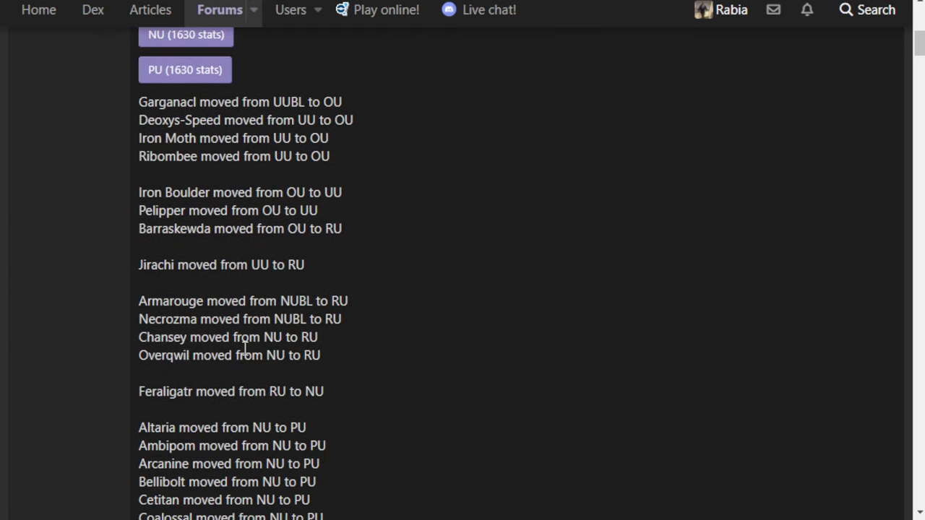
pyautogui.moveTo(139, 301); pyautogui.dragTo(324, 391)
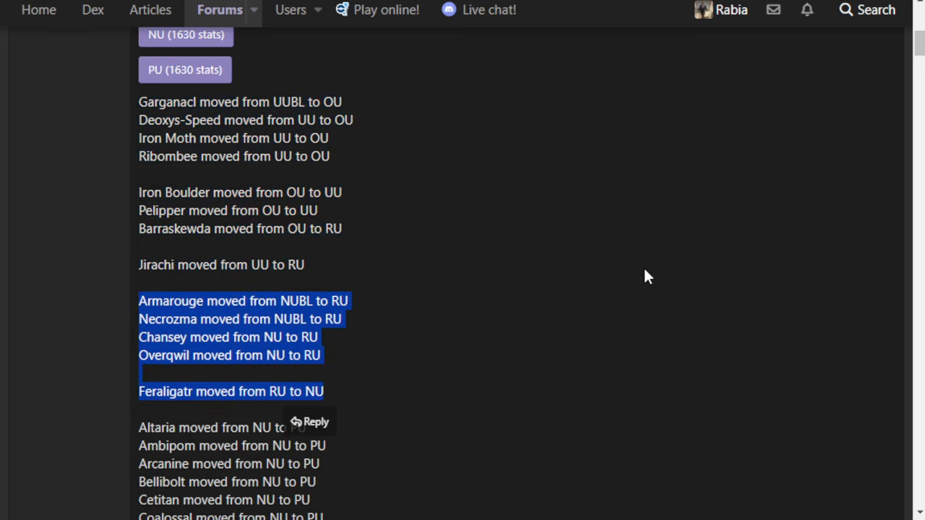
pyautogui.click(345, 403)
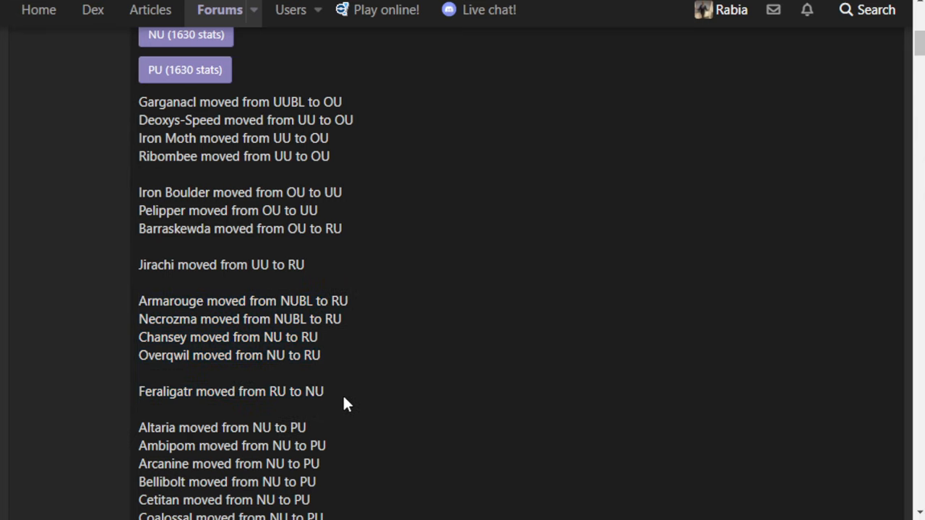
pyautogui.moveTo(403, 325)
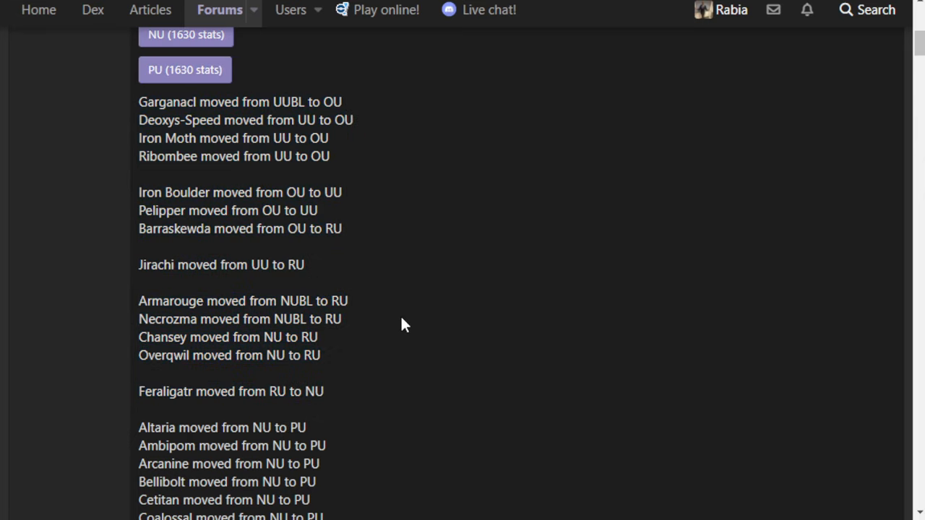
pyautogui.scroll(-3)
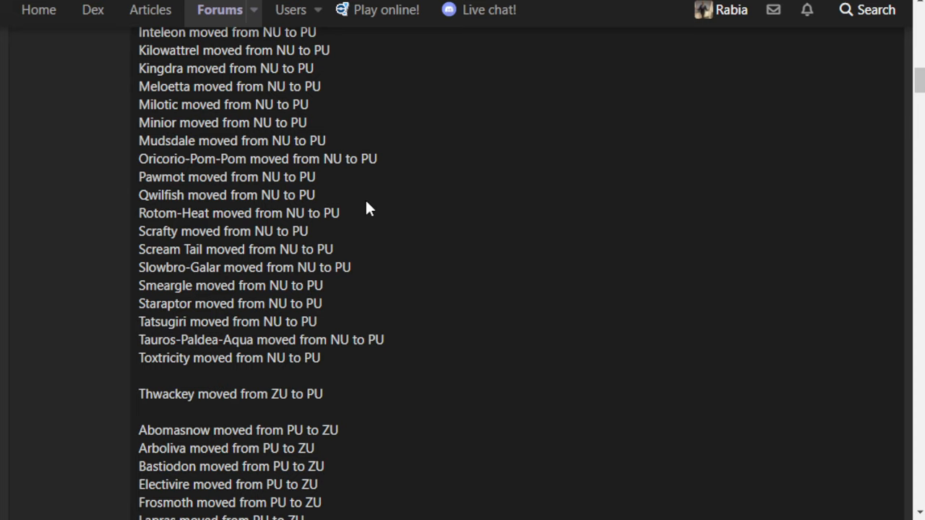
pyautogui.moveTo(391, 82)
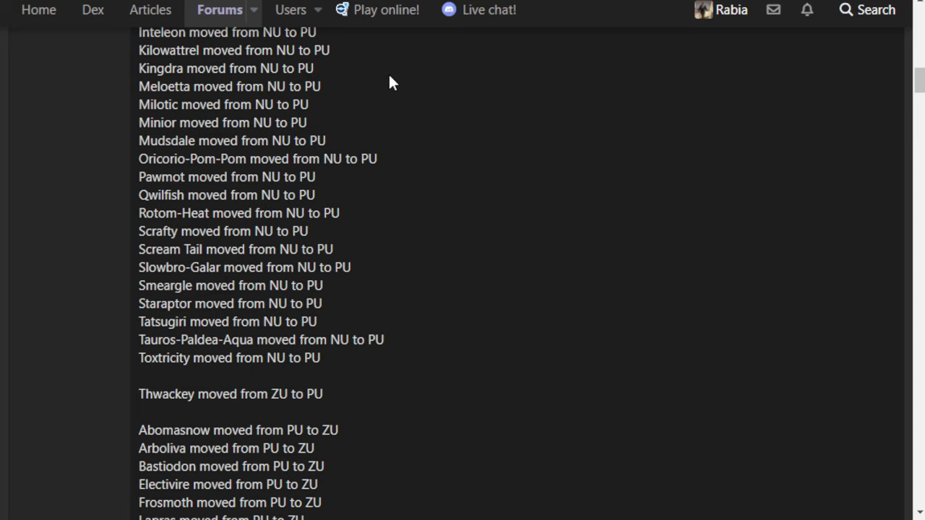
pyautogui.moveTo(386, 92)
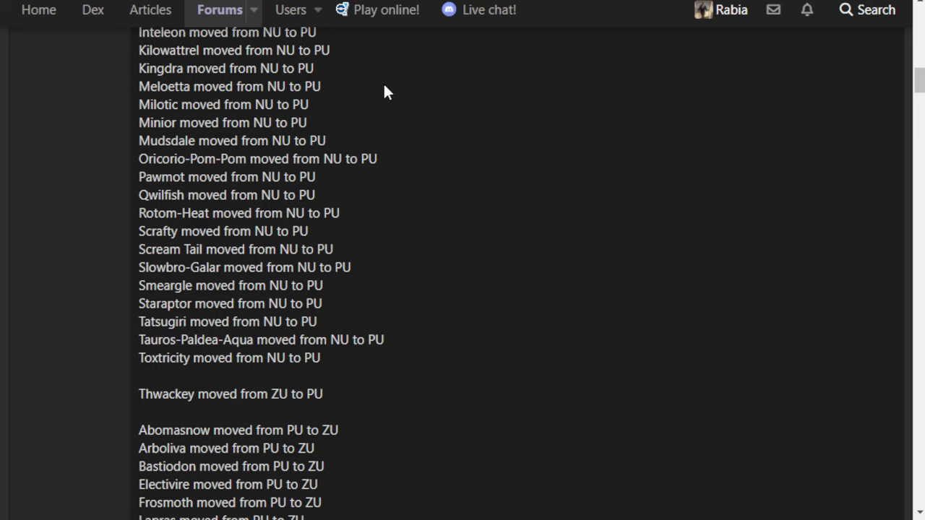
pyautogui.moveTo(382, 139)
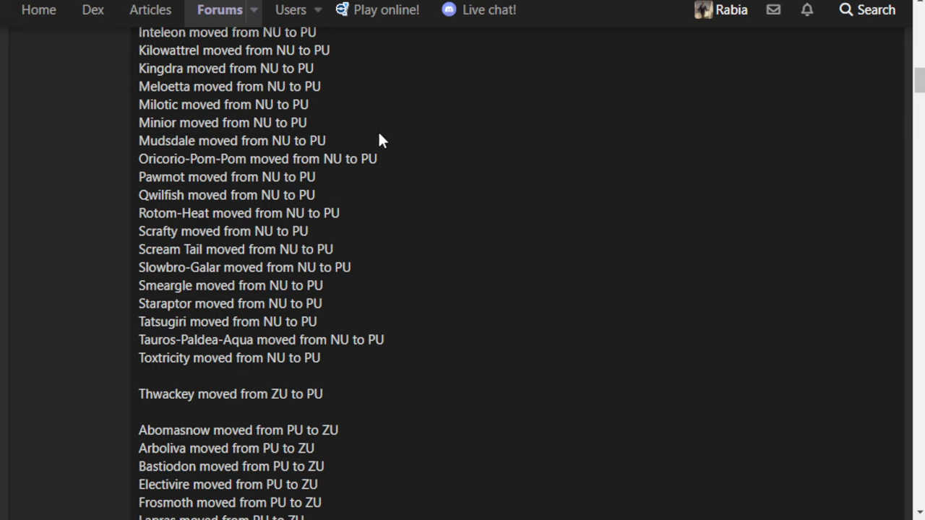
pyautogui.scroll(3)
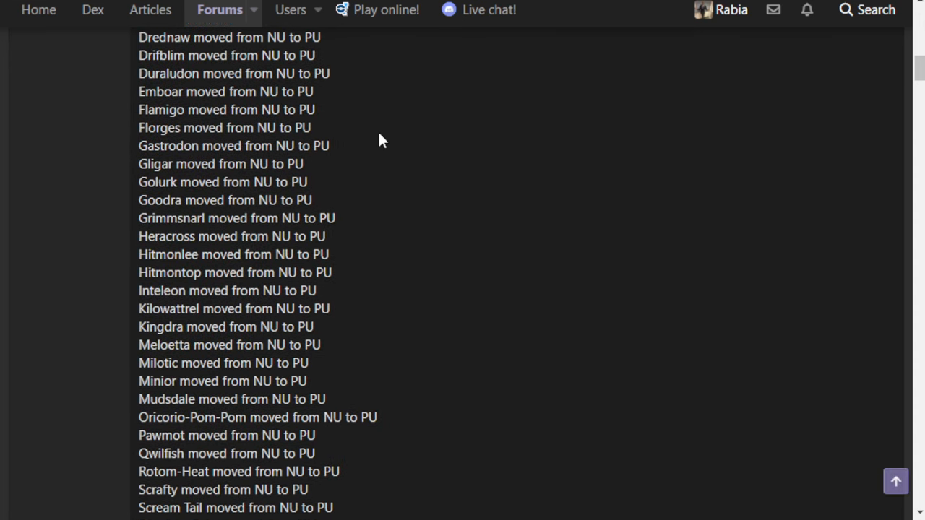
pyautogui.scroll(3)
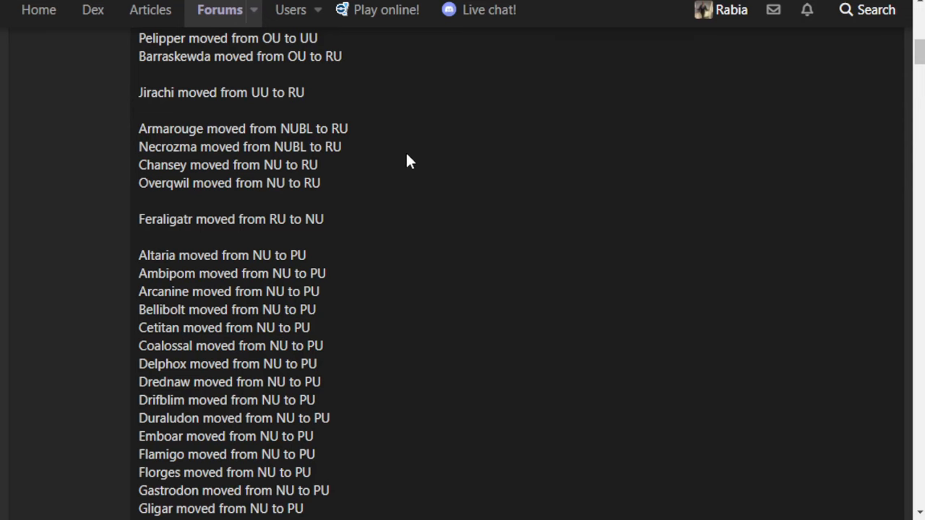
pyautogui.scroll(3)
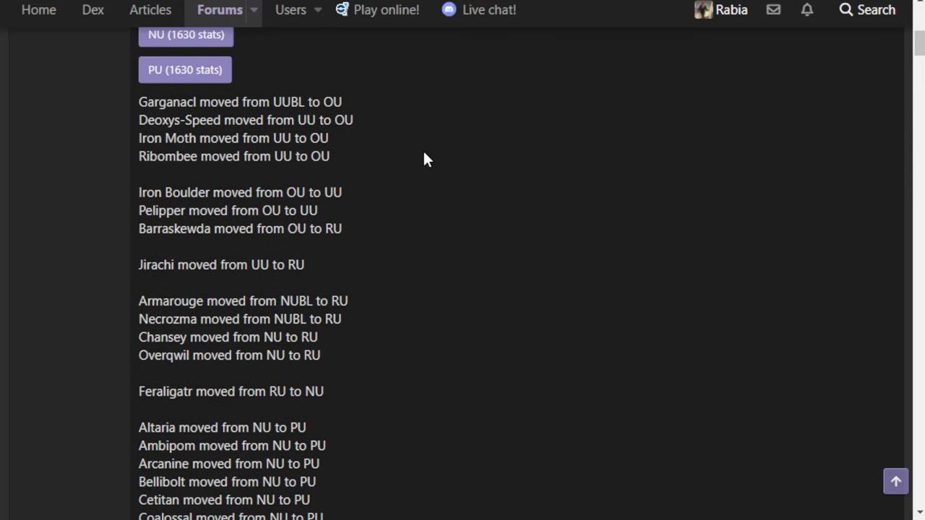
pyautogui.moveTo(333, 348)
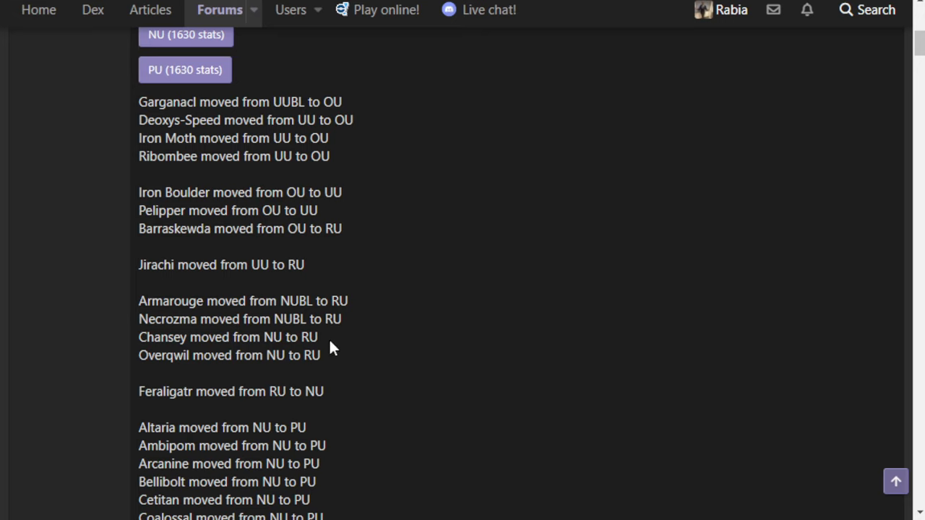
pyautogui.moveTo(291, 340)
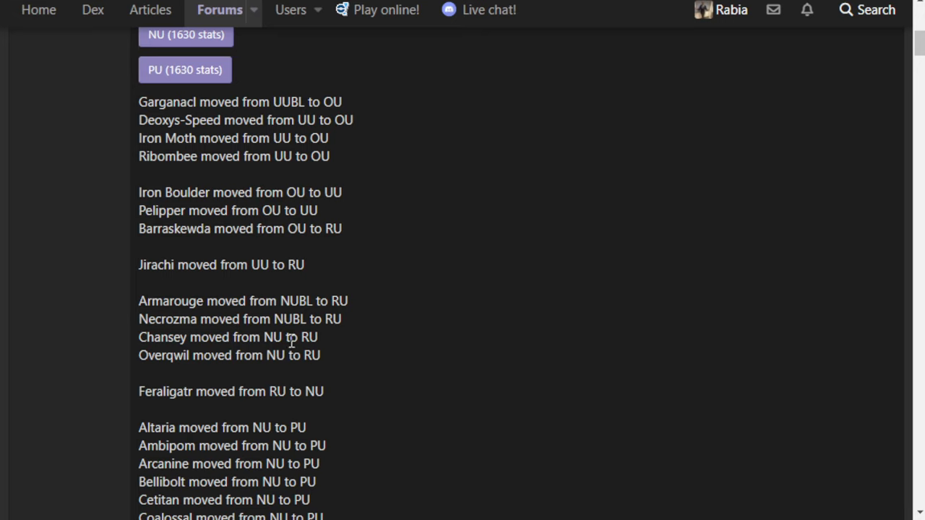
pyautogui.tripleClick(221, 265)
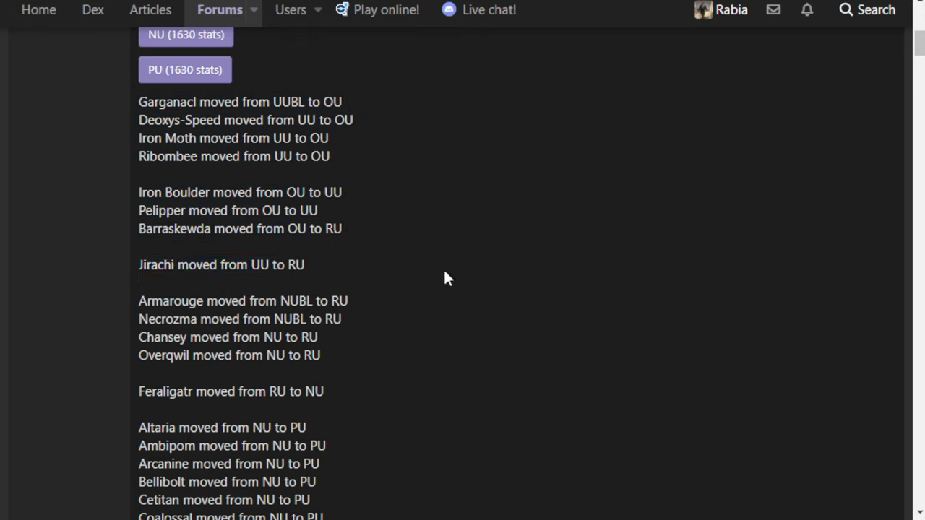
pyautogui.scroll(-3)
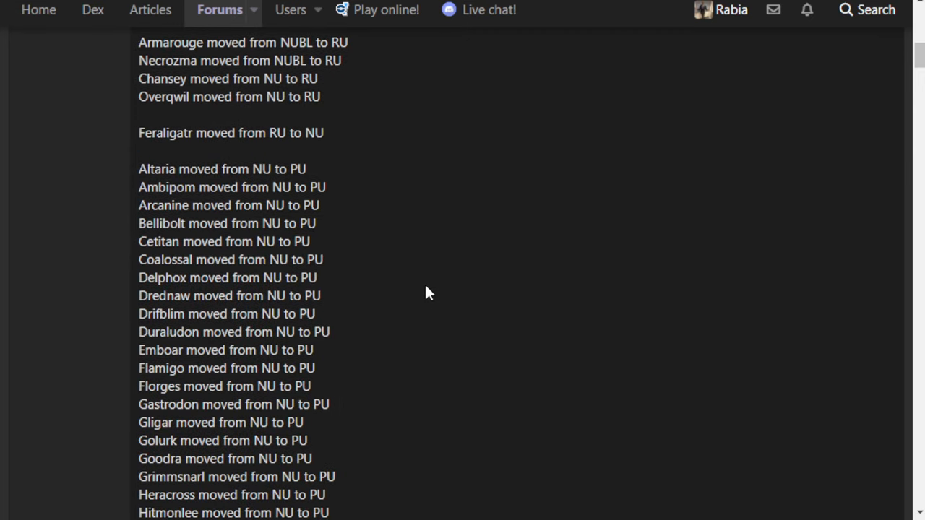
pyautogui.scroll(3)
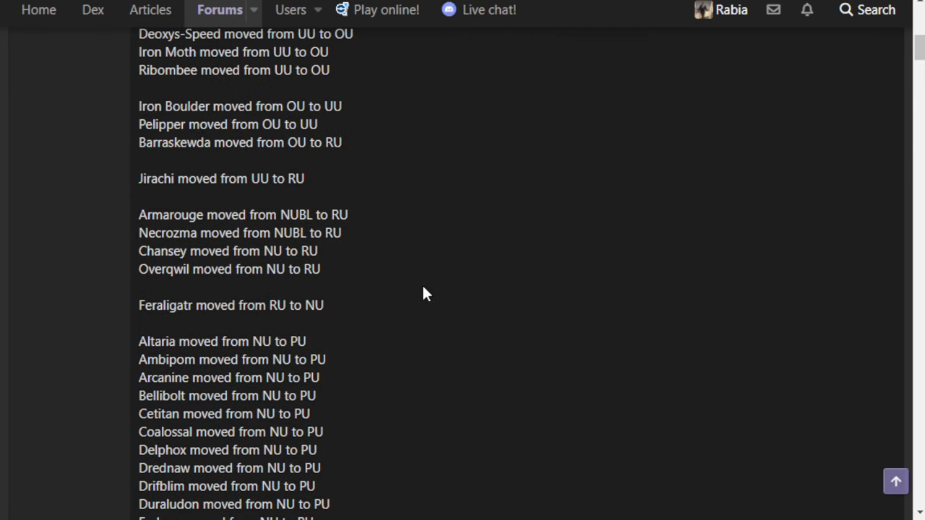
pyautogui.moveTo(144, 249)
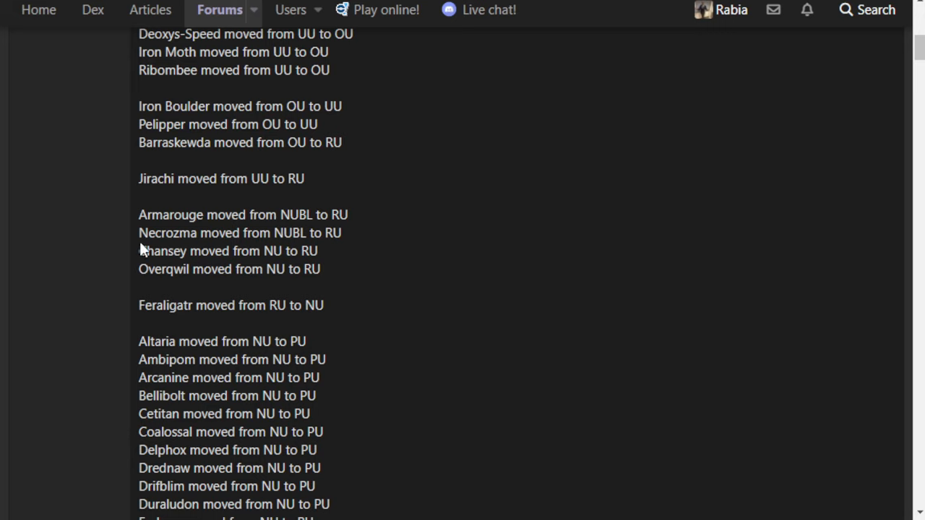
pyautogui.doubleClick(161, 215)
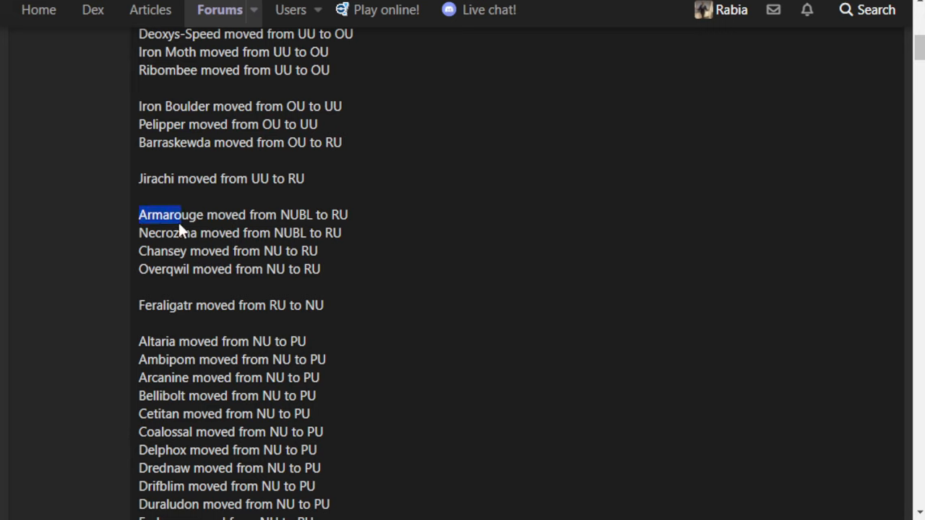
pyautogui.moveTo(383, 233)
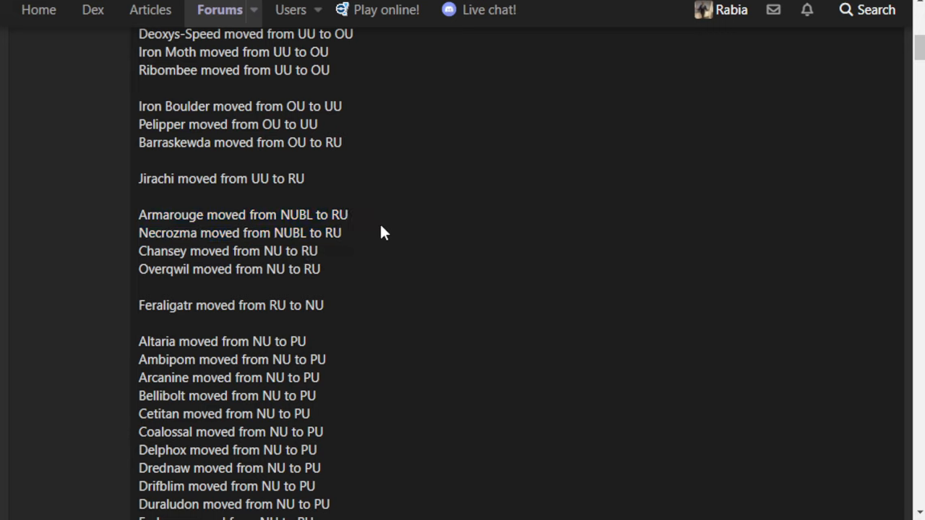
pyautogui.moveTo(387, 228)
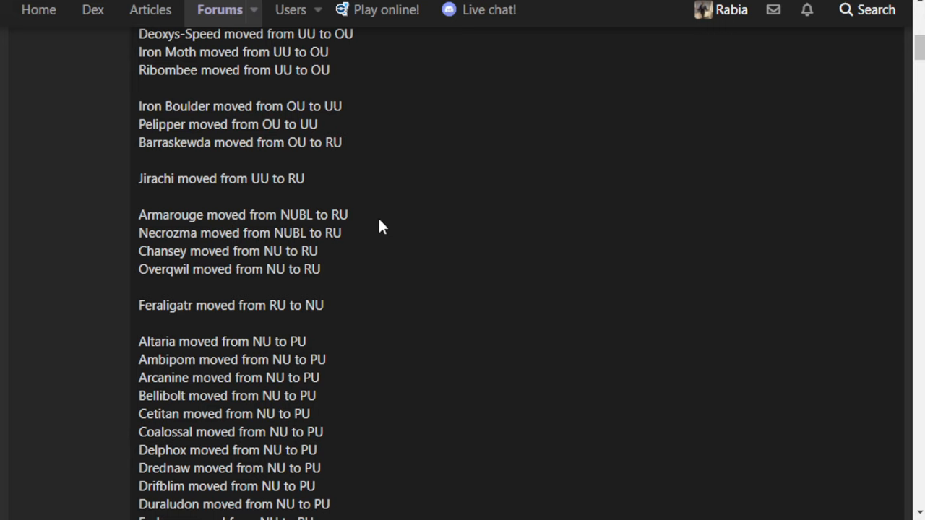
pyautogui.moveTo(375, 282)
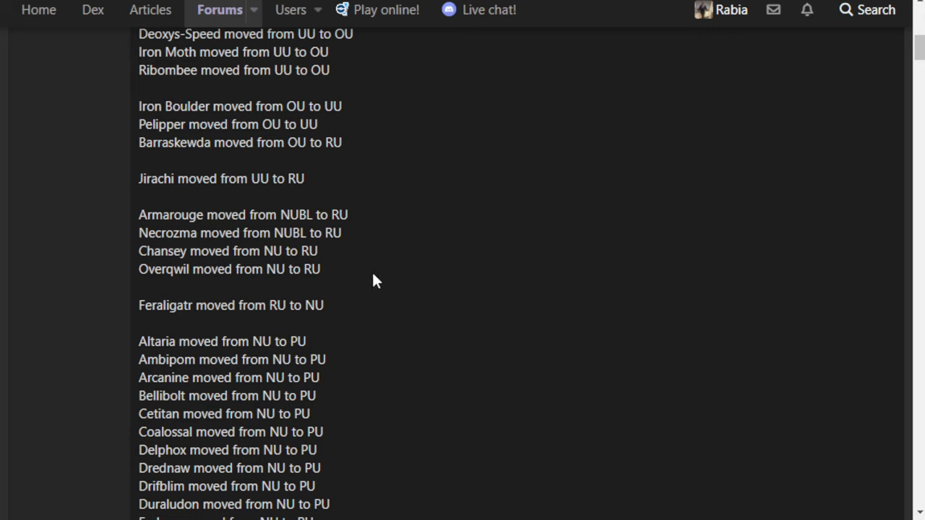
pyautogui.moveTo(365, 295)
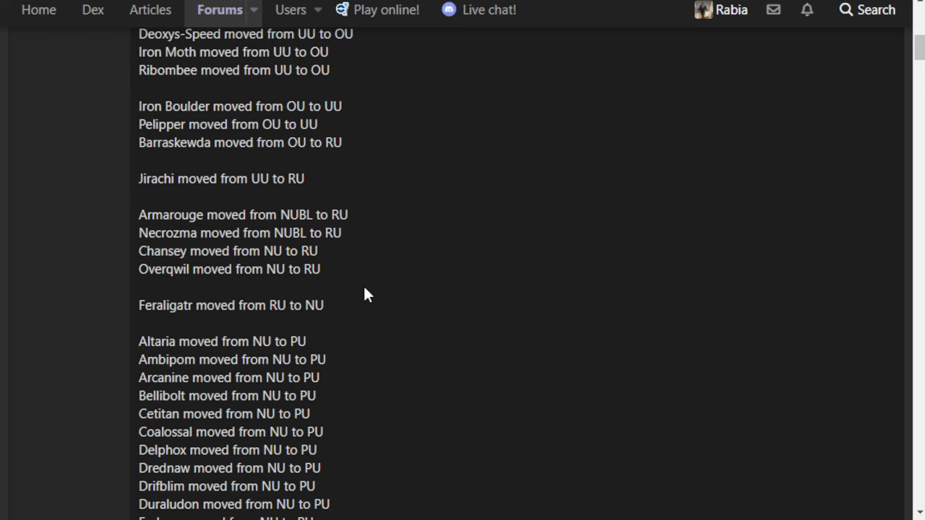
# - Scroll the post to the NU usage stats ranks 24–47, showing Chansey, Overqwil and Necrozma
pyautogui.scroll(3)
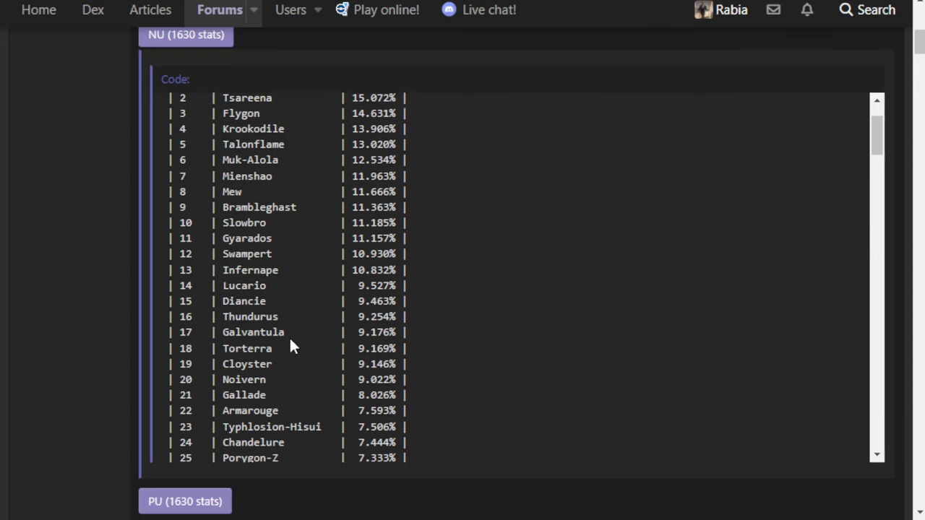
pyautogui.moveTo(226, 255)
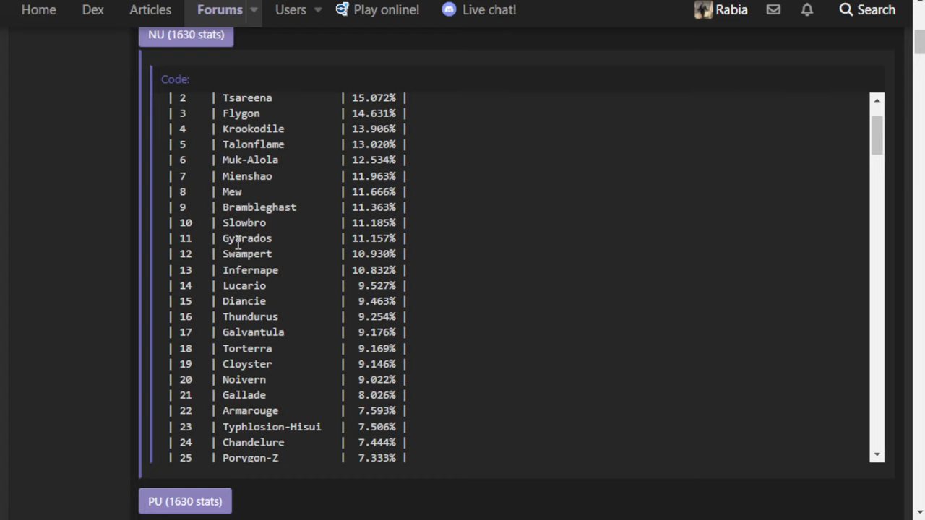
pyautogui.scroll(-3)
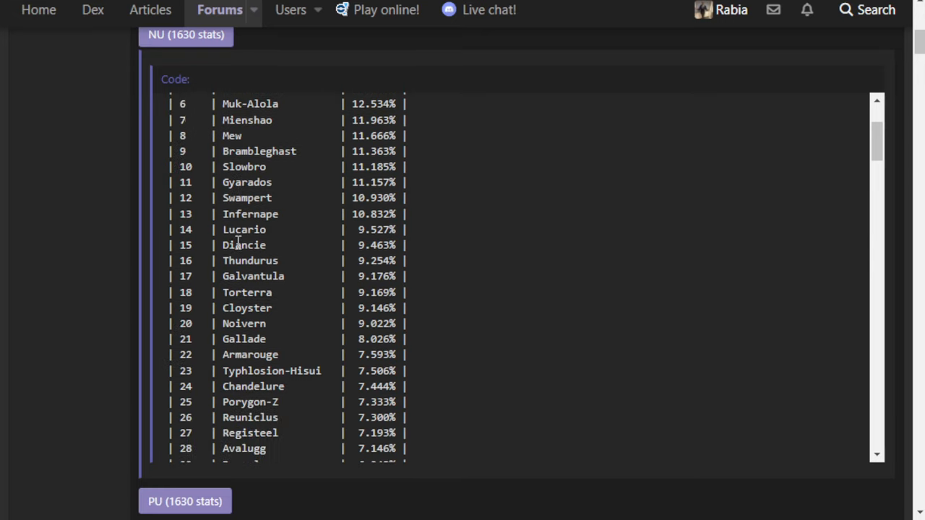
pyautogui.scroll(-3)
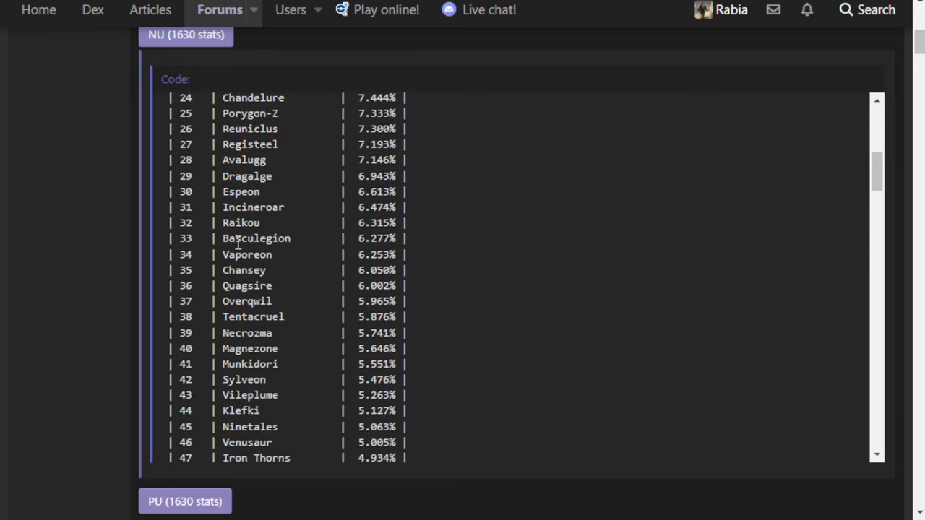
pyautogui.moveTo(423, 309)
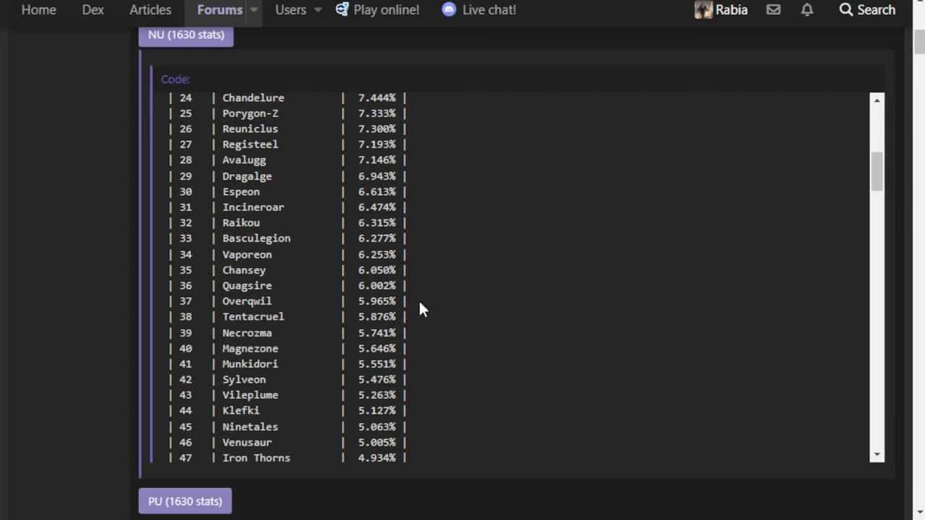
pyautogui.moveTo(418, 310)
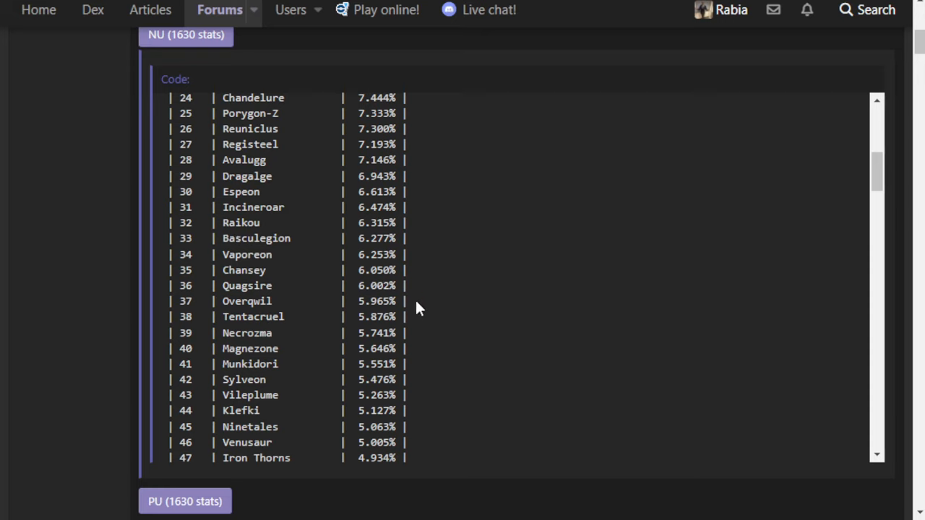
pyautogui.moveTo(414, 313)
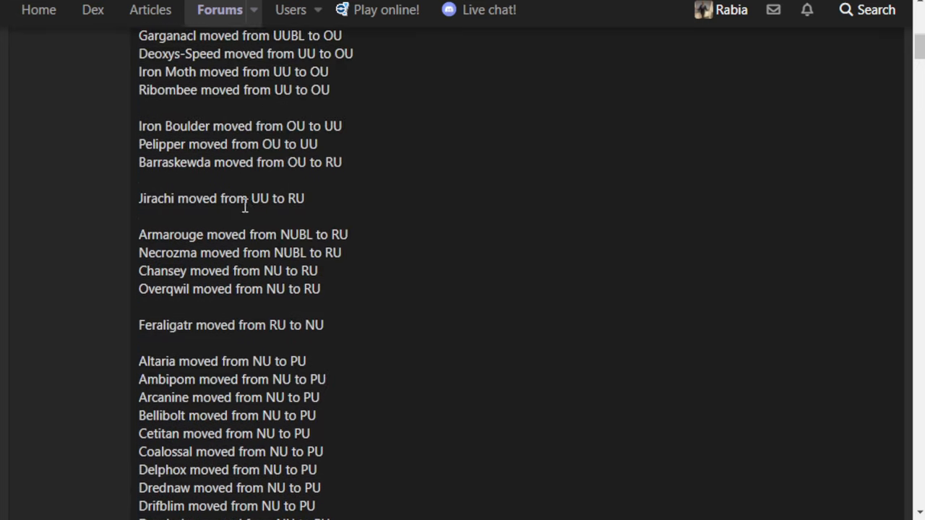
pyautogui.scroll(-3)
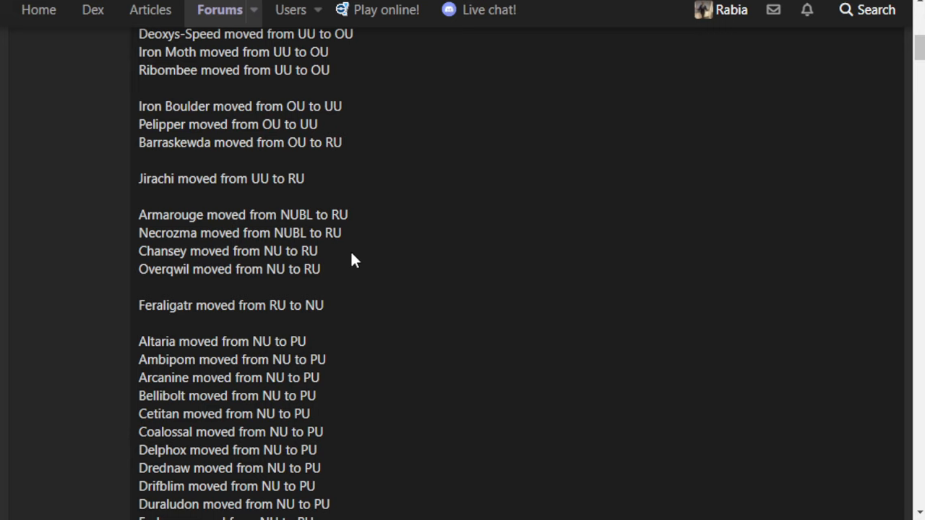
pyautogui.moveTo(336, 288)
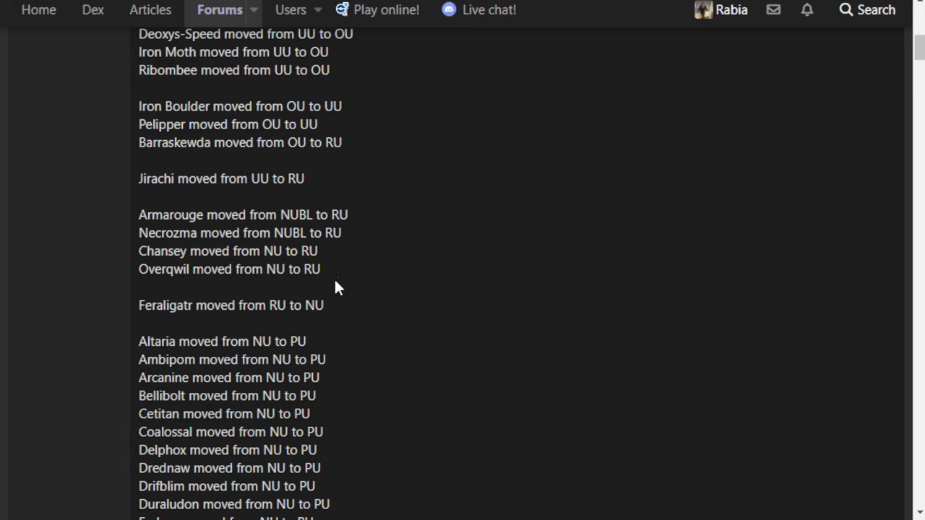
pyautogui.moveTo(329, 313)
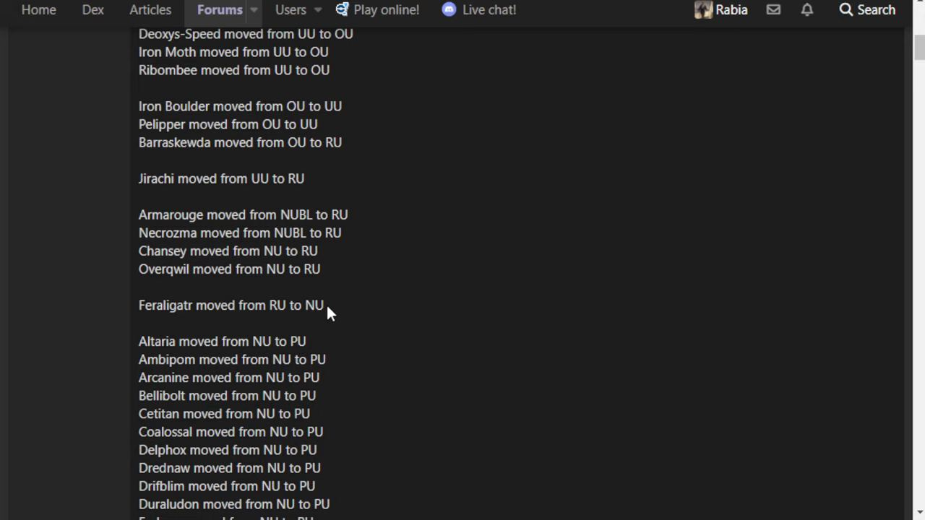
pyautogui.moveTo(330, 326)
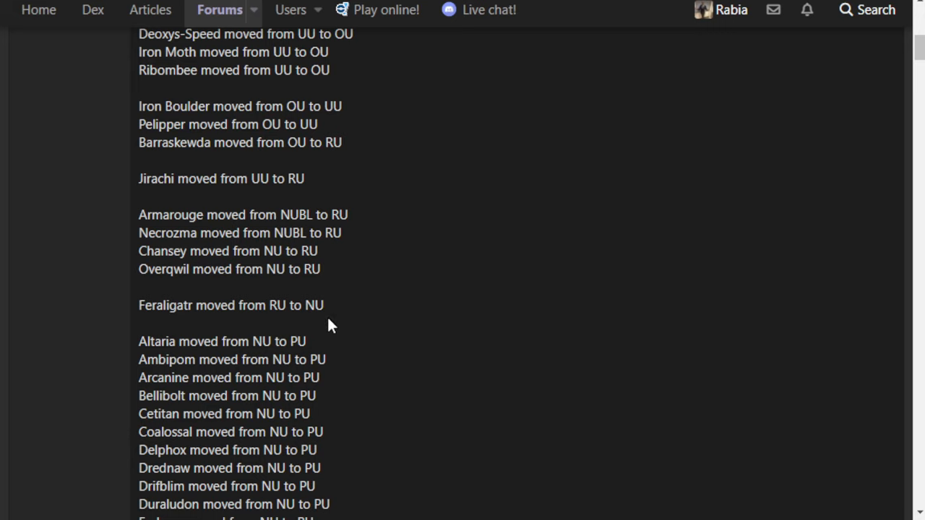
pyautogui.moveTo(238, 302)
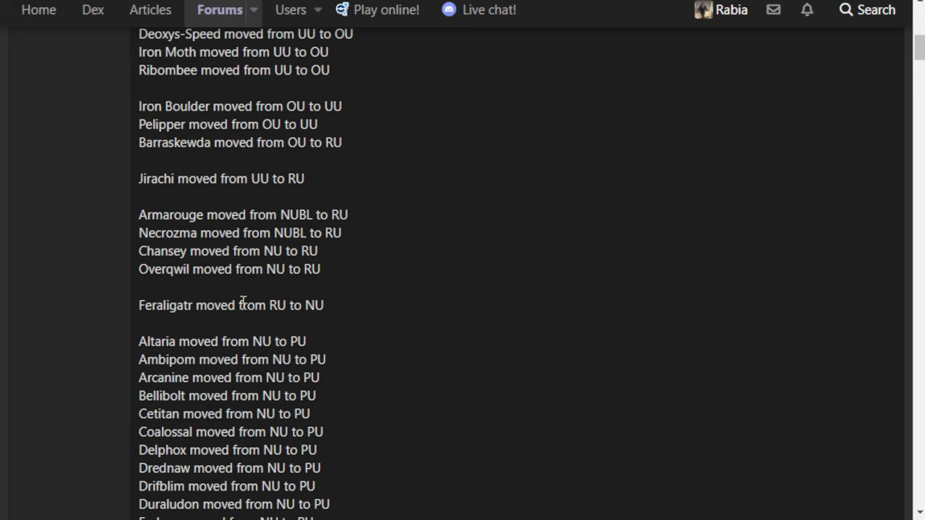
pyautogui.moveTo(279, 336)
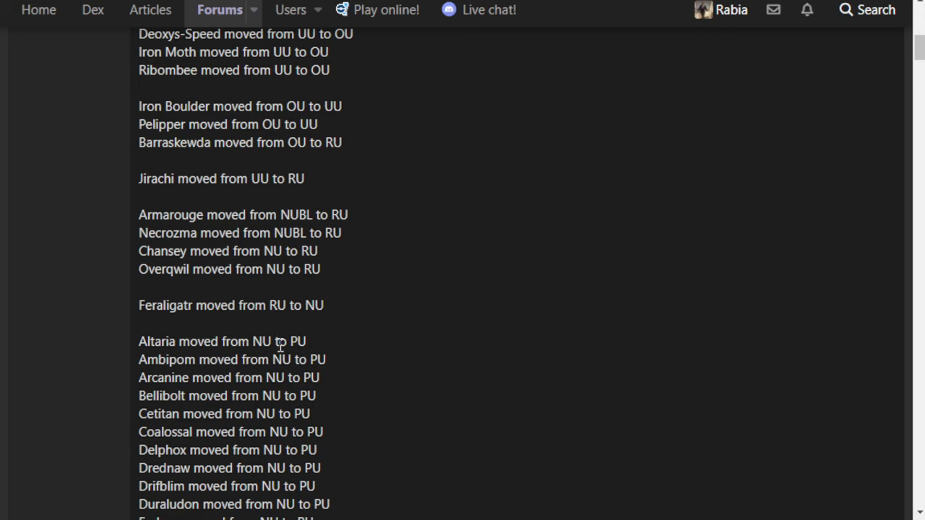
pyautogui.moveTo(237, 403)
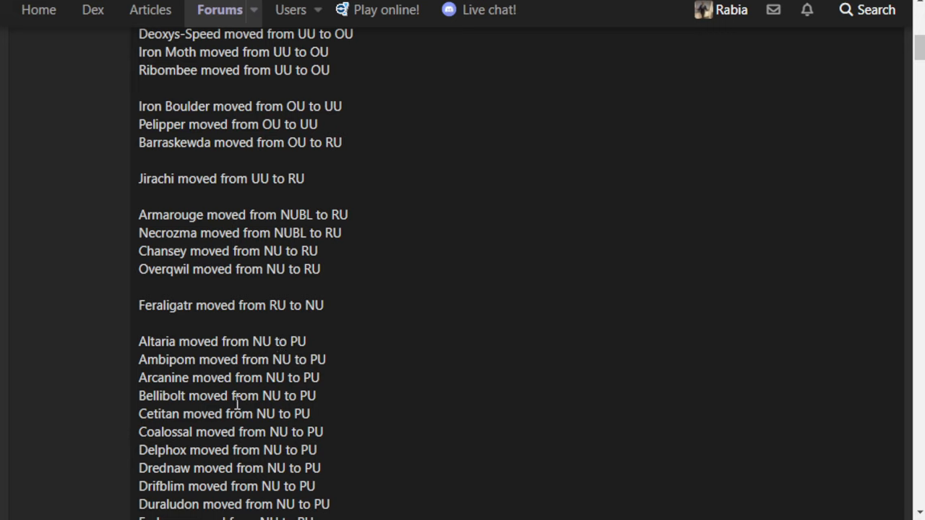
pyautogui.moveTo(210, 394)
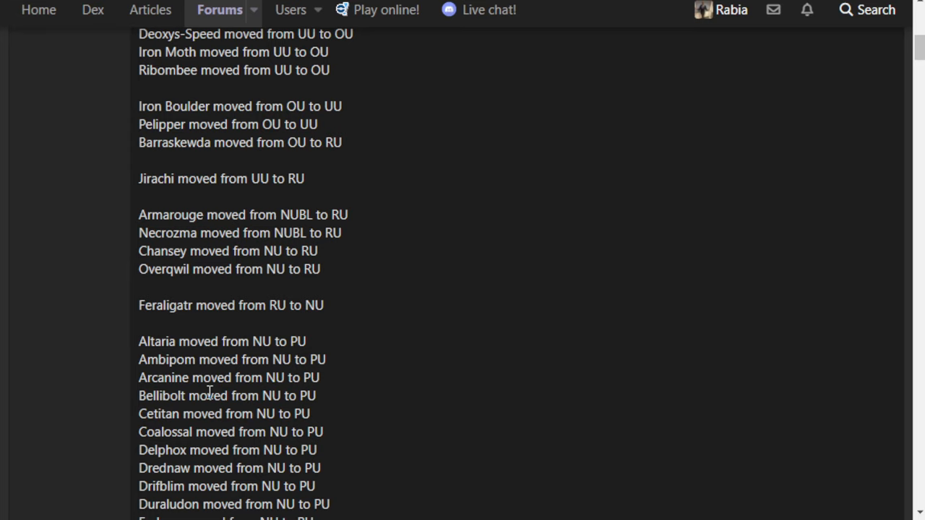
pyautogui.scroll(3)
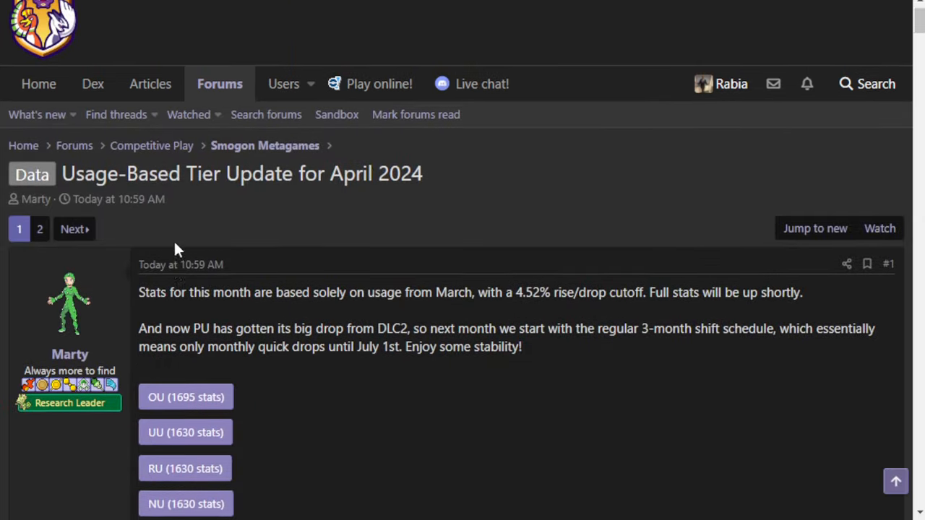
pyautogui.scroll(-3)
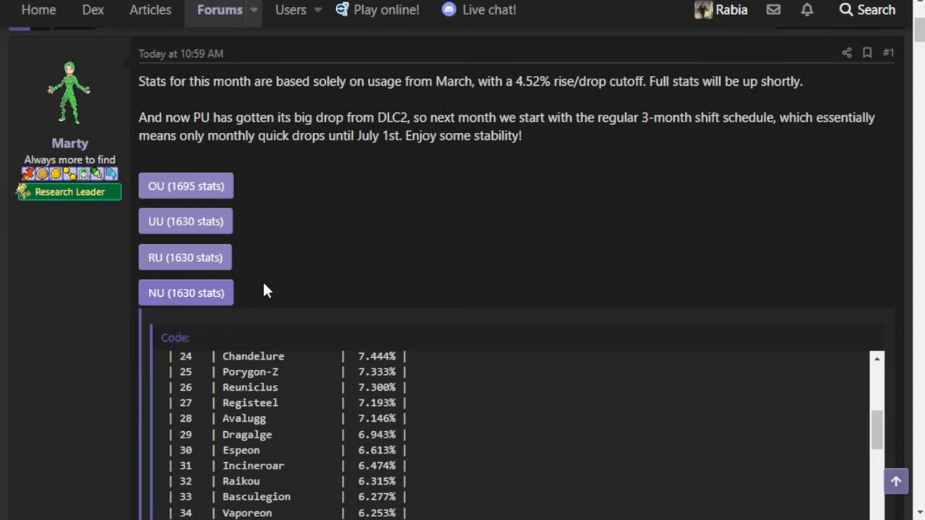
pyautogui.scroll(-3)
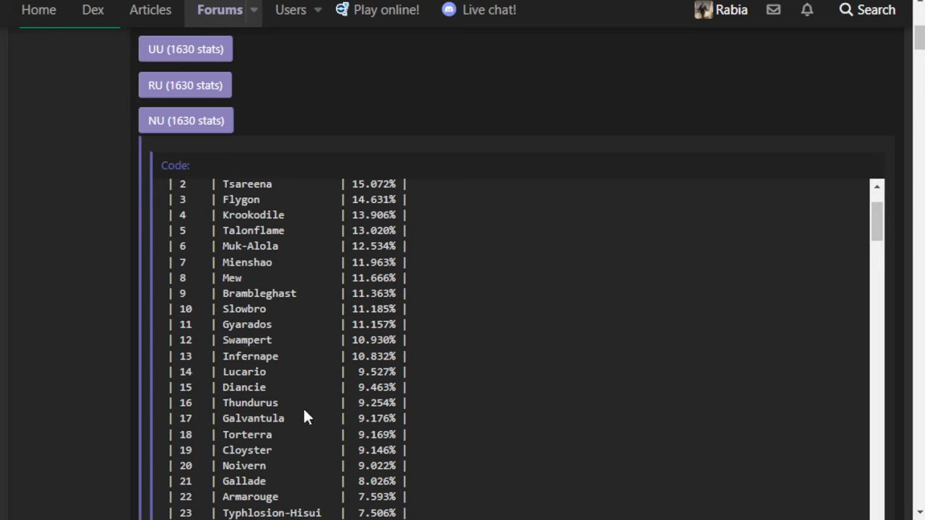
pyautogui.moveTo(447, 424)
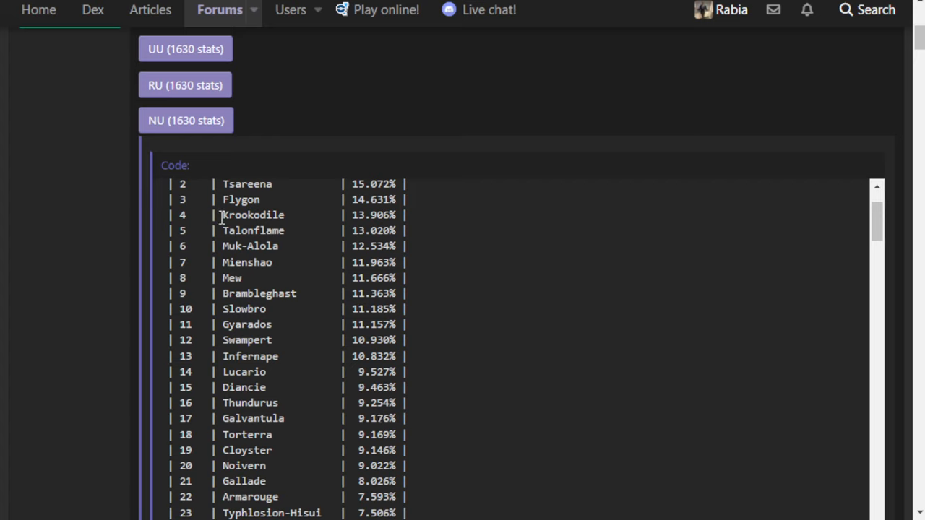
pyautogui.scroll(3)
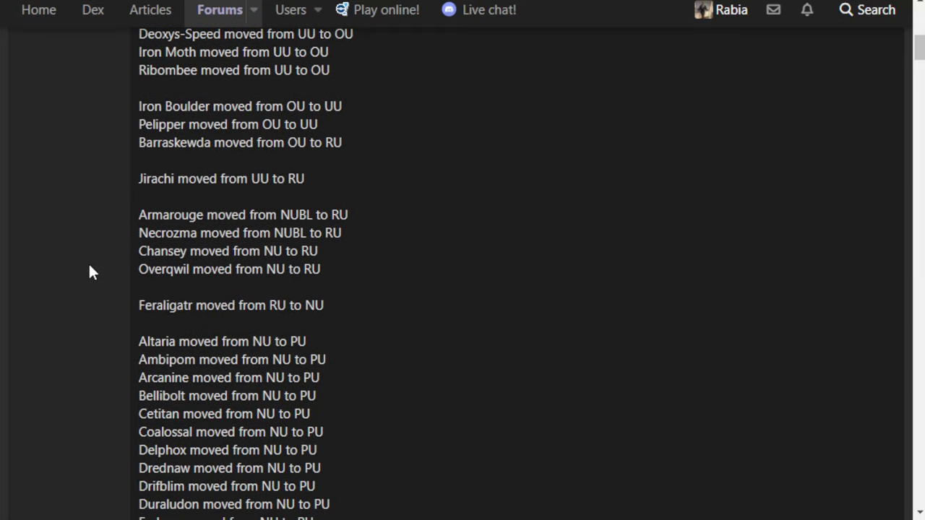
pyautogui.moveTo(92, 248)
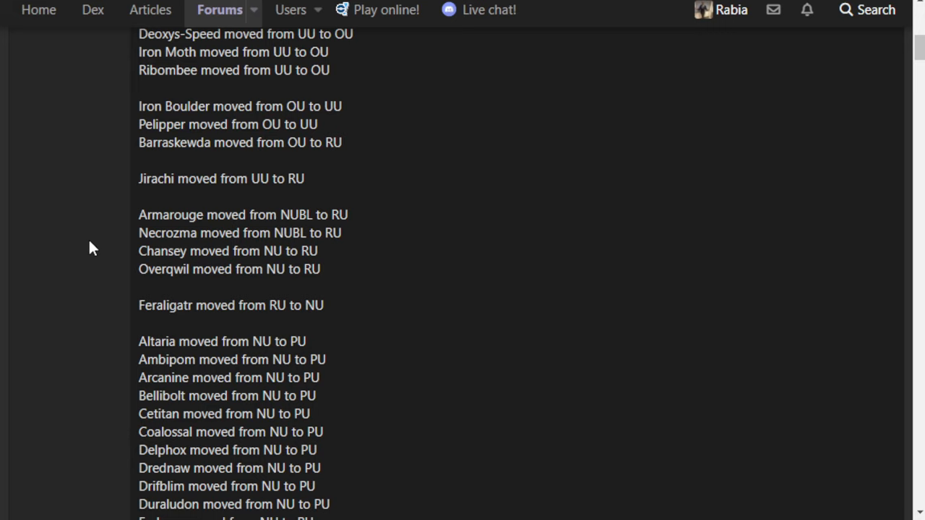
pyautogui.moveTo(67, 261)
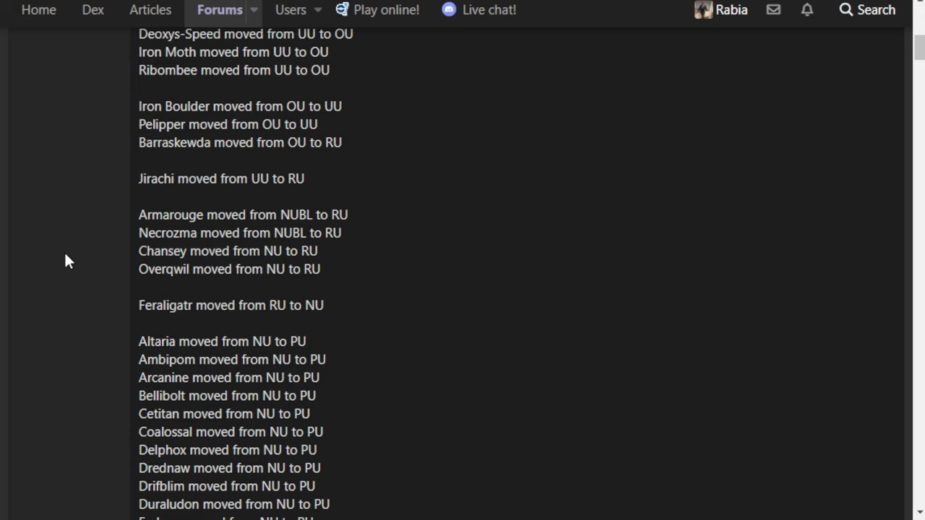
pyautogui.moveTo(62, 266)
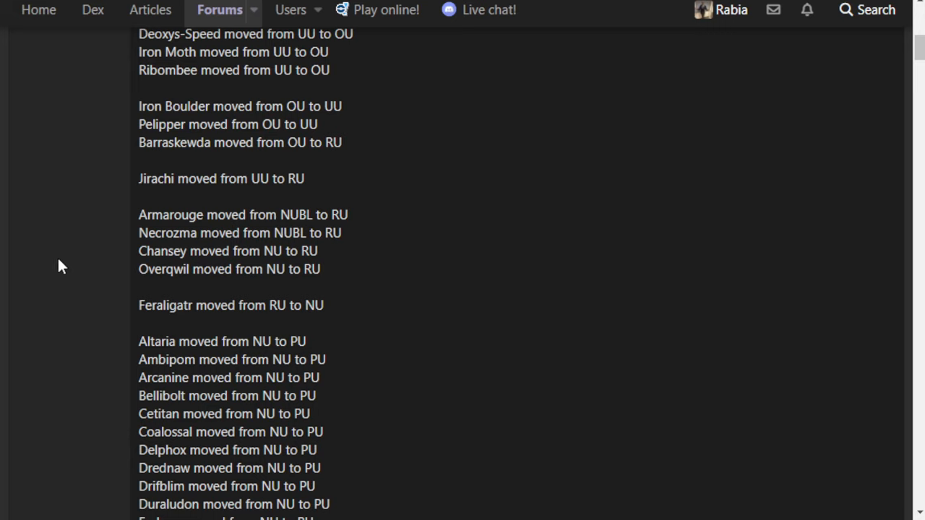
pyautogui.moveTo(57, 268)
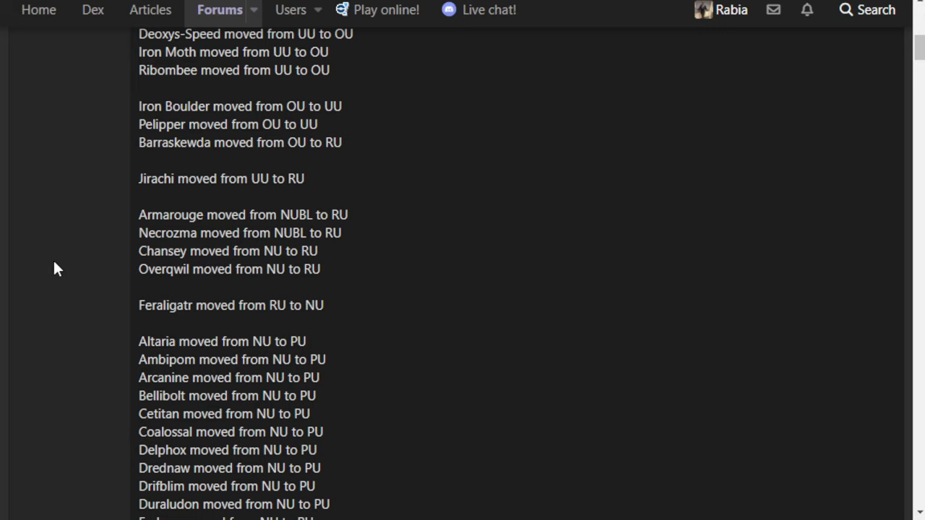
pyautogui.moveTo(121, 277)
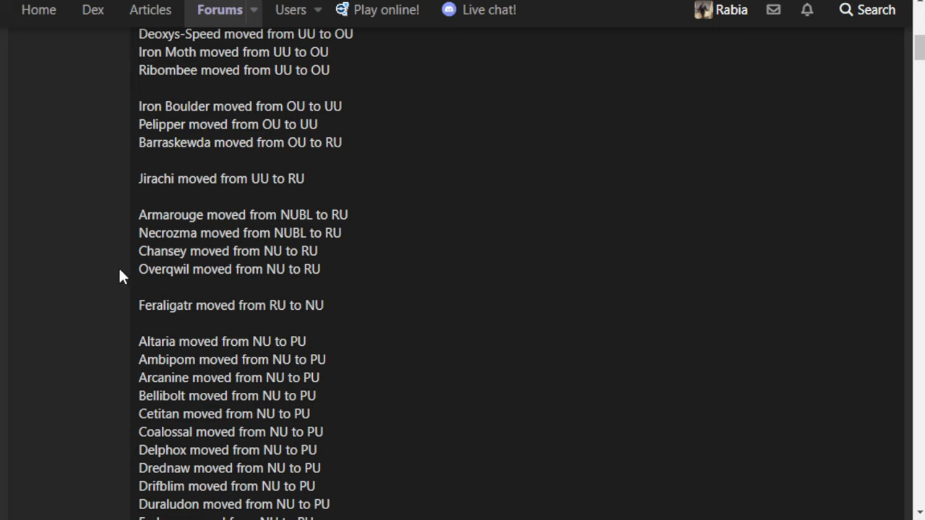
pyautogui.moveTo(122, 268)
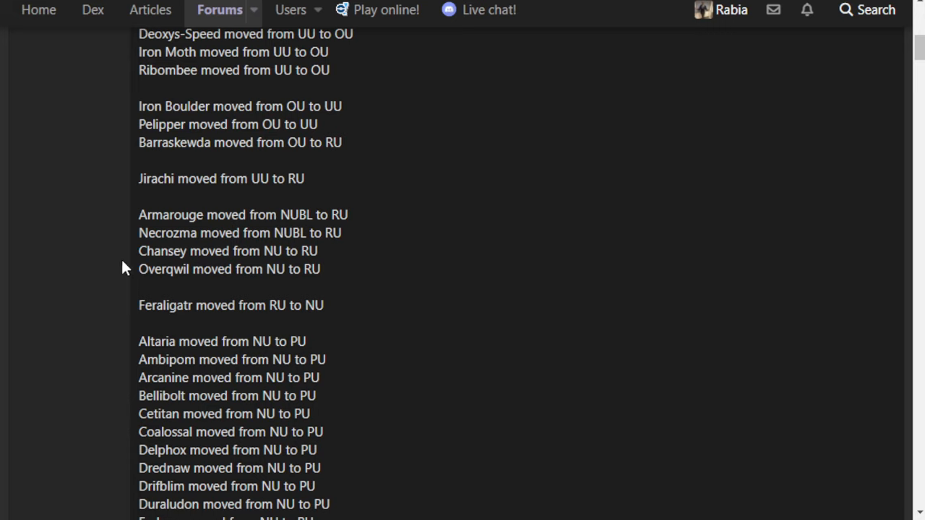
pyautogui.moveTo(286, 271)
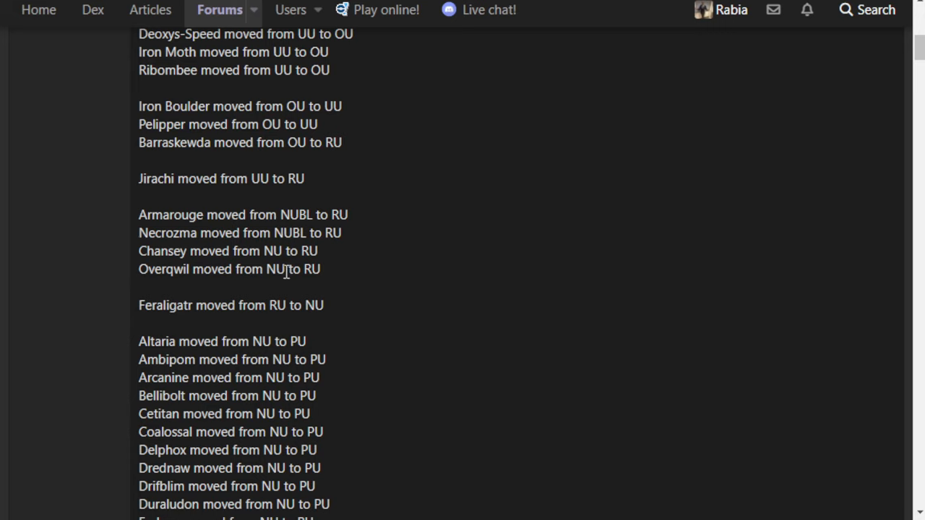
pyautogui.moveTo(343, 329)
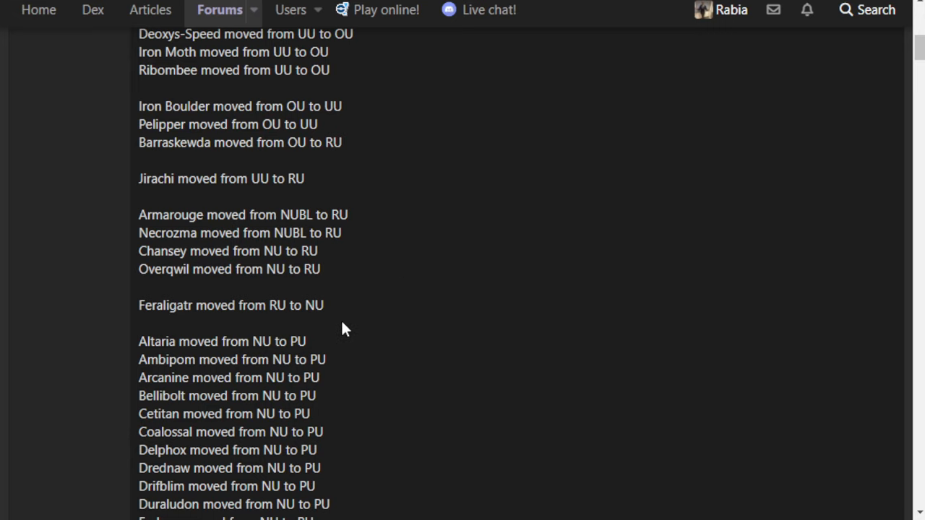
pyautogui.moveTo(323, 360)
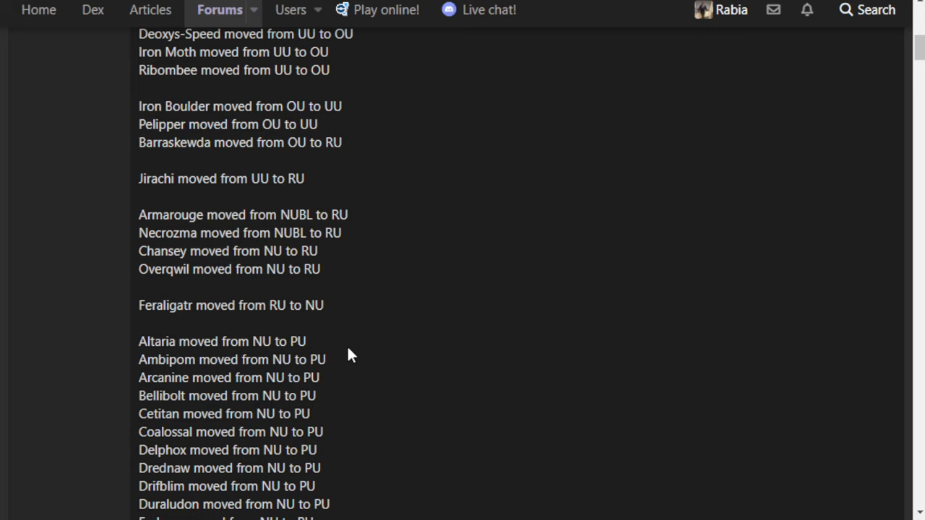
pyautogui.moveTo(340, 365)
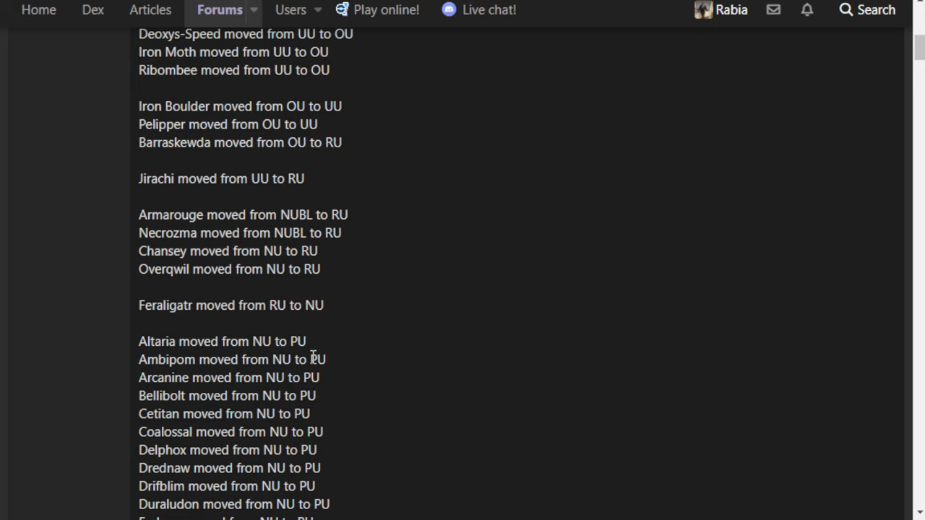
pyautogui.moveTo(327, 345)
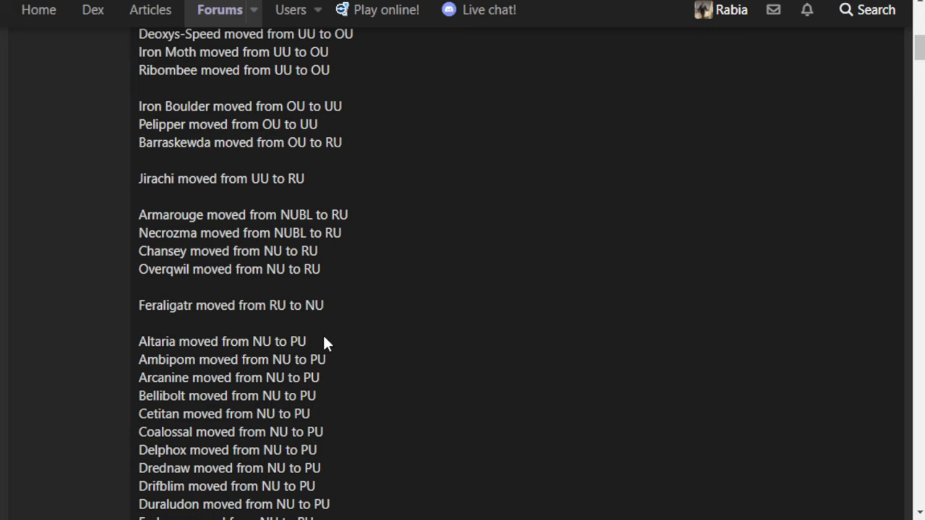
pyautogui.moveTo(320, 349)
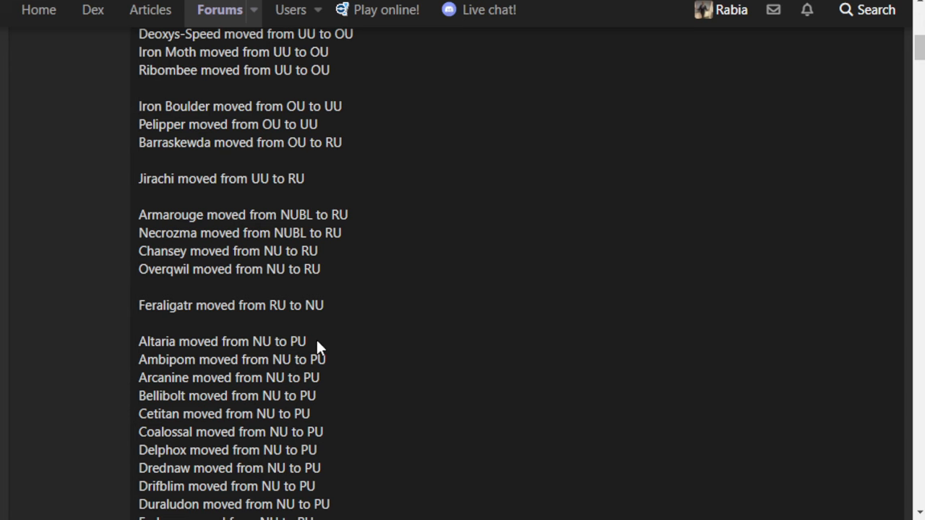
# - Read past Toxtricity, Thwackey's ZU-to-PU rise and Abomasnow, then return to the RU entries
pyautogui.scroll(-3)
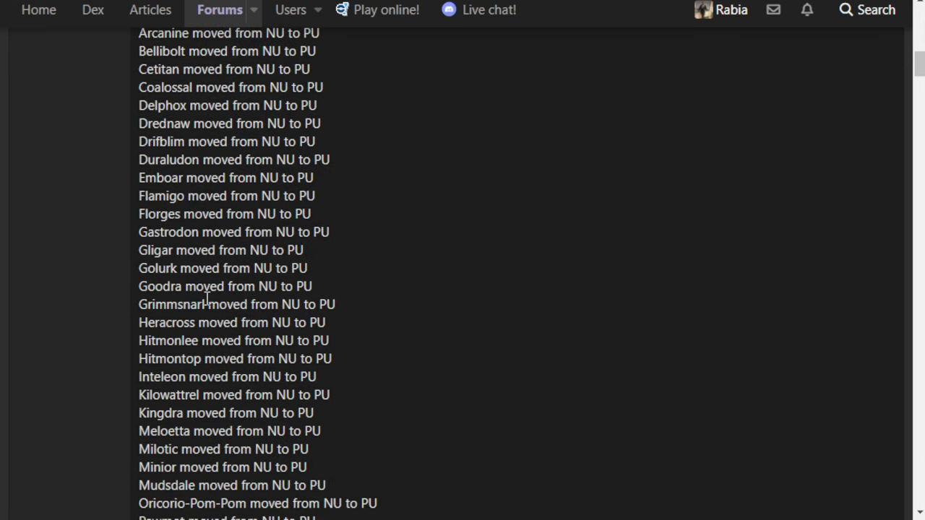
pyautogui.moveTo(264, 164)
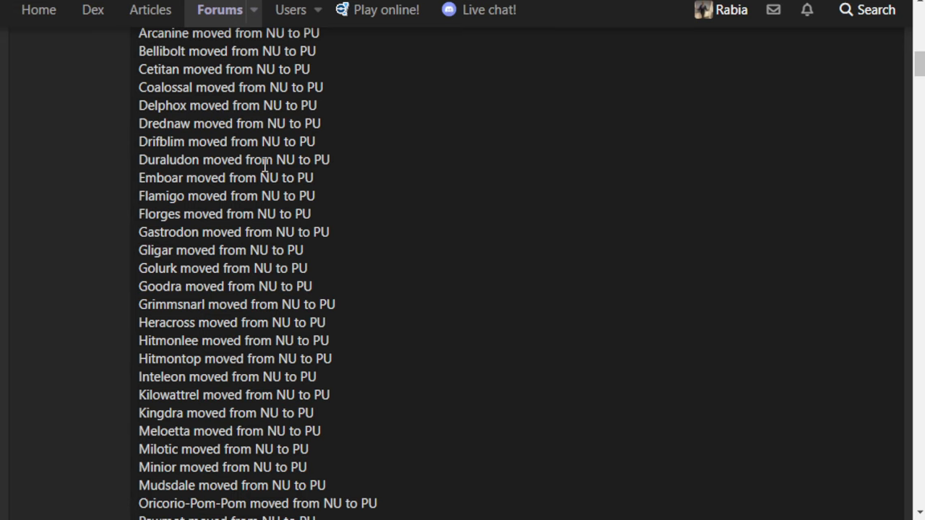
pyautogui.scroll(-3)
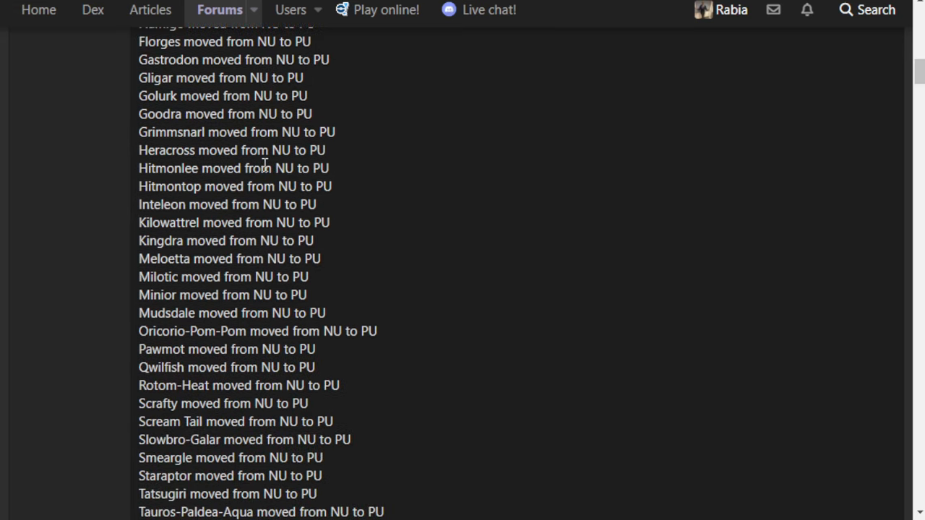
pyautogui.scroll(-3)
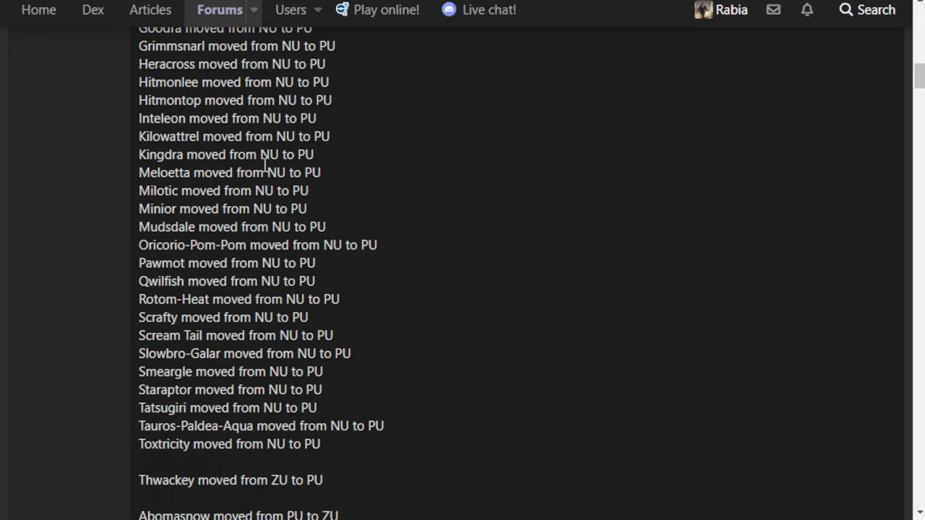
pyautogui.moveTo(485, 288)
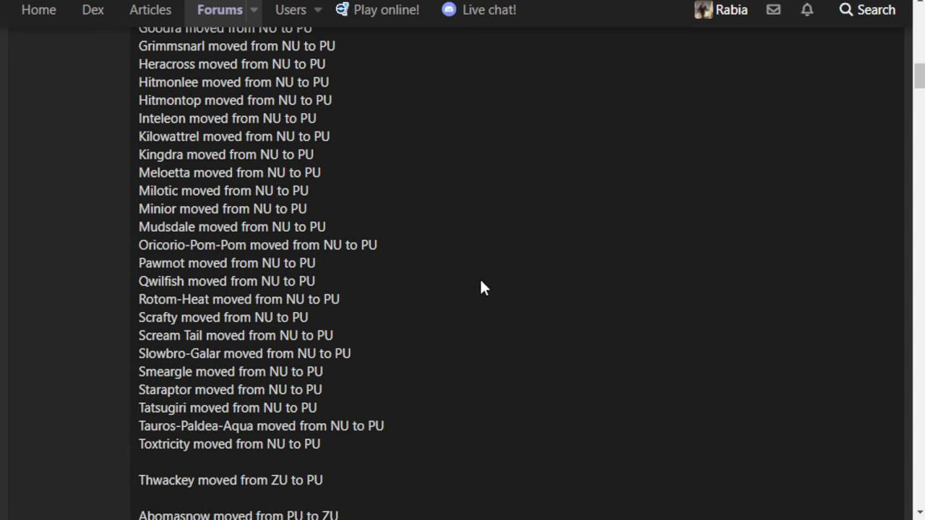
pyautogui.scroll(3)
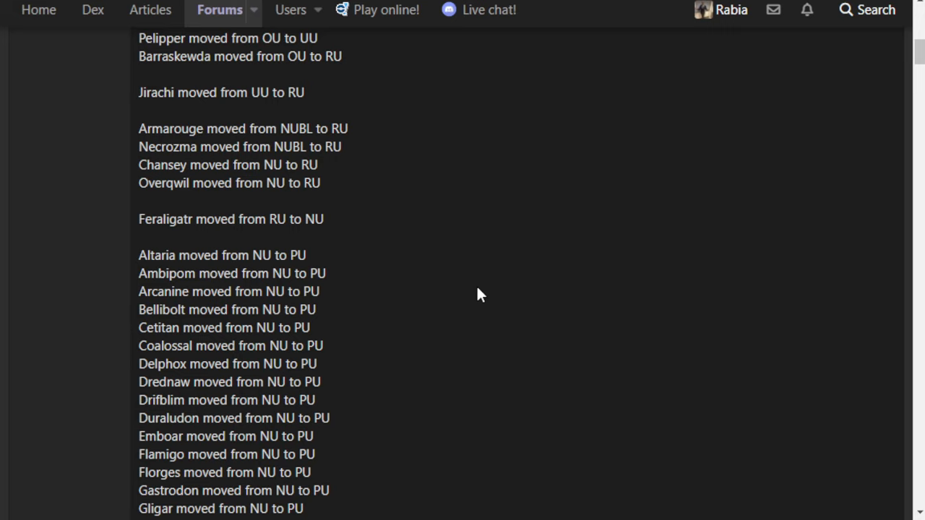
pyautogui.tripleClick(231, 219)
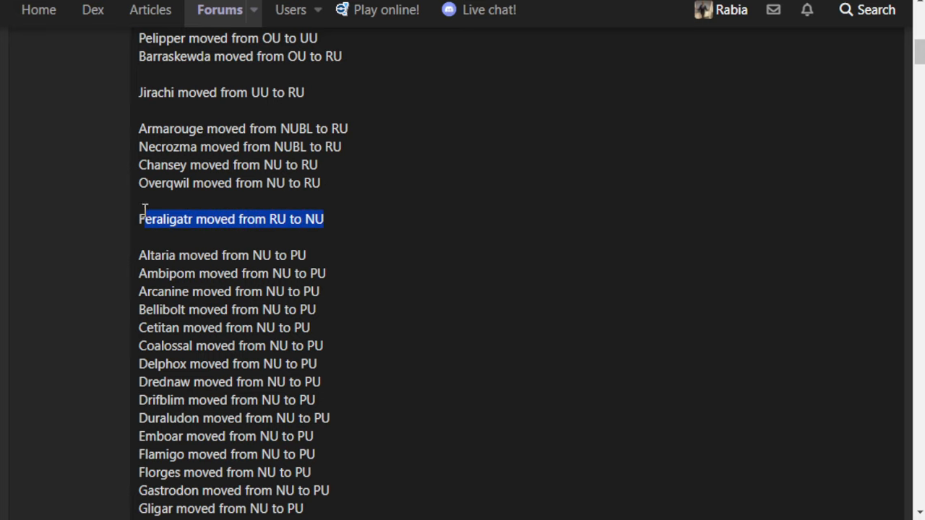
pyautogui.click(368, 251)
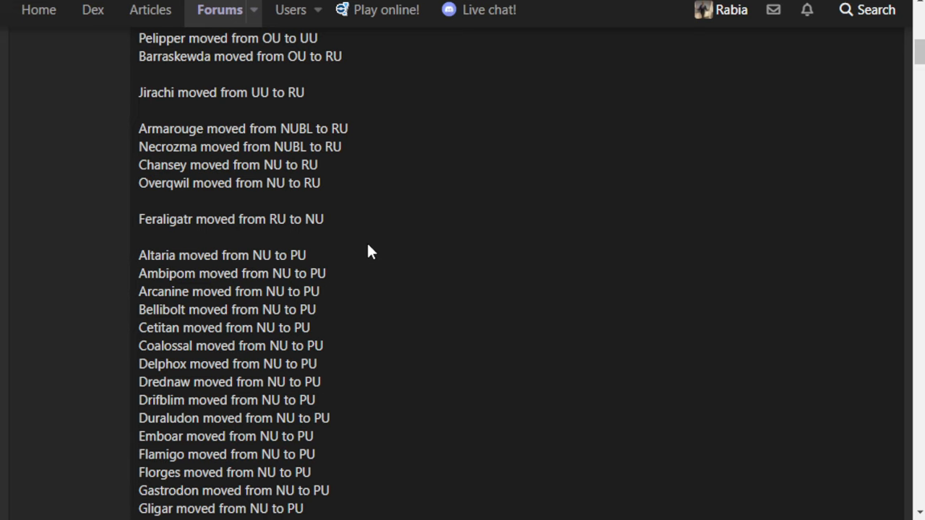
# - Read the drops to Toxtricity and Thwackey, then return to the NU-to-PU drops from Arcanine
pyautogui.scroll(-3)
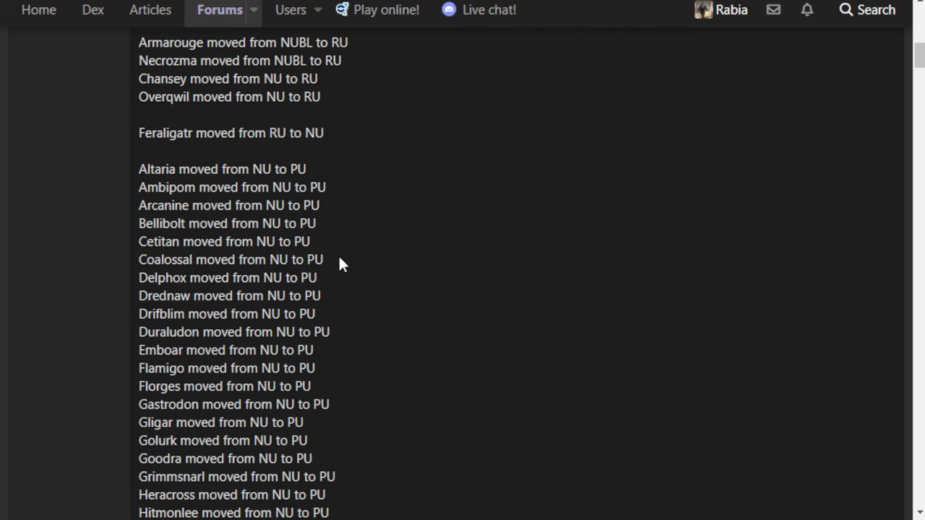
pyautogui.scroll(-3)
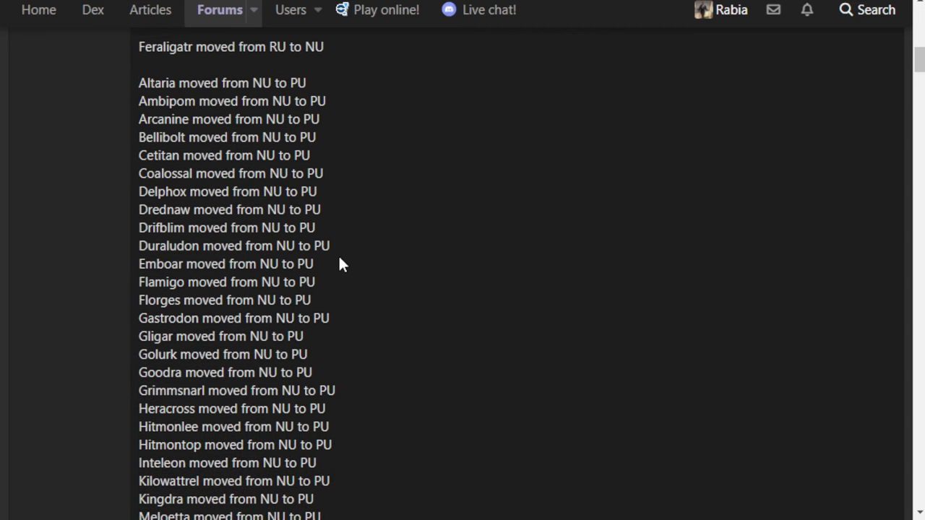
pyautogui.moveTo(341, 251)
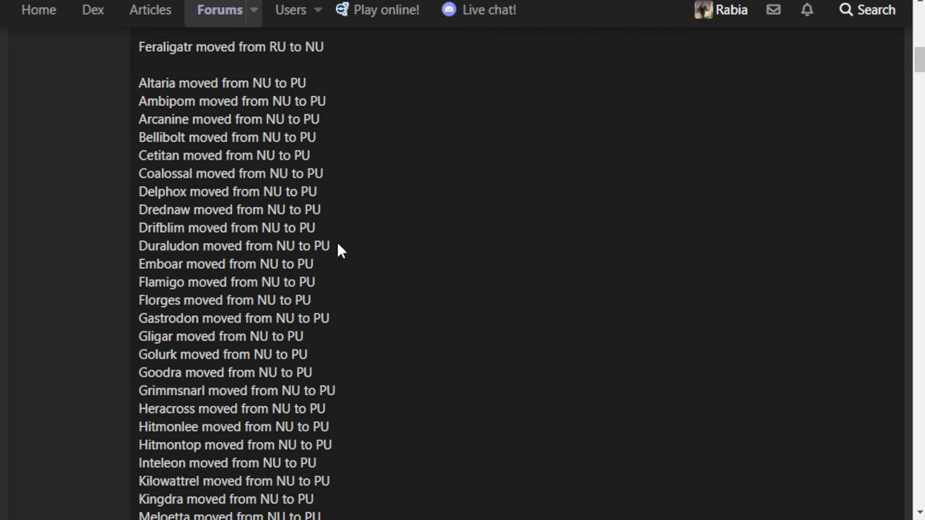
pyautogui.scroll(-3)
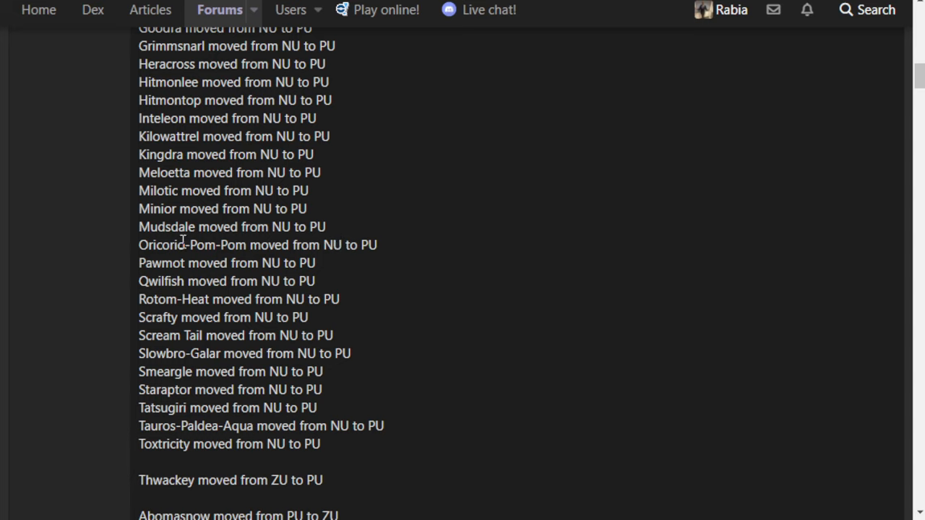
pyautogui.moveTo(294, 432)
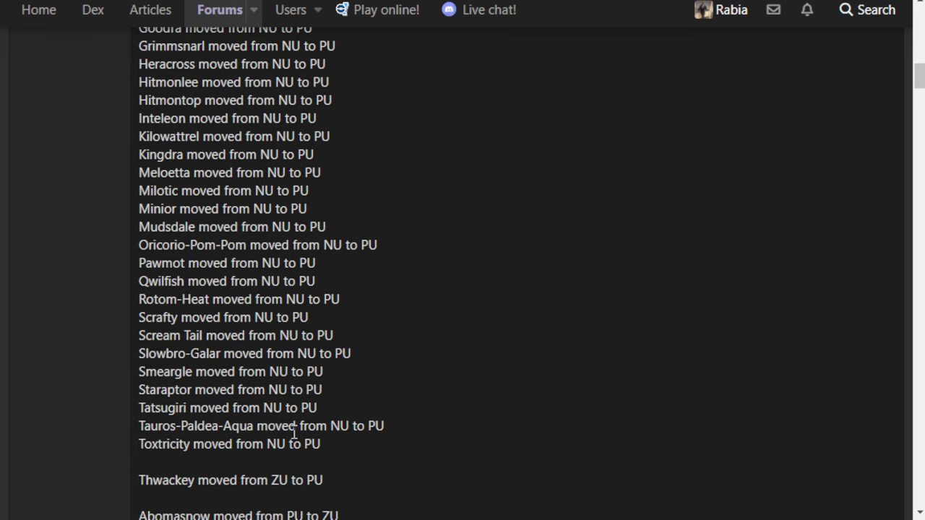
pyautogui.scroll(3)
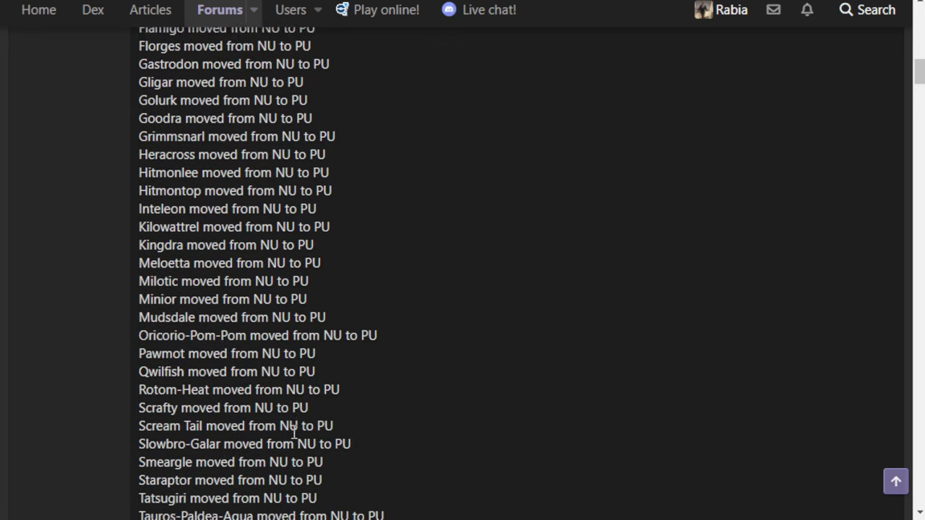
pyautogui.scroll(-3)
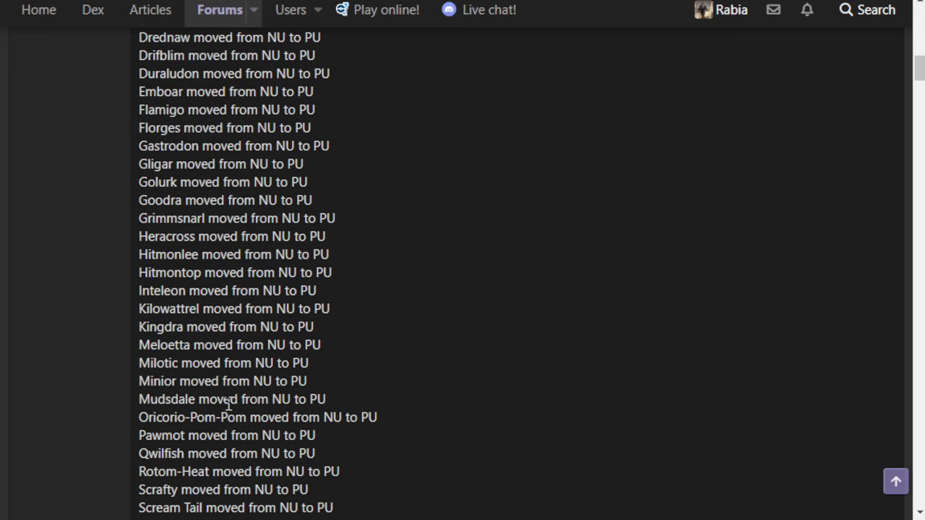
pyautogui.scroll(3)
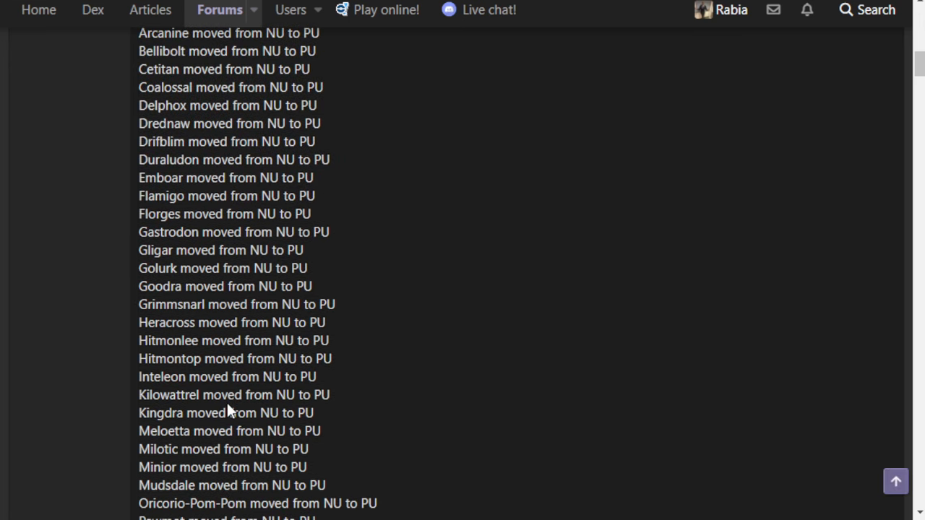
pyautogui.moveTo(255, 395)
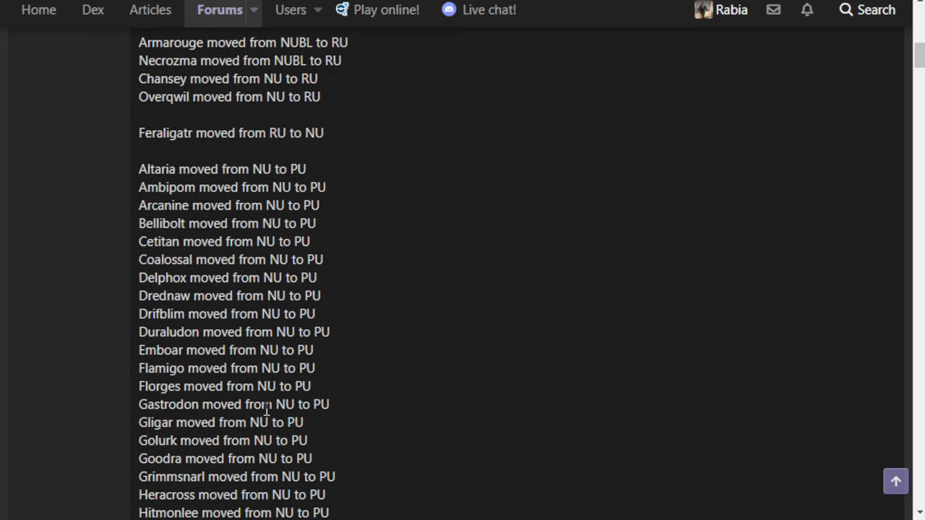
pyautogui.moveTo(140, 182)
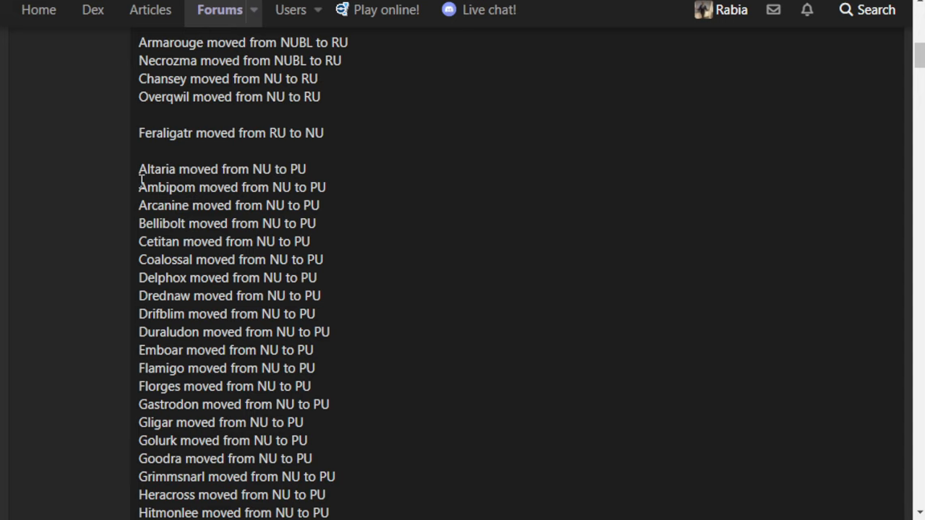
pyautogui.moveTo(145, 184)
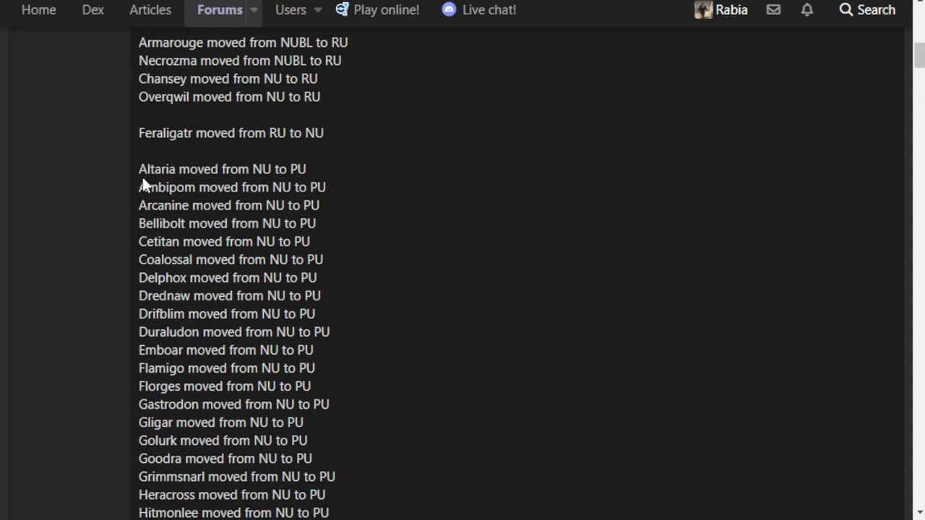
pyautogui.moveTo(103, 179)
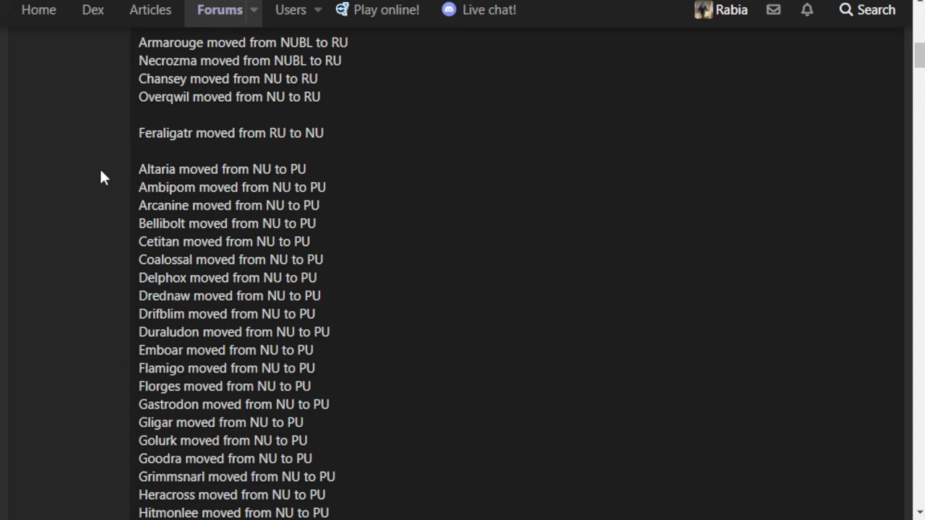
pyautogui.moveTo(538, 324)
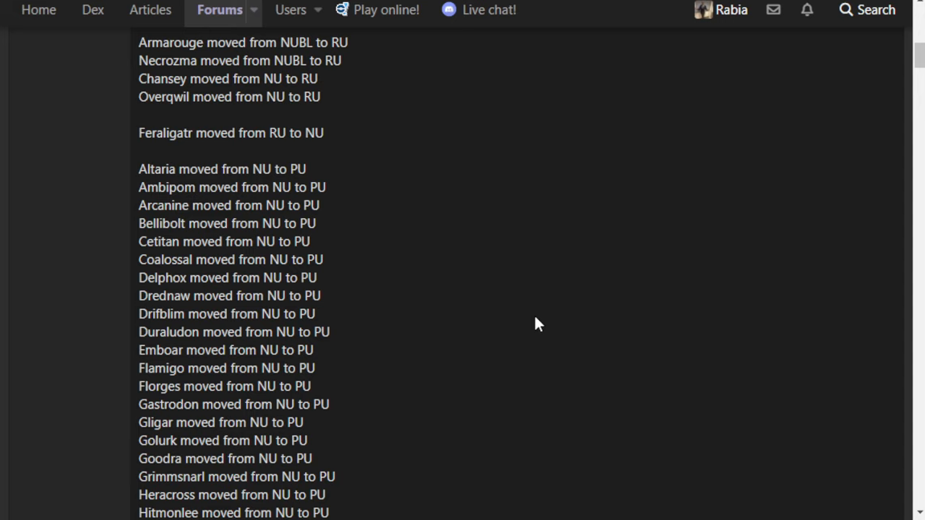
pyautogui.moveTo(531, 315)
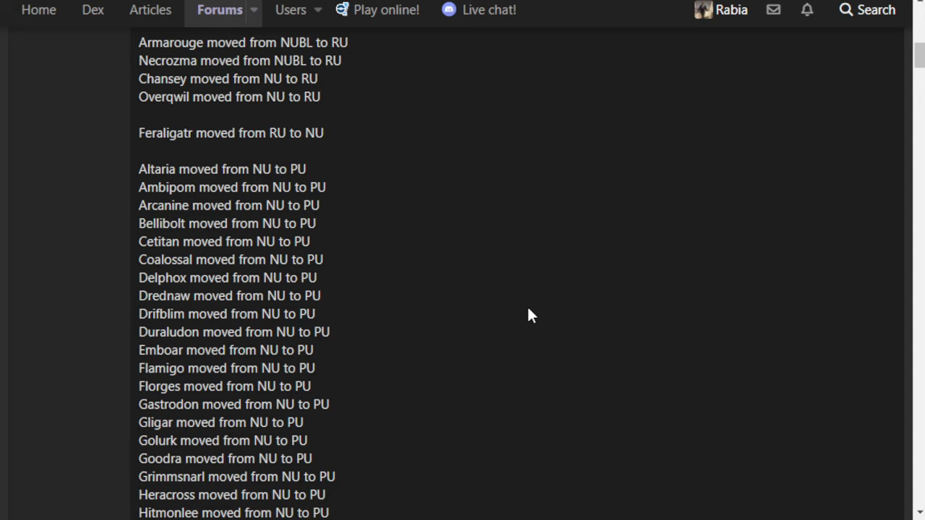
pyautogui.moveTo(497, 266)
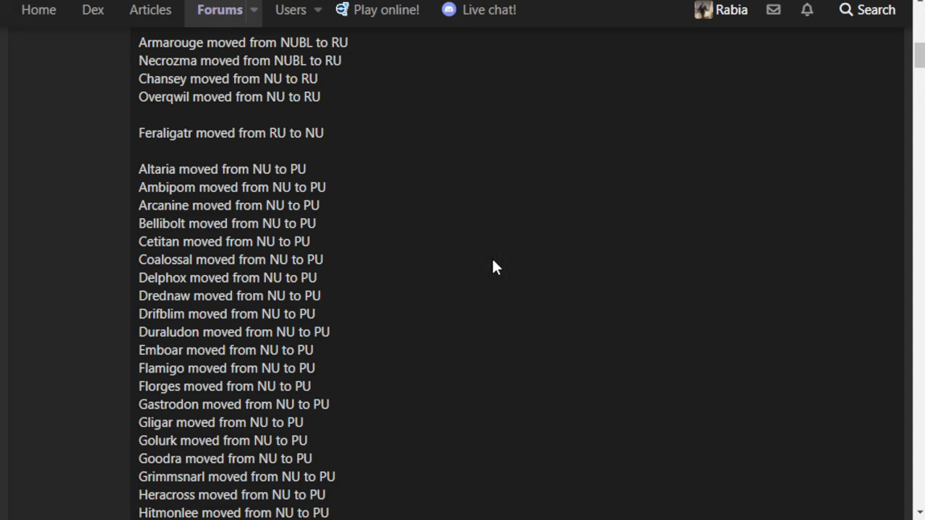
pyautogui.moveTo(374, 195)
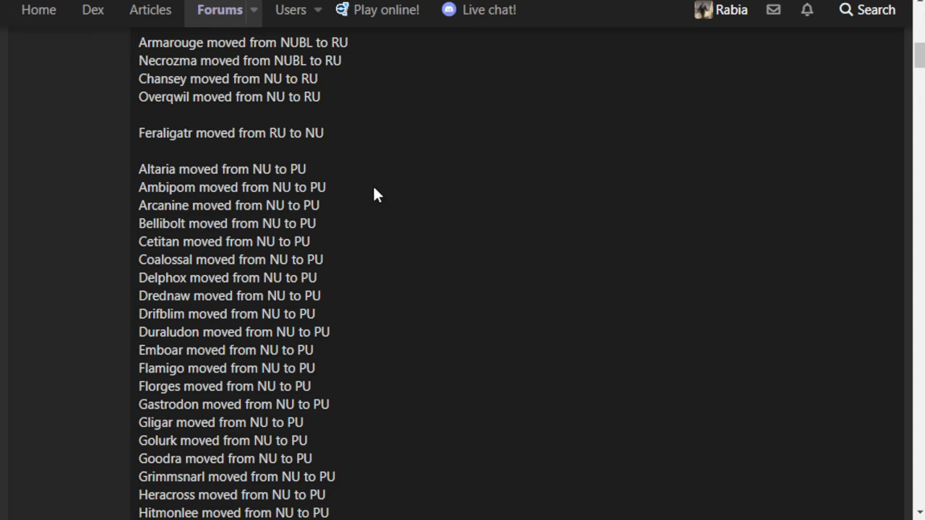
pyautogui.moveTo(396, 232)
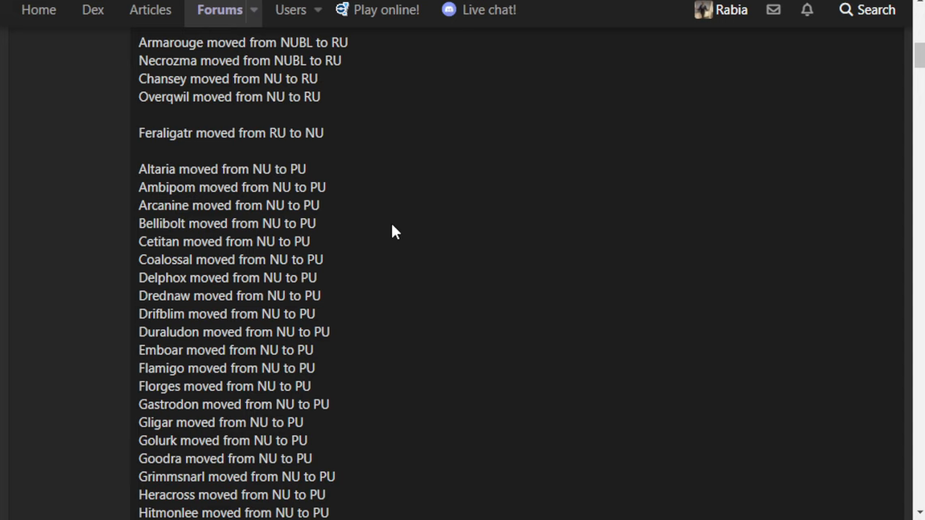
pyautogui.moveTo(382, 233)
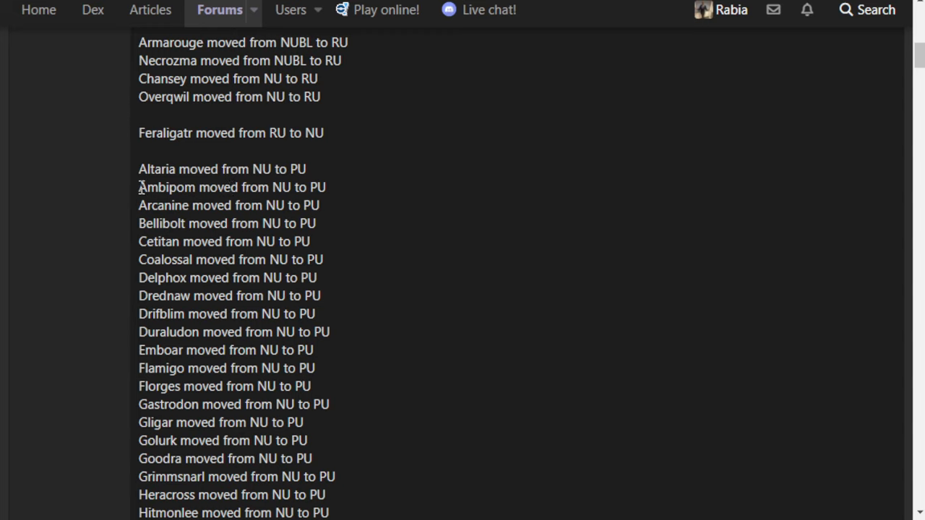
pyautogui.moveTo(351, 194)
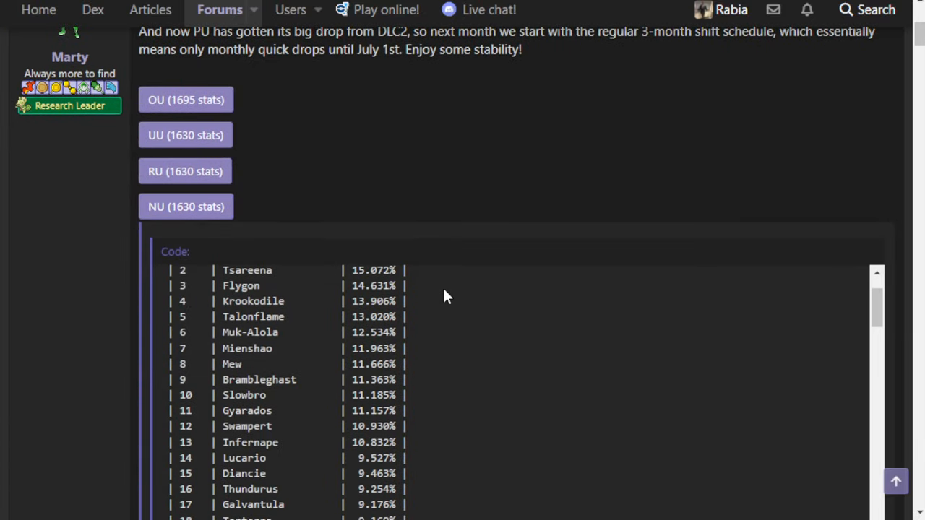
# - Scroll the NU usage table through ranks 13–36, down to Quagsire
pyautogui.scroll(-3)
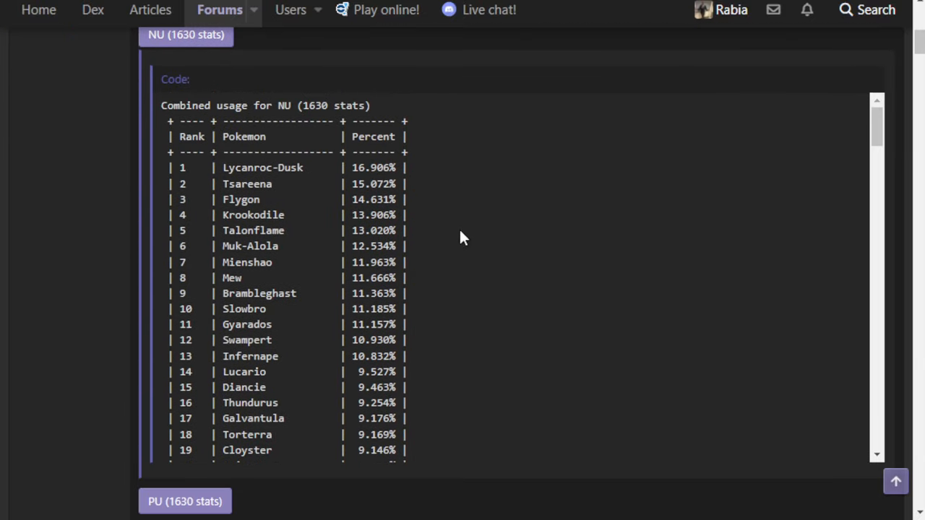
pyautogui.scroll(-3)
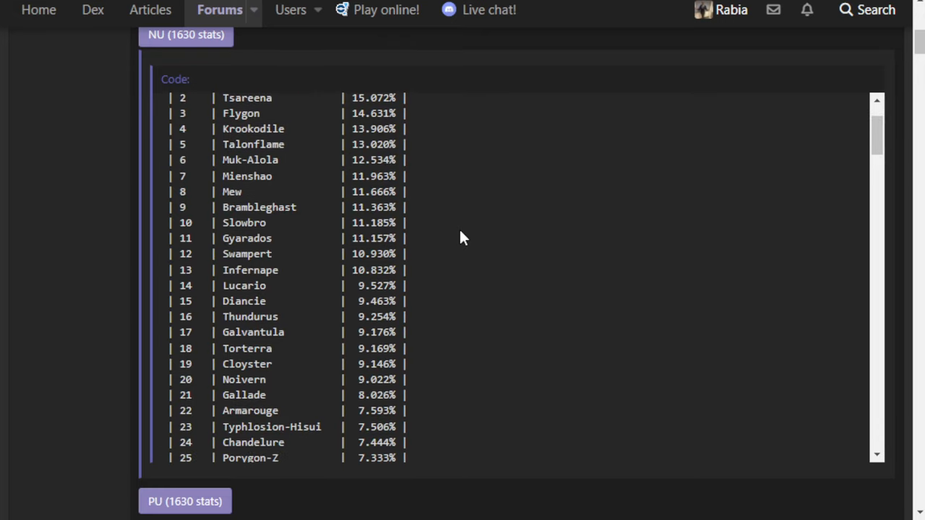
pyautogui.scroll(-3)
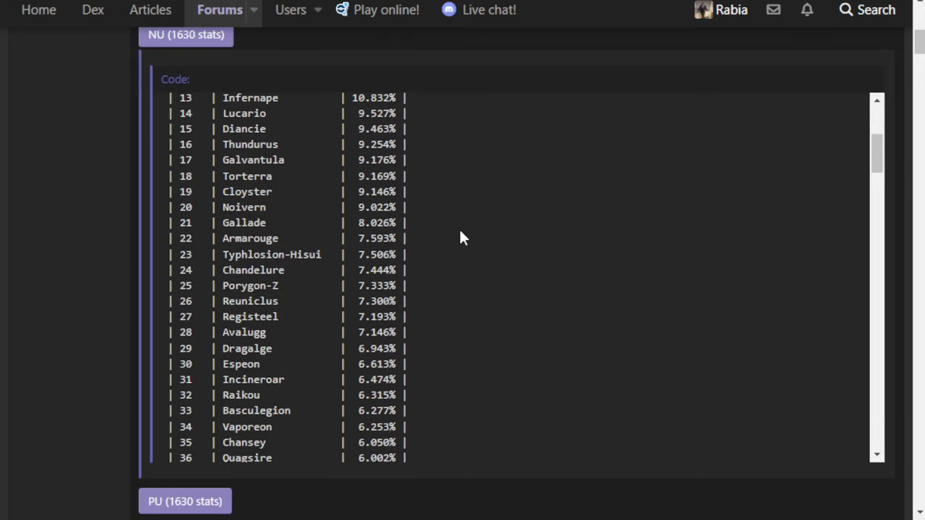
pyautogui.scroll(-3)
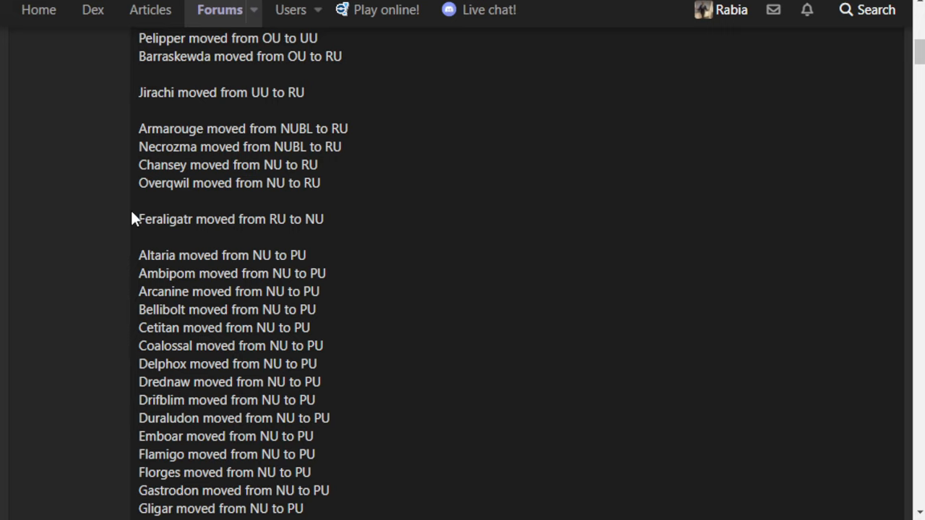
pyautogui.moveTo(129, 222)
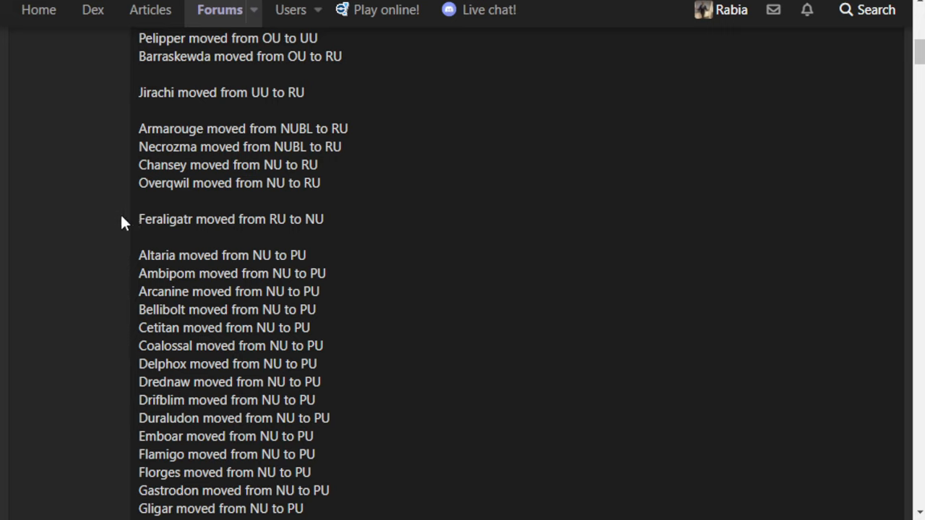
pyautogui.moveTo(137, 230)
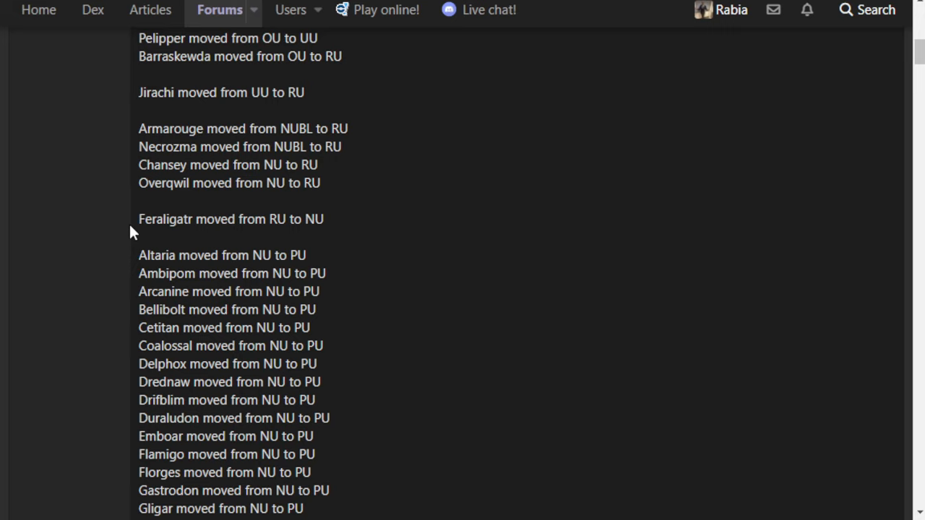
# - Scroll the NU Preliminary Viability Rankings, showing Lycanroc-Dusk and Slowbro in Top
pyautogui.scroll(-3)
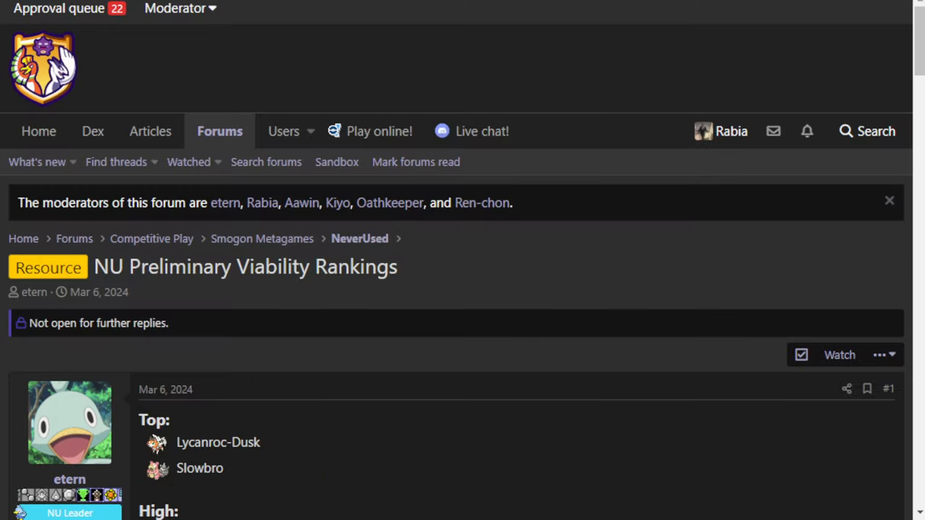
pyautogui.scroll(-3)
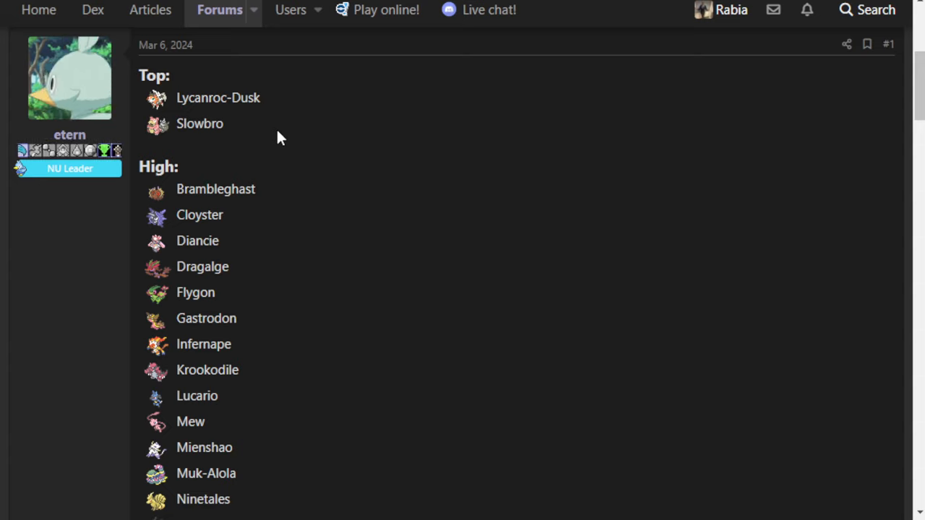
pyautogui.moveTo(288, 114)
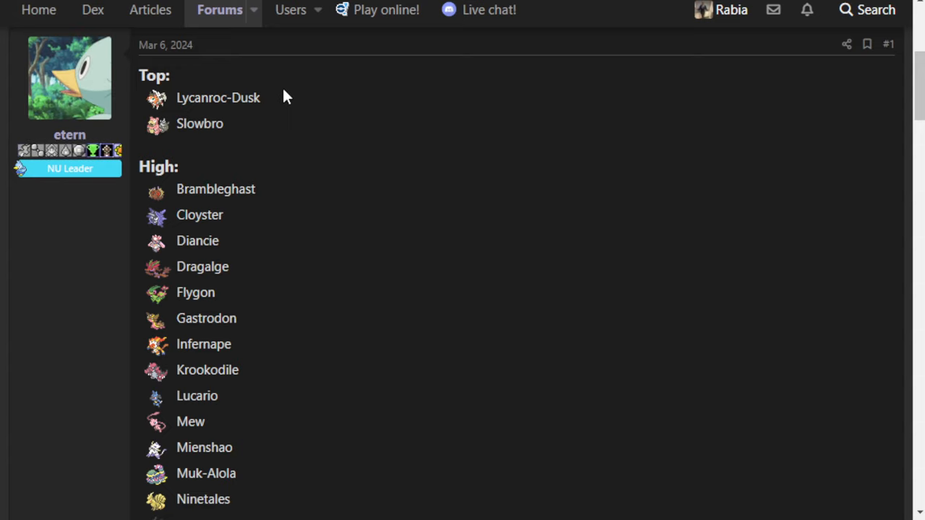
pyautogui.moveTo(258, 220)
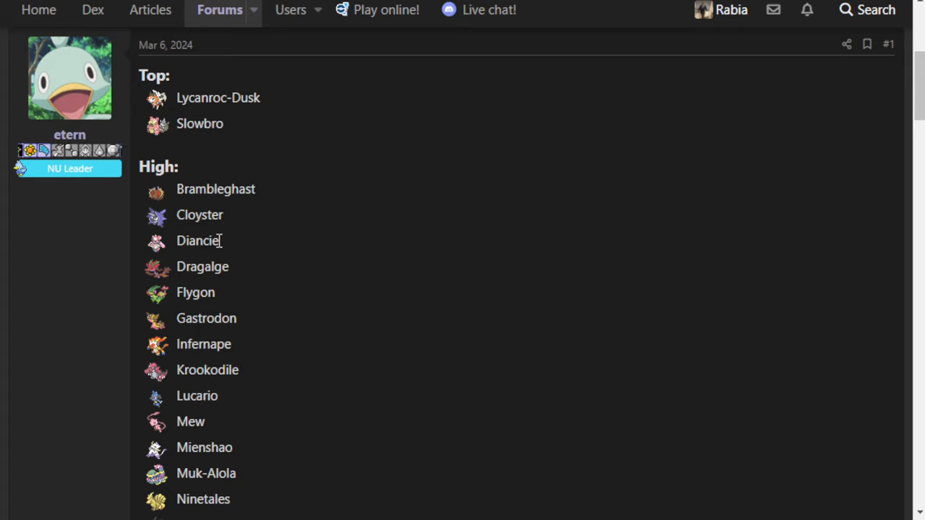
pyautogui.scroll(-3)
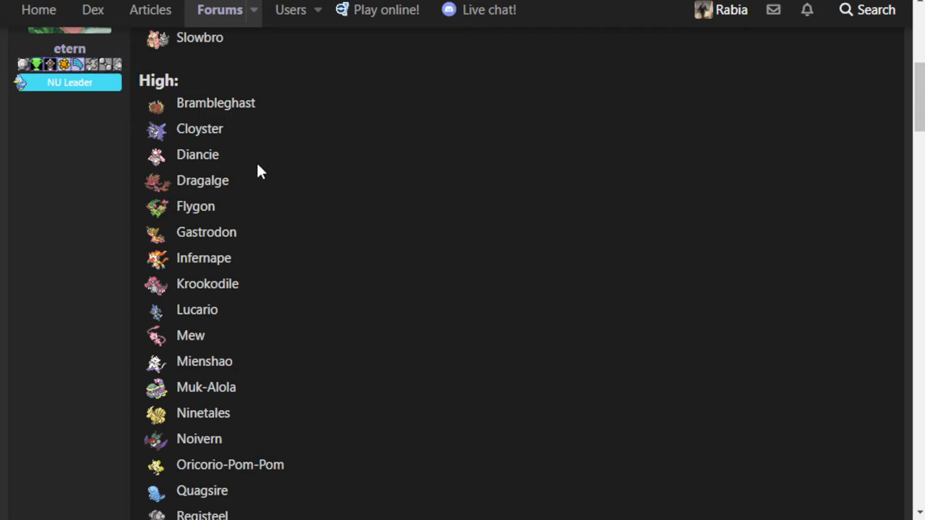
pyautogui.moveTo(253, 166)
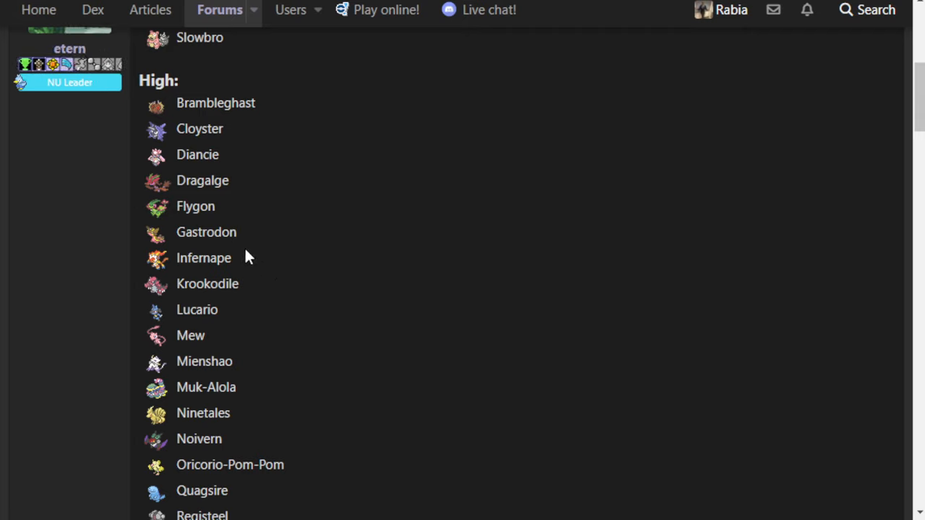
pyautogui.scroll(-3)
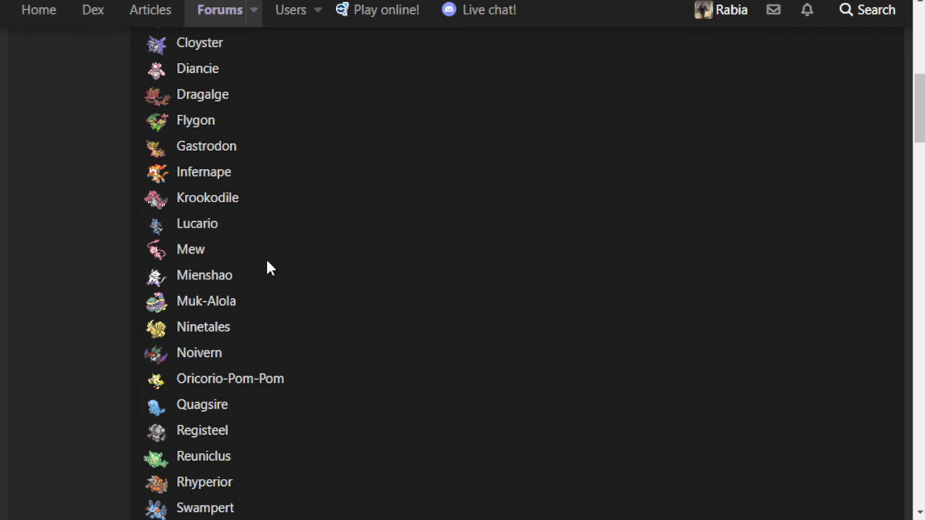
pyautogui.moveTo(201, 215)
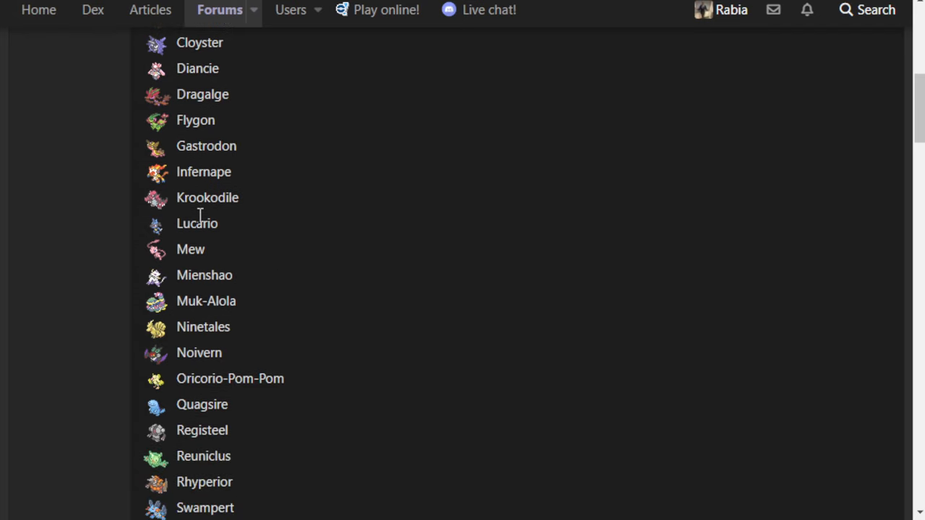
pyautogui.scroll(-3)
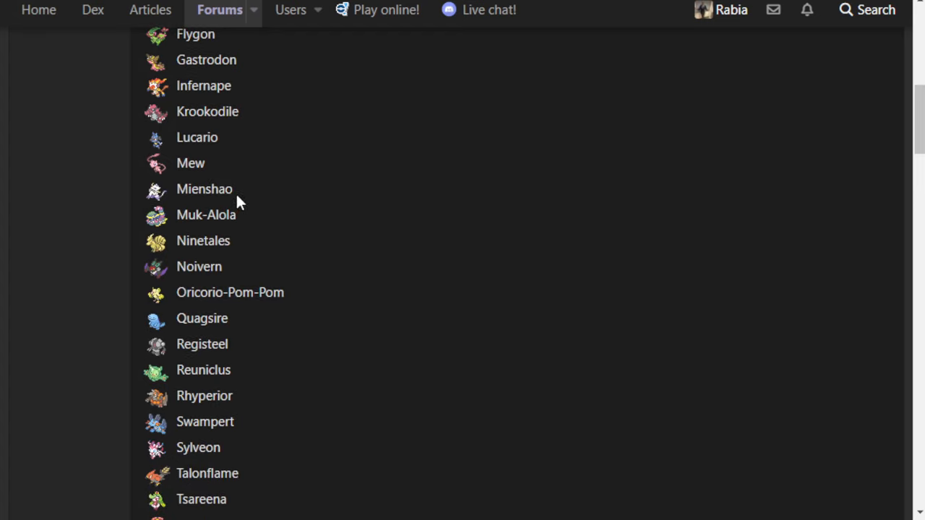
pyautogui.moveTo(293, 206)
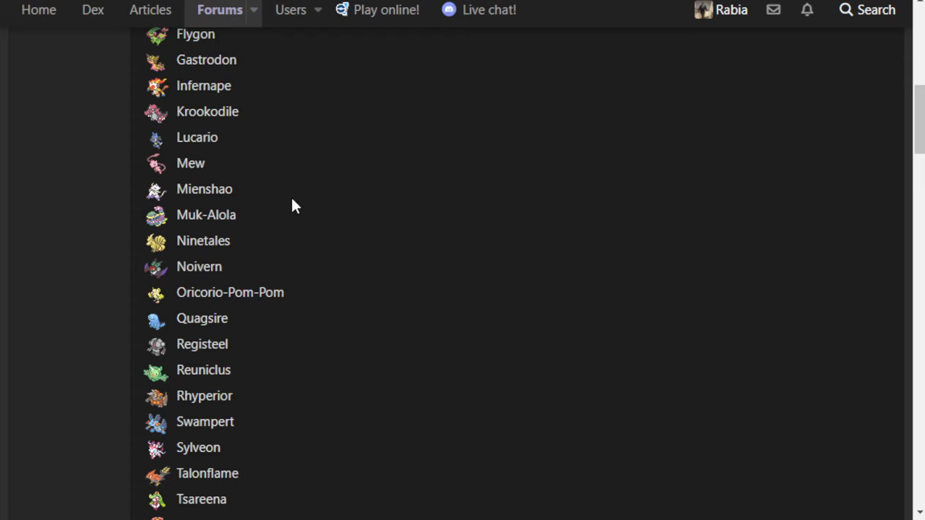
pyautogui.scroll(-3)
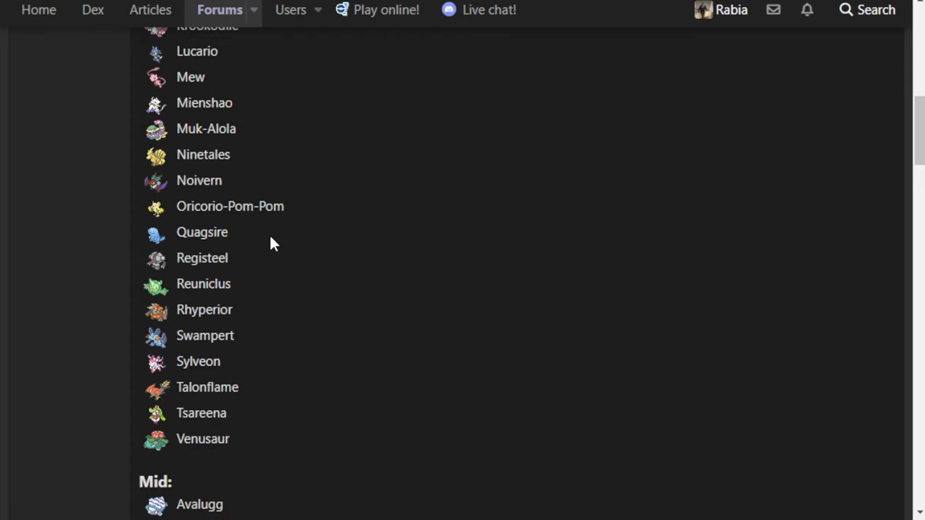
pyautogui.scroll(-3)
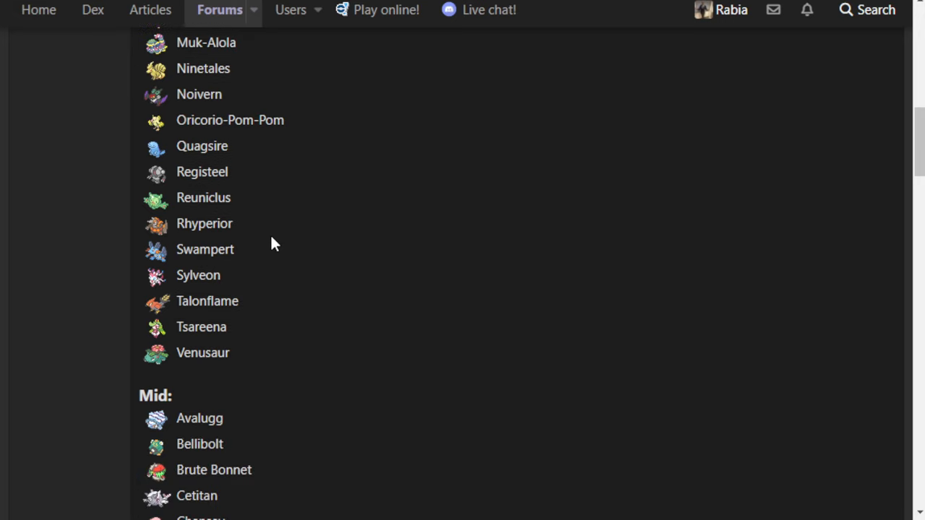
pyautogui.scroll(-3)
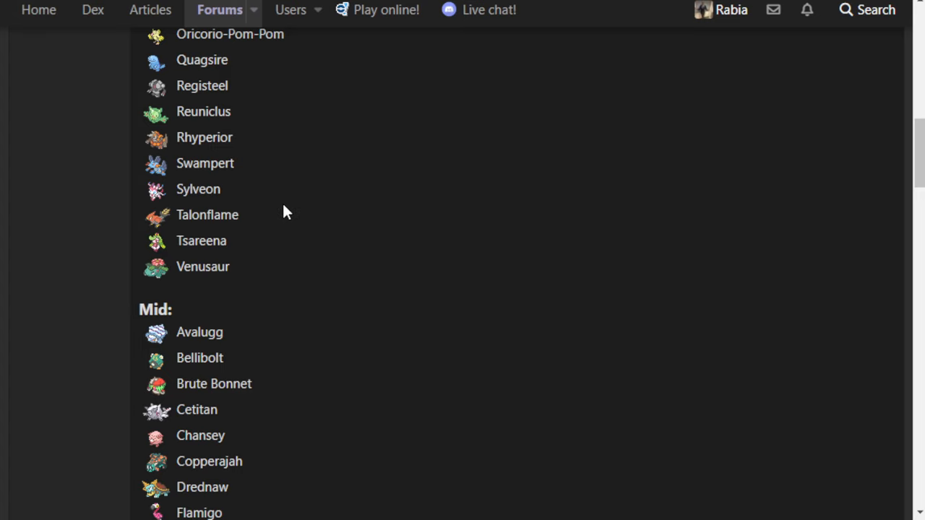
pyautogui.scroll(3)
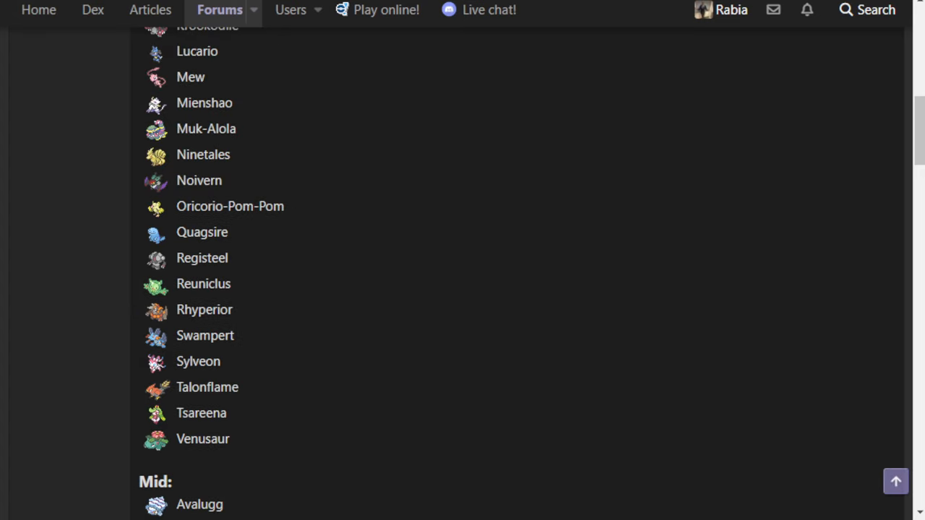
pyautogui.moveTo(441, 251)
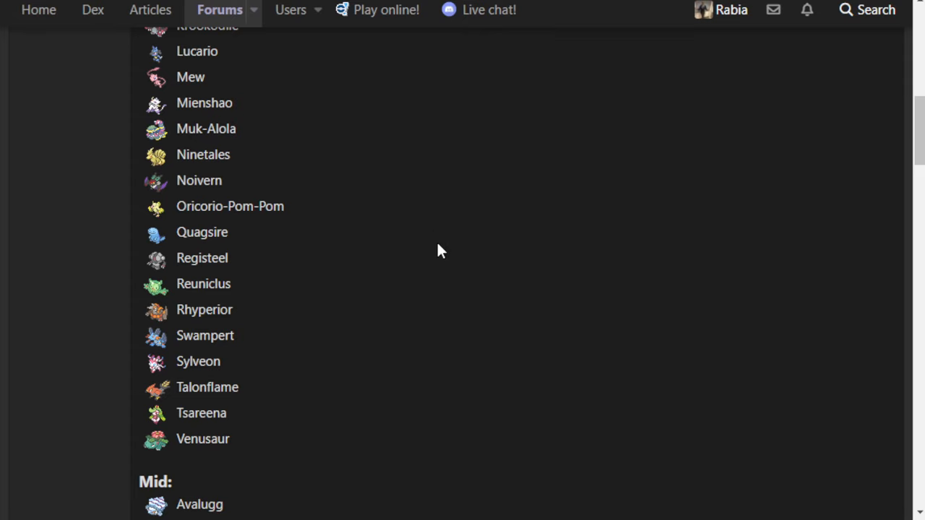
pyautogui.scroll(3)
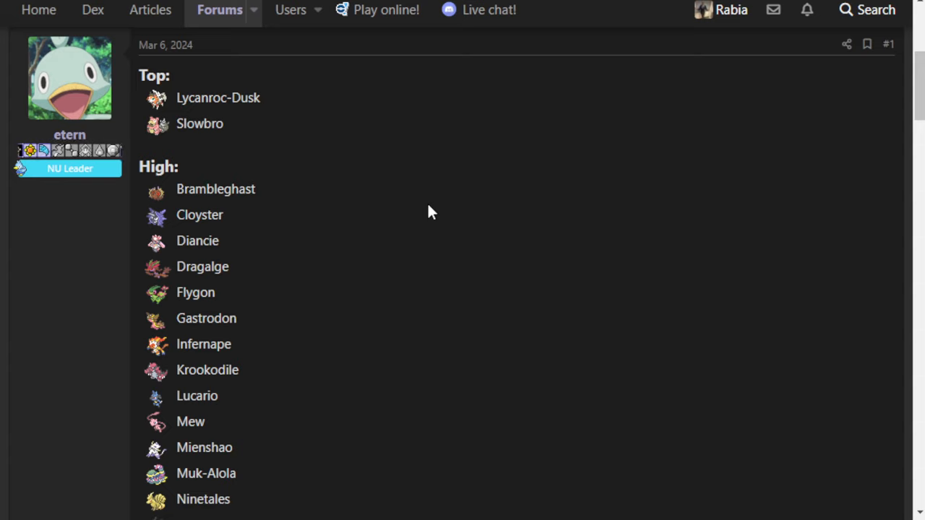
pyautogui.scroll(-3)
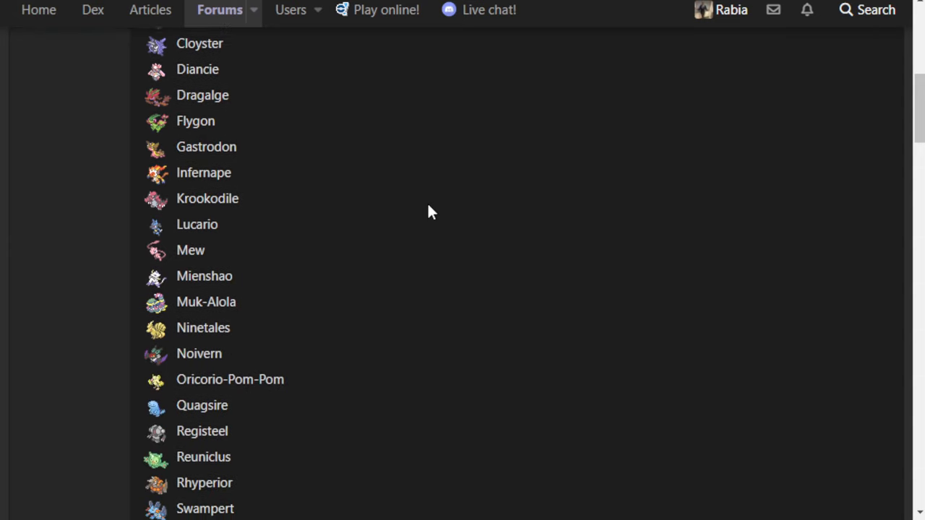
pyautogui.scroll(-3)
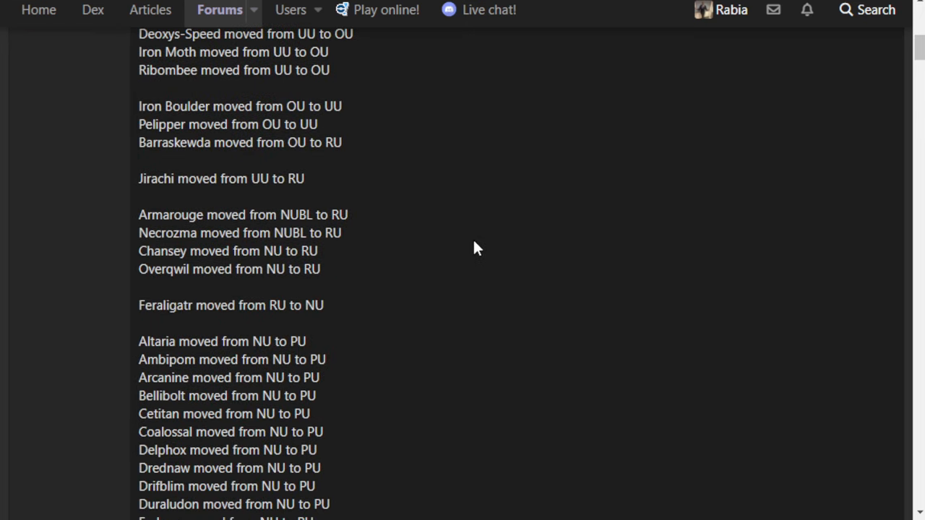
pyautogui.scroll(-3)
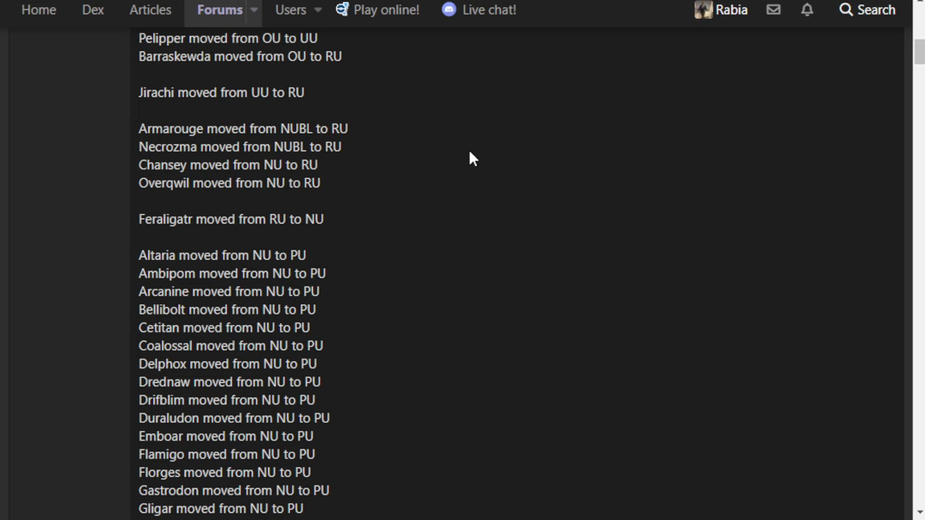
pyautogui.scroll(-3)
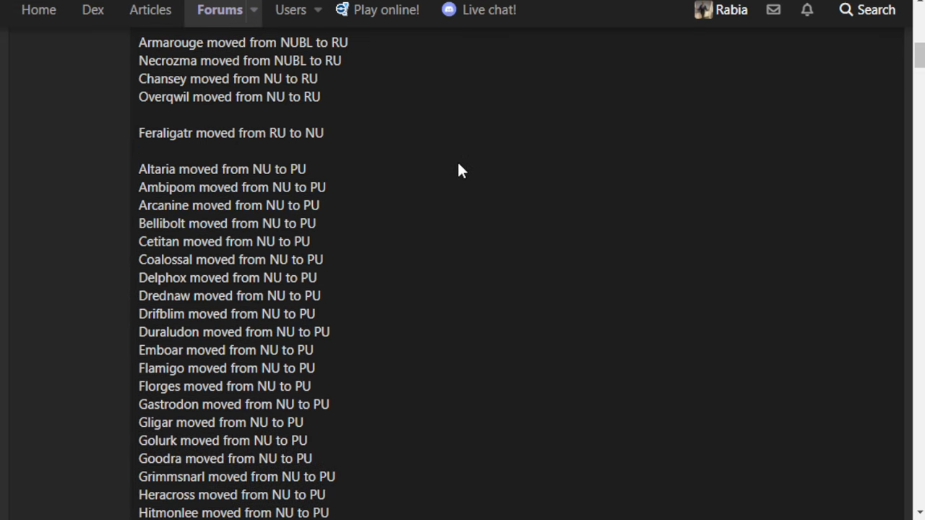
pyautogui.moveTo(144, 206)
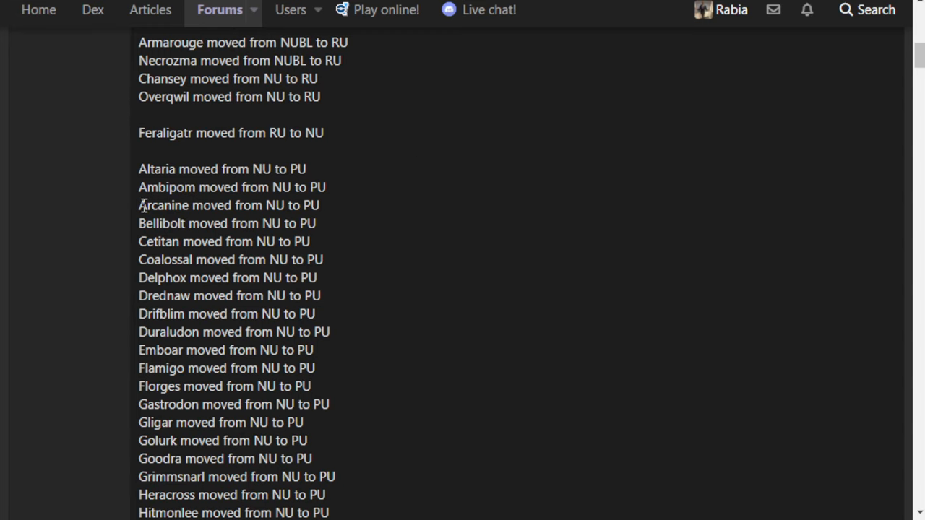
pyautogui.moveTo(678, 262)
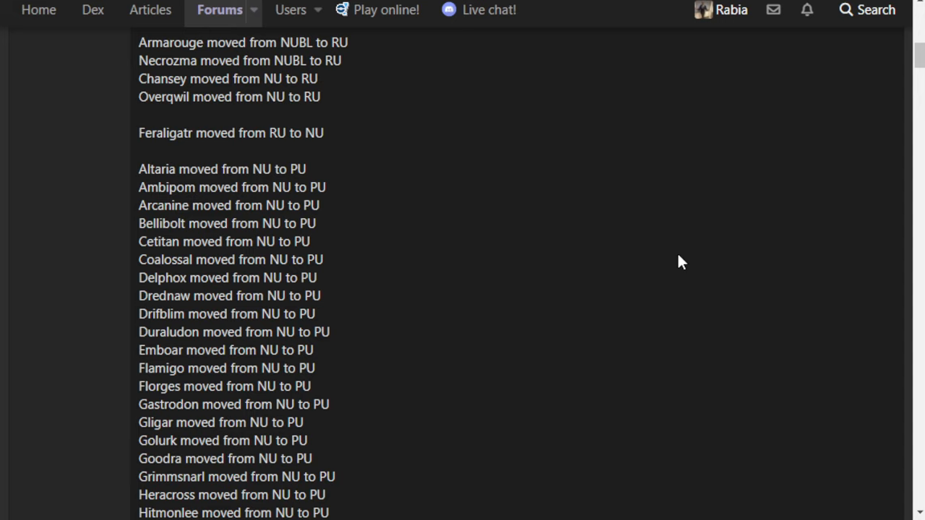
pyautogui.moveTo(671, 269)
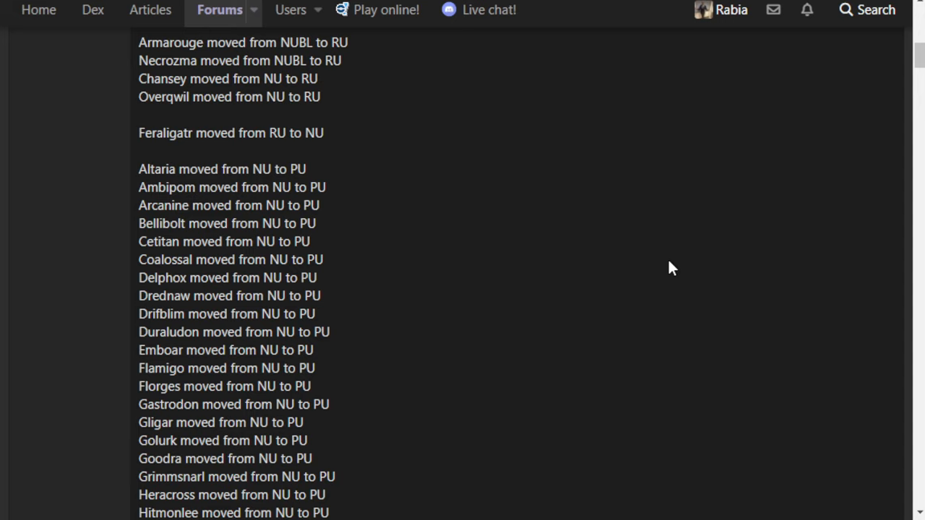
pyautogui.moveTo(654, 280)
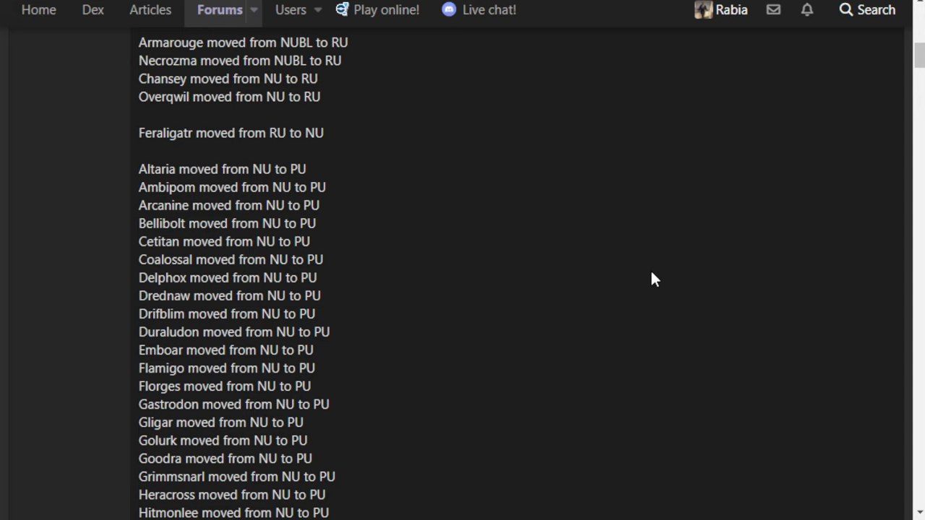
pyautogui.moveTo(635, 277)
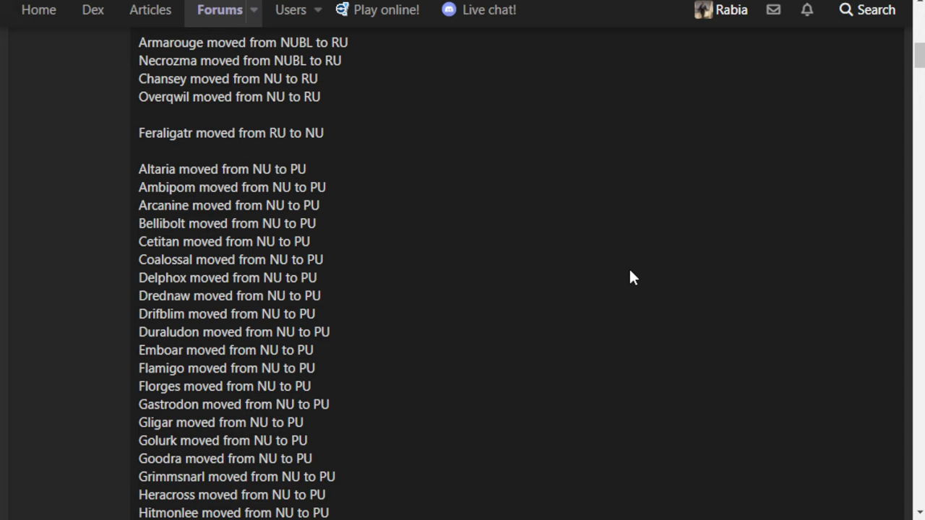
pyautogui.moveTo(611, 262)
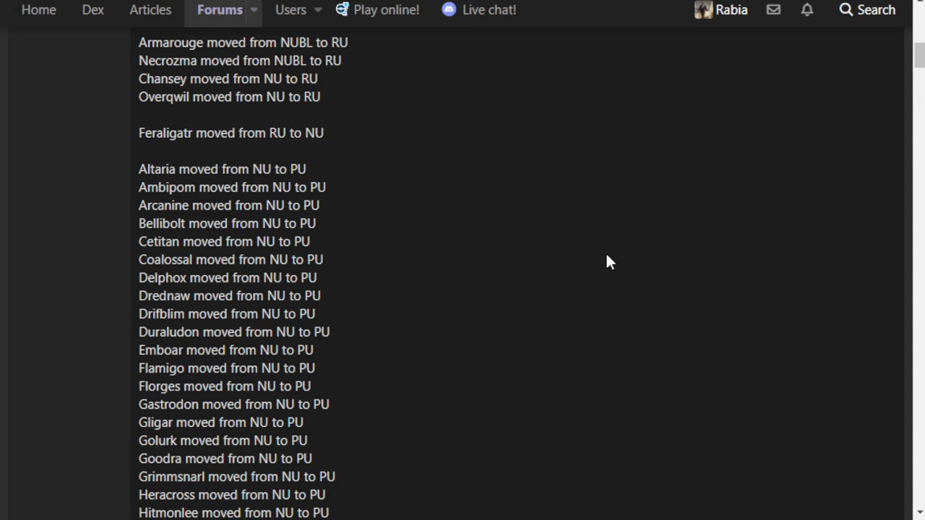
pyautogui.moveTo(491, 270)
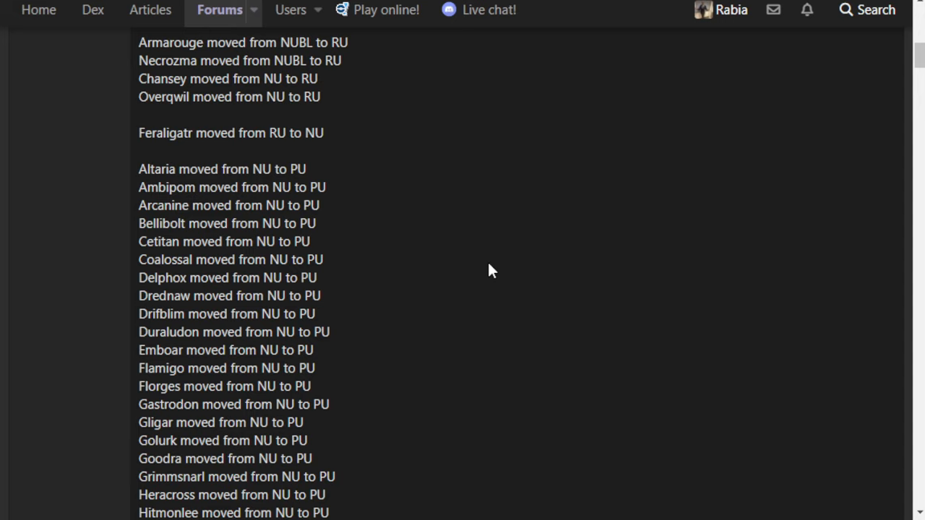
pyautogui.moveTo(452, 242)
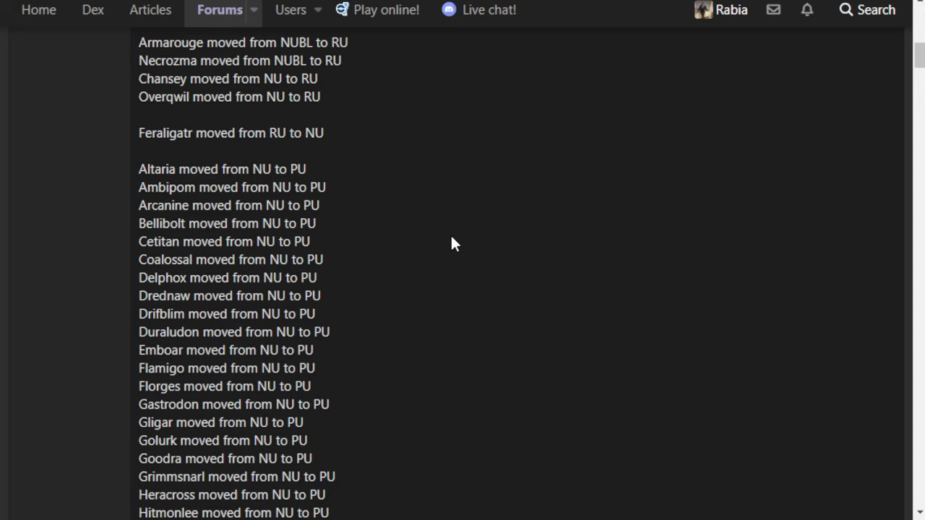
pyautogui.moveTo(423, 258)
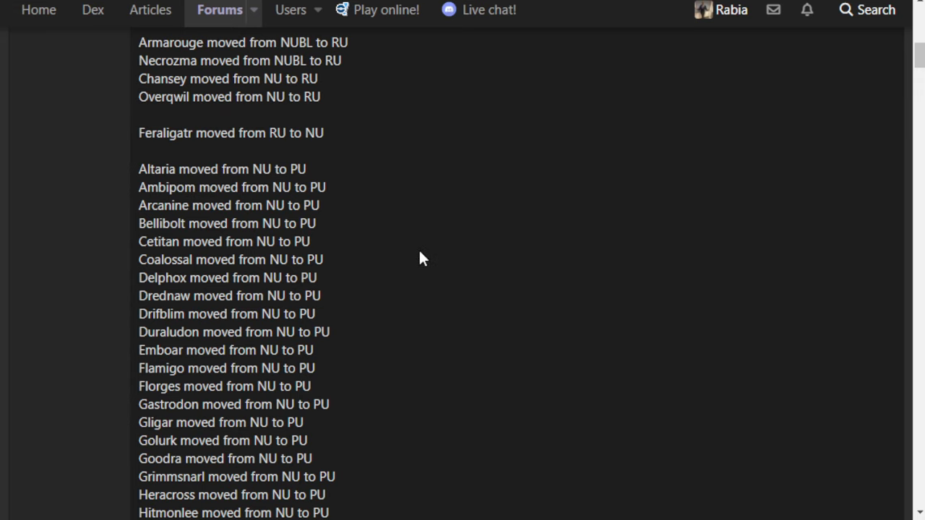
pyautogui.scroll(-3)
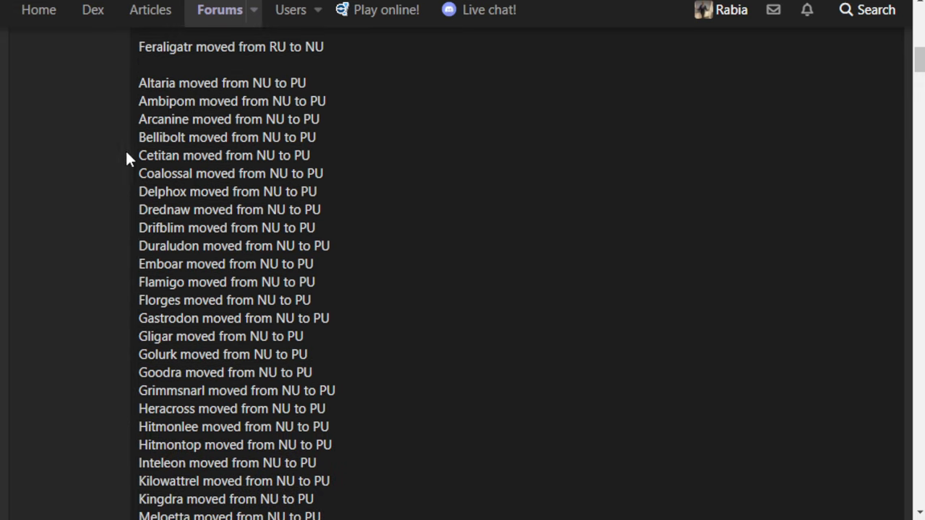
pyautogui.moveTo(311, 156); pyautogui.dragTo(139, 173)
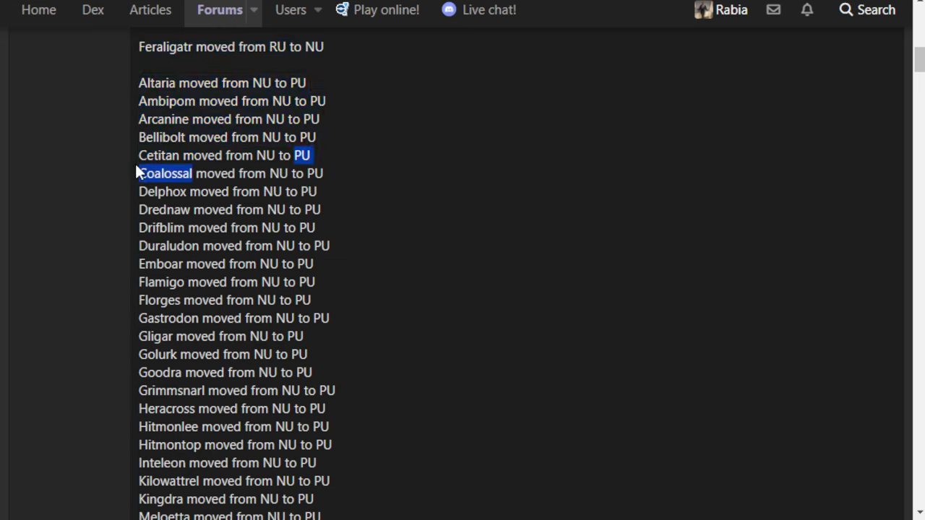
pyautogui.moveTo(495, 242)
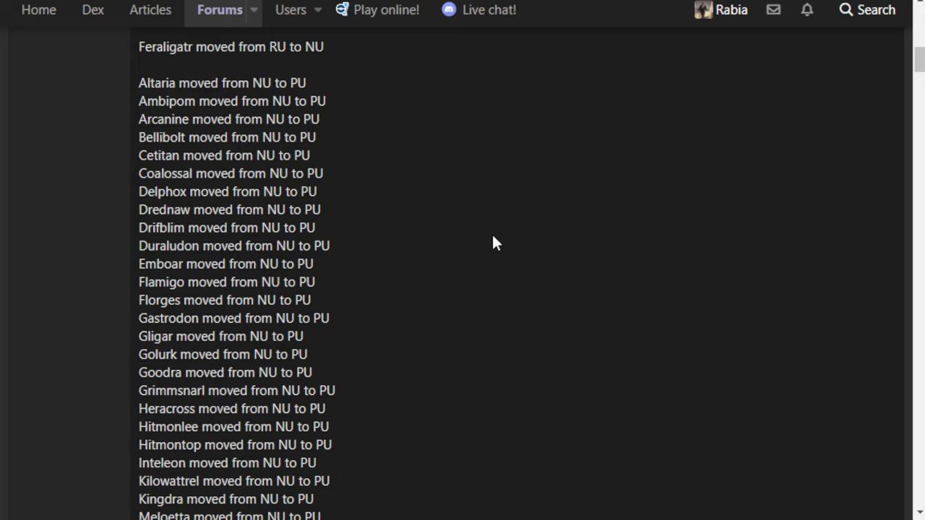
pyautogui.moveTo(482, 253)
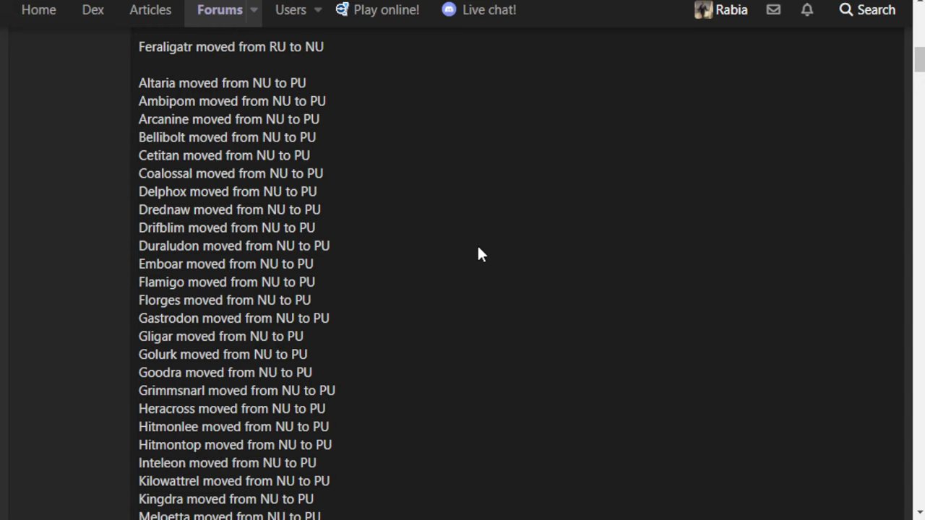
pyautogui.moveTo(212, 175)
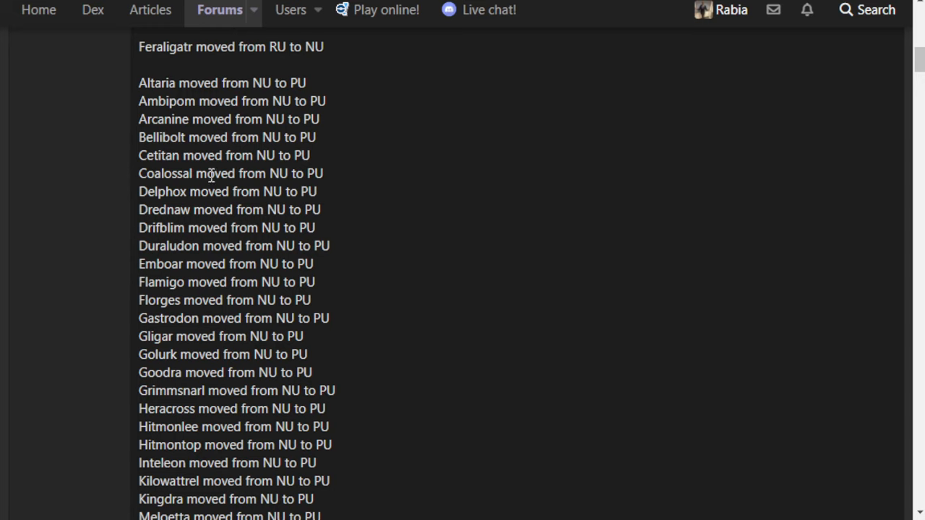
pyautogui.moveTo(354, 184)
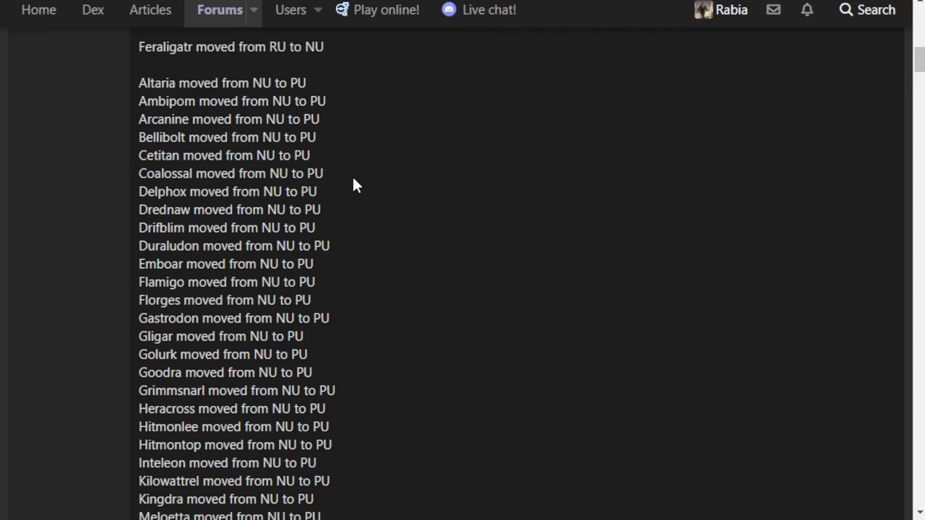
pyautogui.scroll(-3)
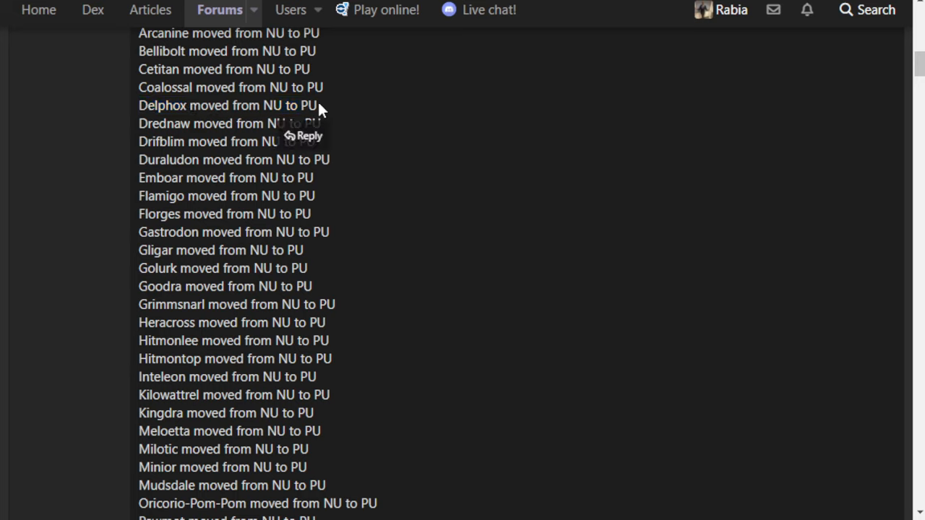
pyautogui.moveTo(414, 118)
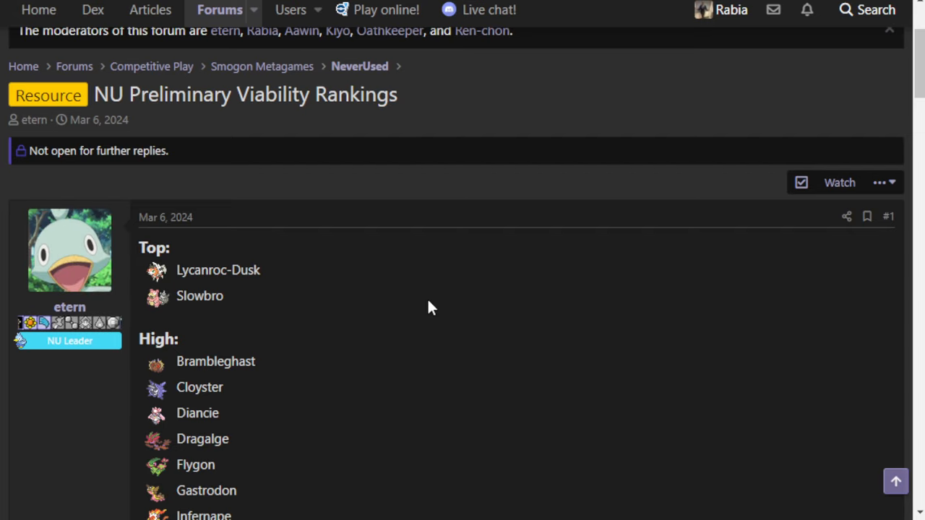
pyautogui.scroll(-3)
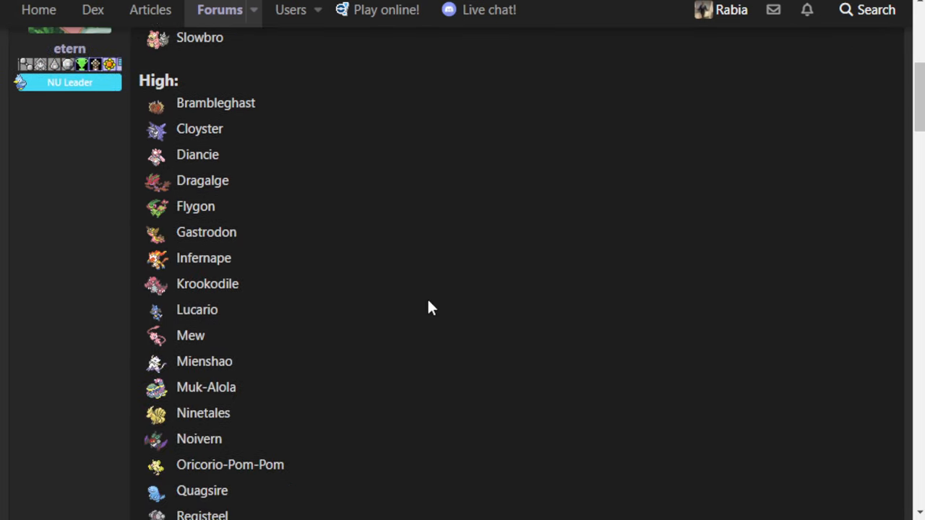
pyautogui.scroll(-3)
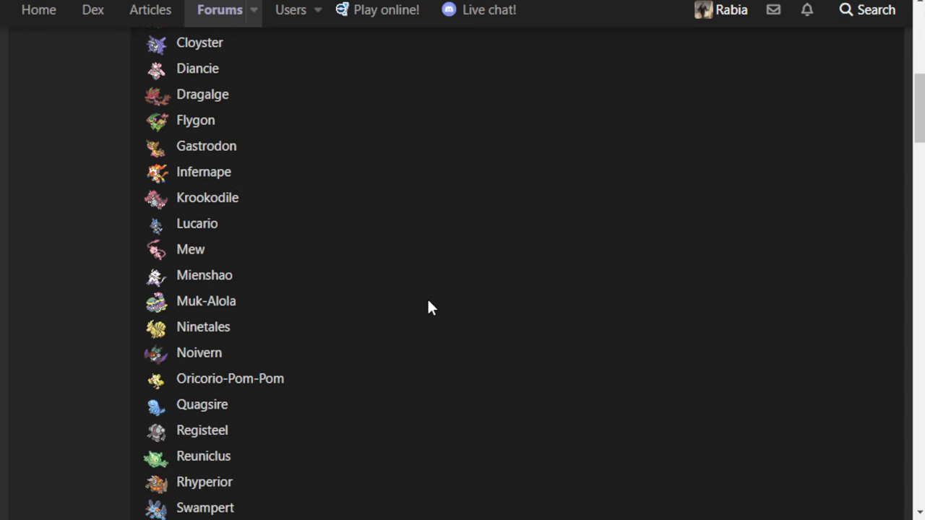
pyautogui.scroll(-3)
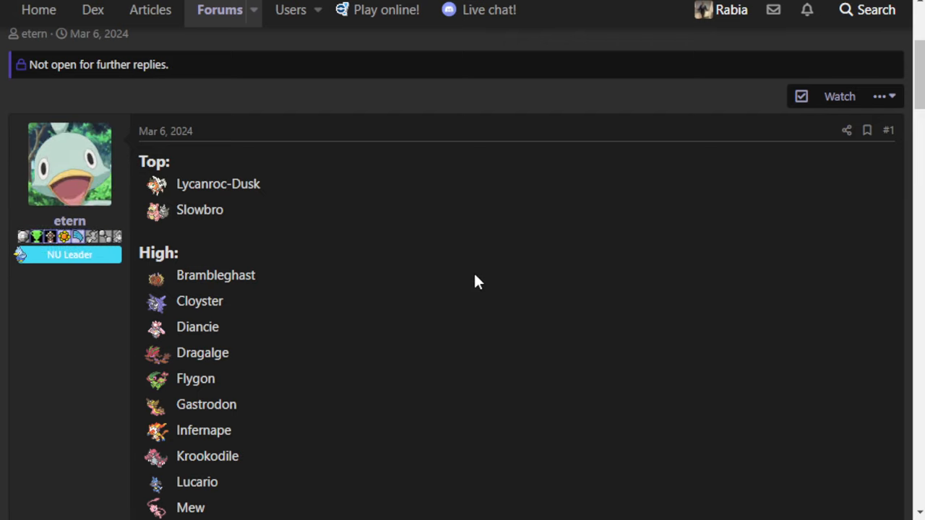
pyautogui.moveTo(466, 285)
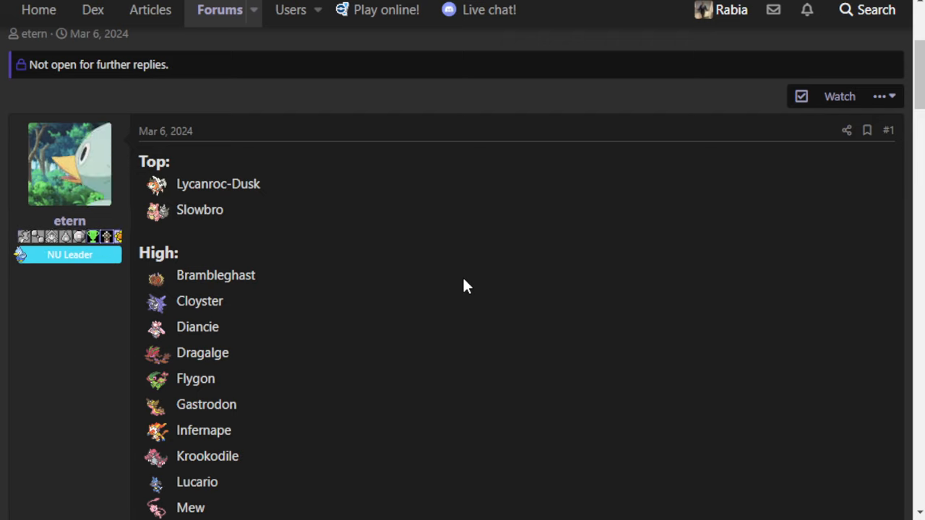
pyautogui.scroll(-3)
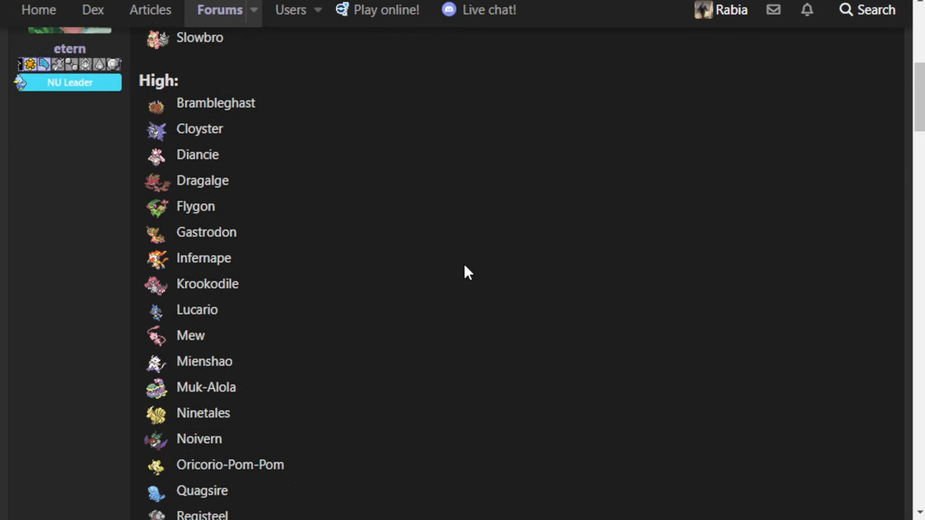
pyautogui.moveTo(448, 352)
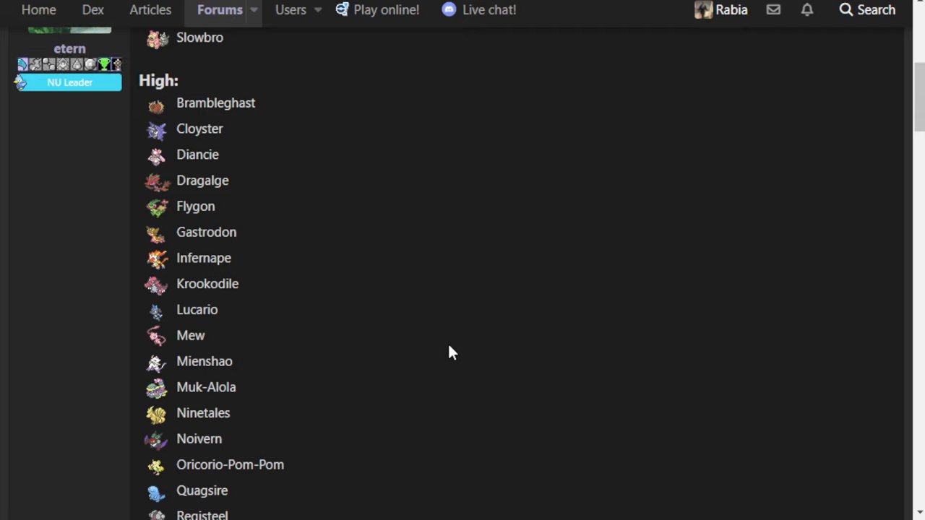
pyautogui.scroll(-3)
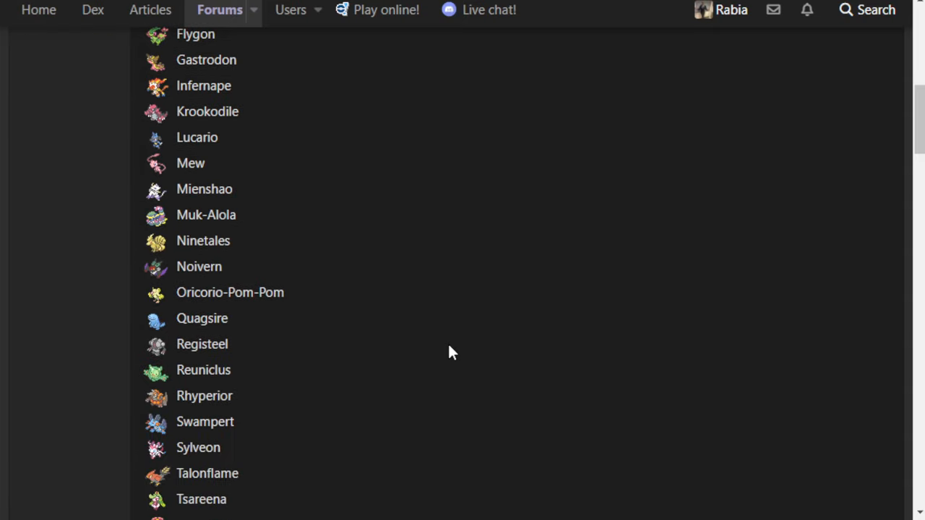
pyautogui.moveTo(307, 410)
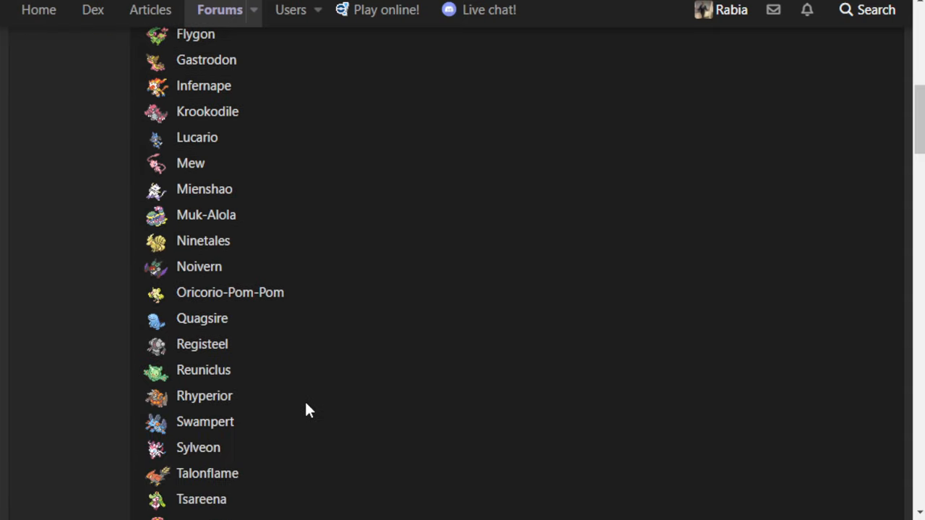
pyautogui.moveTo(263, 394)
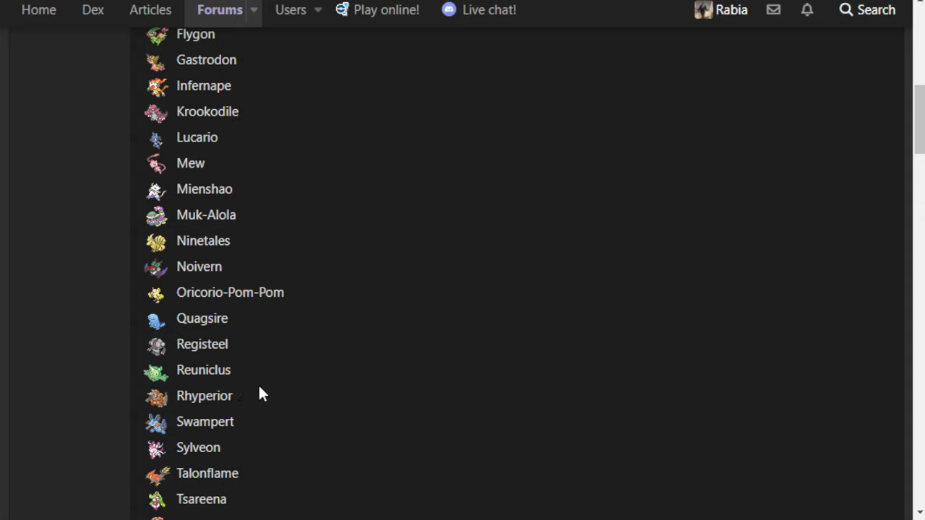
pyautogui.moveTo(239, 404)
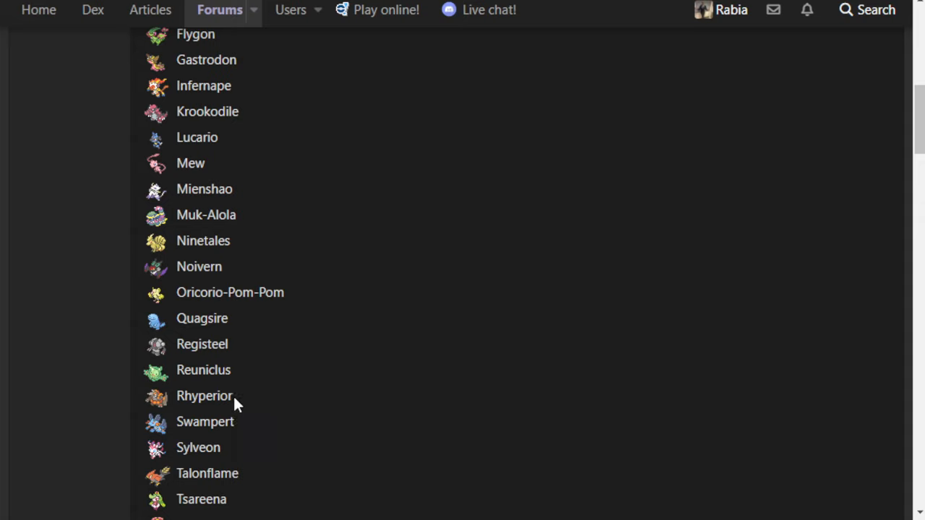
pyautogui.moveTo(326, 261)
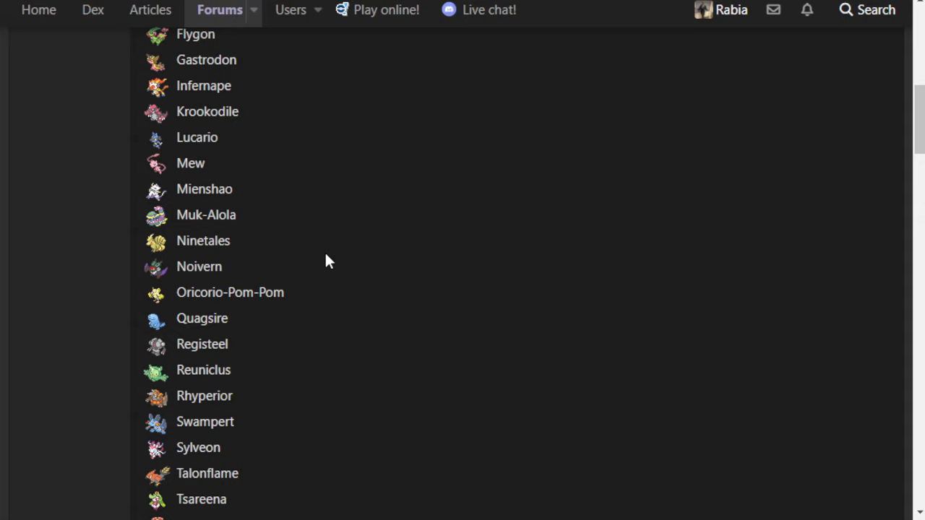
pyautogui.doubleClick(204, 422)
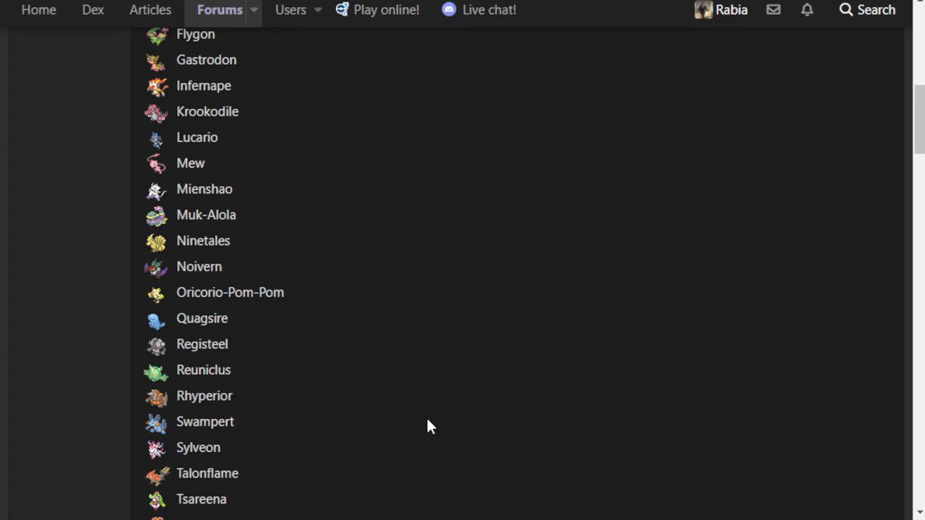
pyautogui.scroll(-3)
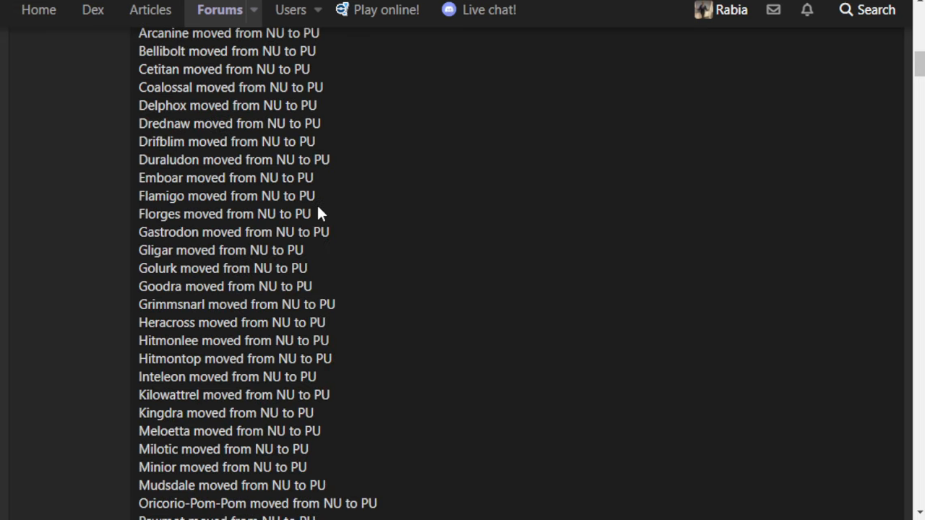
pyautogui.moveTo(246, 159)
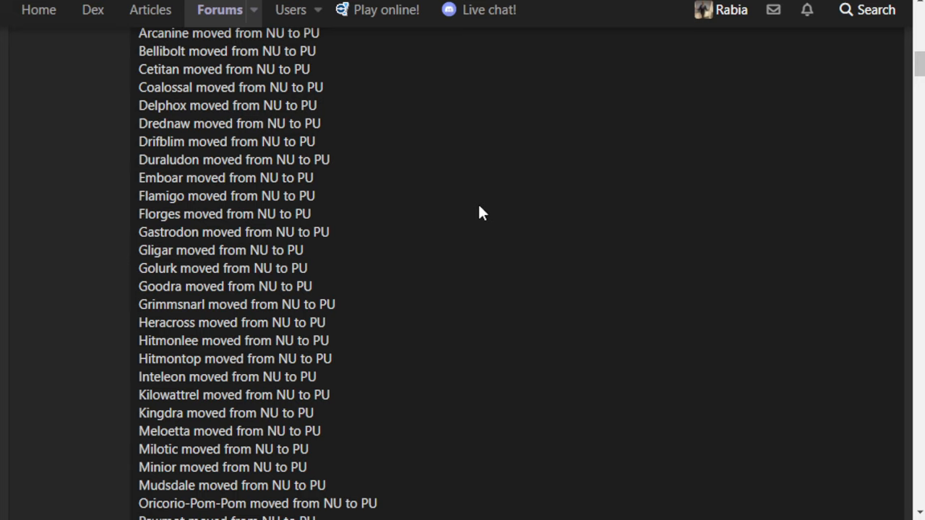
pyautogui.moveTo(482, 196)
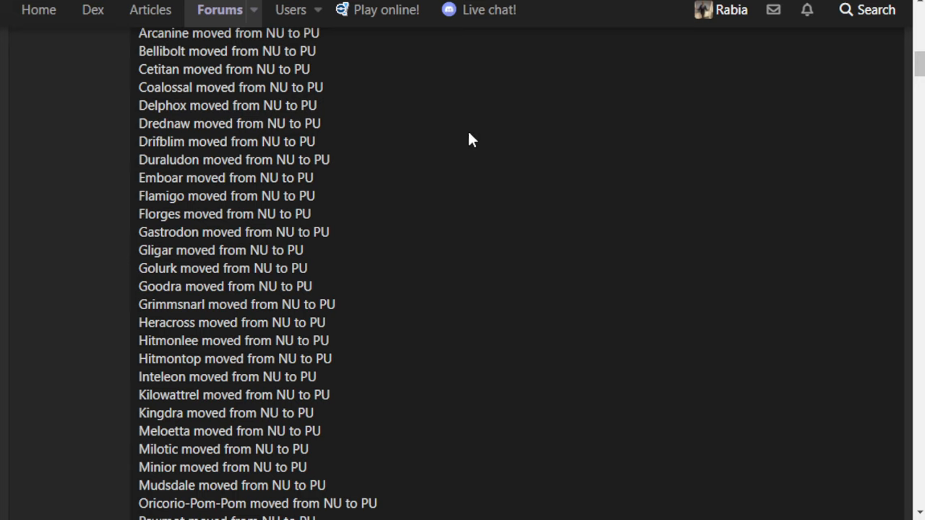
pyautogui.moveTo(450, 152)
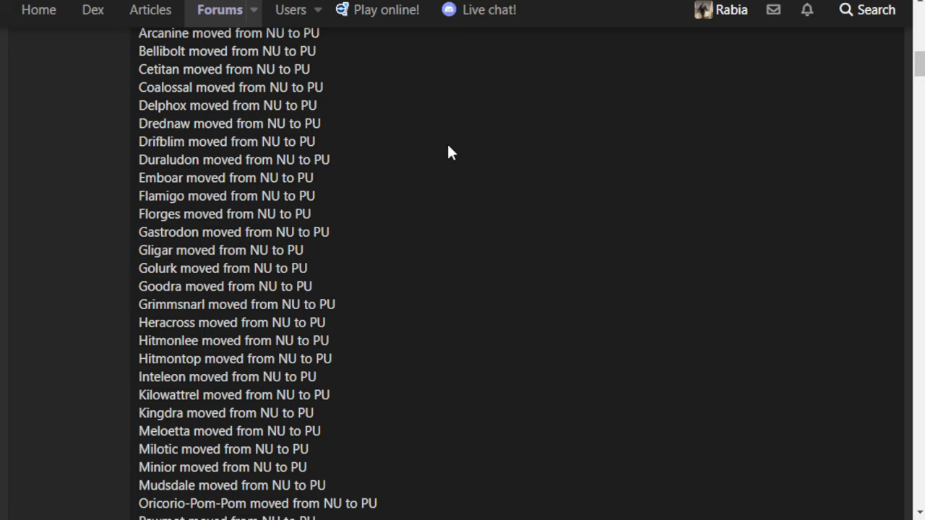
pyautogui.moveTo(448, 154)
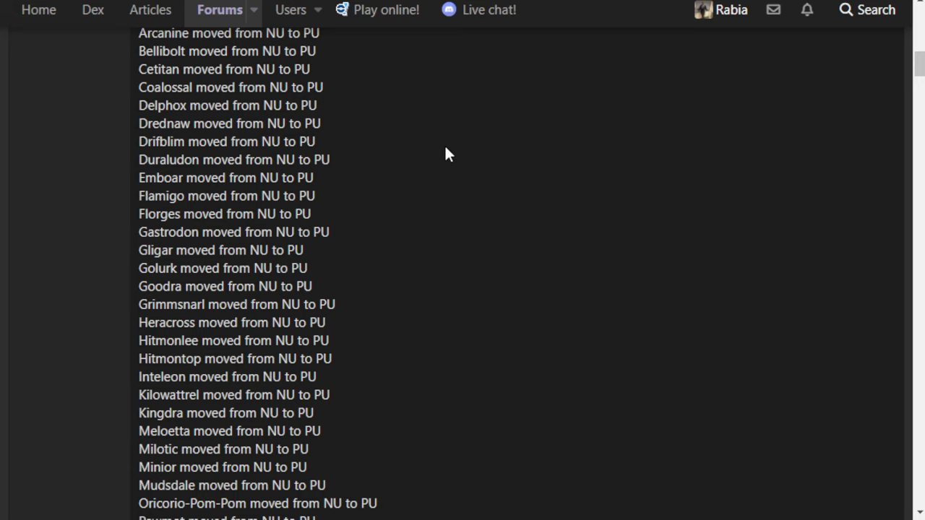
pyautogui.moveTo(212, 148)
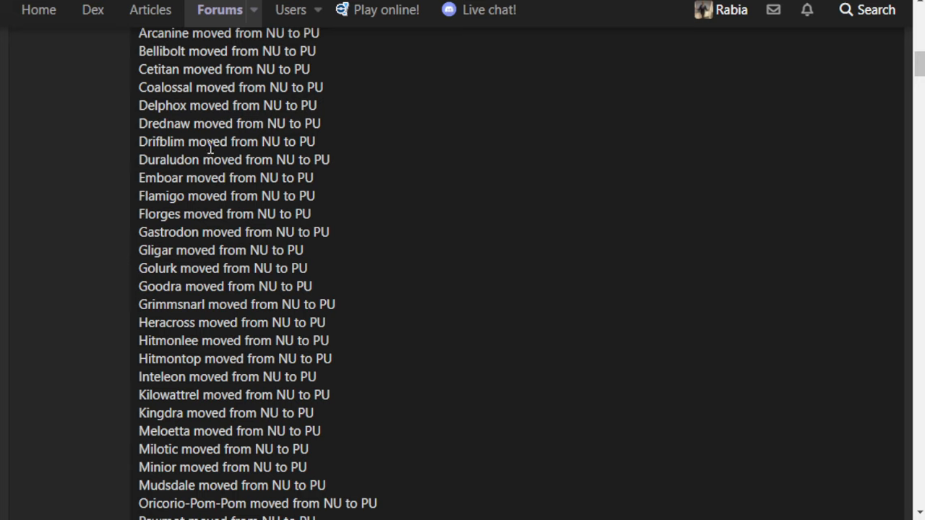
pyautogui.moveTo(278, 140)
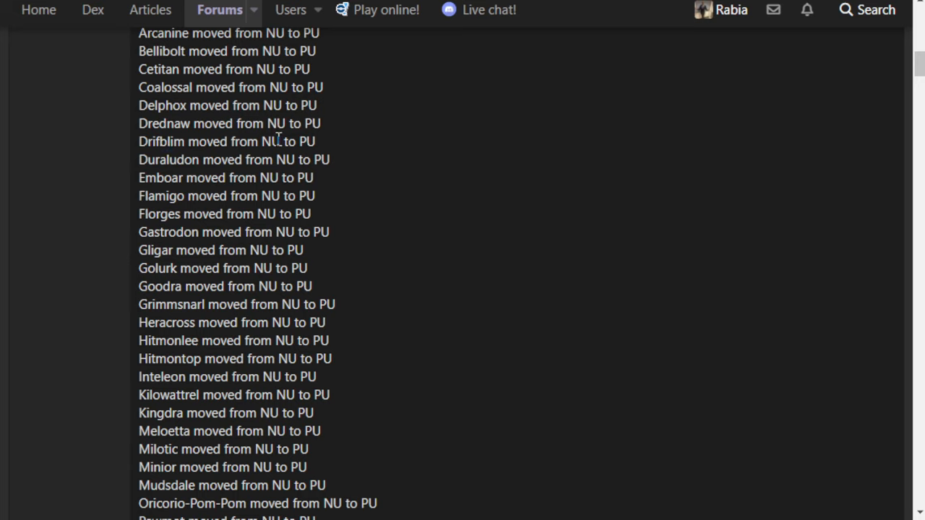
pyautogui.moveTo(354, 168)
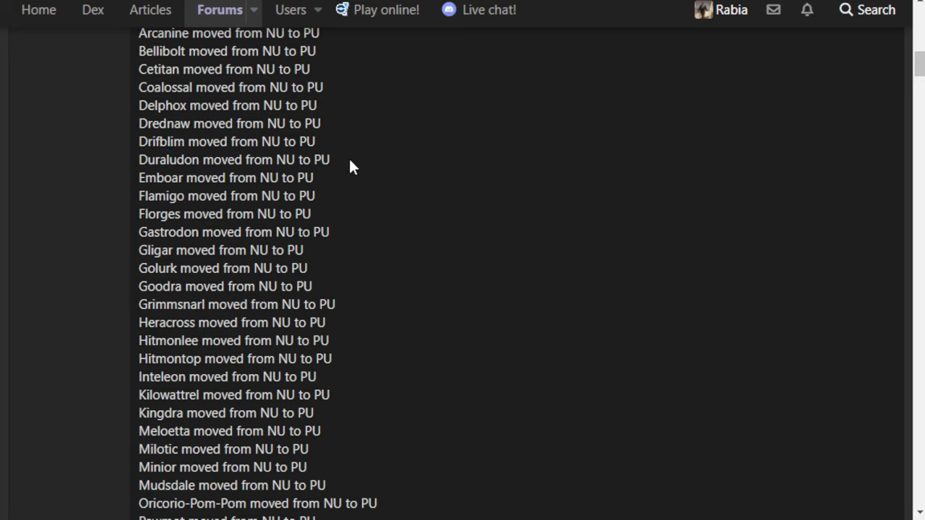
pyautogui.moveTo(354, 159)
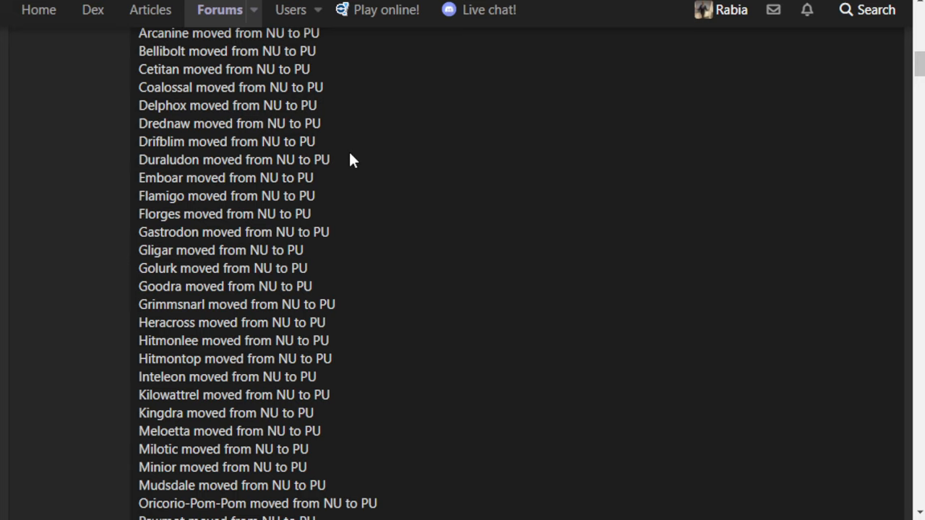
pyautogui.moveTo(404, 179)
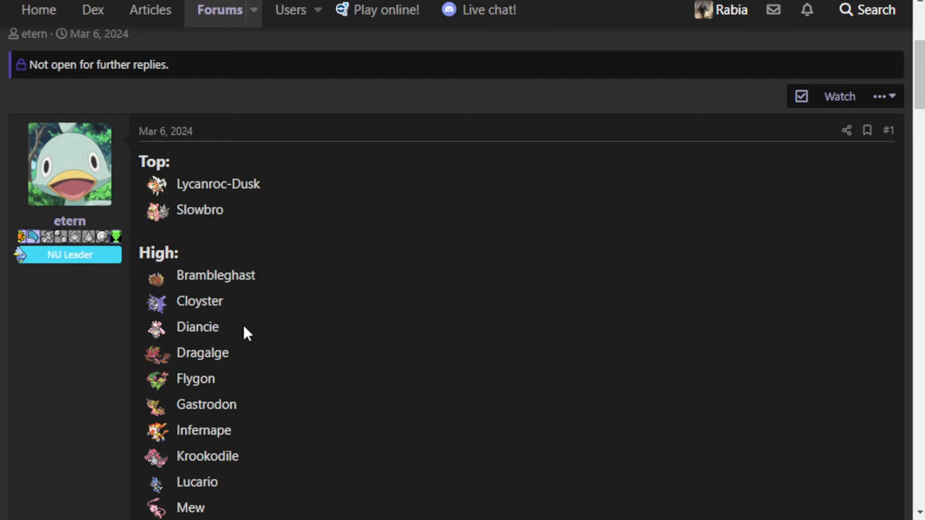
# - Scroll the High rank into Mid, then settle on High from Flygon to Tsareena
pyautogui.scroll(-3)
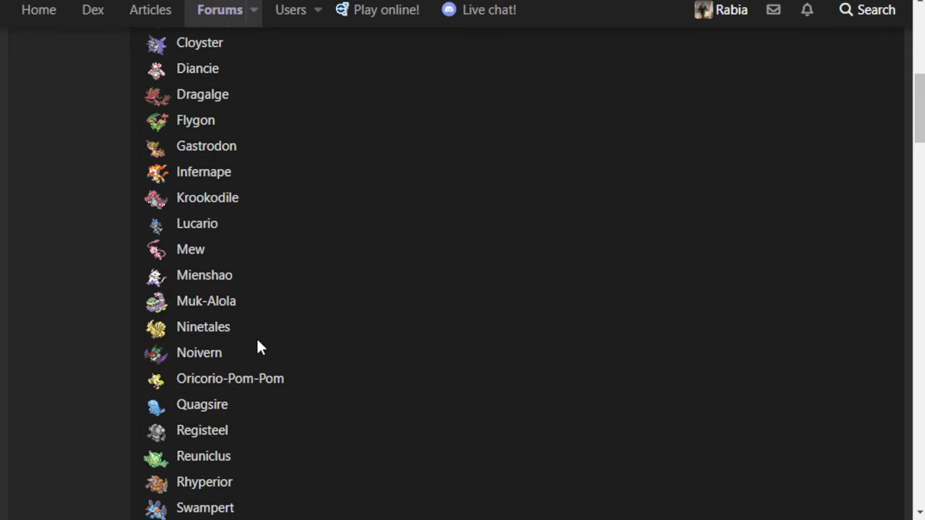
pyautogui.scroll(-3)
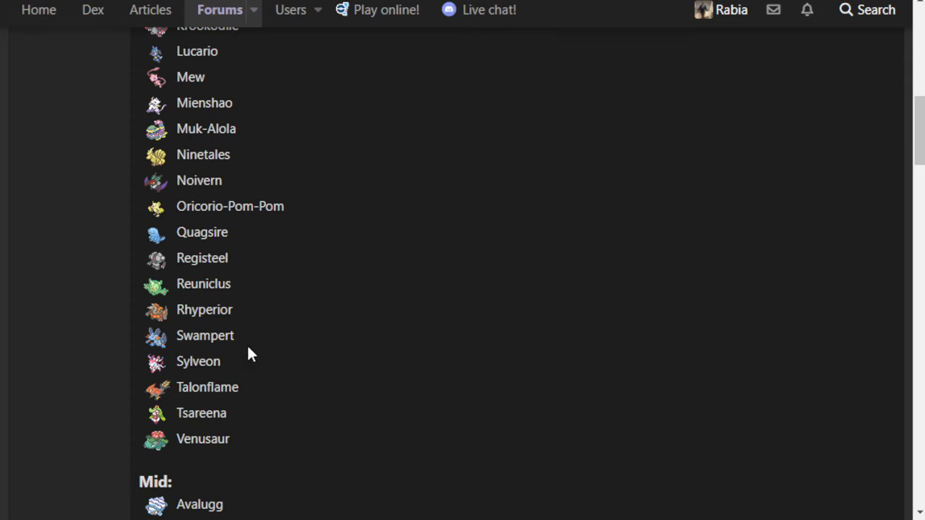
pyautogui.scroll(3)
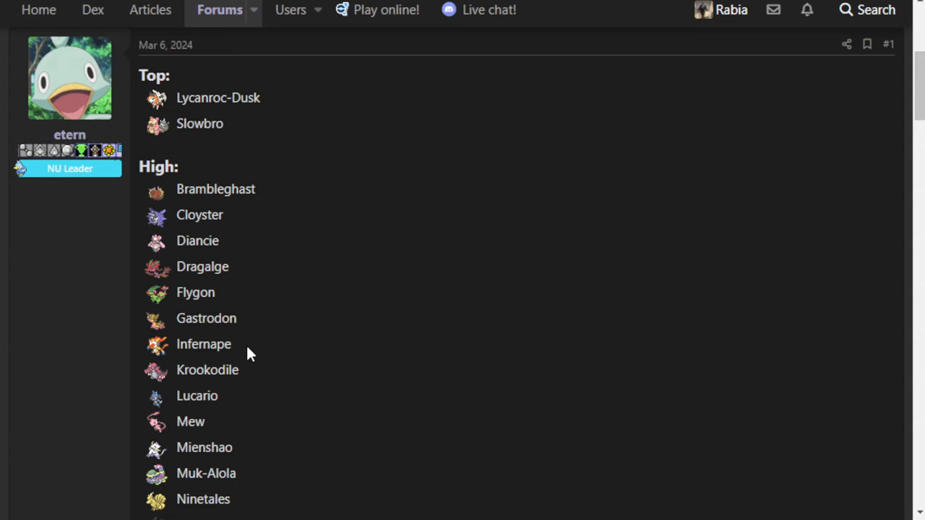
pyautogui.moveTo(242, 146)
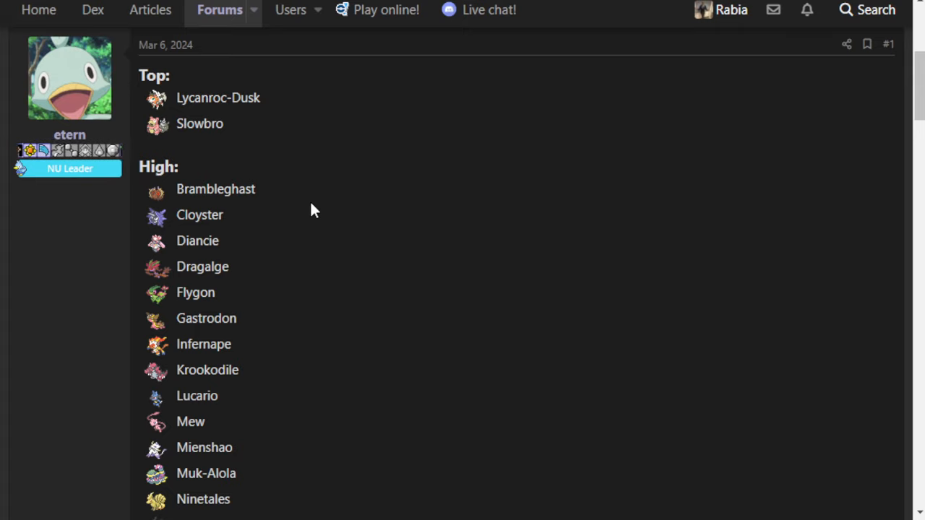
pyautogui.scroll(-3)
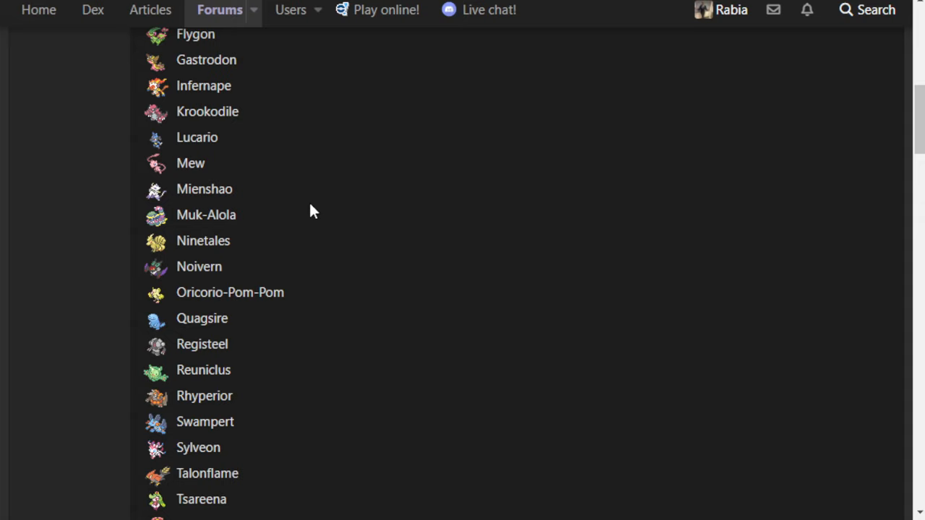
pyautogui.moveTo(320, 210)
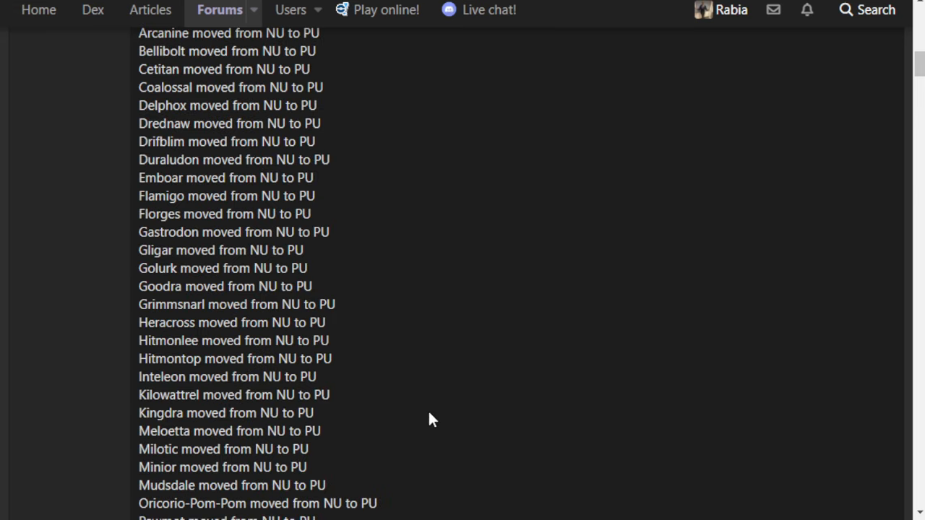
pyautogui.moveTo(383, 299)
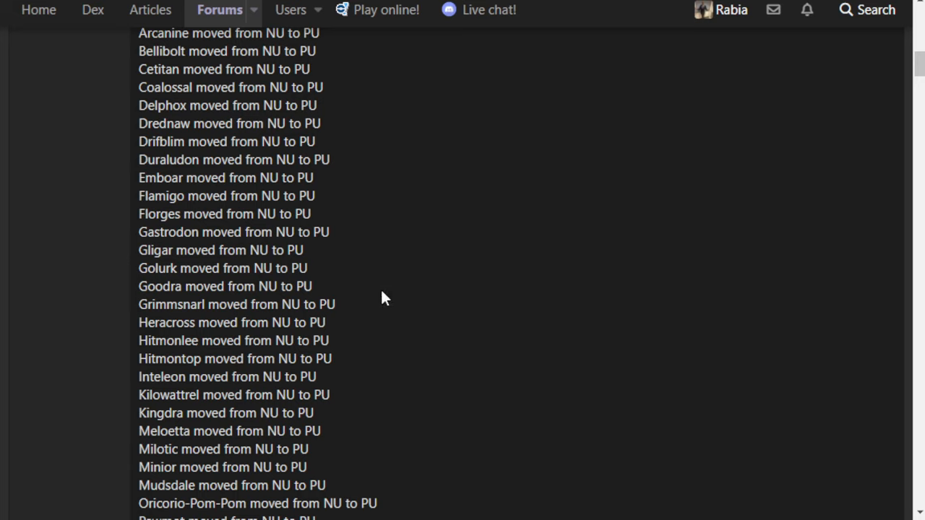
pyautogui.moveTo(423, 287)
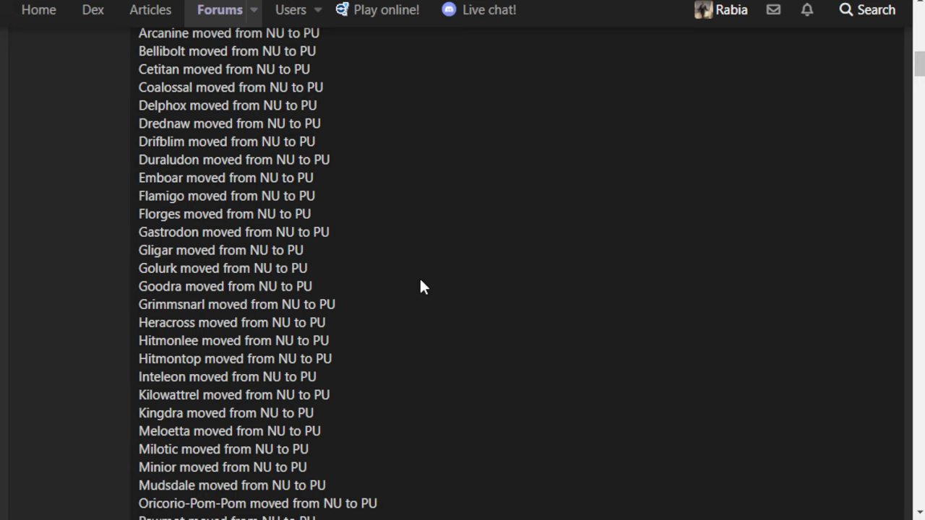
pyautogui.moveTo(251, 193)
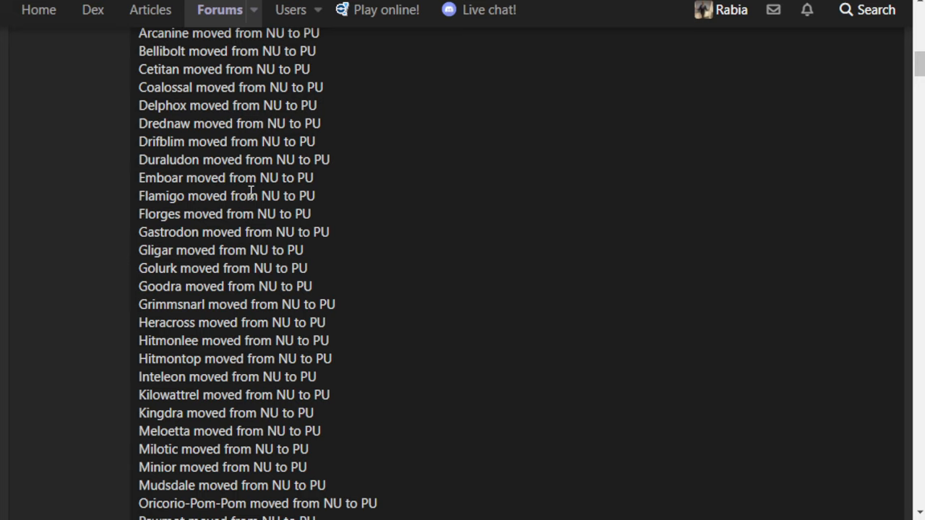
pyautogui.moveTo(334, 286)
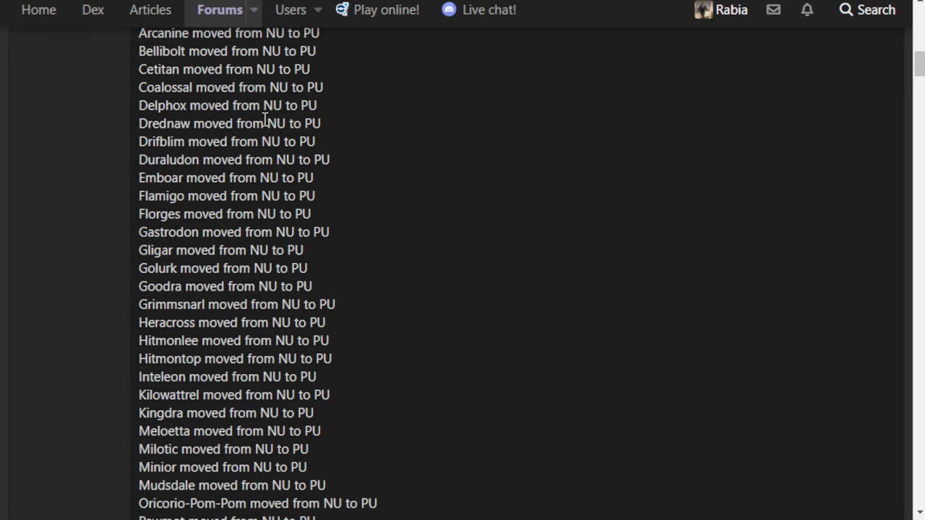
pyautogui.moveTo(144, 251)
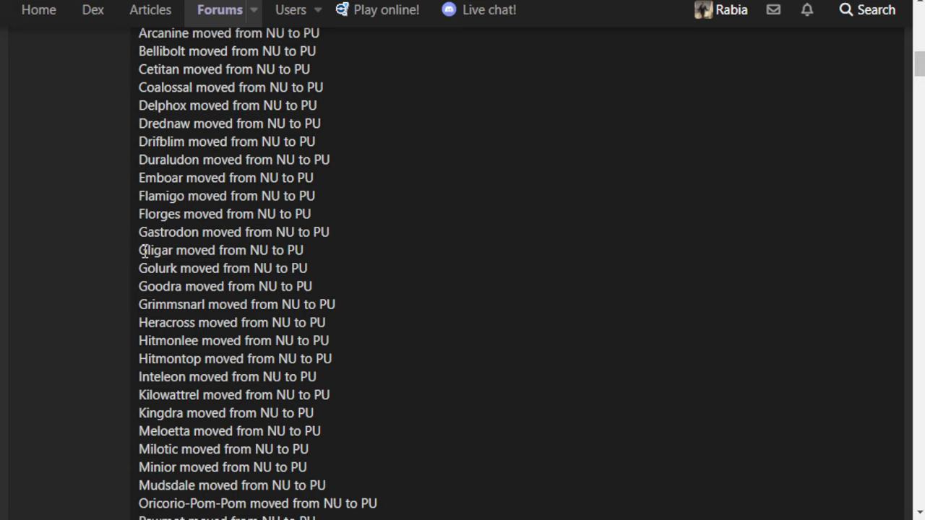
pyautogui.tripleClick(231, 232)
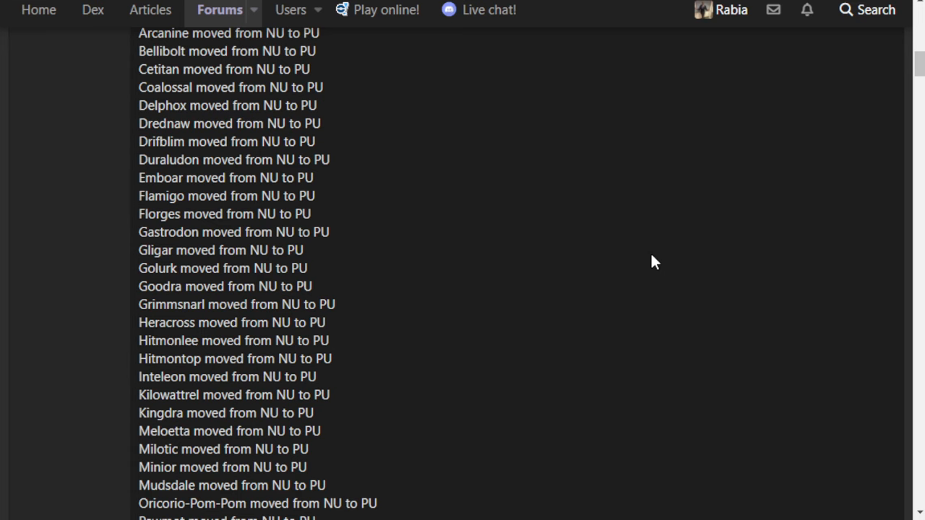
pyautogui.scroll(-3)
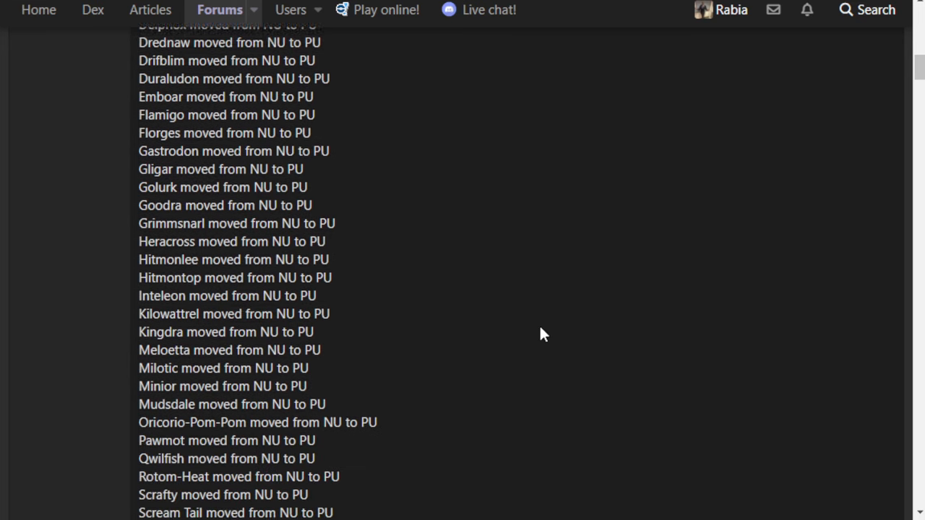
pyautogui.scroll(-3)
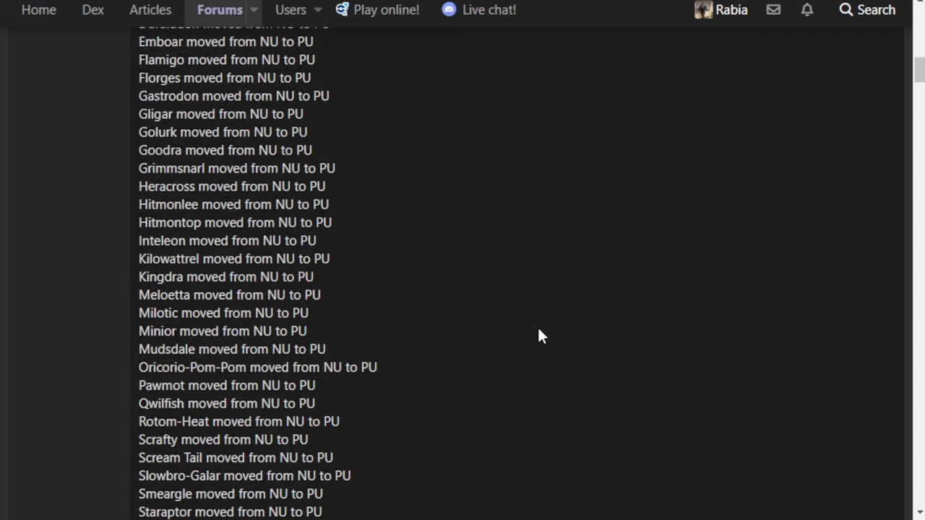
pyautogui.scroll(3)
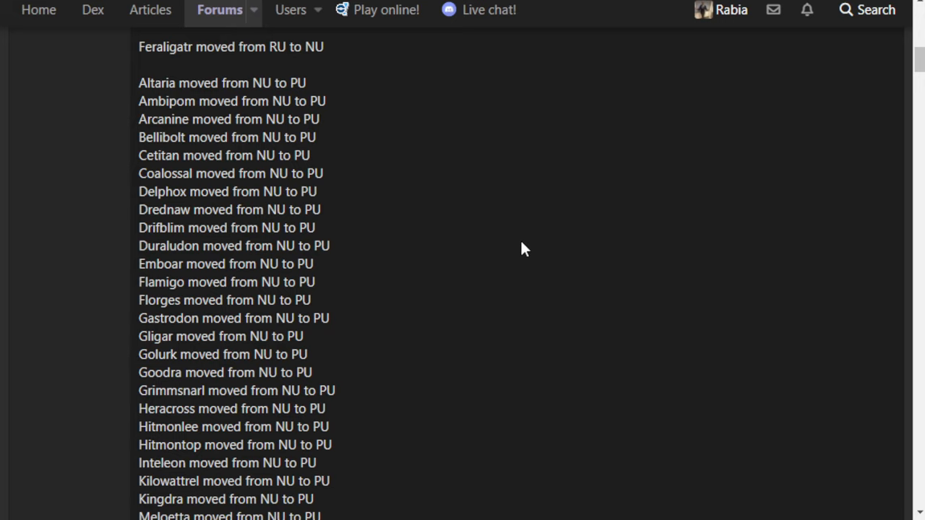
pyautogui.moveTo(509, 255)
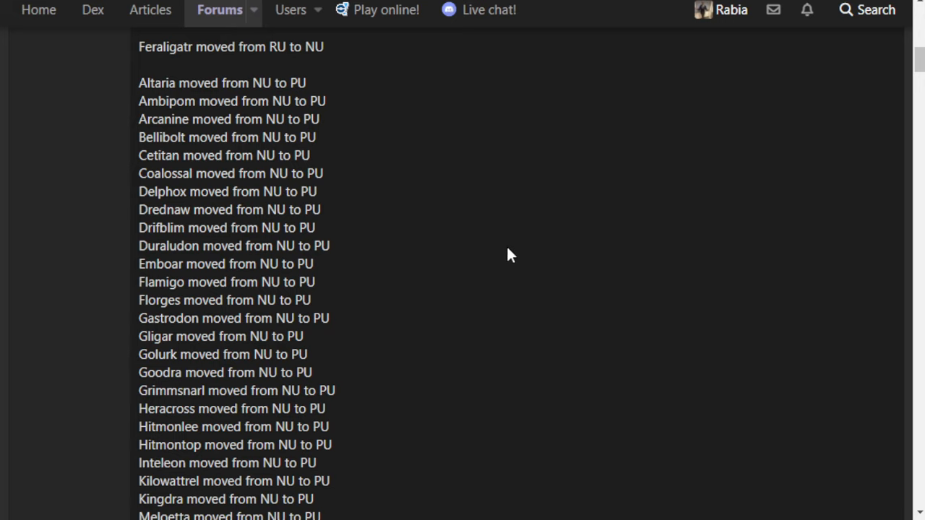
pyautogui.moveTo(502, 262)
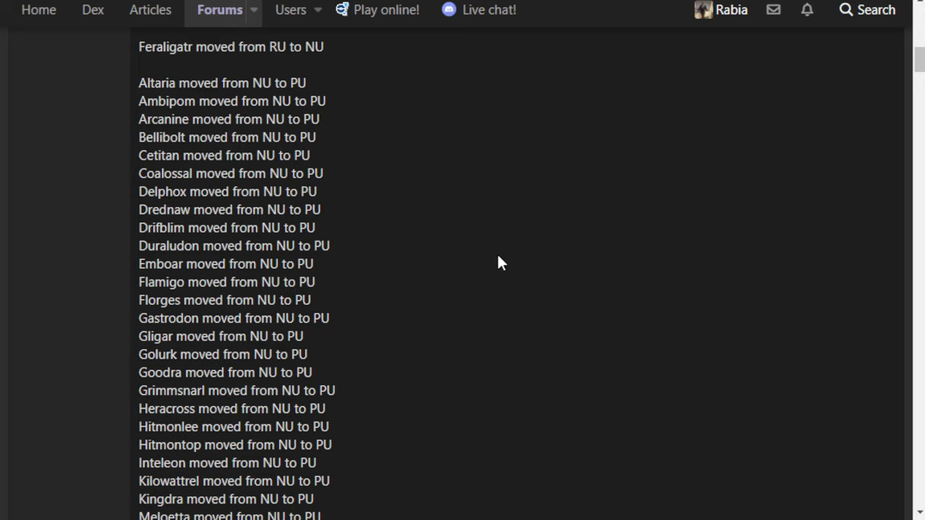
pyautogui.moveTo(455, 259)
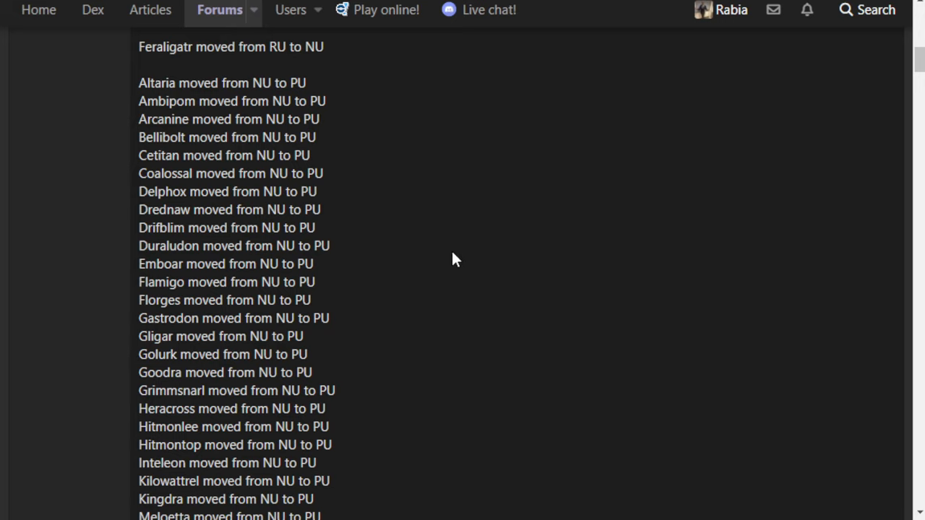
pyautogui.moveTo(444, 265)
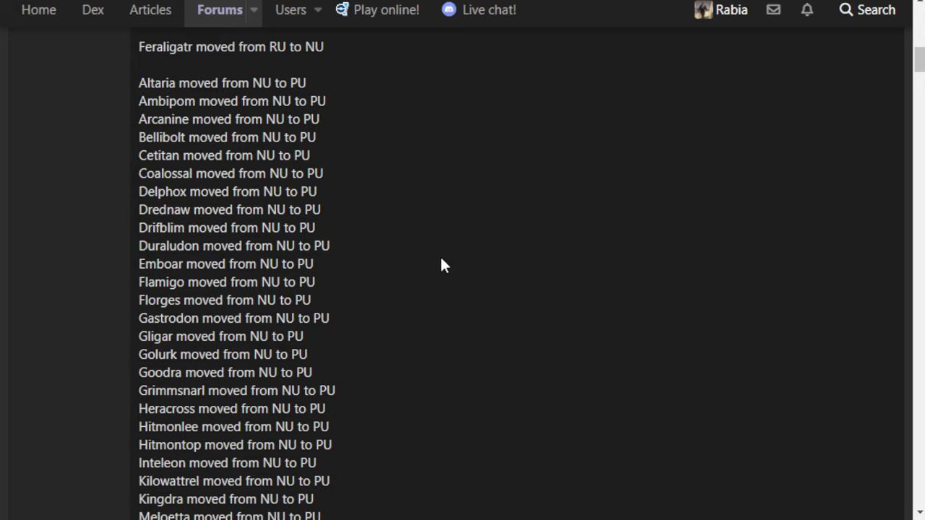
pyautogui.moveTo(301, 288)
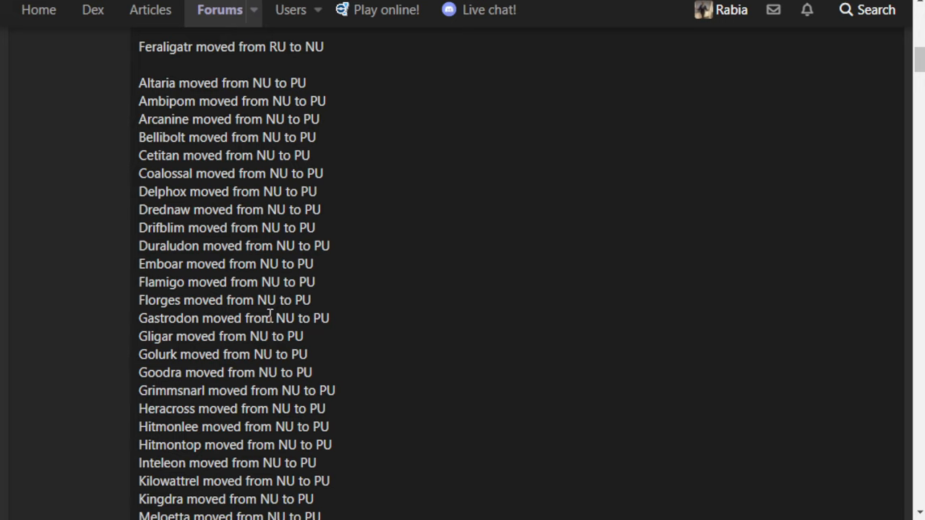
pyautogui.moveTo(269, 318)
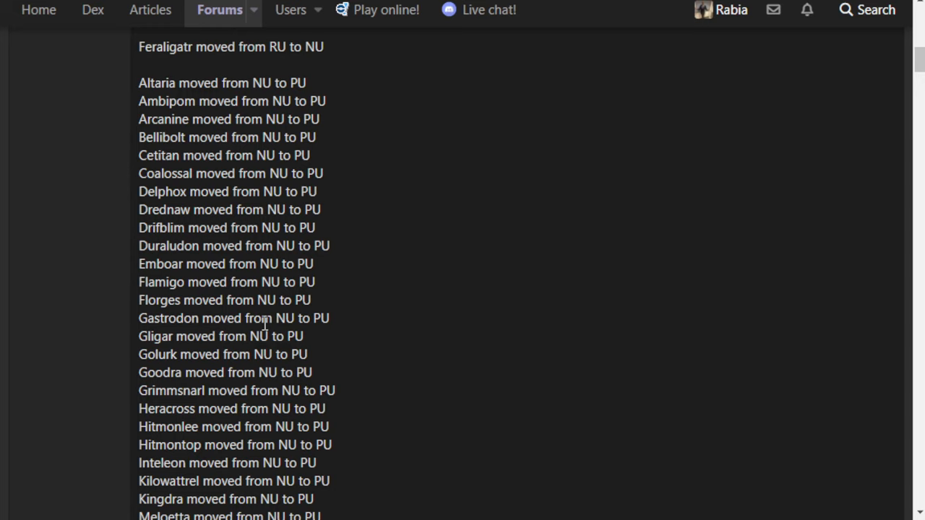
pyautogui.moveTo(249, 333)
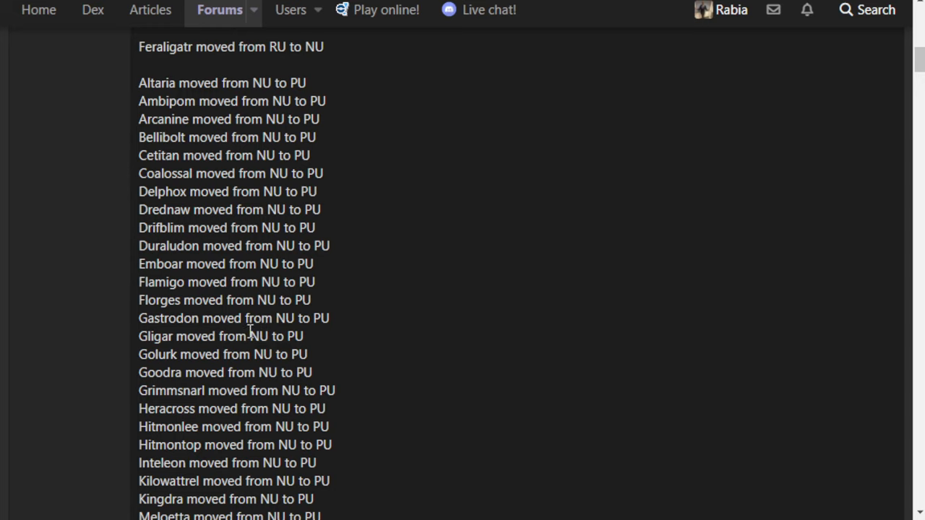
pyautogui.doubleClick(155, 336)
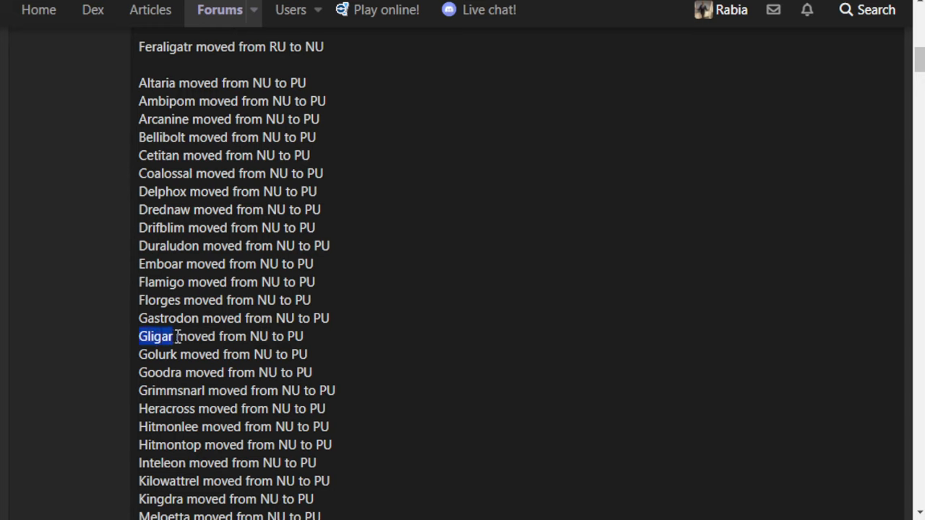
pyautogui.click(480, 349)
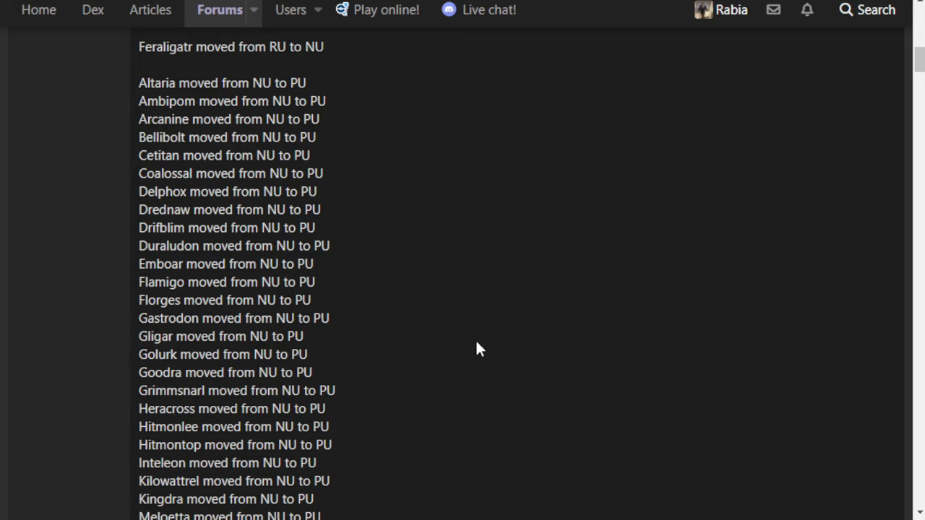
pyautogui.moveTo(471, 349)
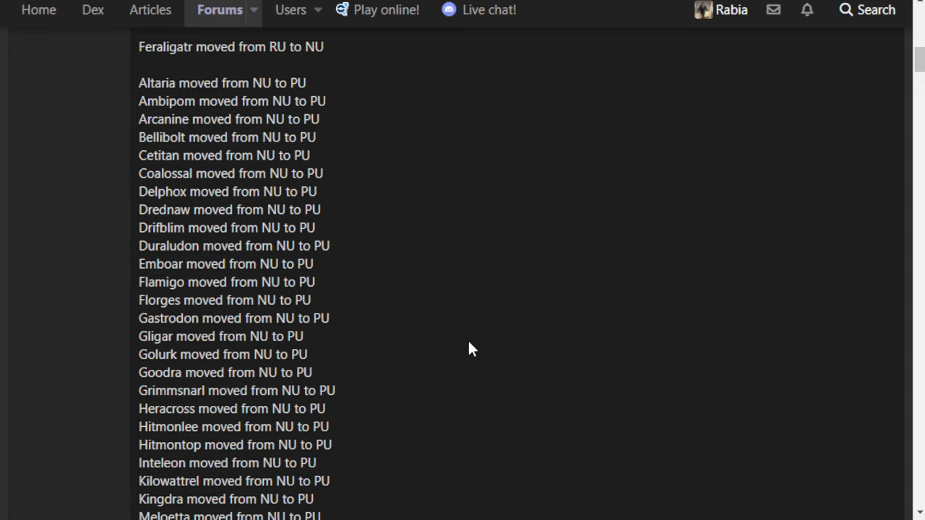
pyautogui.moveTo(383, 359)
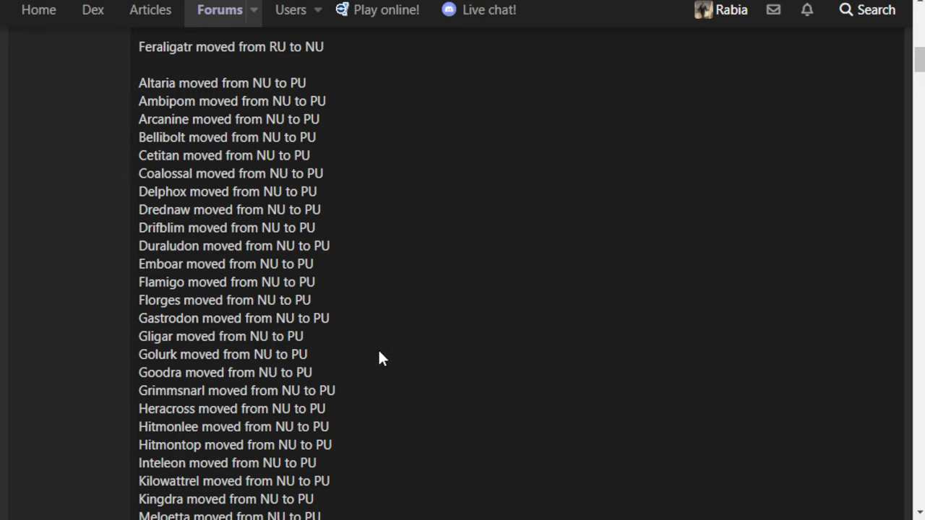
# - Scroll the NU-to-PU drop list down to show Drednaw through Scream Tail
pyautogui.scroll(-3)
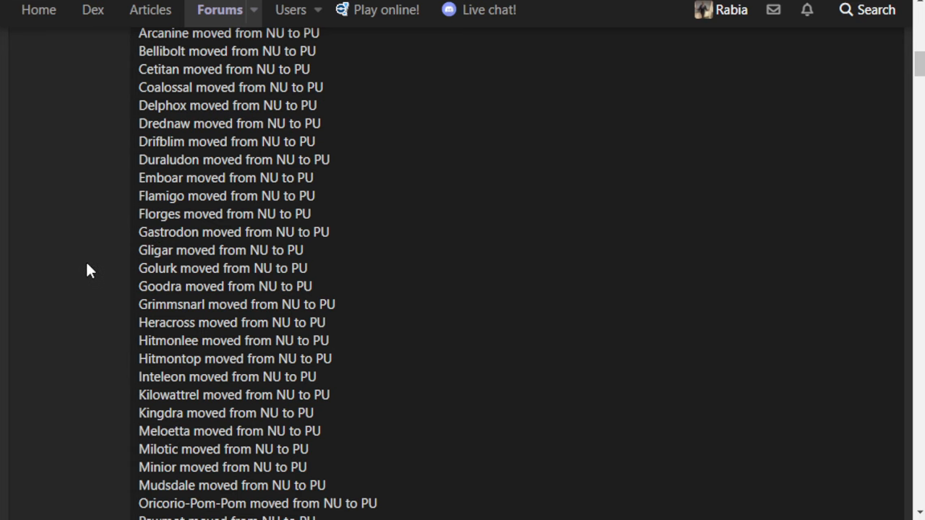
pyautogui.scroll(-3)
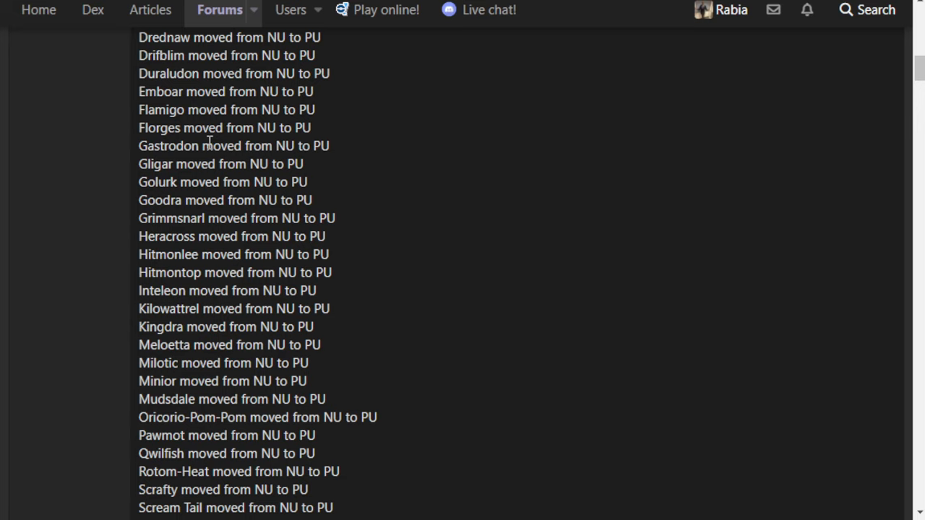
pyautogui.moveTo(150, 159)
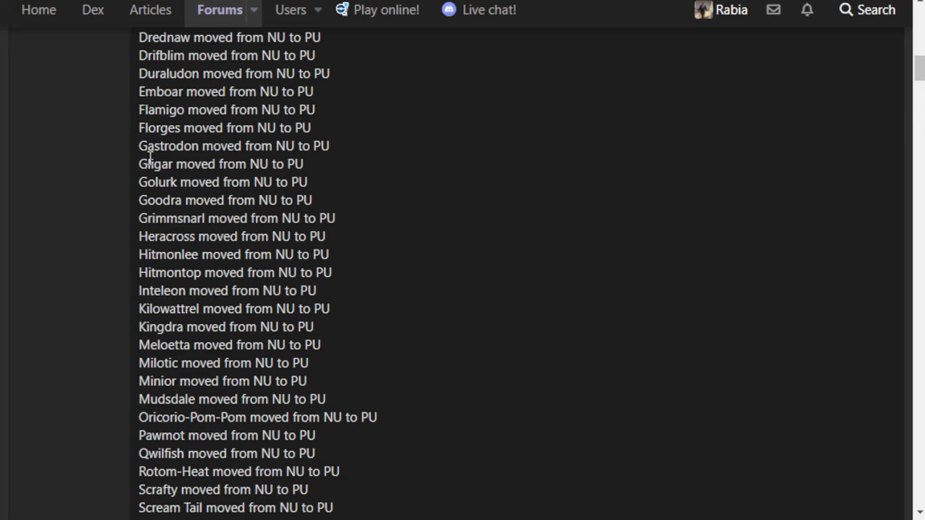
pyautogui.moveTo(156, 160)
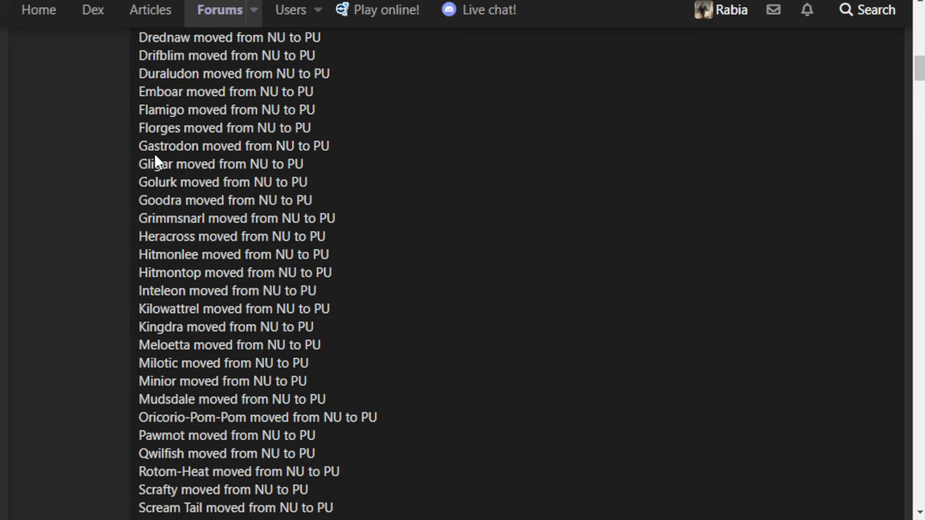
pyautogui.moveTo(121, 125)
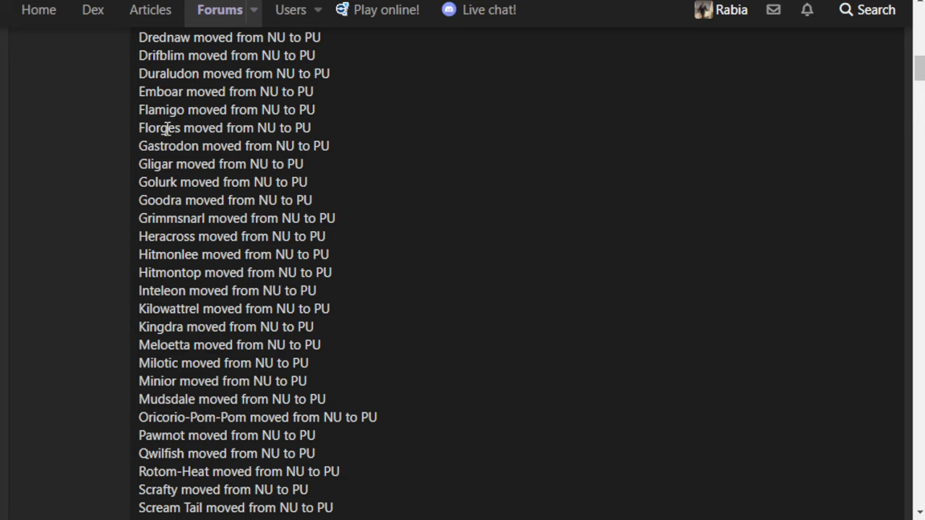
pyautogui.moveTo(165, 128)
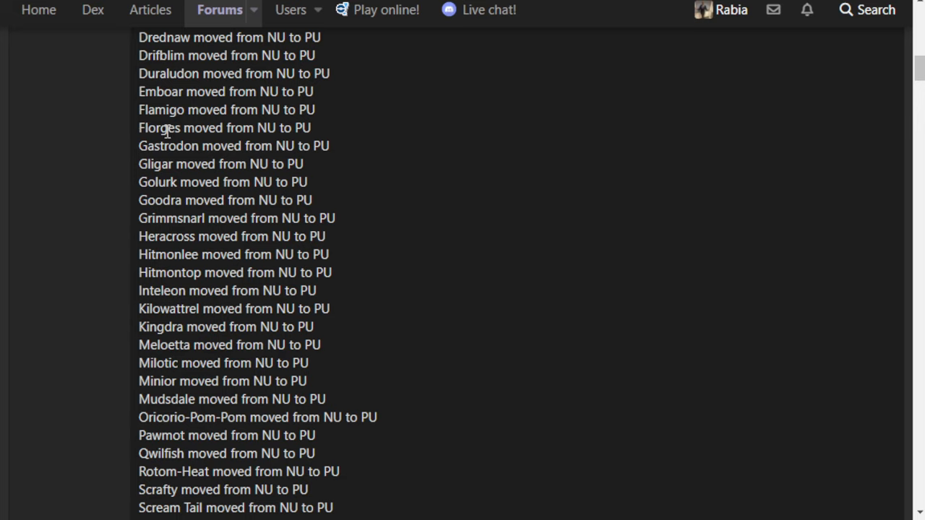
pyautogui.moveTo(486, 222)
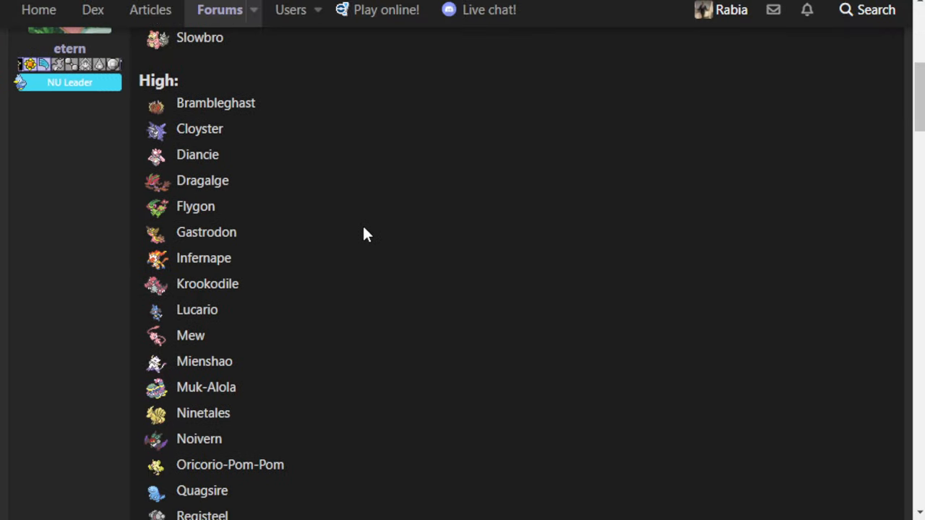
# - Scroll the NU viability rankings through Mid to Vileplume and the start of Low
pyautogui.scroll(-3)
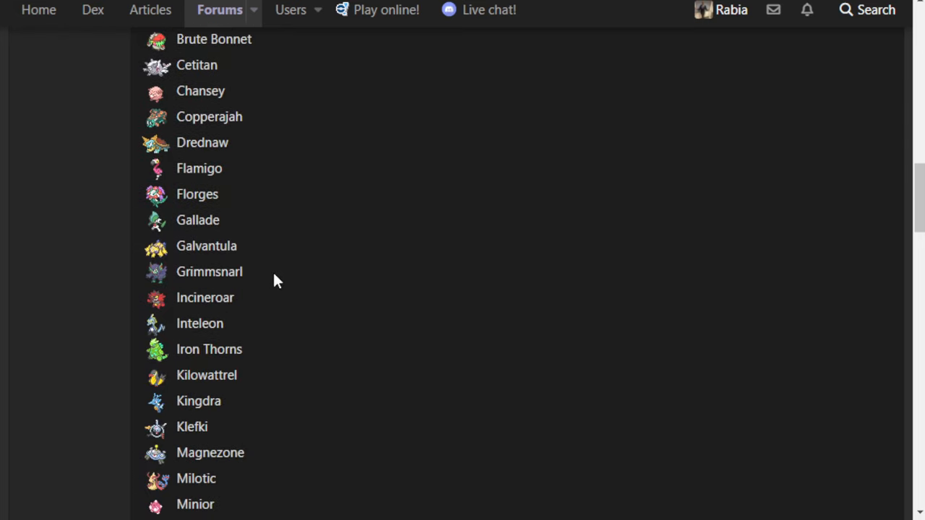
pyautogui.moveTo(182, 324)
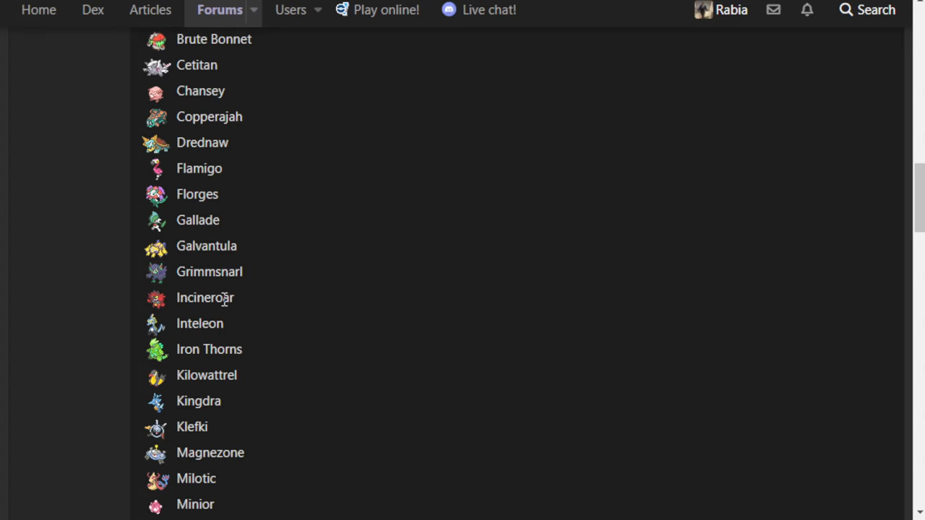
pyautogui.scroll(-3)
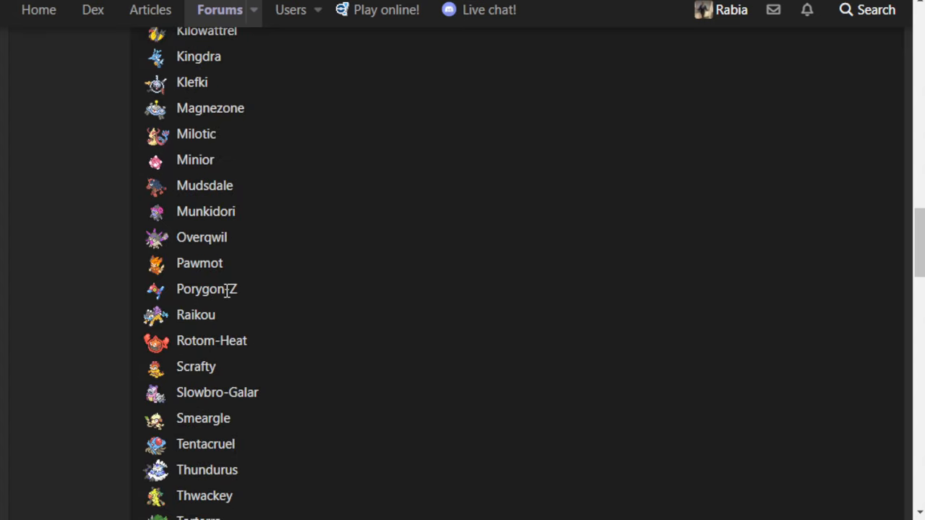
pyautogui.scroll(-3)
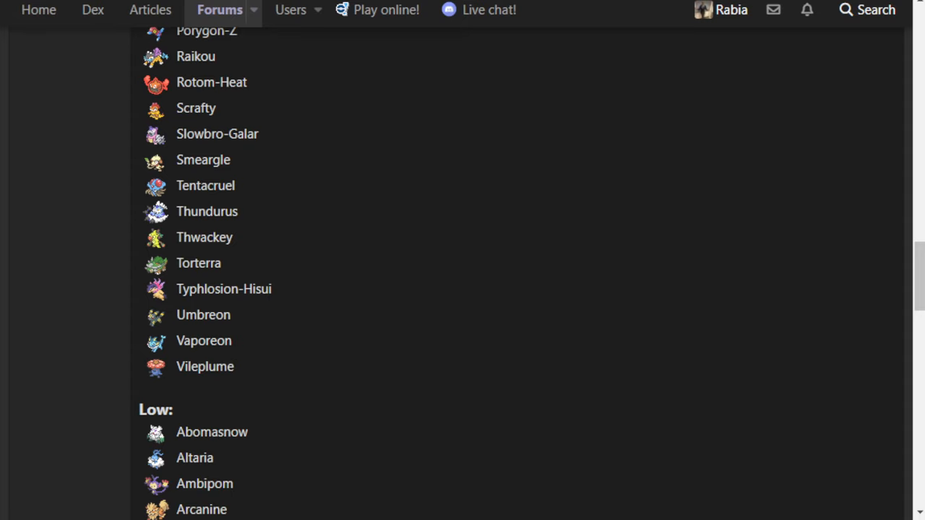
pyautogui.moveTo(133, 305)
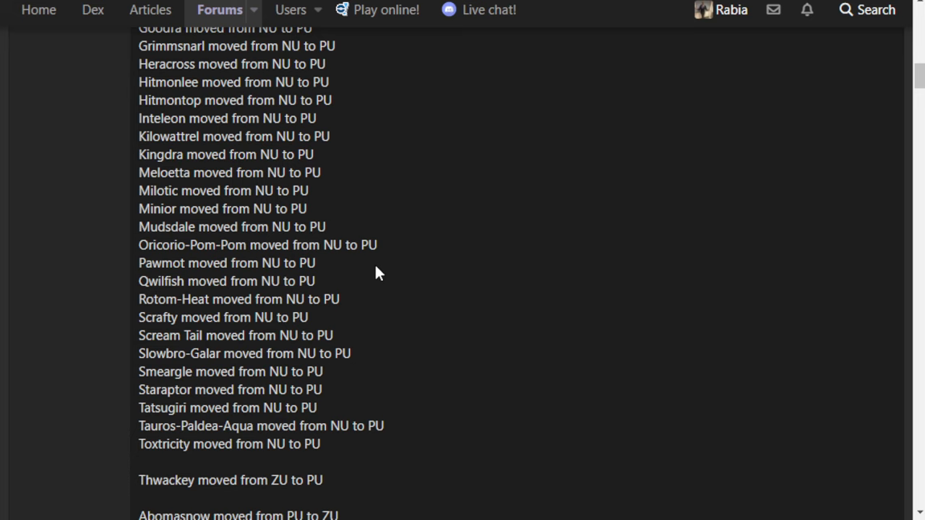
# - Settle on the NU-to-PU drops from Florges to Tauros-Paldea-Aqua, selecting a line of text
pyautogui.scroll(-3)
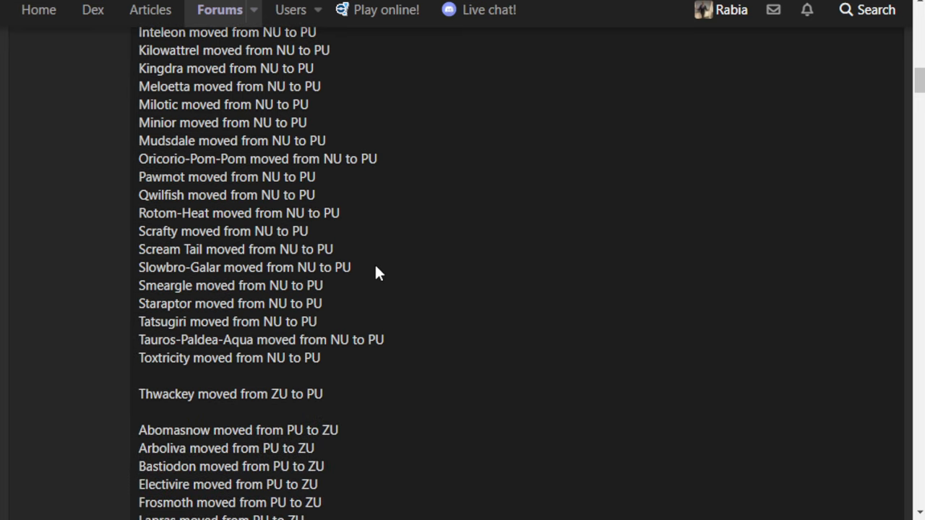
pyautogui.scroll(3)
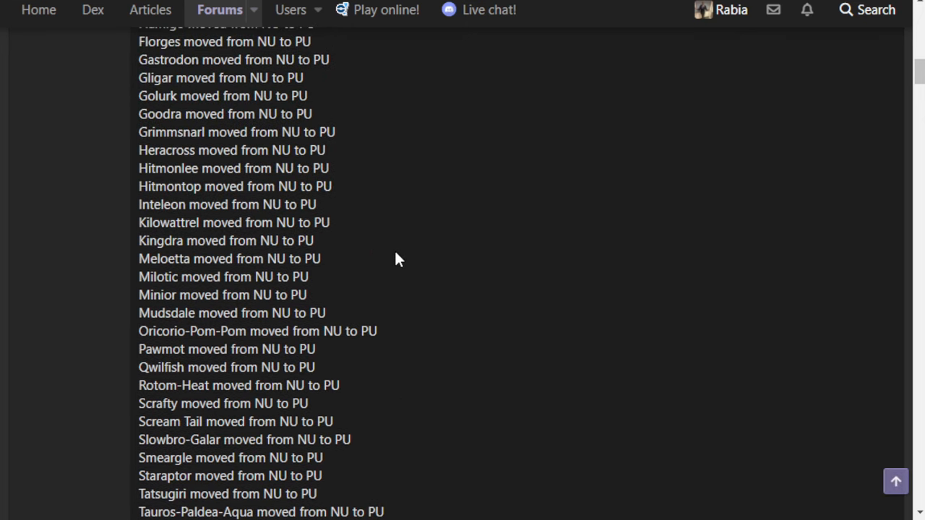
pyautogui.moveTo(326, 130)
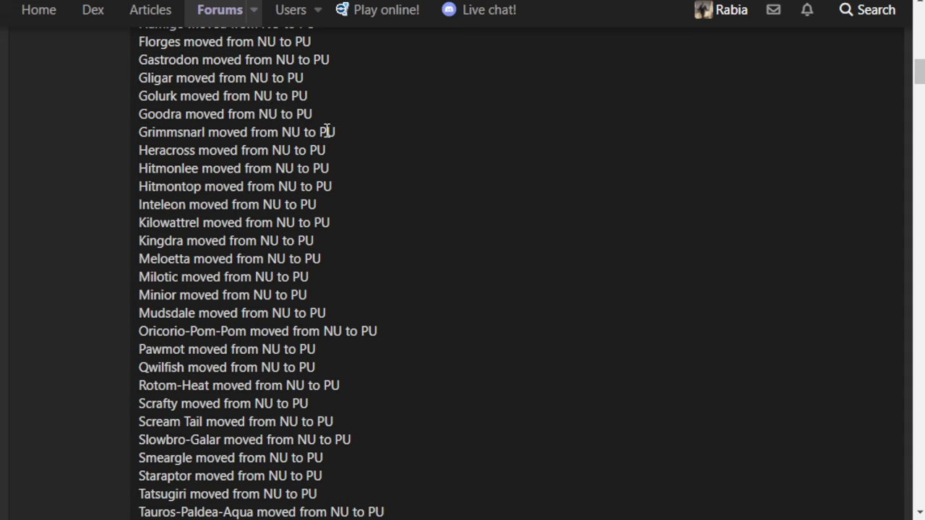
pyautogui.tripleClick(231, 150)
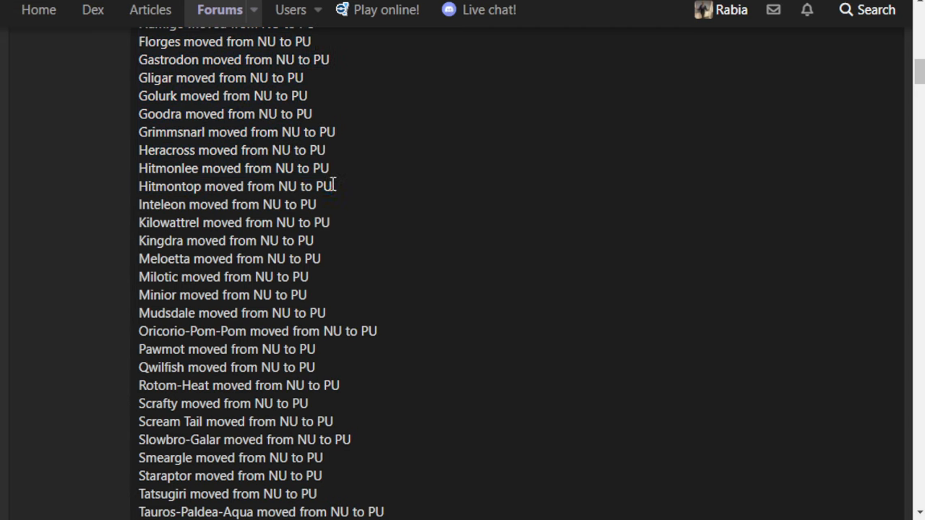
pyautogui.moveTo(546, 210)
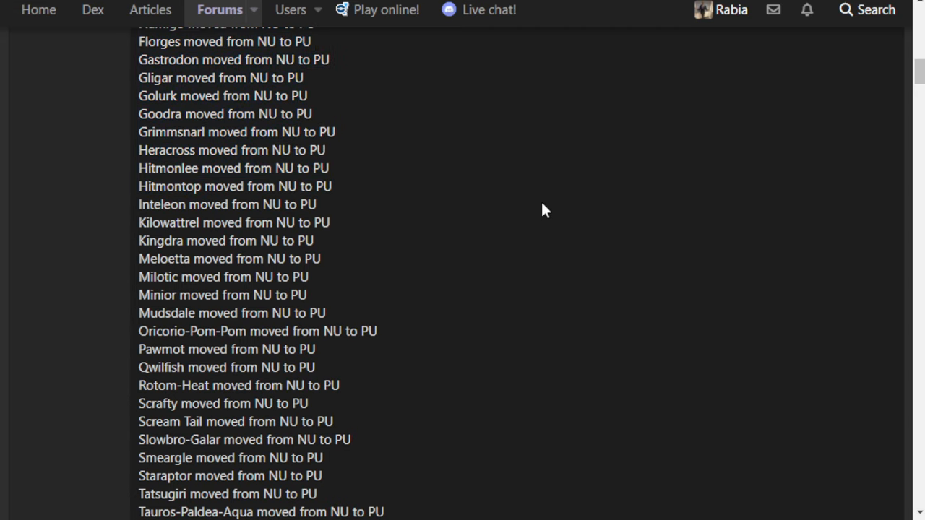
pyautogui.moveTo(513, 9)
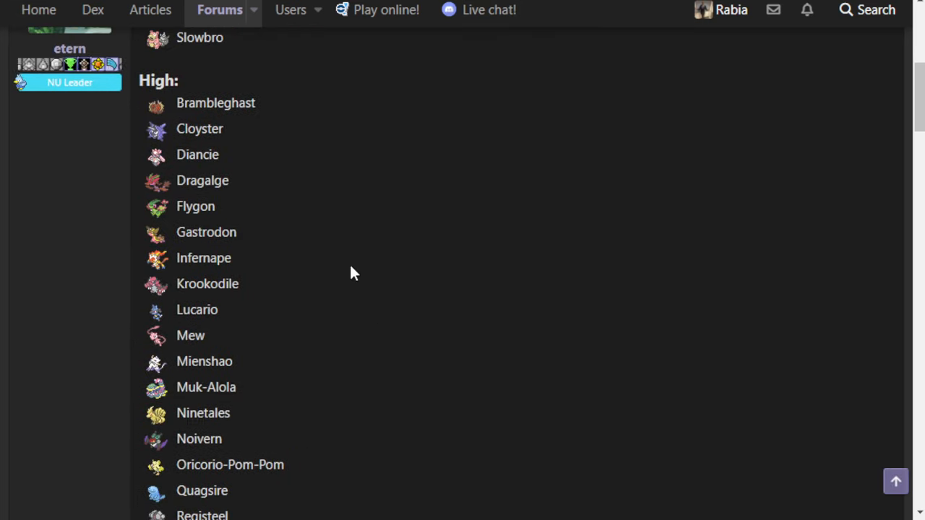
# - Scroll the NU viability rankings from Reuniclus down to Venusaur and the Mid heading
pyautogui.scroll(3)
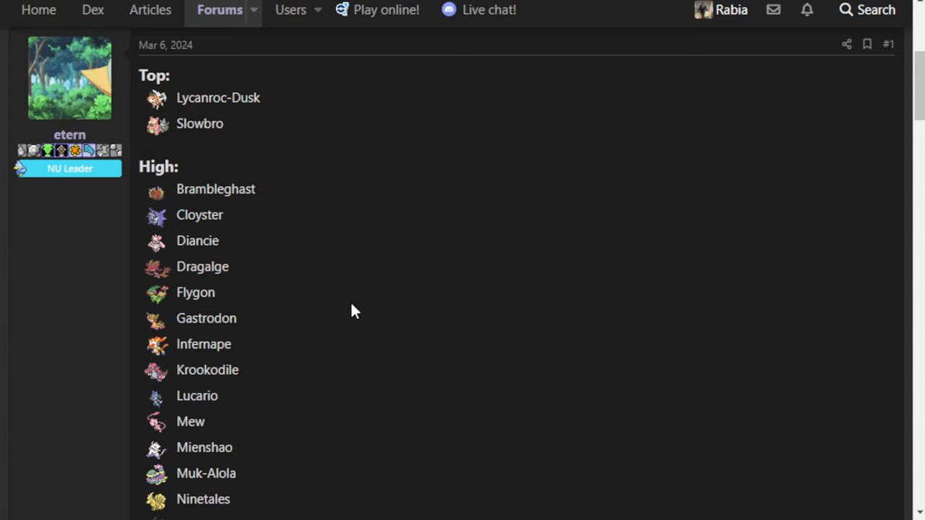
pyautogui.scroll(-3)
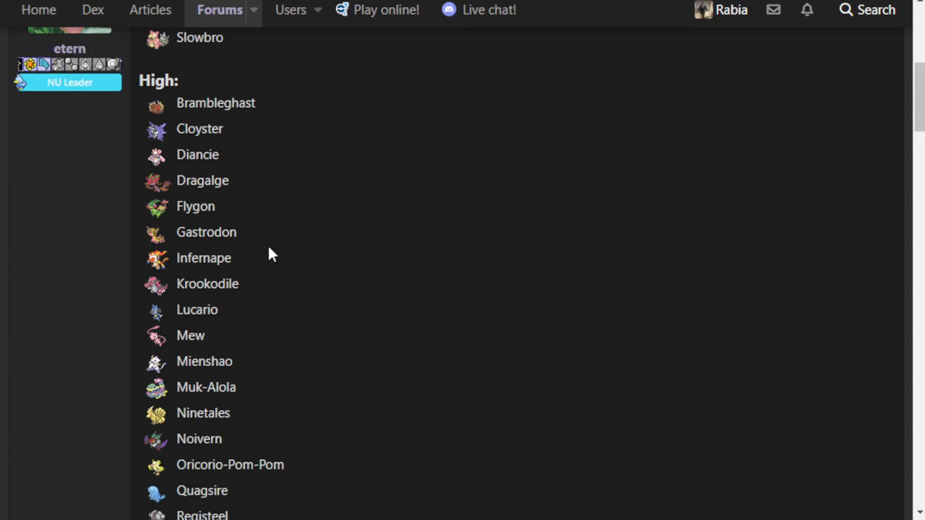
pyautogui.scroll(-3)
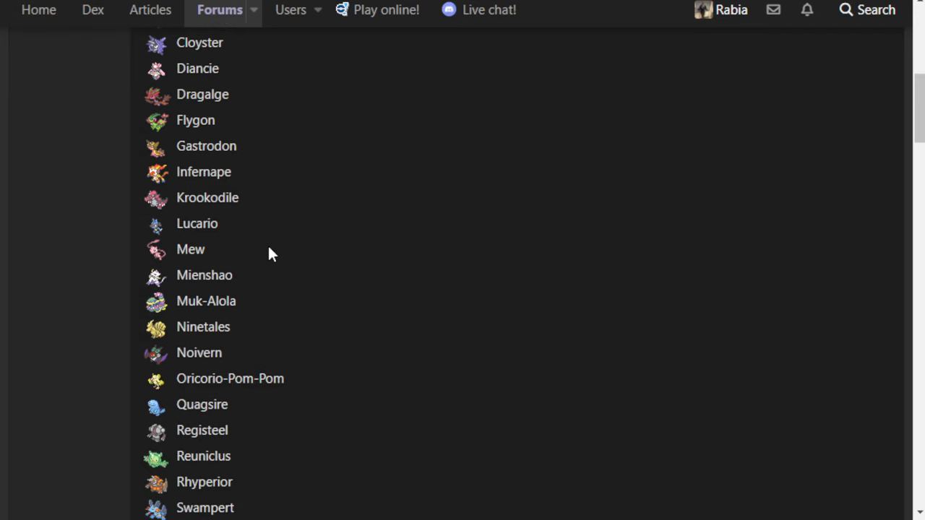
pyautogui.moveTo(225, 295)
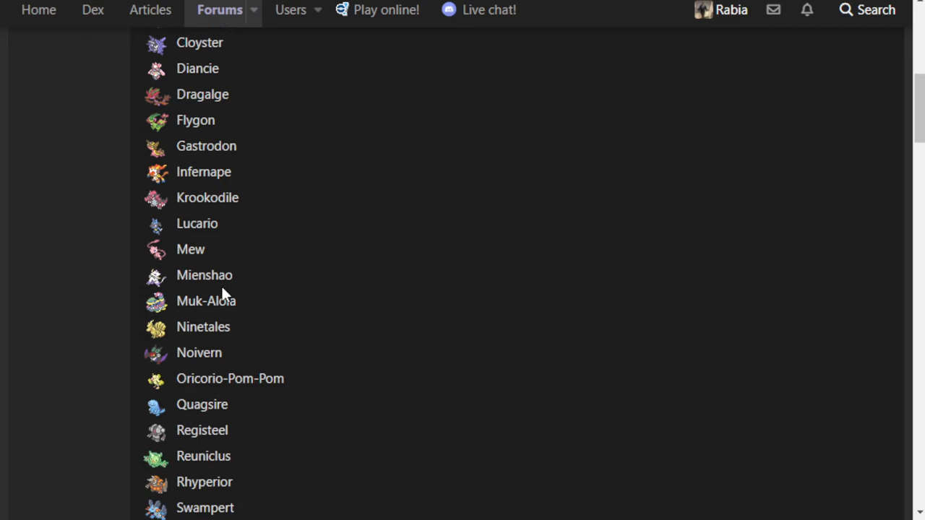
pyautogui.scroll(-3)
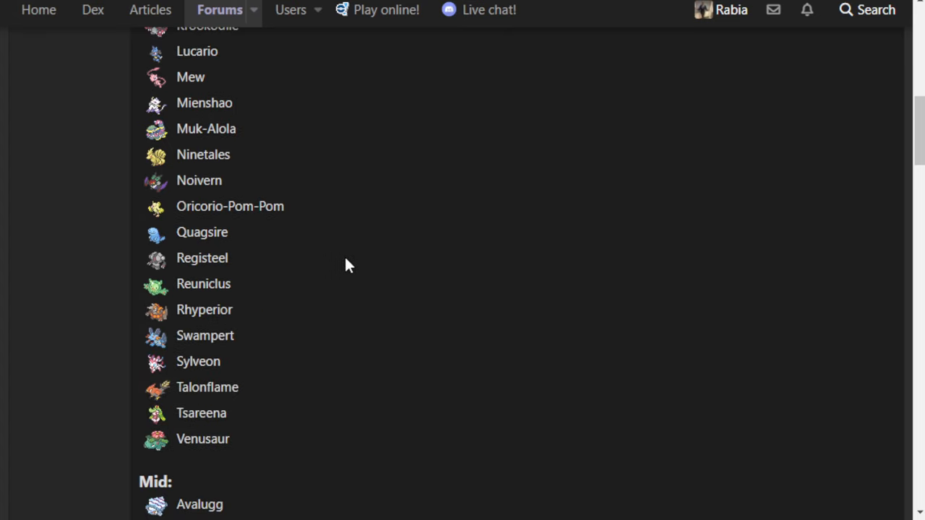
pyautogui.moveTo(209, 275)
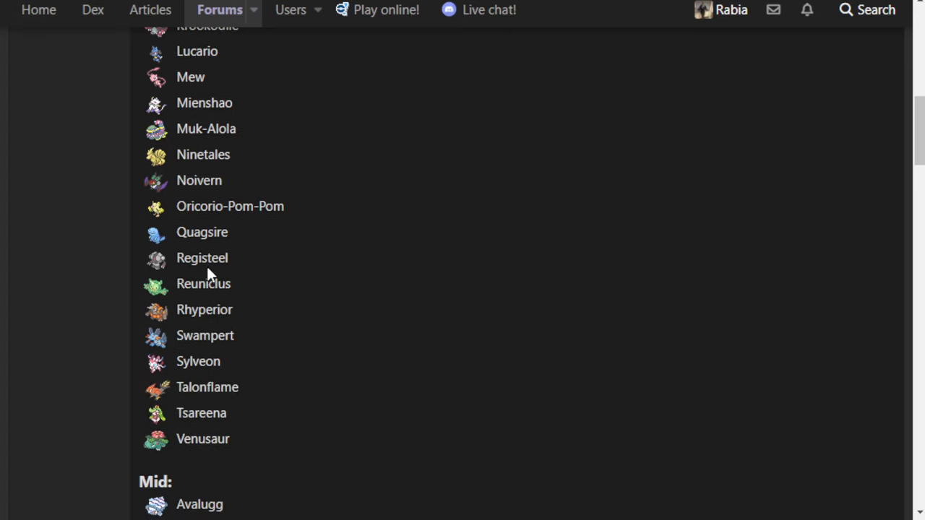
pyautogui.moveTo(259, 310)
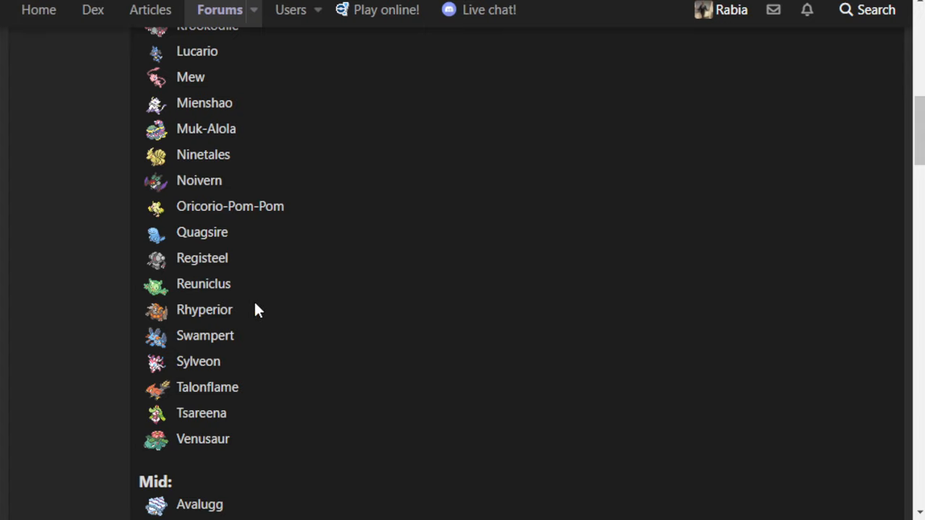
pyautogui.moveTo(242, 317)
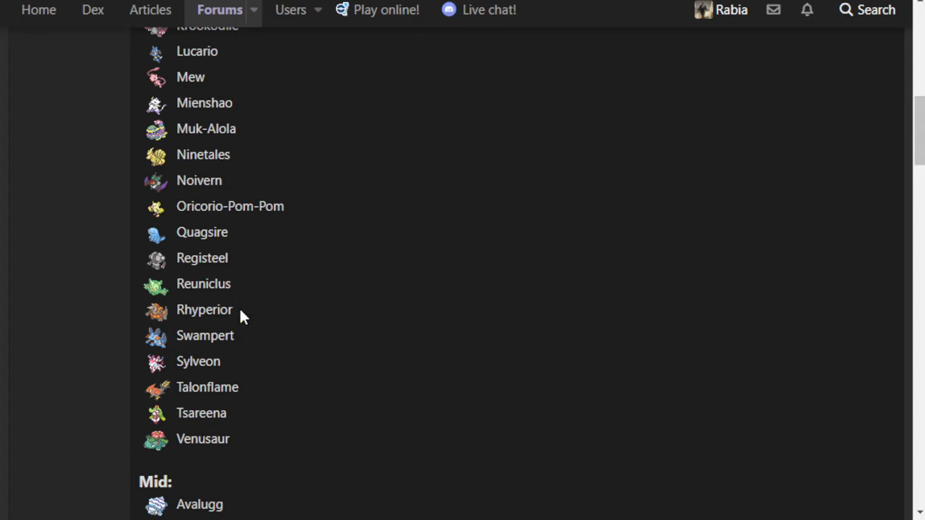
pyautogui.scroll(-3)
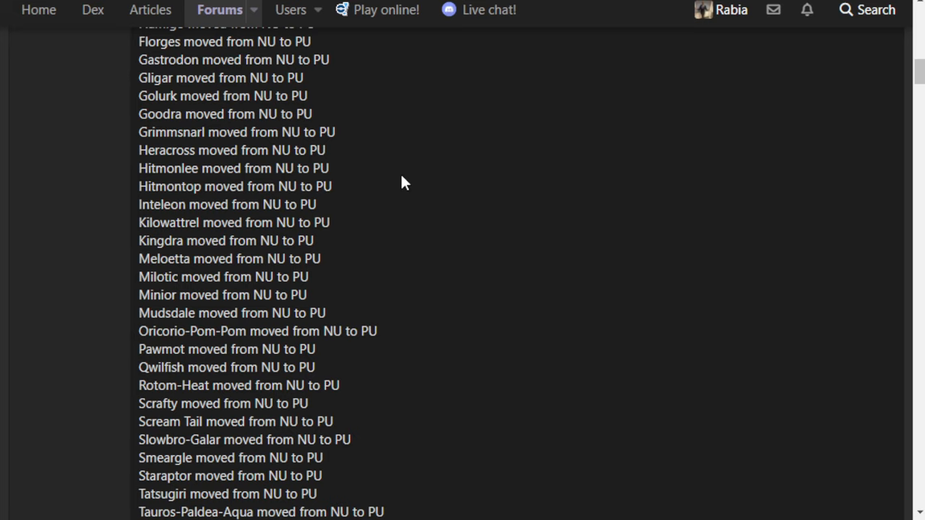
pyautogui.moveTo(402, 270)
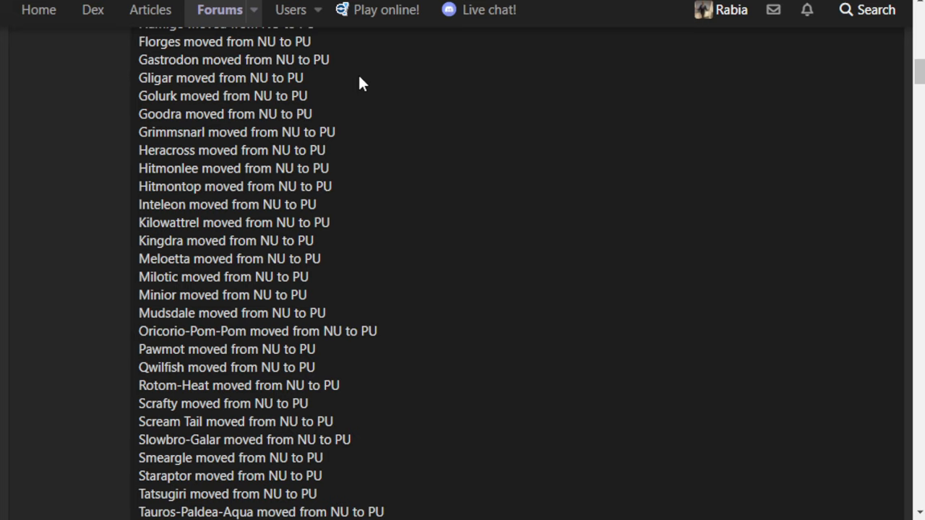
pyautogui.moveTo(354, 84)
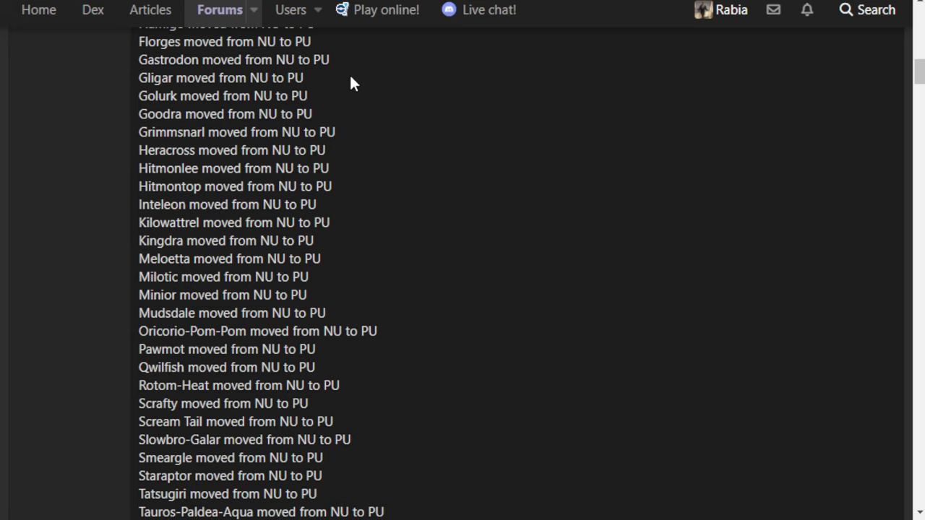
pyautogui.moveTo(444, 170)
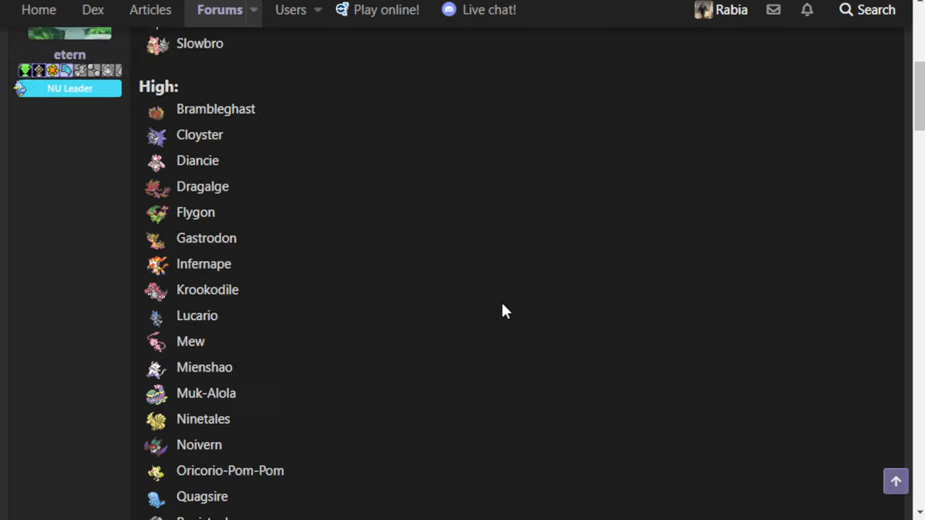
# - Scroll the NU viability rankings past Venusaur into the Mid section
pyautogui.scroll(-3)
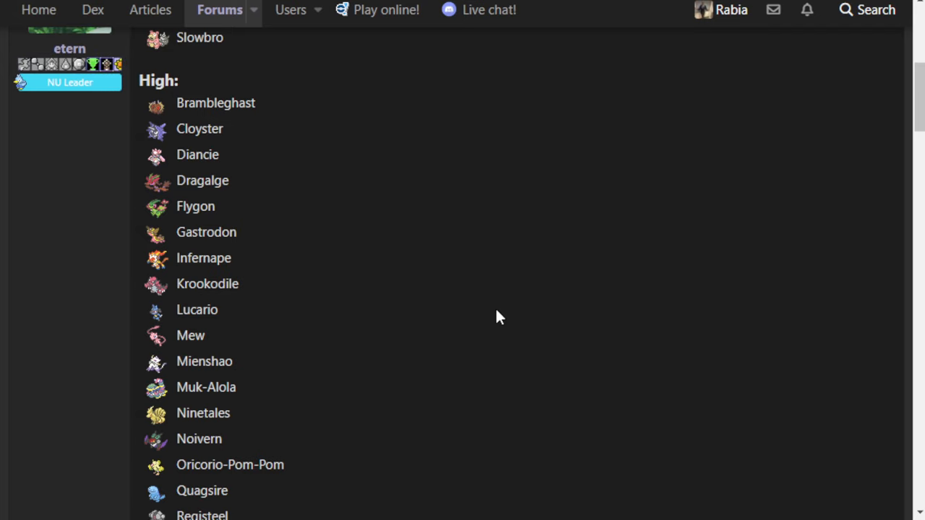
pyautogui.scroll(-3)
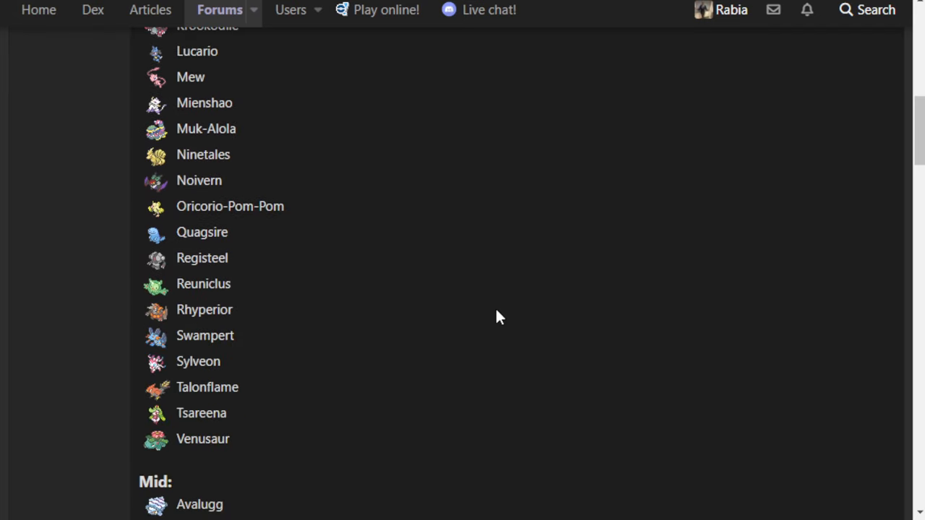
pyautogui.scroll(-3)
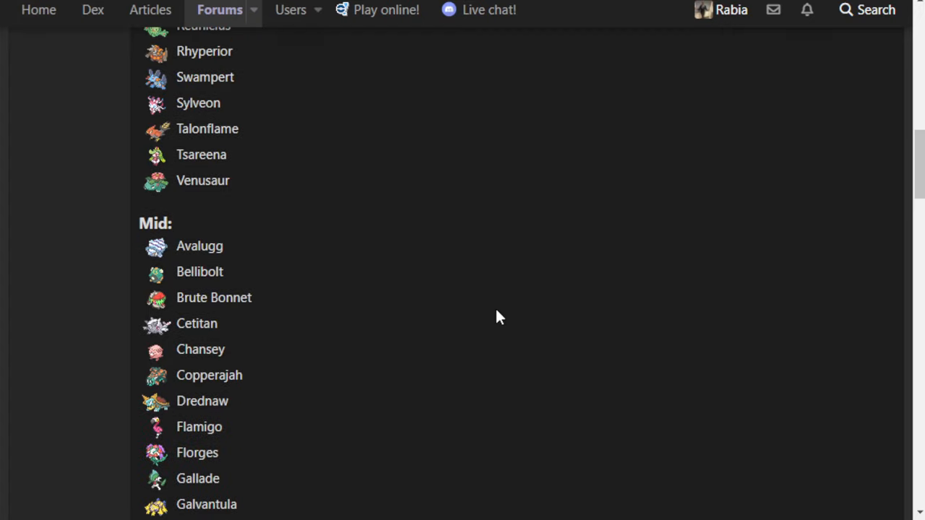
pyautogui.moveTo(390, 188)
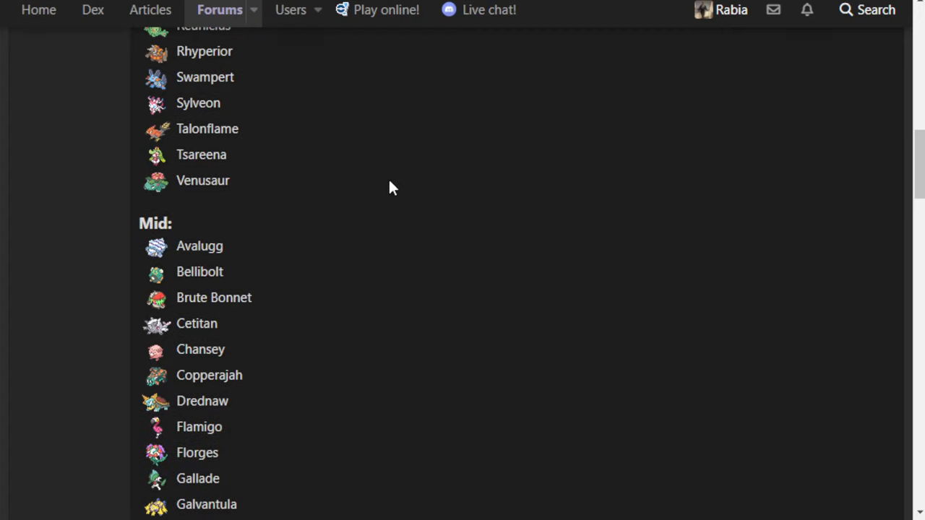
pyautogui.scroll(-3)
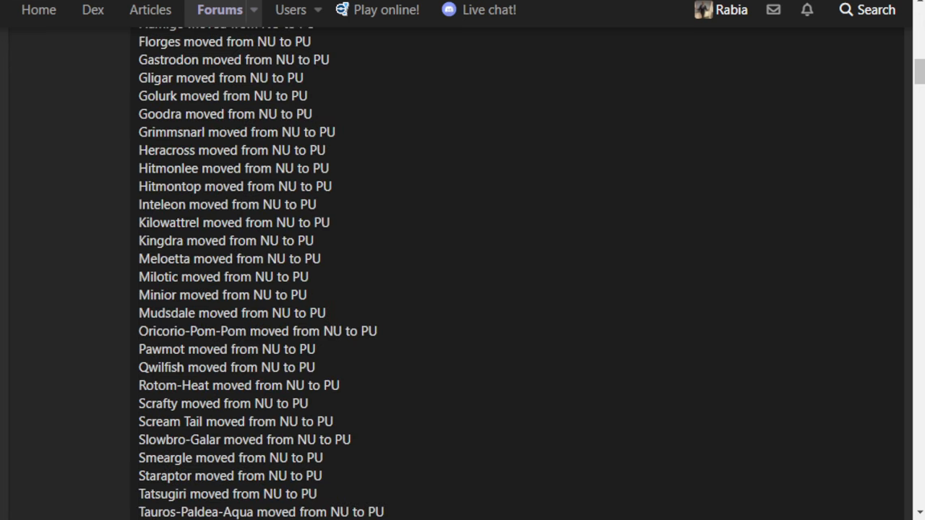
pyautogui.moveTo(437, 271)
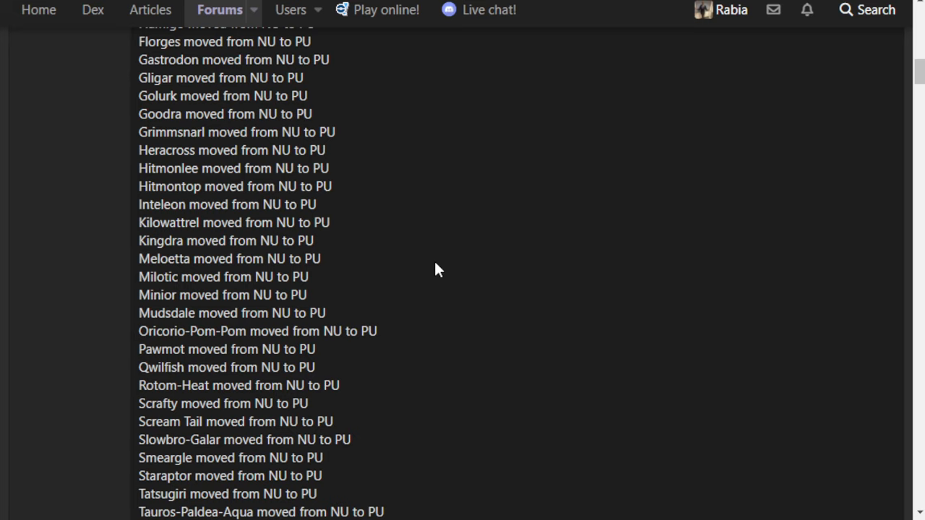
pyautogui.moveTo(401, 286)
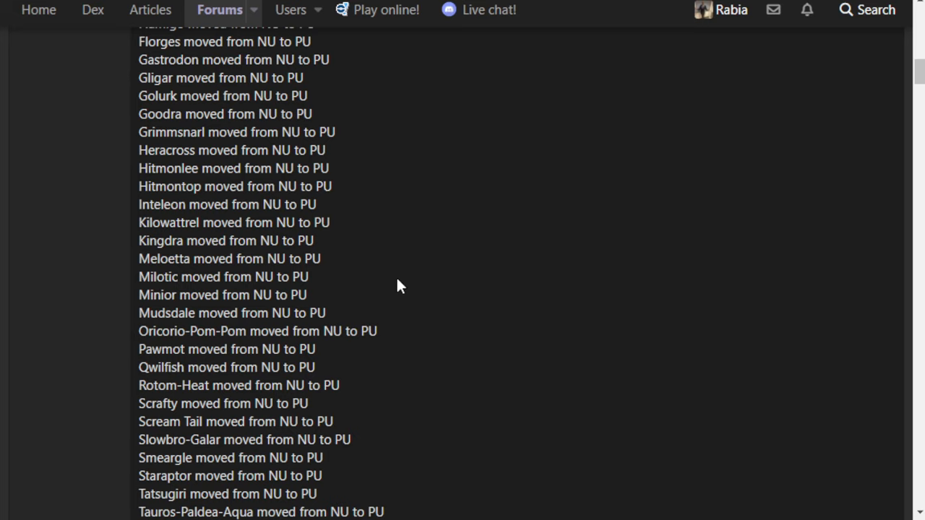
pyautogui.moveTo(396, 291)
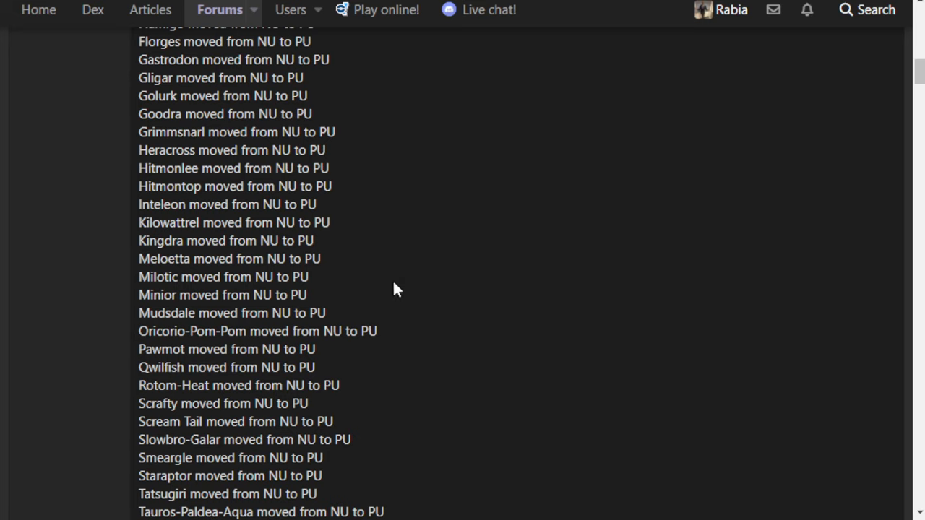
pyautogui.moveTo(394, 293)
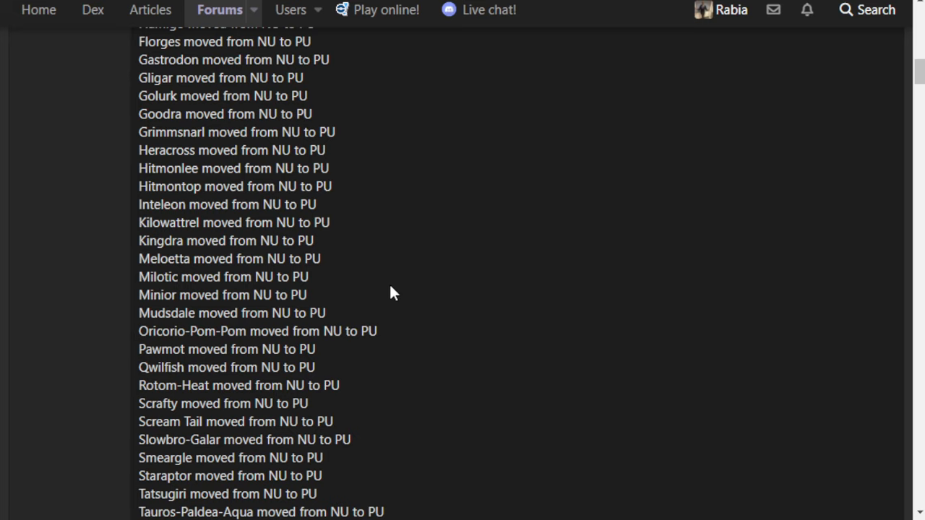
pyautogui.moveTo(401, 312)
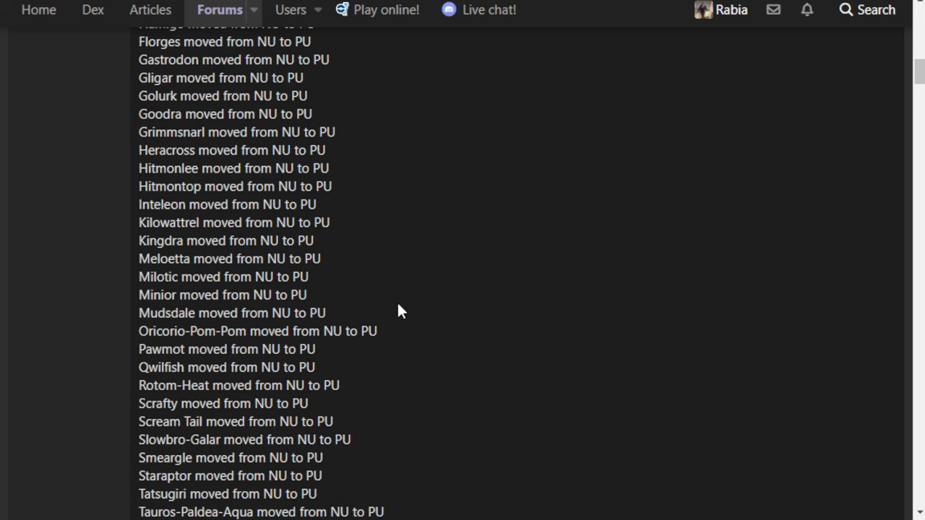
# - Scroll the tier update post to Toxtricity, Thwackey's ZU-to-PU rise and Abomasnow's drop
pyautogui.scroll(-3)
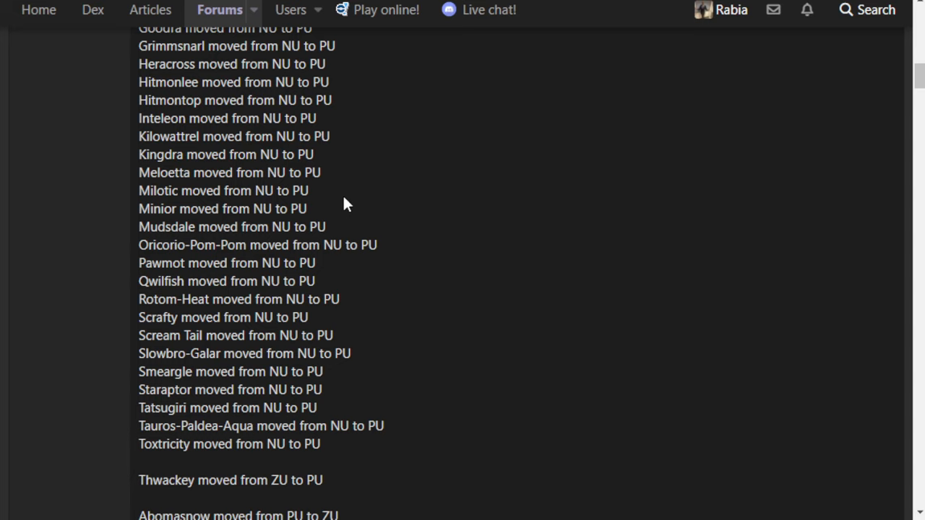
pyautogui.moveTo(336, 210)
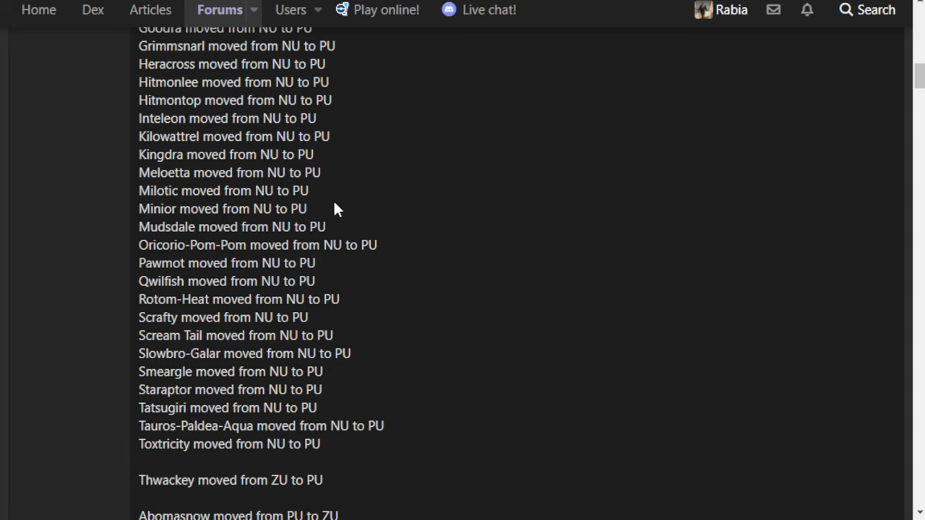
# - Select a line of text in the NU-to-PU drop list, Goodra through Toxtricity
pyautogui.doubleClick(223, 209)
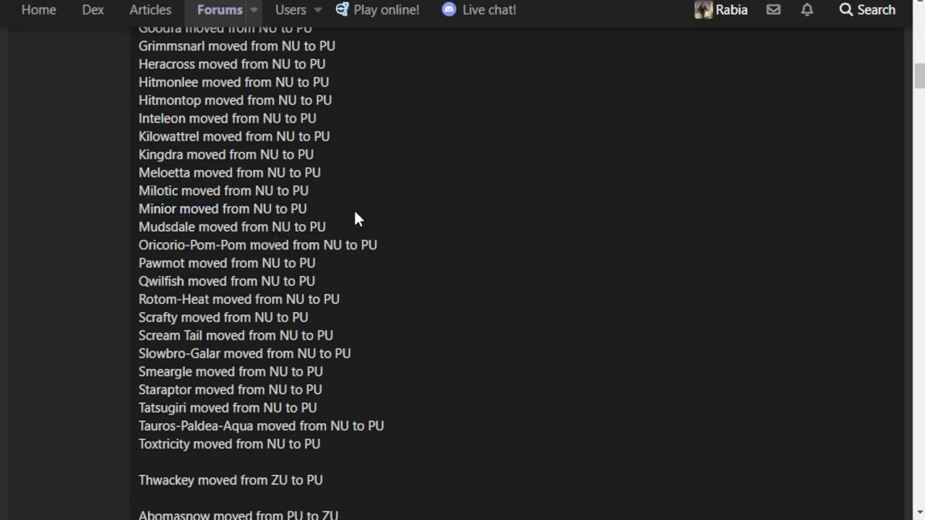
pyautogui.tripleClick(223, 209)
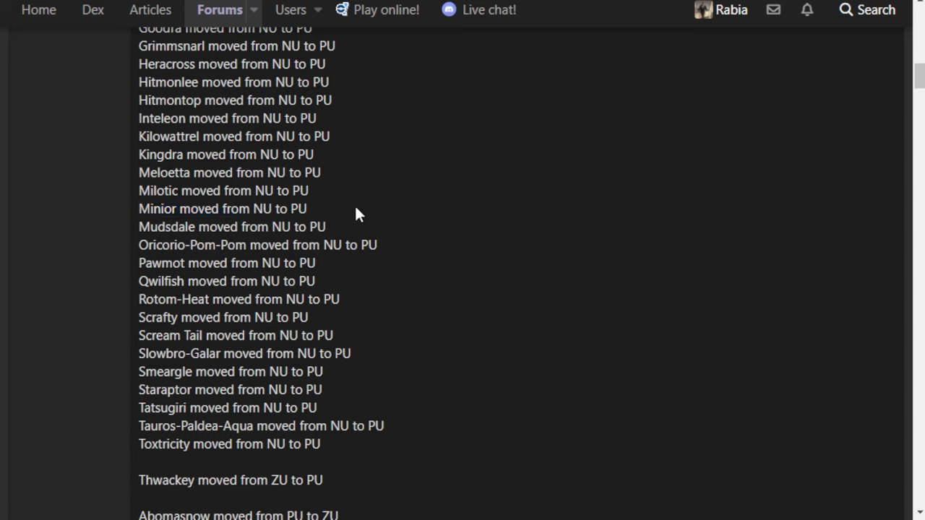
pyautogui.moveTo(405, 235)
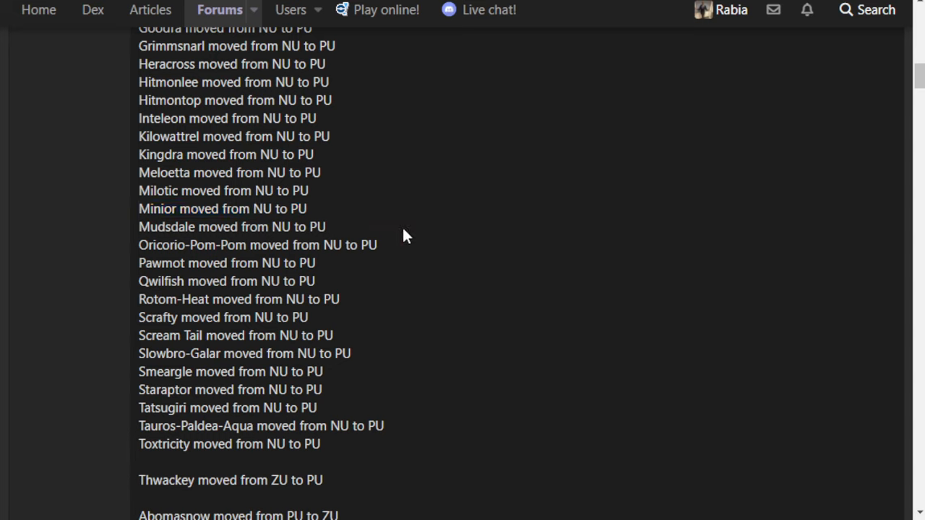
pyautogui.moveTo(389, 238)
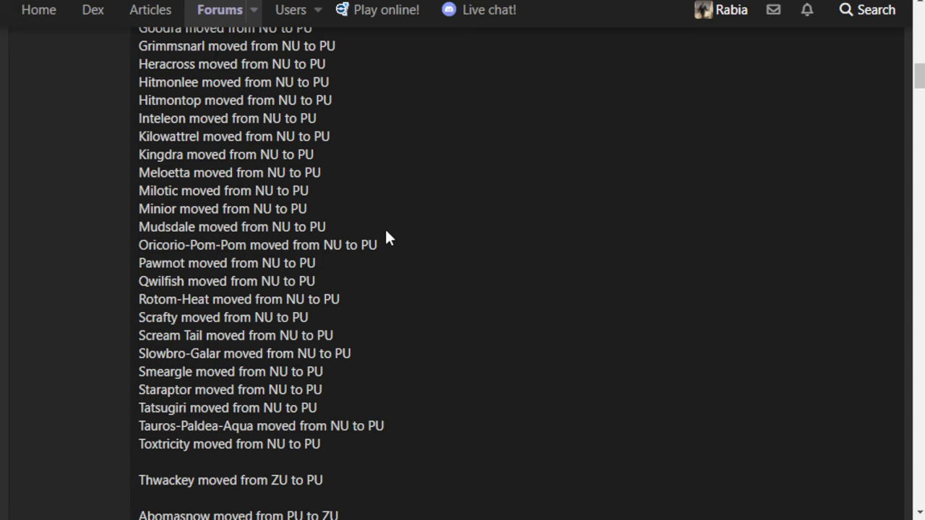
pyautogui.moveTo(405, 215)
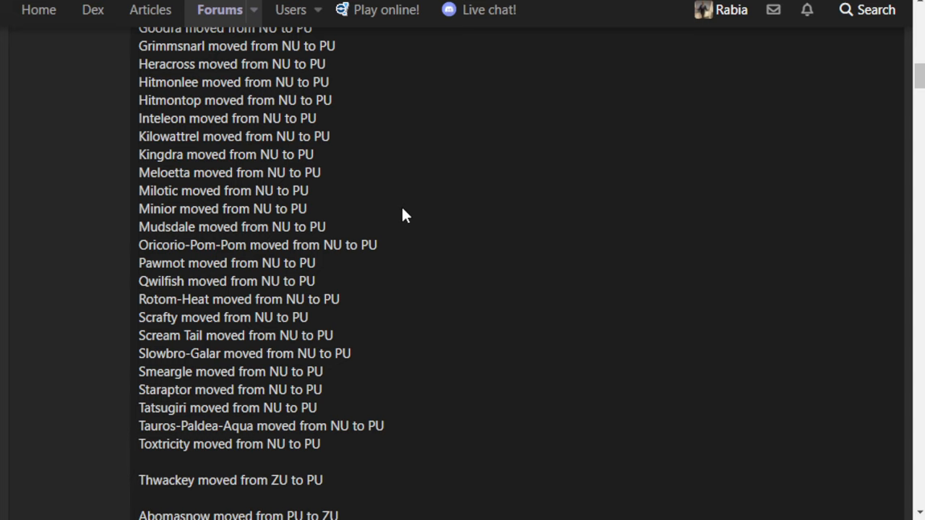
pyautogui.moveTo(384, 167)
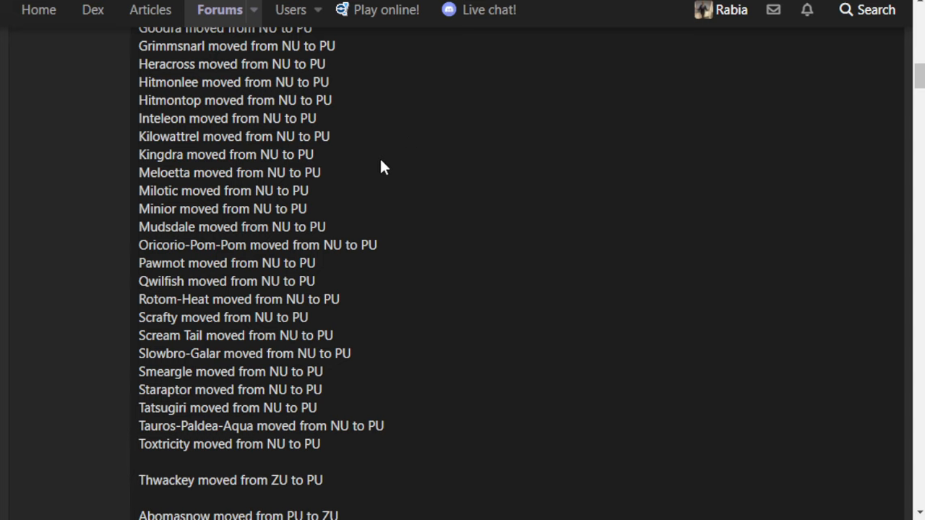
# - Highlight the Qwilfish NU-to-PU line, then clear the selection
pyautogui.moveTo(173, 281); pyautogui.dragTo(315, 281)
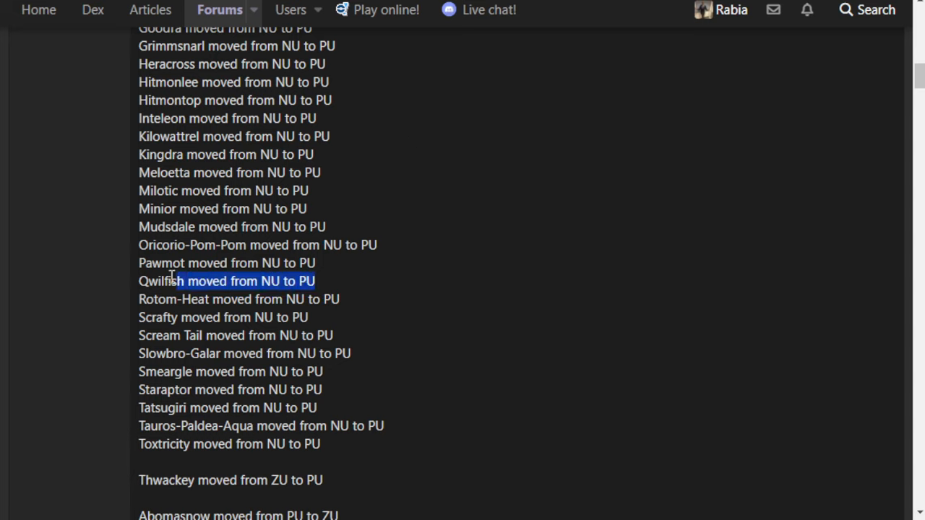
pyautogui.click(555, 287)
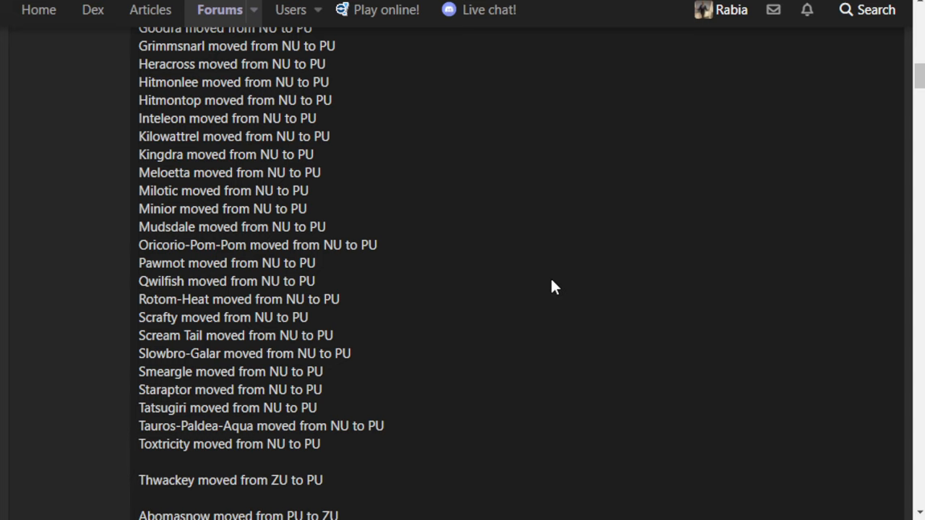
pyautogui.moveTo(517, 288)
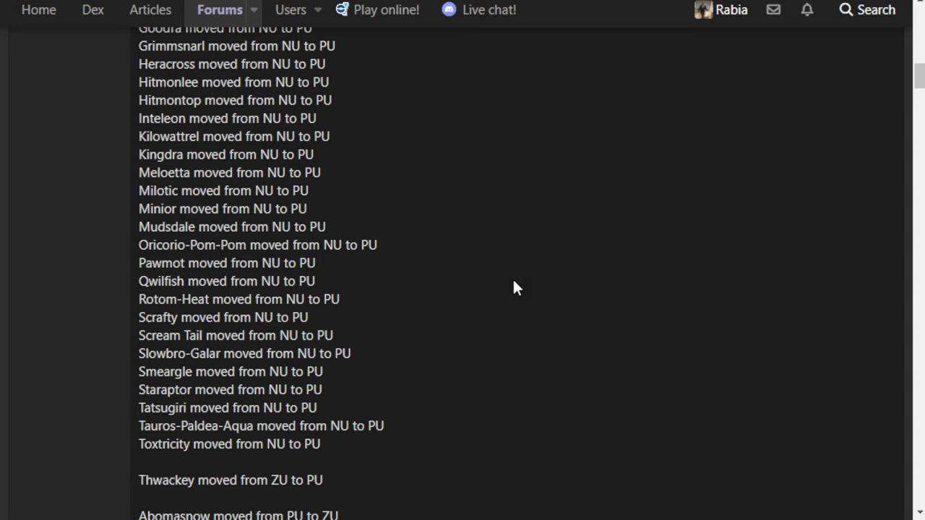
pyautogui.moveTo(512, 283)
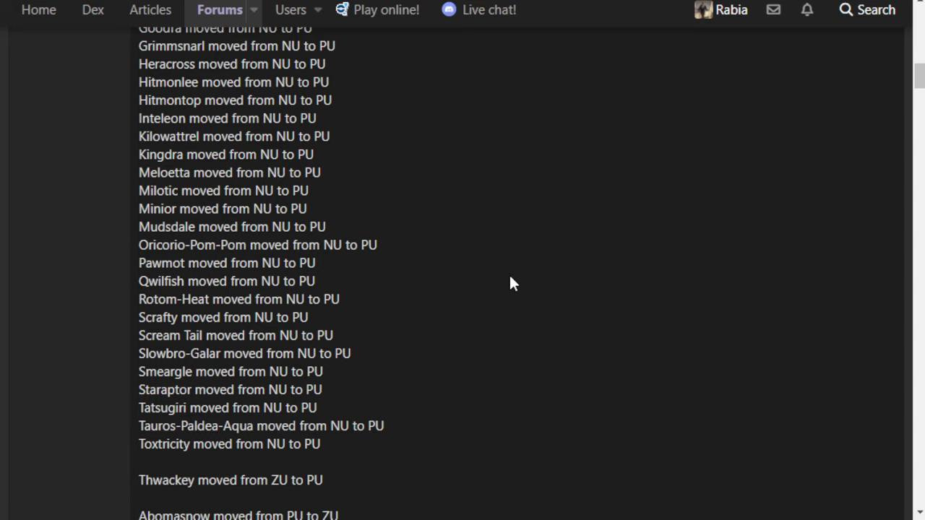
pyautogui.moveTo(500, 293)
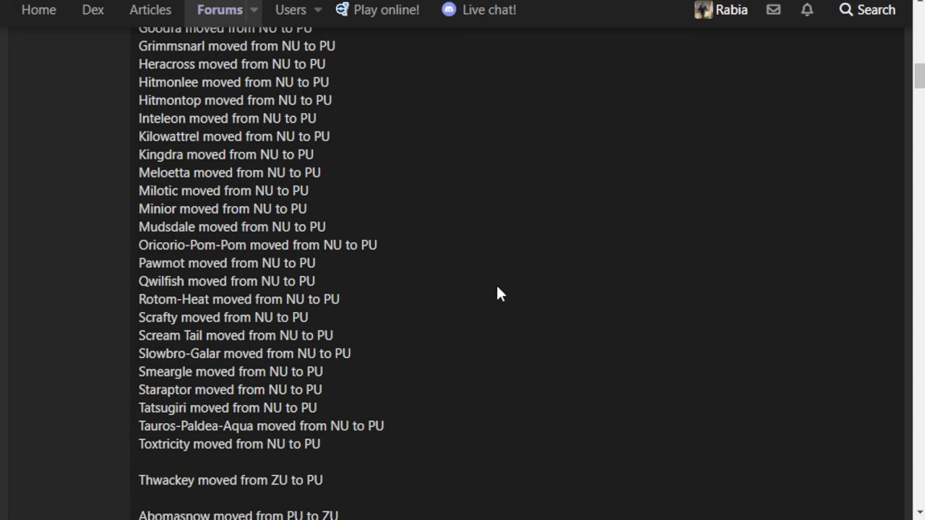
pyautogui.moveTo(530, 70)
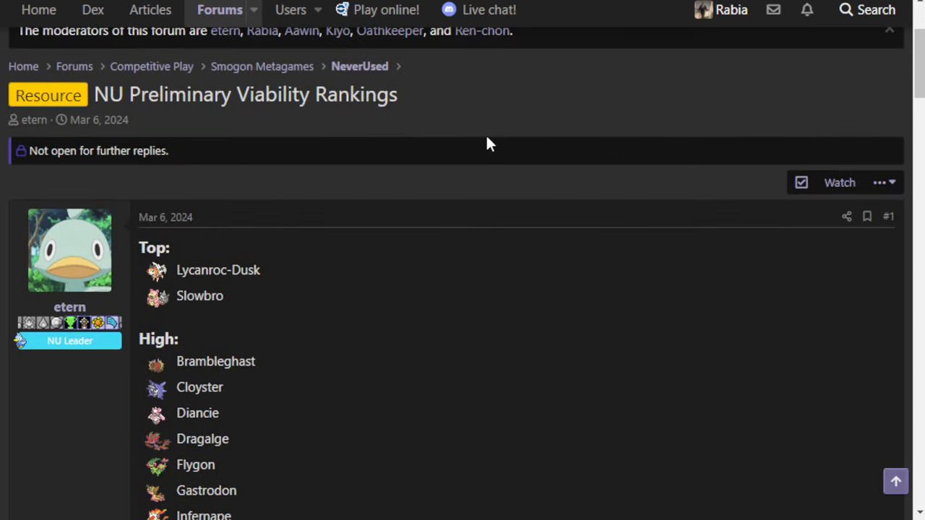
# - Scroll the NU viability rankings through the High tier into Mid
pyautogui.scroll(-3)
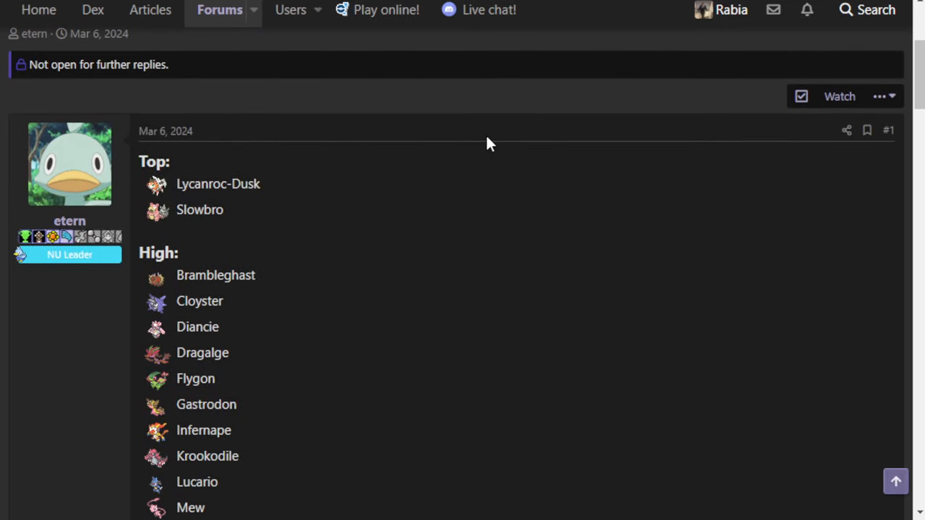
pyautogui.scroll(-3)
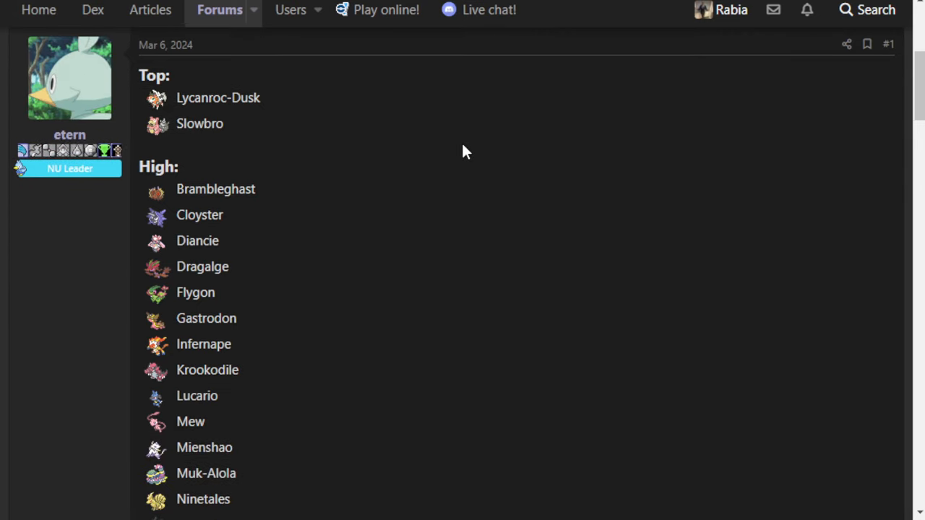
pyautogui.scroll(-3)
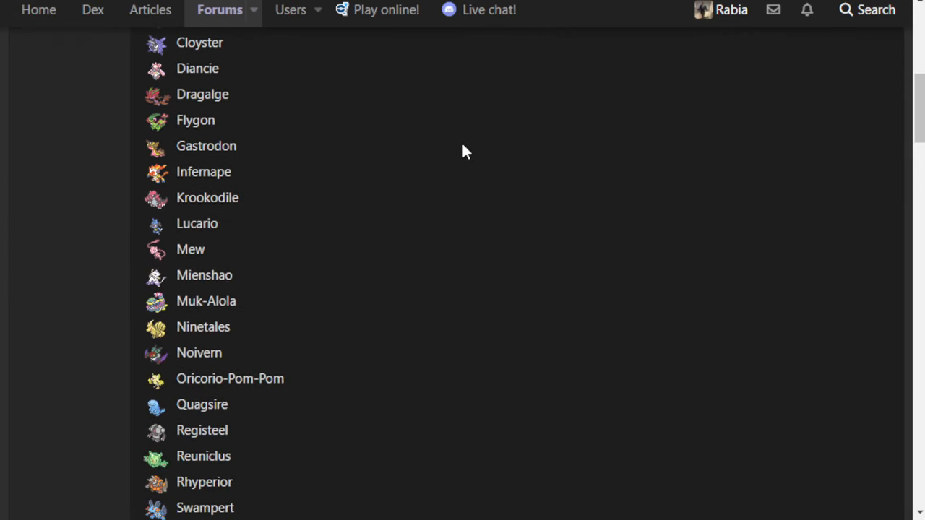
pyautogui.scroll(-3)
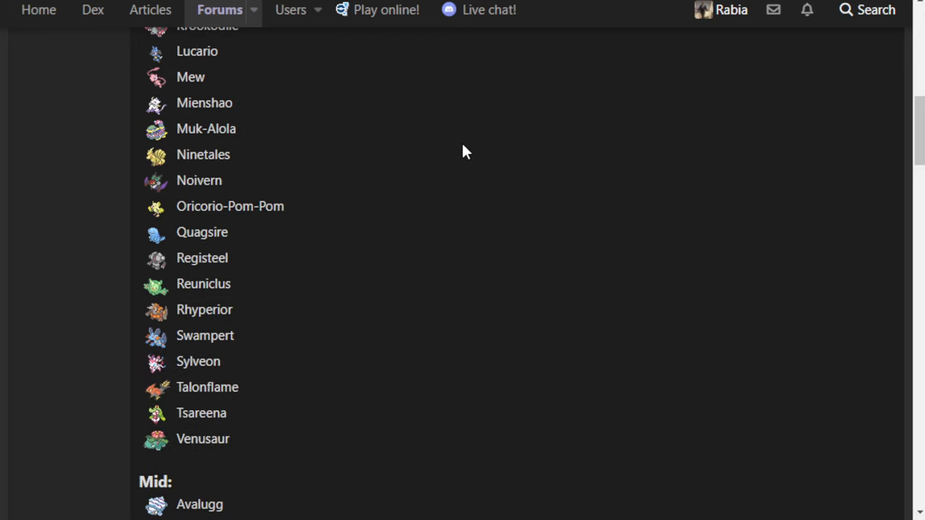
pyautogui.moveTo(504, 118)
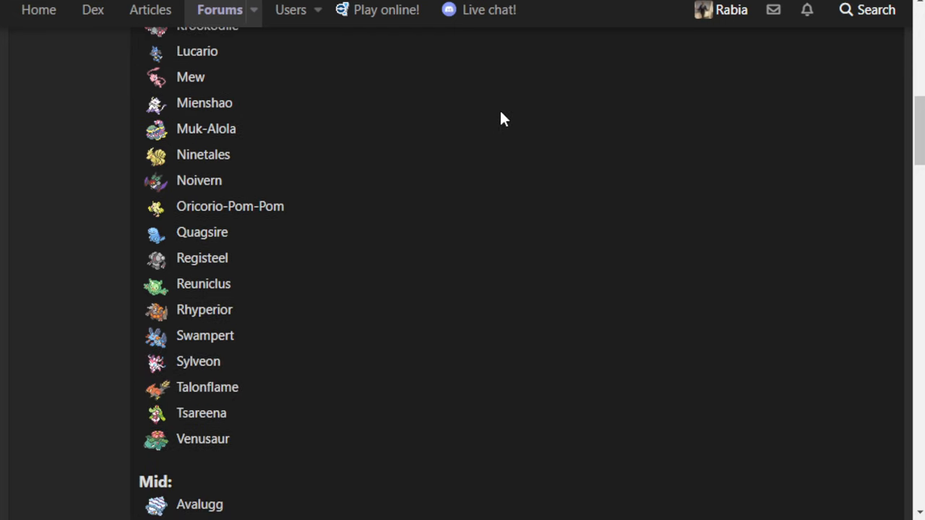
pyautogui.moveTo(396, 148)
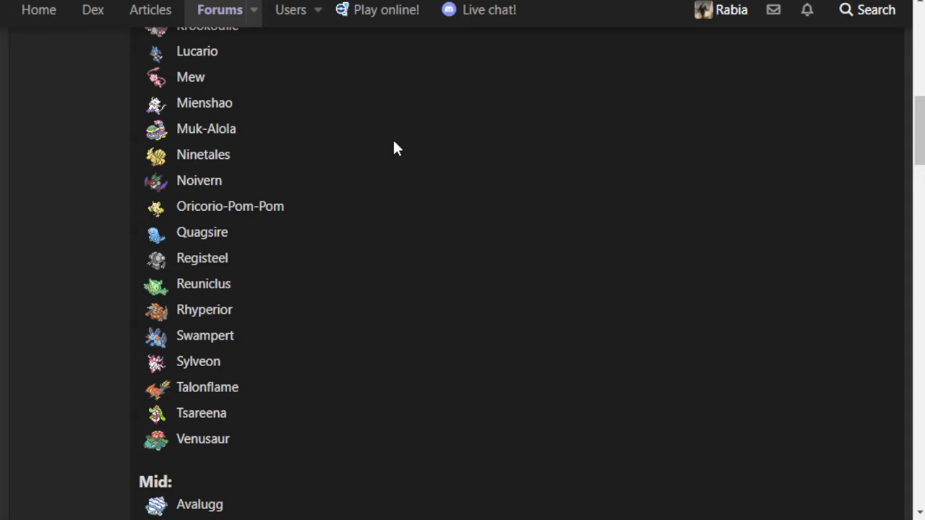
pyautogui.scroll(-3)
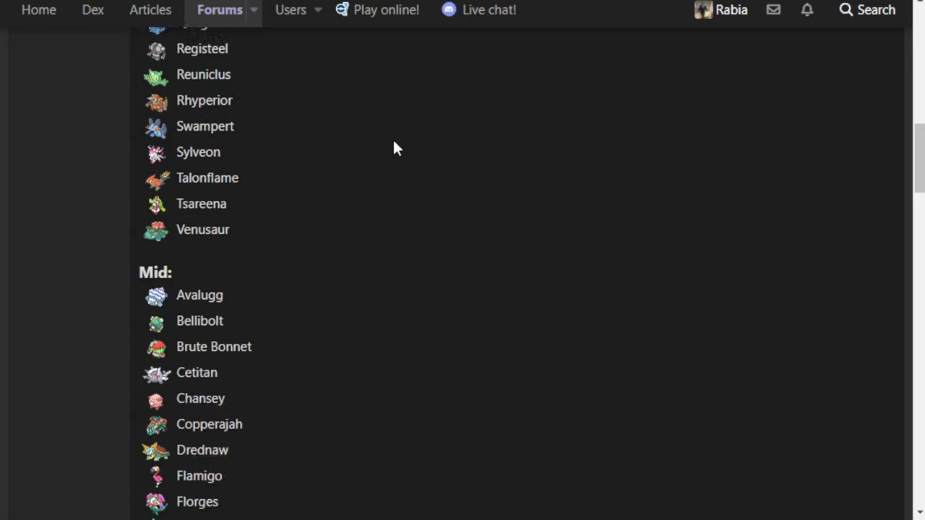
pyautogui.scroll(-3)
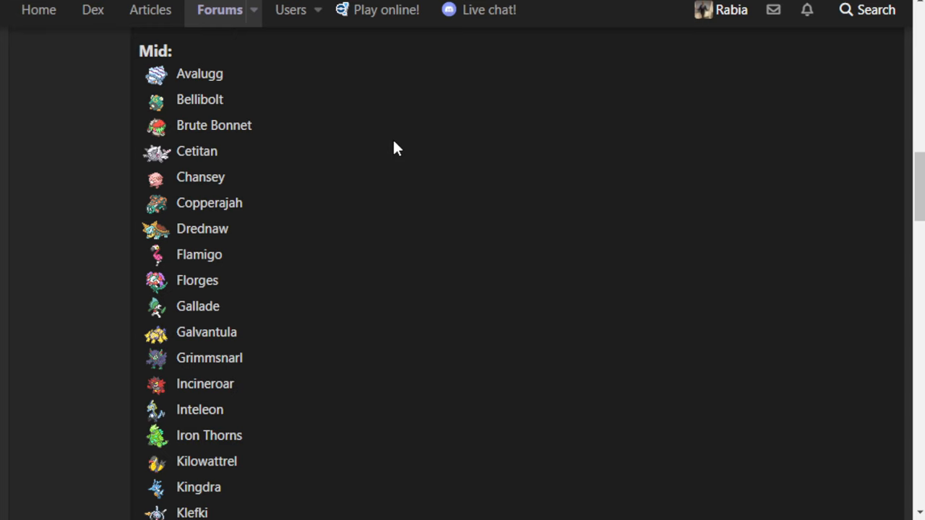
pyautogui.scroll(-3)
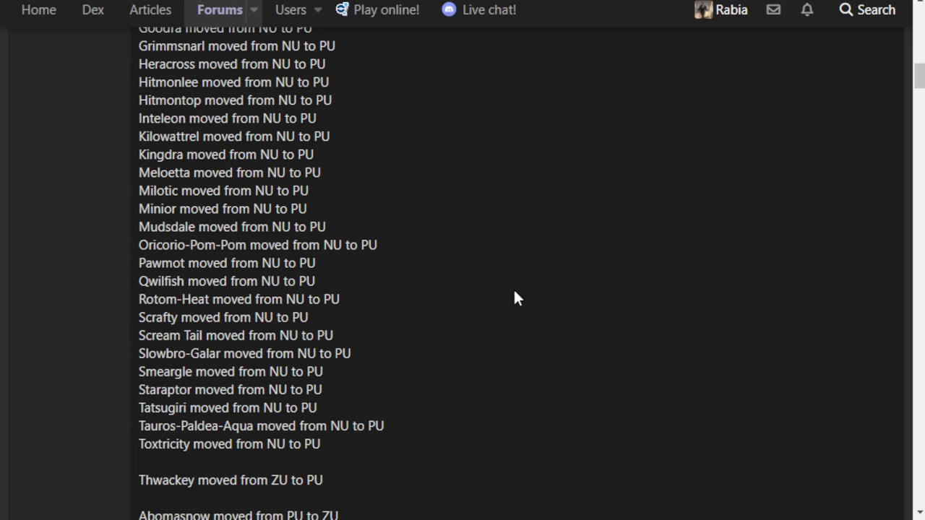
pyautogui.scroll(-3)
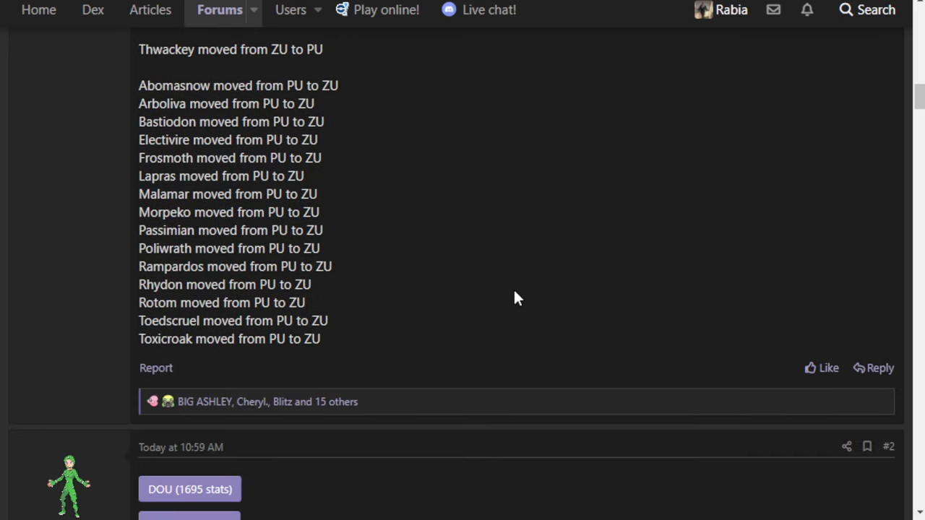
pyautogui.moveTo(475, 308)
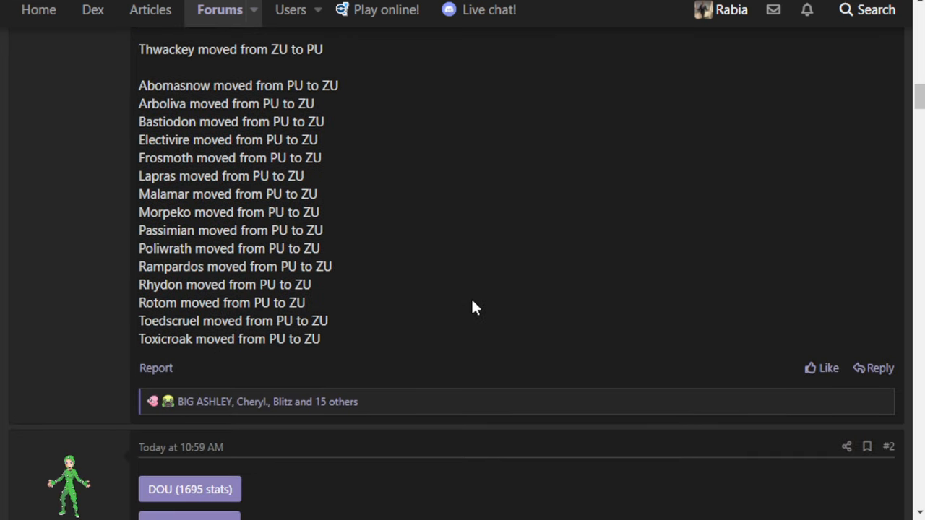
pyautogui.moveTo(375, 309)
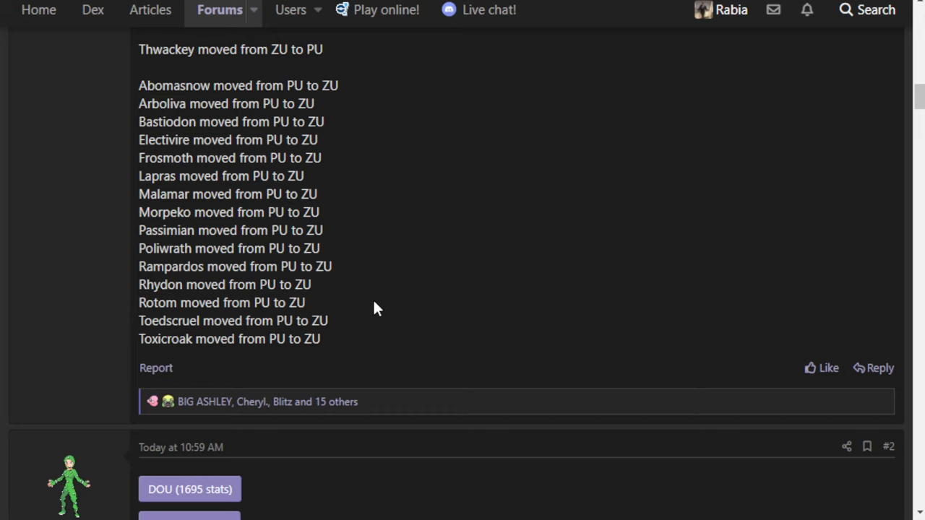
pyautogui.moveTo(411, 307)
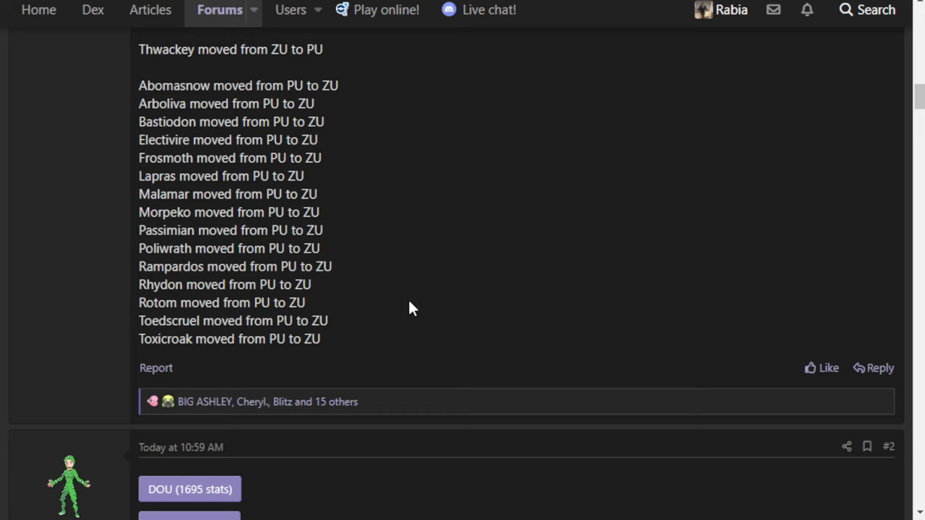
pyautogui.scroll(3)
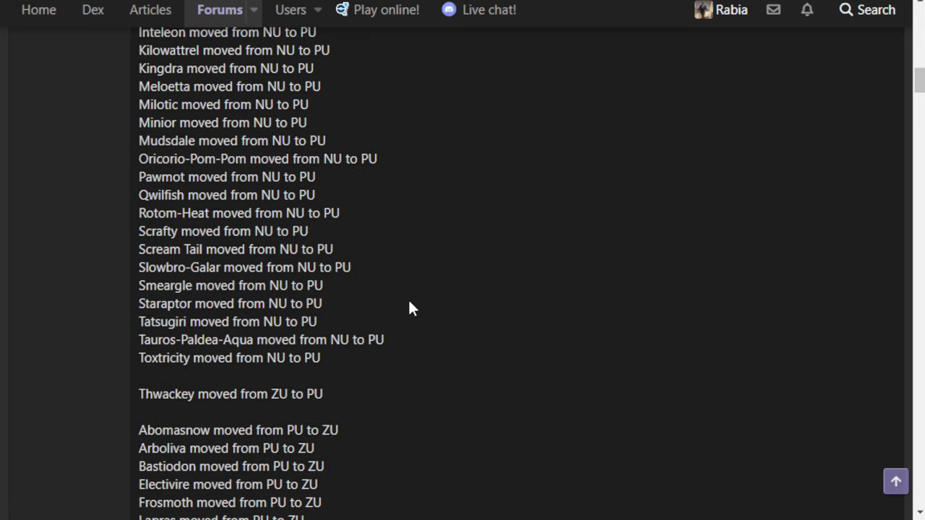
pyautogui.moveTo(385, 304)
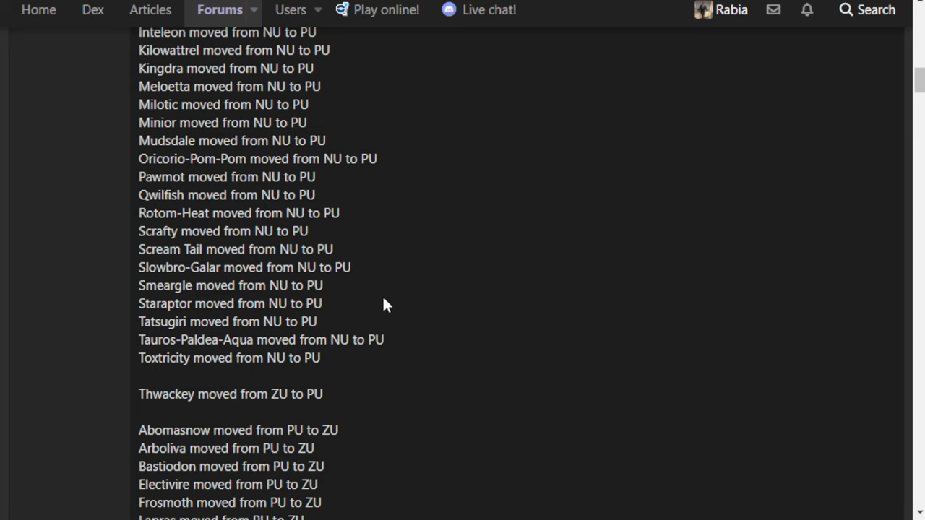
pyautogui.moveTo(426, 318)
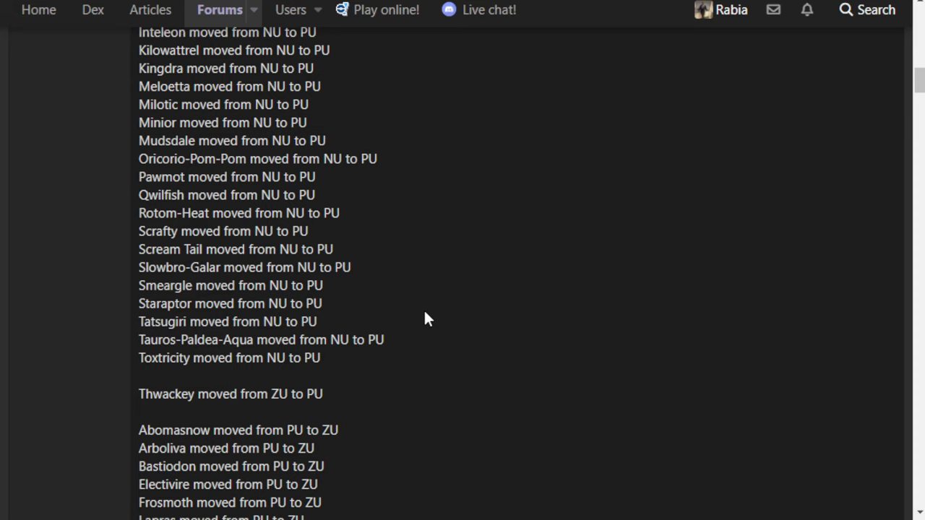
pyautogui.moveTo(477, 233)
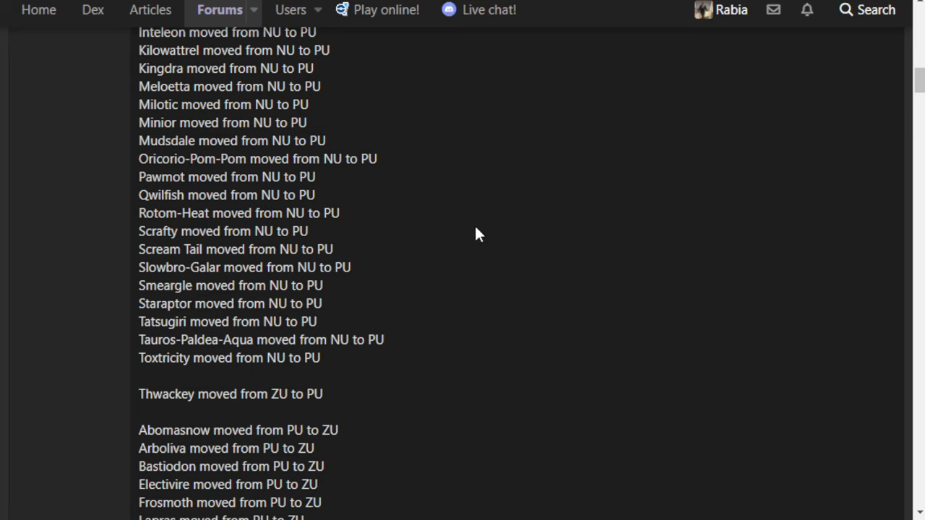
pyautogui.moveTo(475, 237)
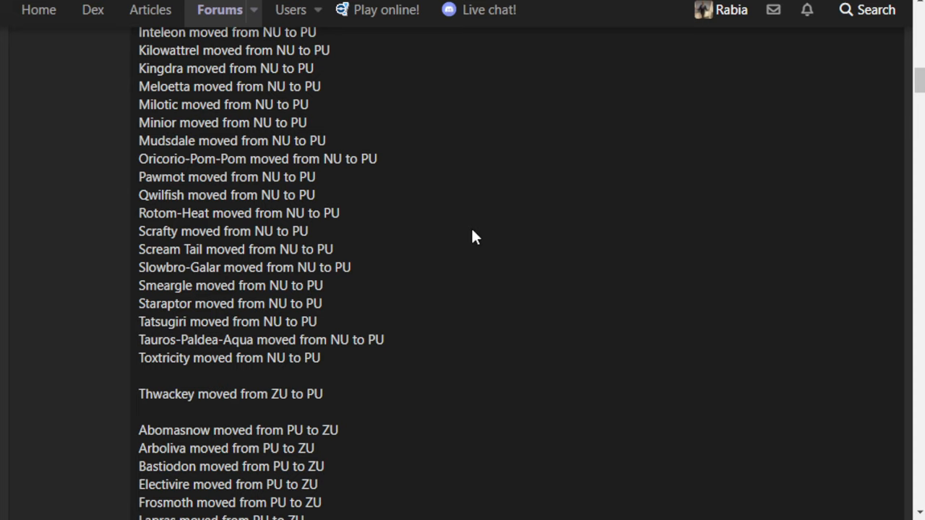
pyautogui.moveTo(466, 240)
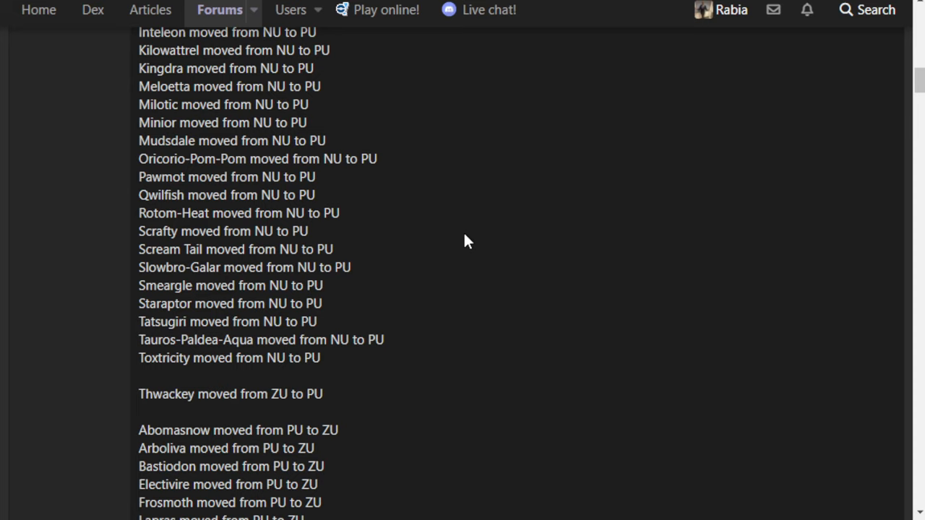
pyautogui.moveTo(448, 218)
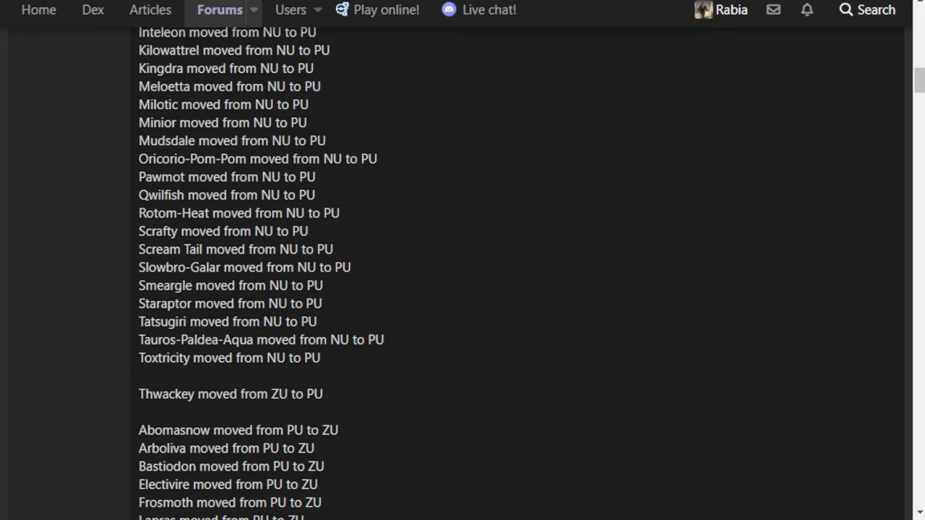
# - Scroll the NU rankings down through High to the Mid-tier Pokémon
pyautogui.scroll(-3)
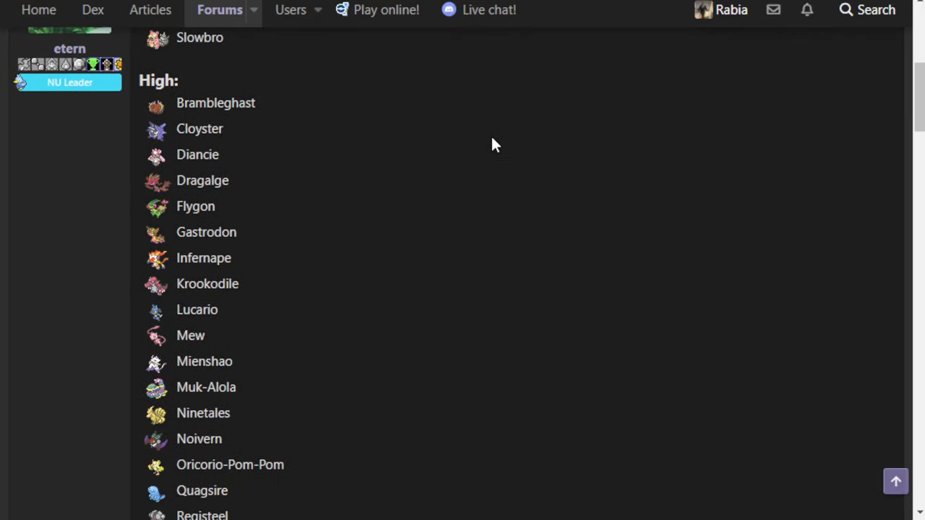
pyautogui.scroll(-3)
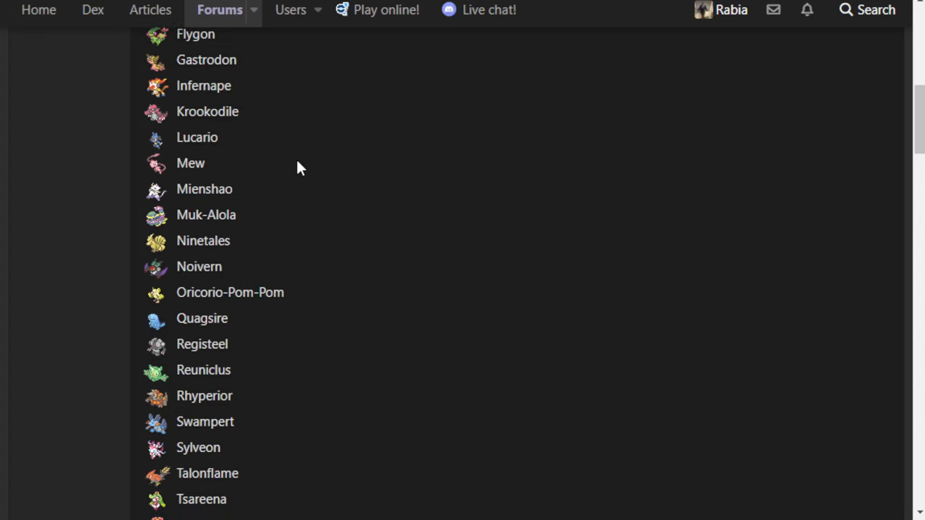
pyautogui.scroll(-3)
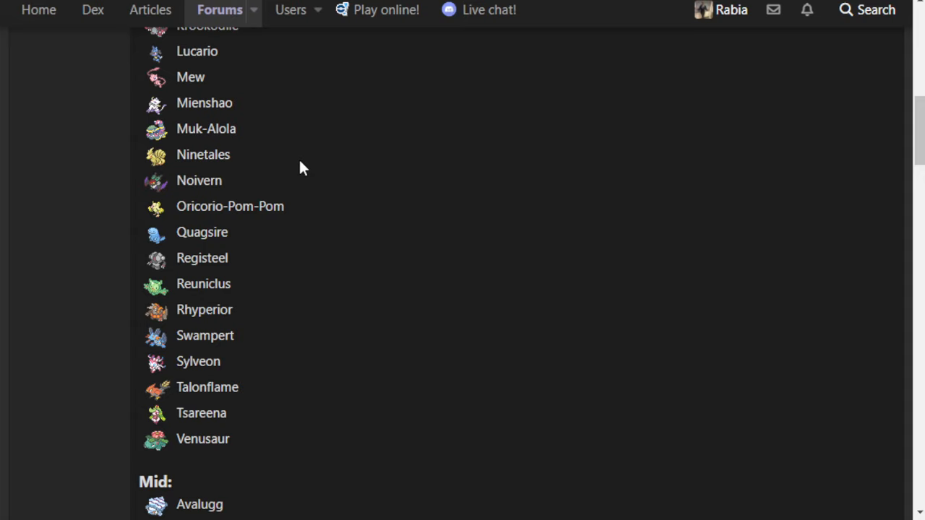
pyautogui.scroll(-3)
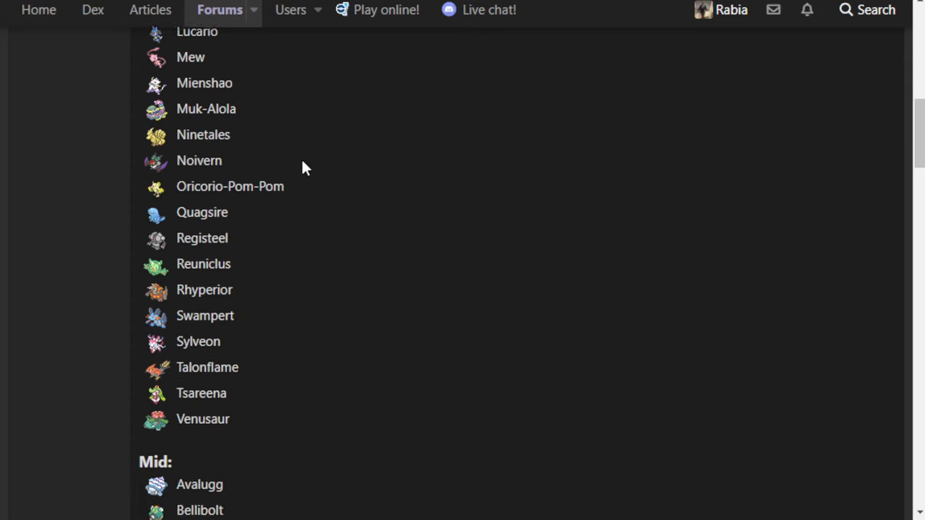
pyautogui.scroll(-3)
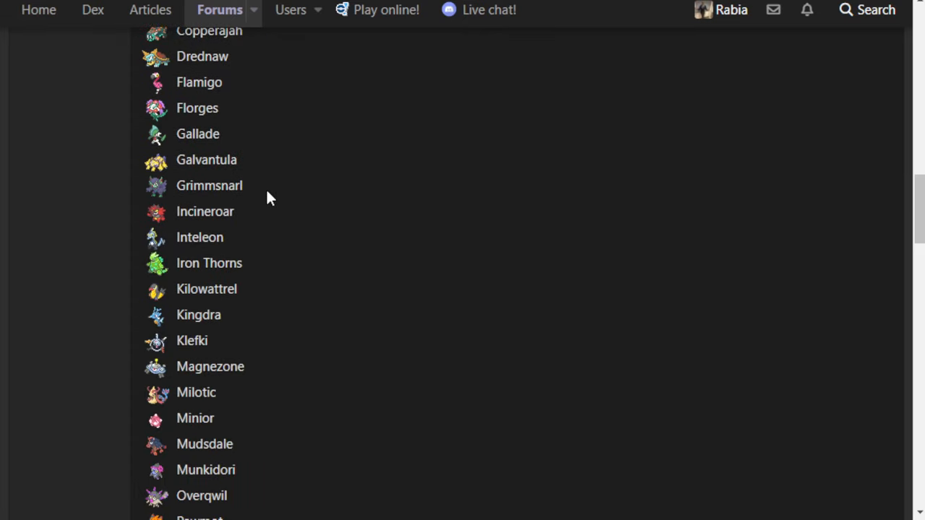
pyautogui.scroll(-3)
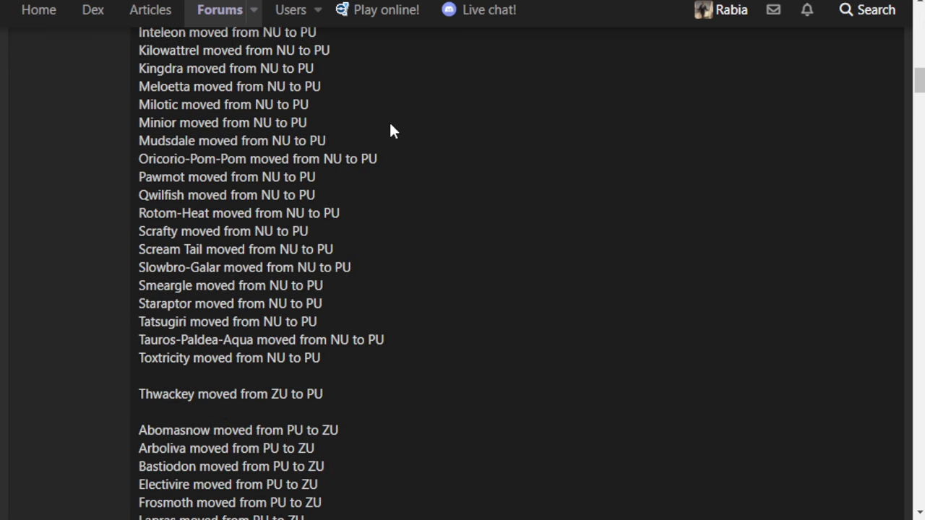
pyautogui.moveTo(335, 136)
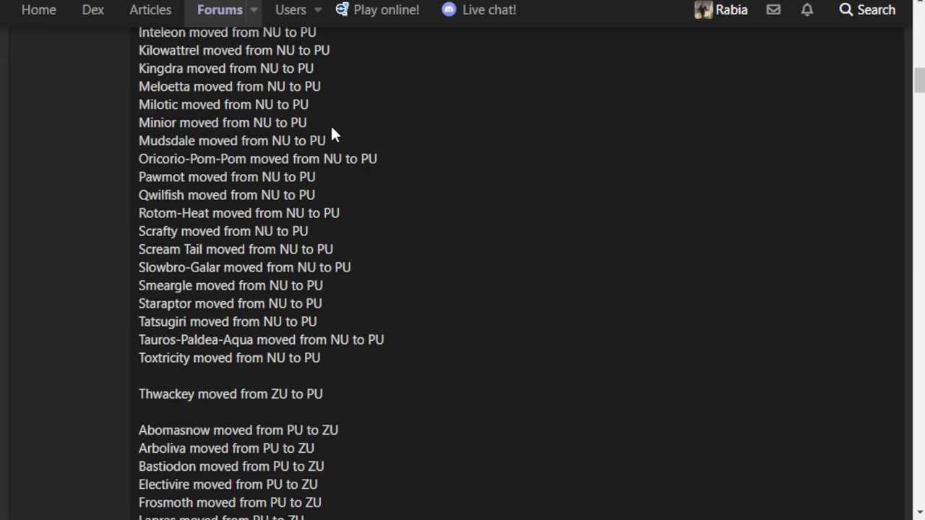
pyautogui.moveTo(322, 121)
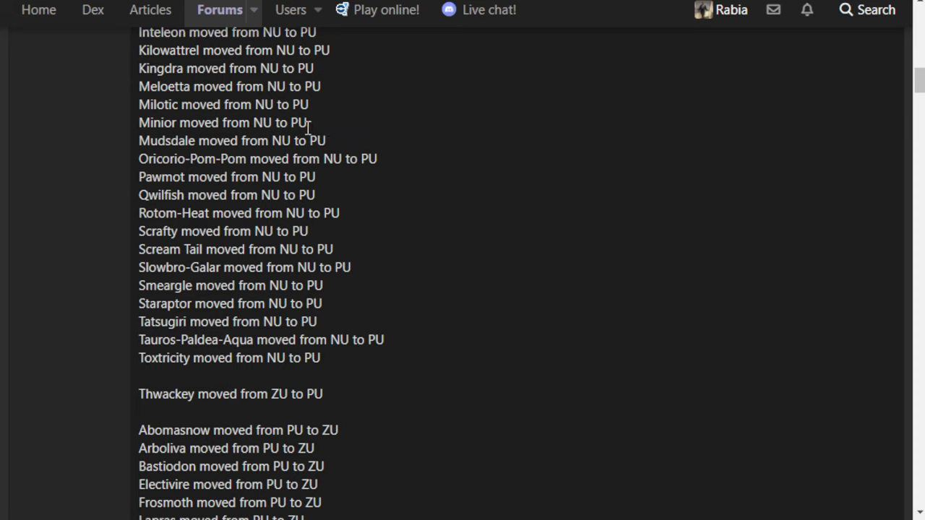
pyautogui.moveTo(199, 174)
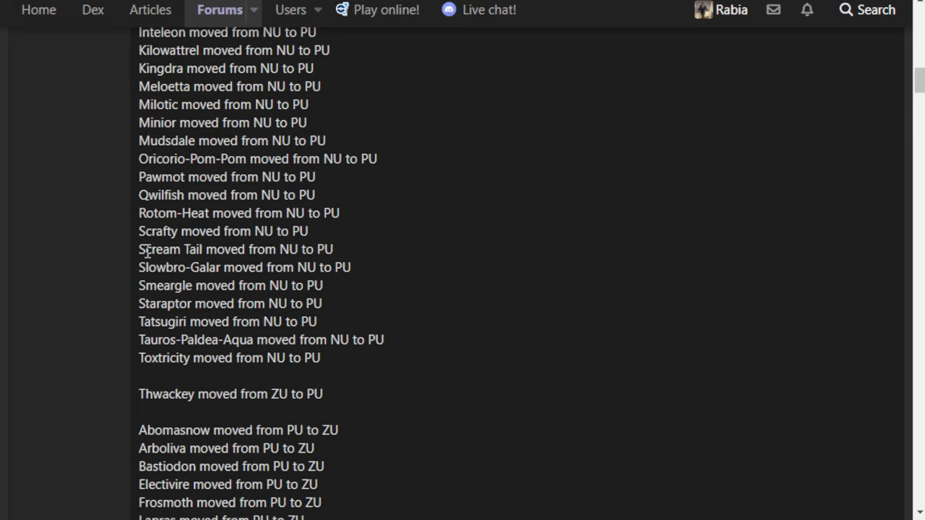
pyautogui.moveTo(703, 245)
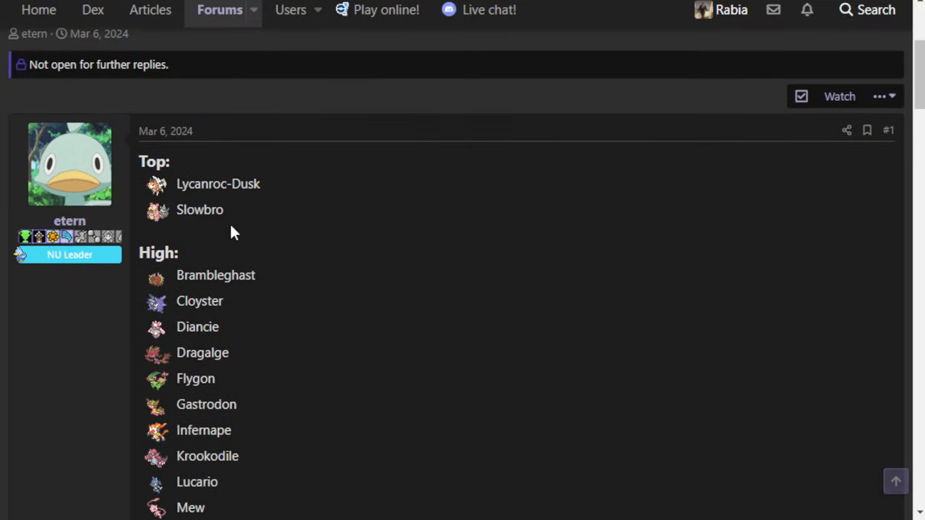
# - Highlight Slowbro in the NU rankings' Top tier and scroll down slightly
pyautogui.doubleClick(199, 210)
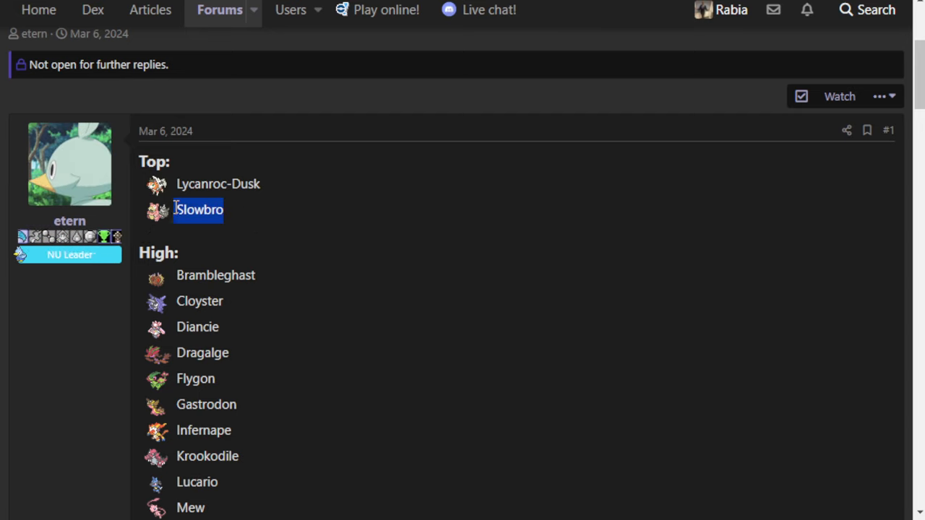
pyautogui.scroll(-3)
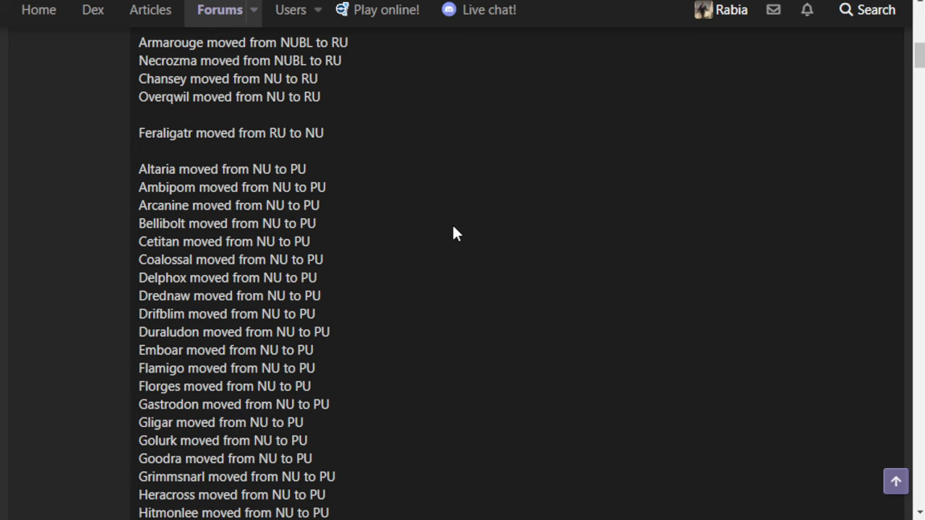
# - Scroll the NU-to-PU list to Thwackey's rise and the PU-to-ZU drops through Frosmoth
pyautogui.scroll(-3)
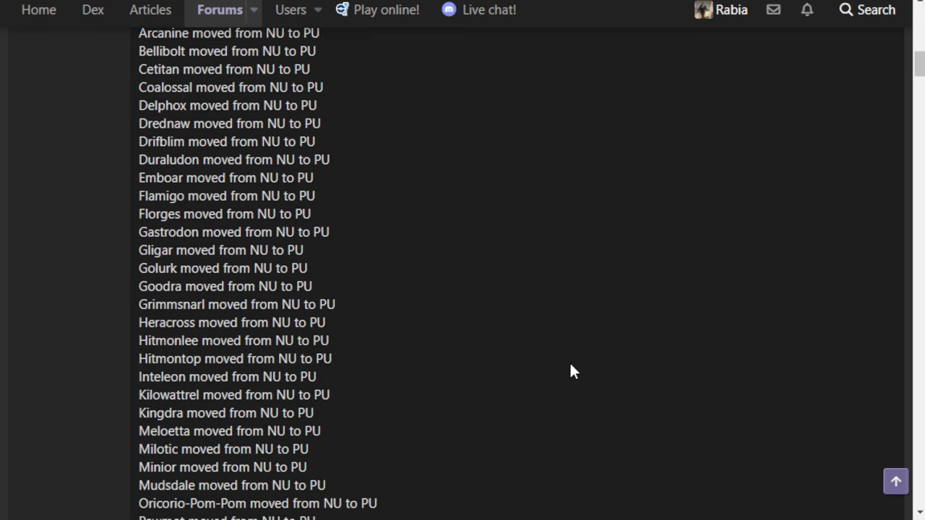
pyautogui.scroll(-3)
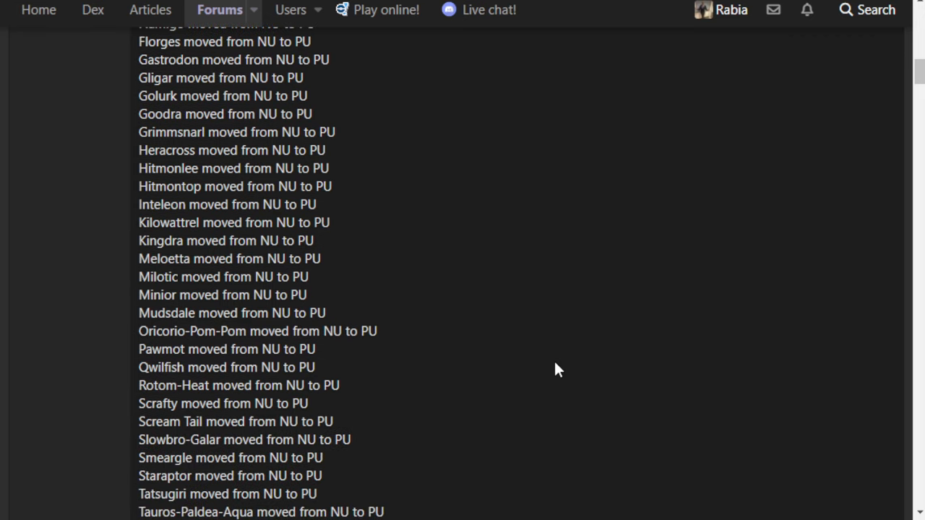
pyautogui.scroll(-3)
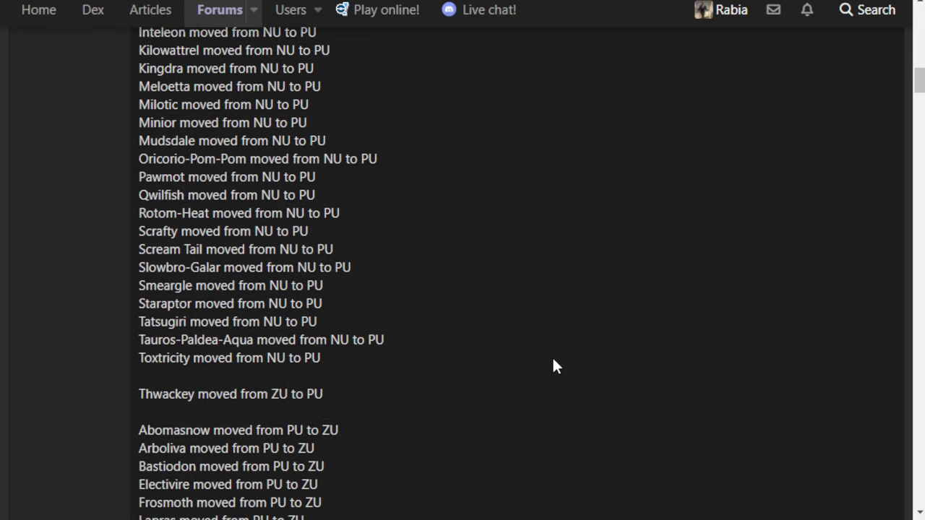
pyautogui.moveTo(544, 366)
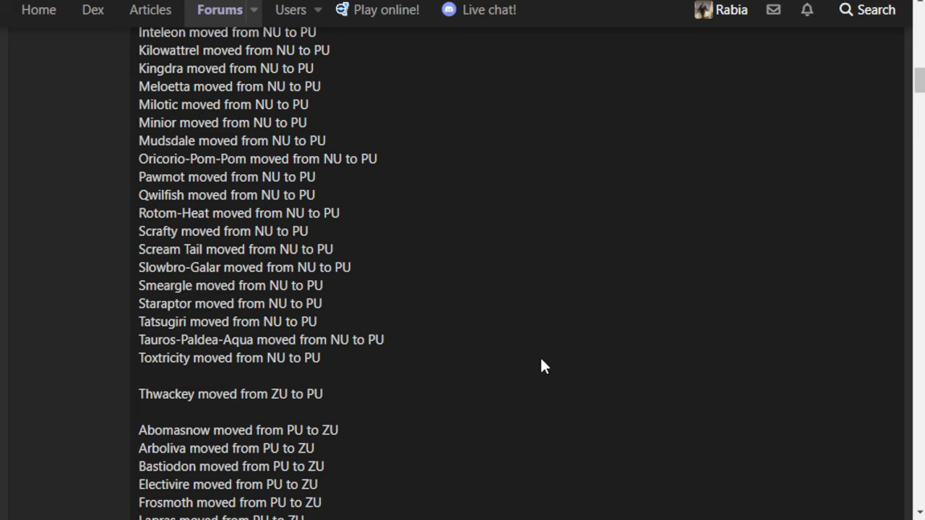
pyautogui.moveTo(518, 338)
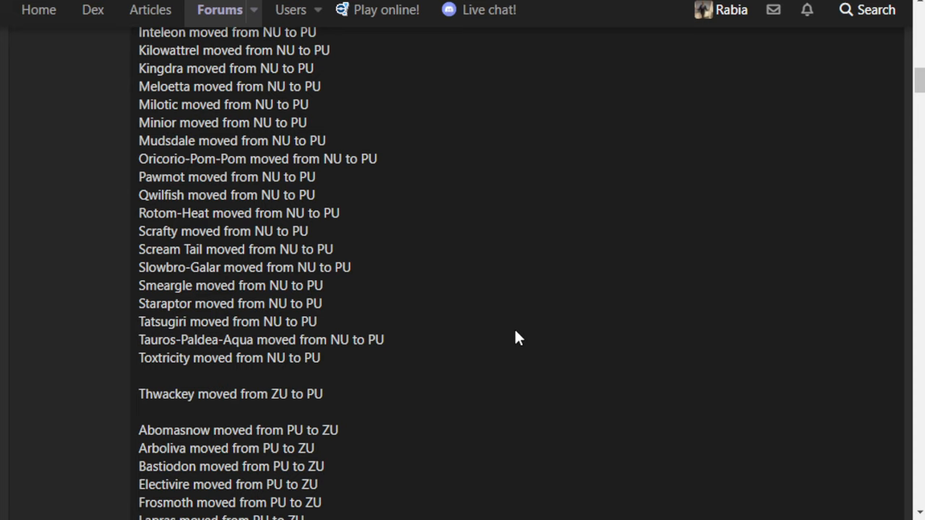
pyautogui.moveTo(432, 151)
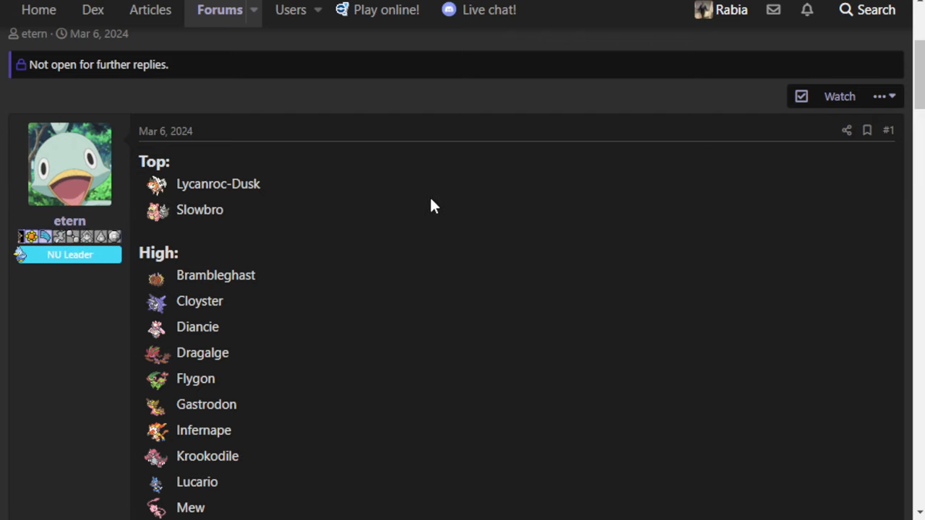
# - Scroll the NU rankings through High past Venusaur to the Mid heading
pyautogui.scroll(-3)
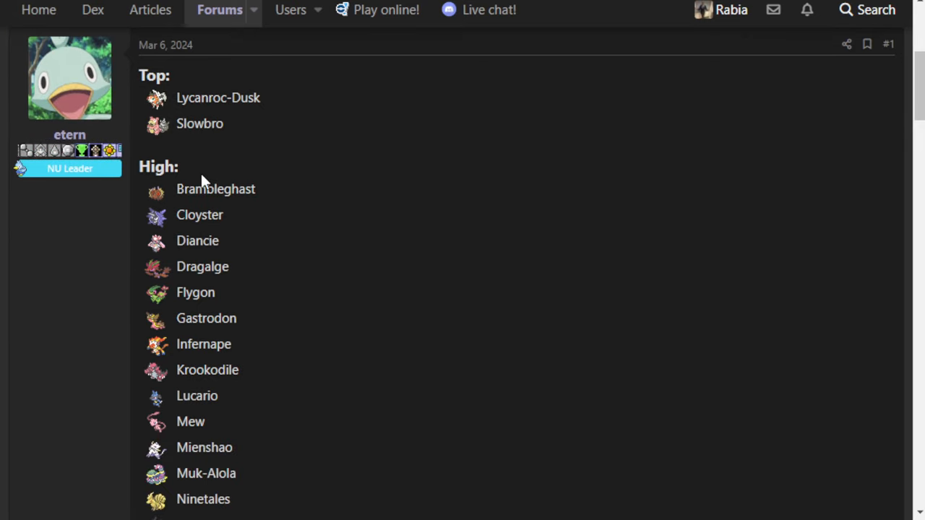
pyautogui.scroll(-3)
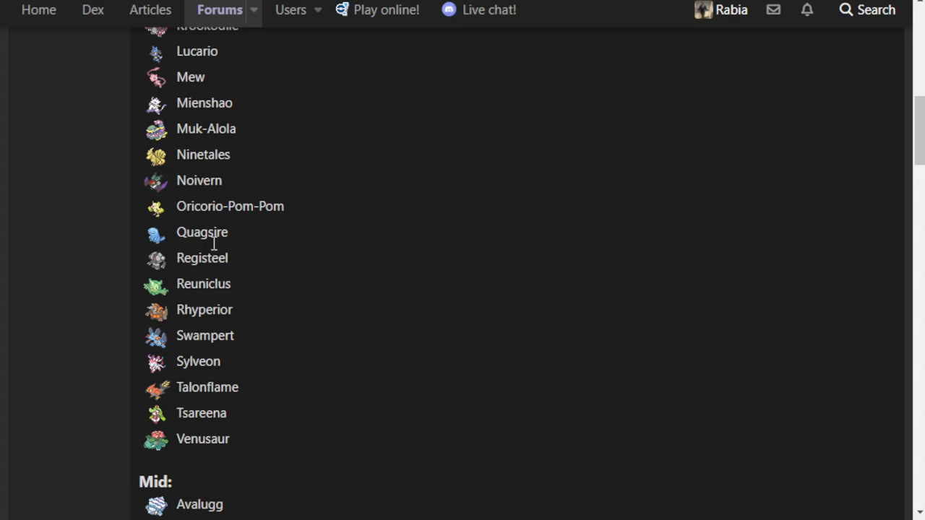
pyautogui.scroll(-3)
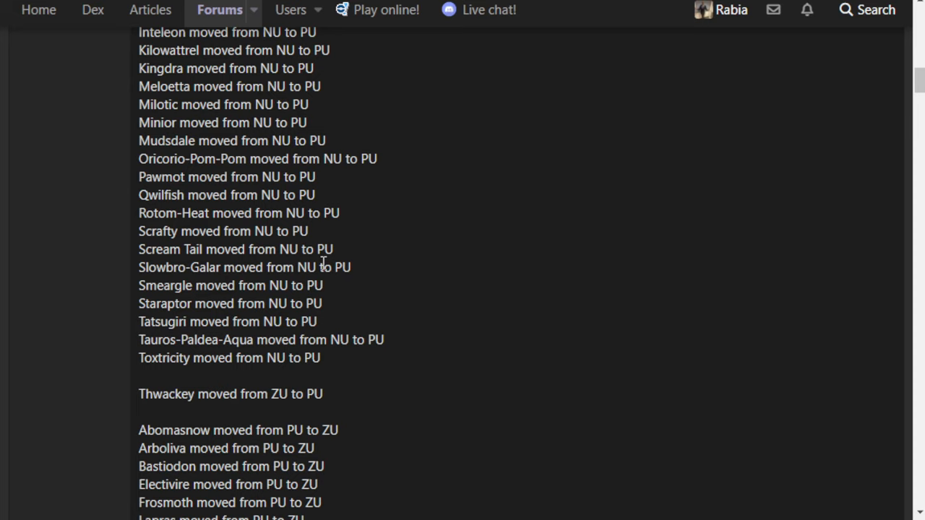
pyautogui.moveTo(338, 267)
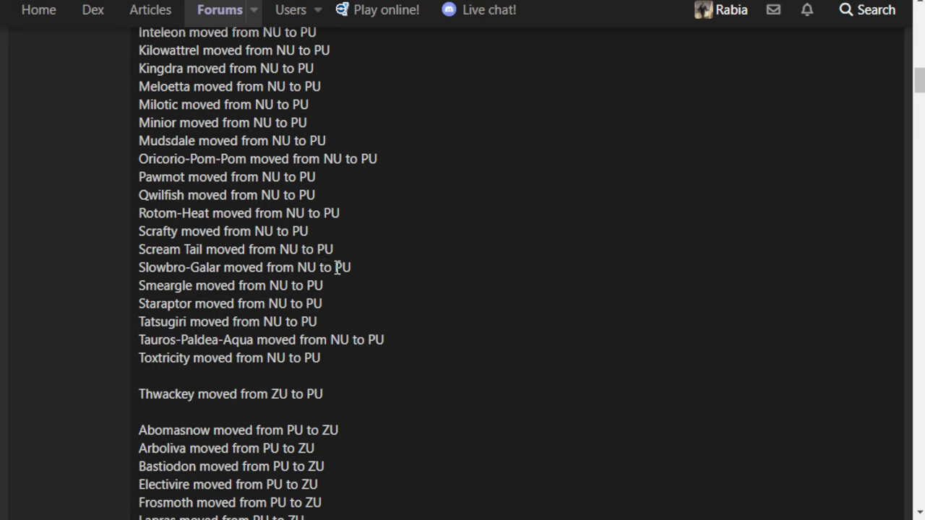
pyautogui.moveTo(139, 367)
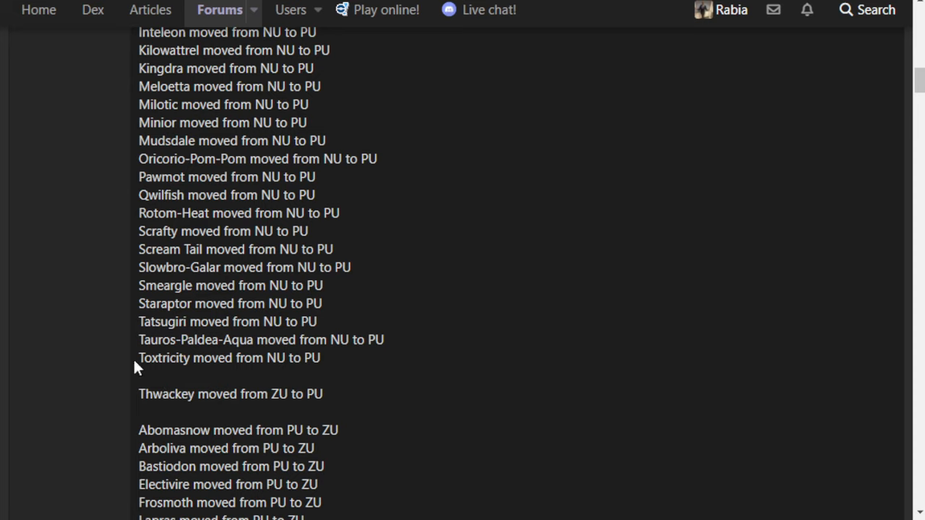
pyautogui.moveTo(329, 335)
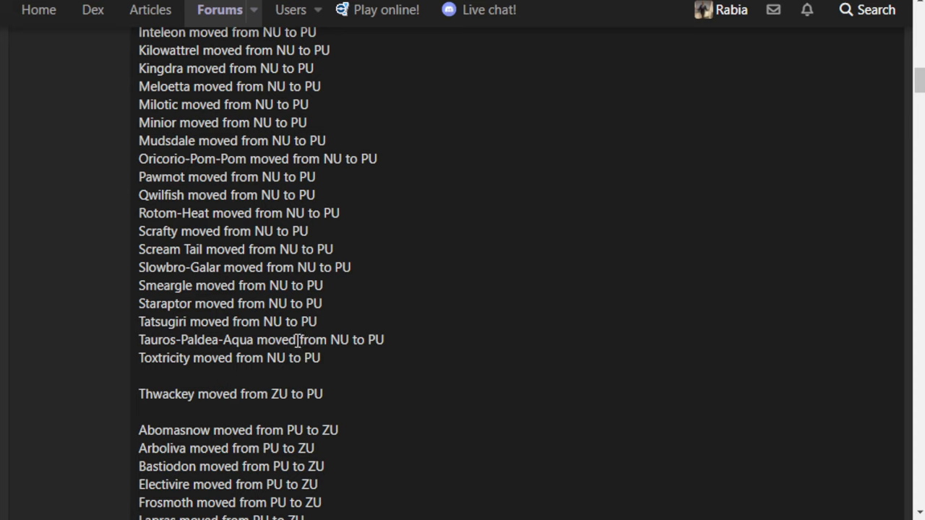
pyautogui.moveTo(294, 334)
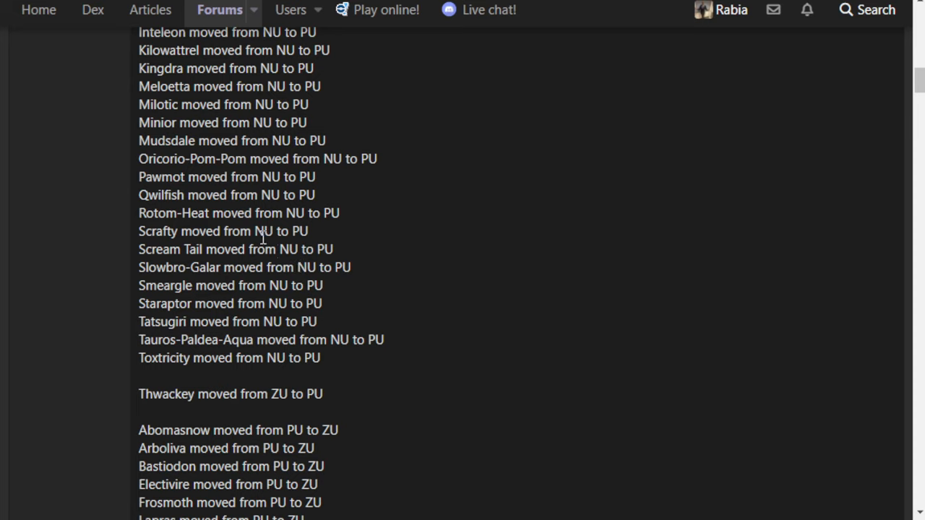
pyautogui.moveTo(254, 248)
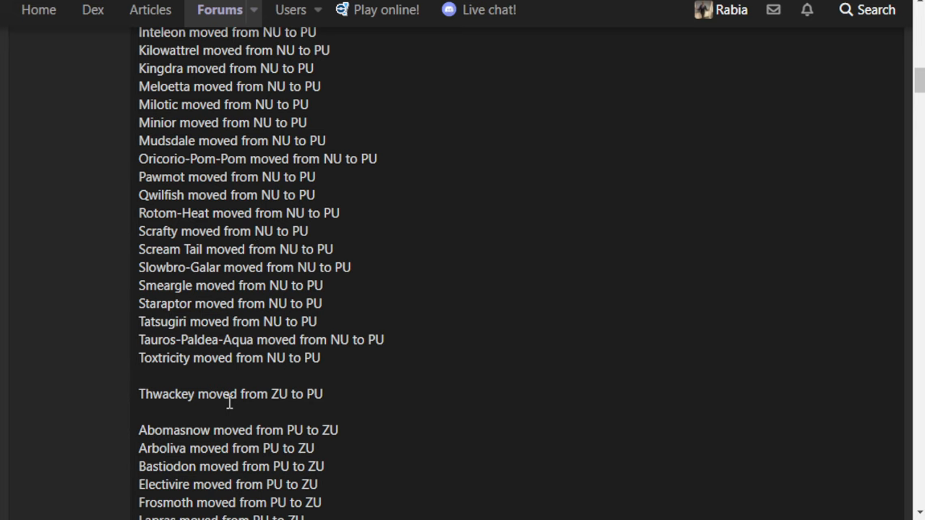
# - Clear the text highlight and scroll to the NU-to-PU drops from Drednaw to Scream Tail
pyautogui.scroll(-3)
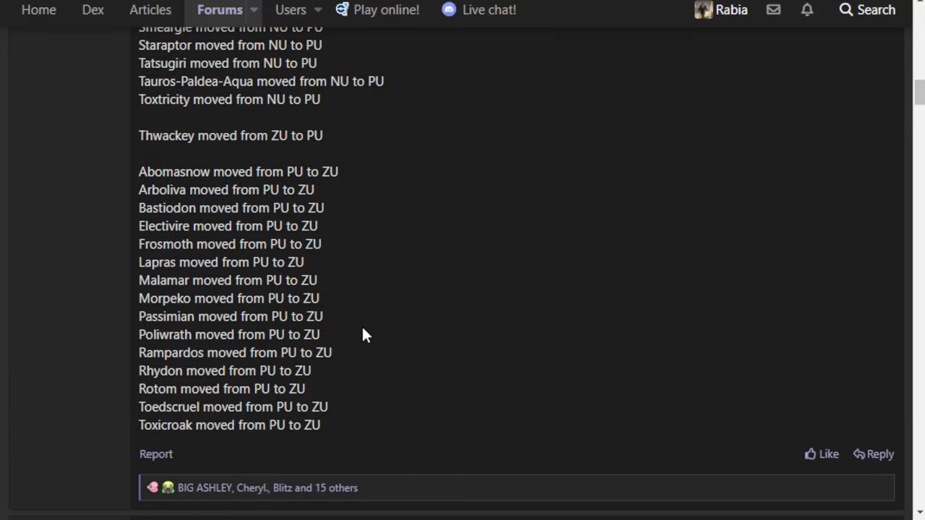
pyautogui.moveTo(365, 352)
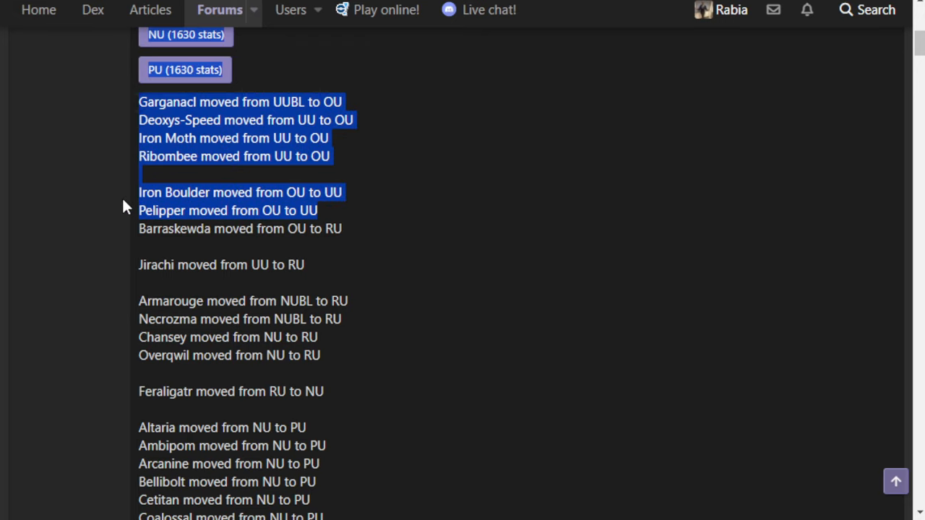
pyautogui.click(295, 142)
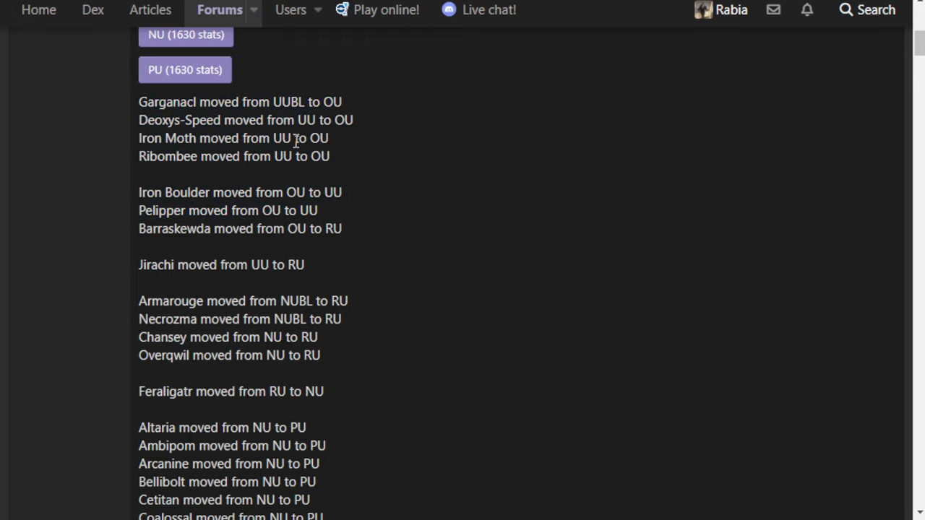
pyautogui.scroll(-3)
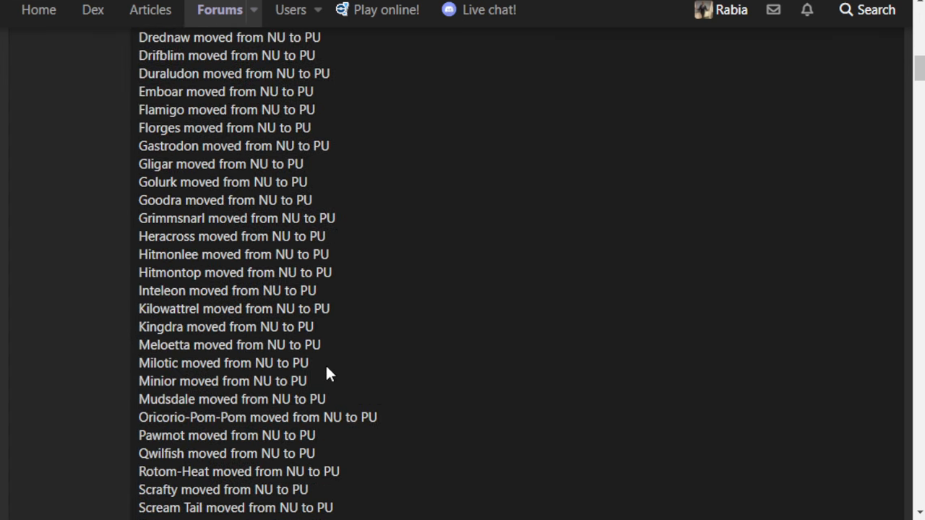